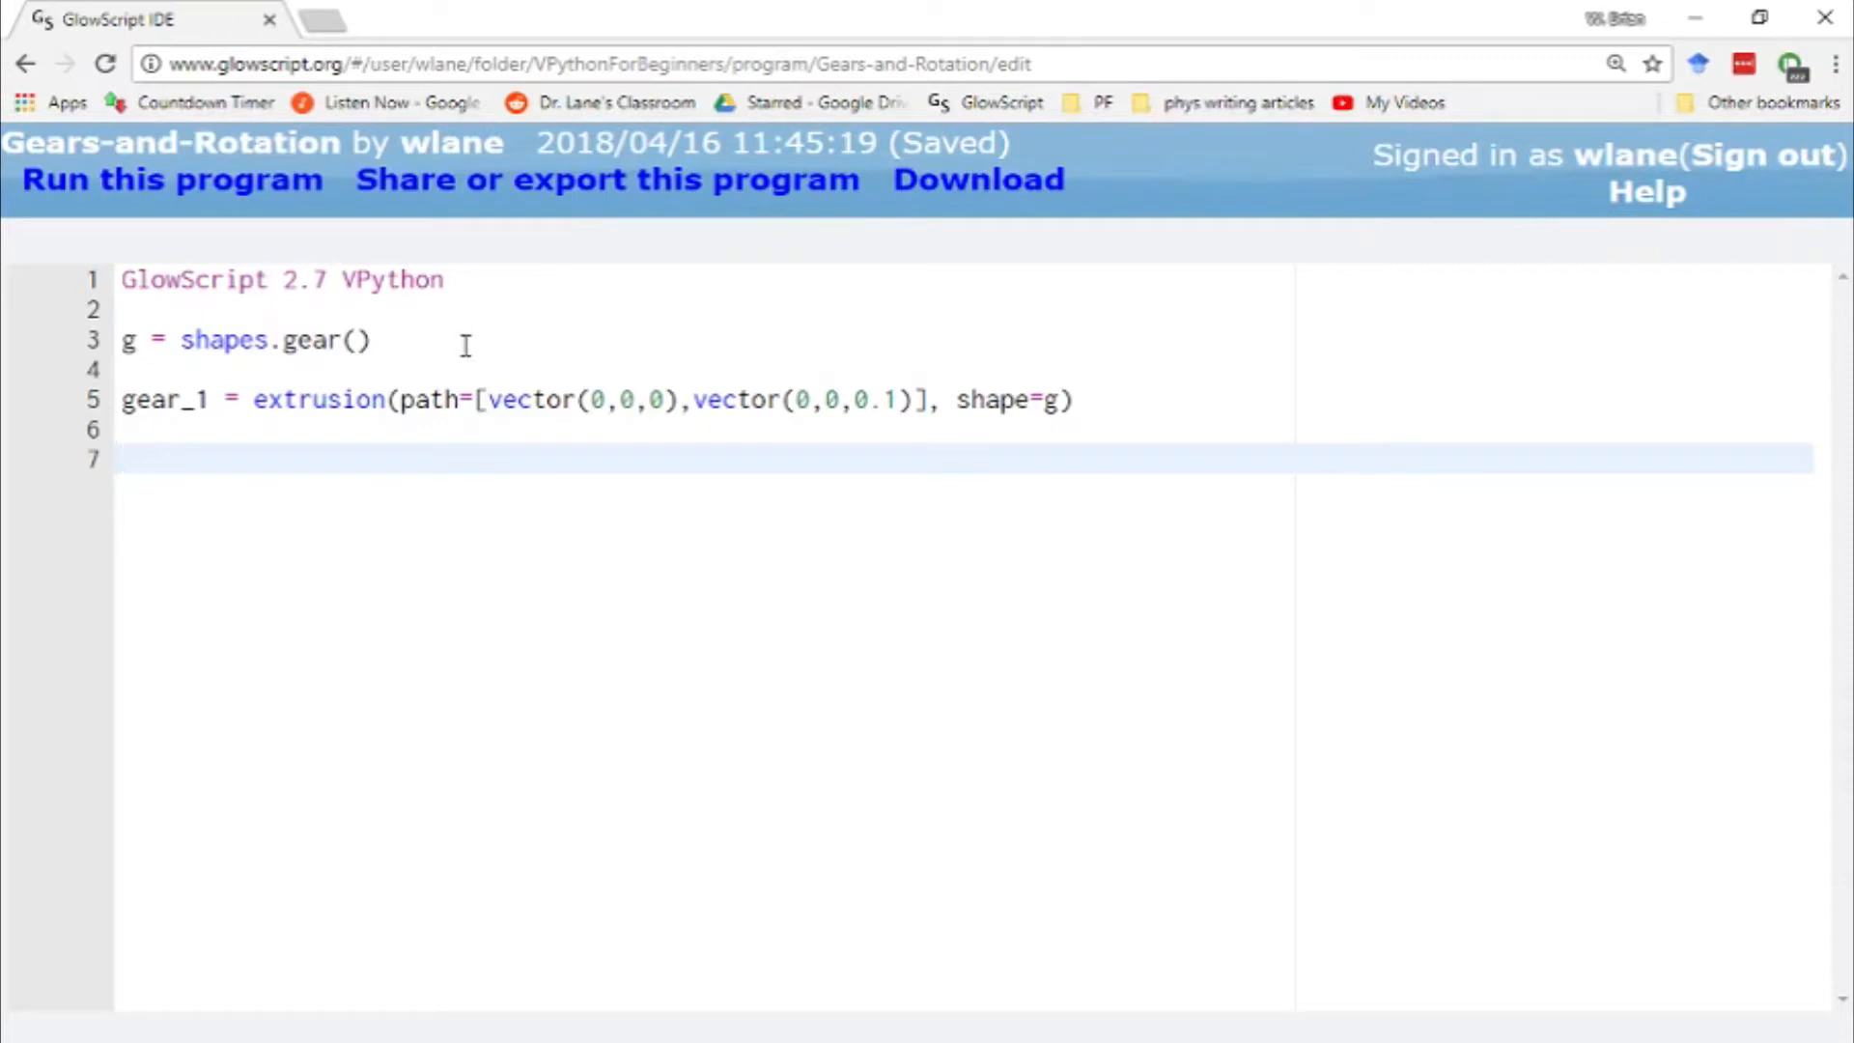
pyautogui.moveTo(255, 423)
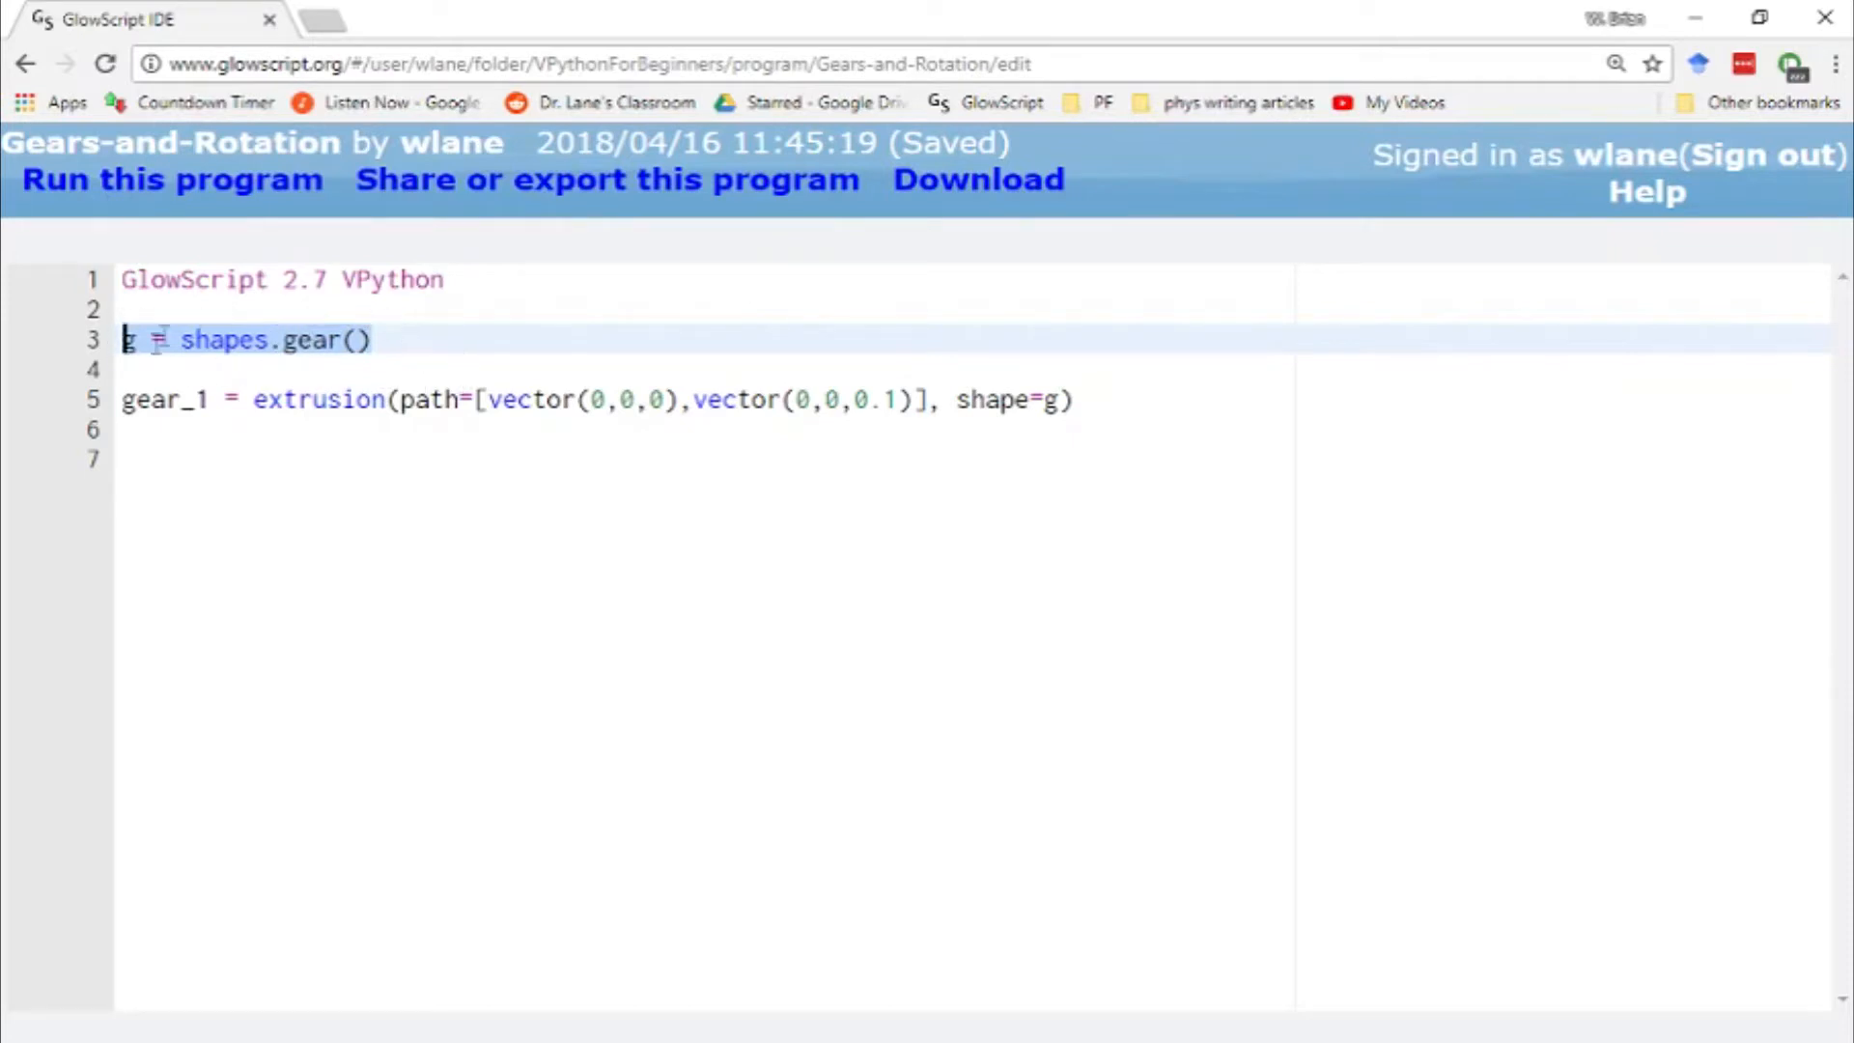
pyautogui.moveTo(421, 349)
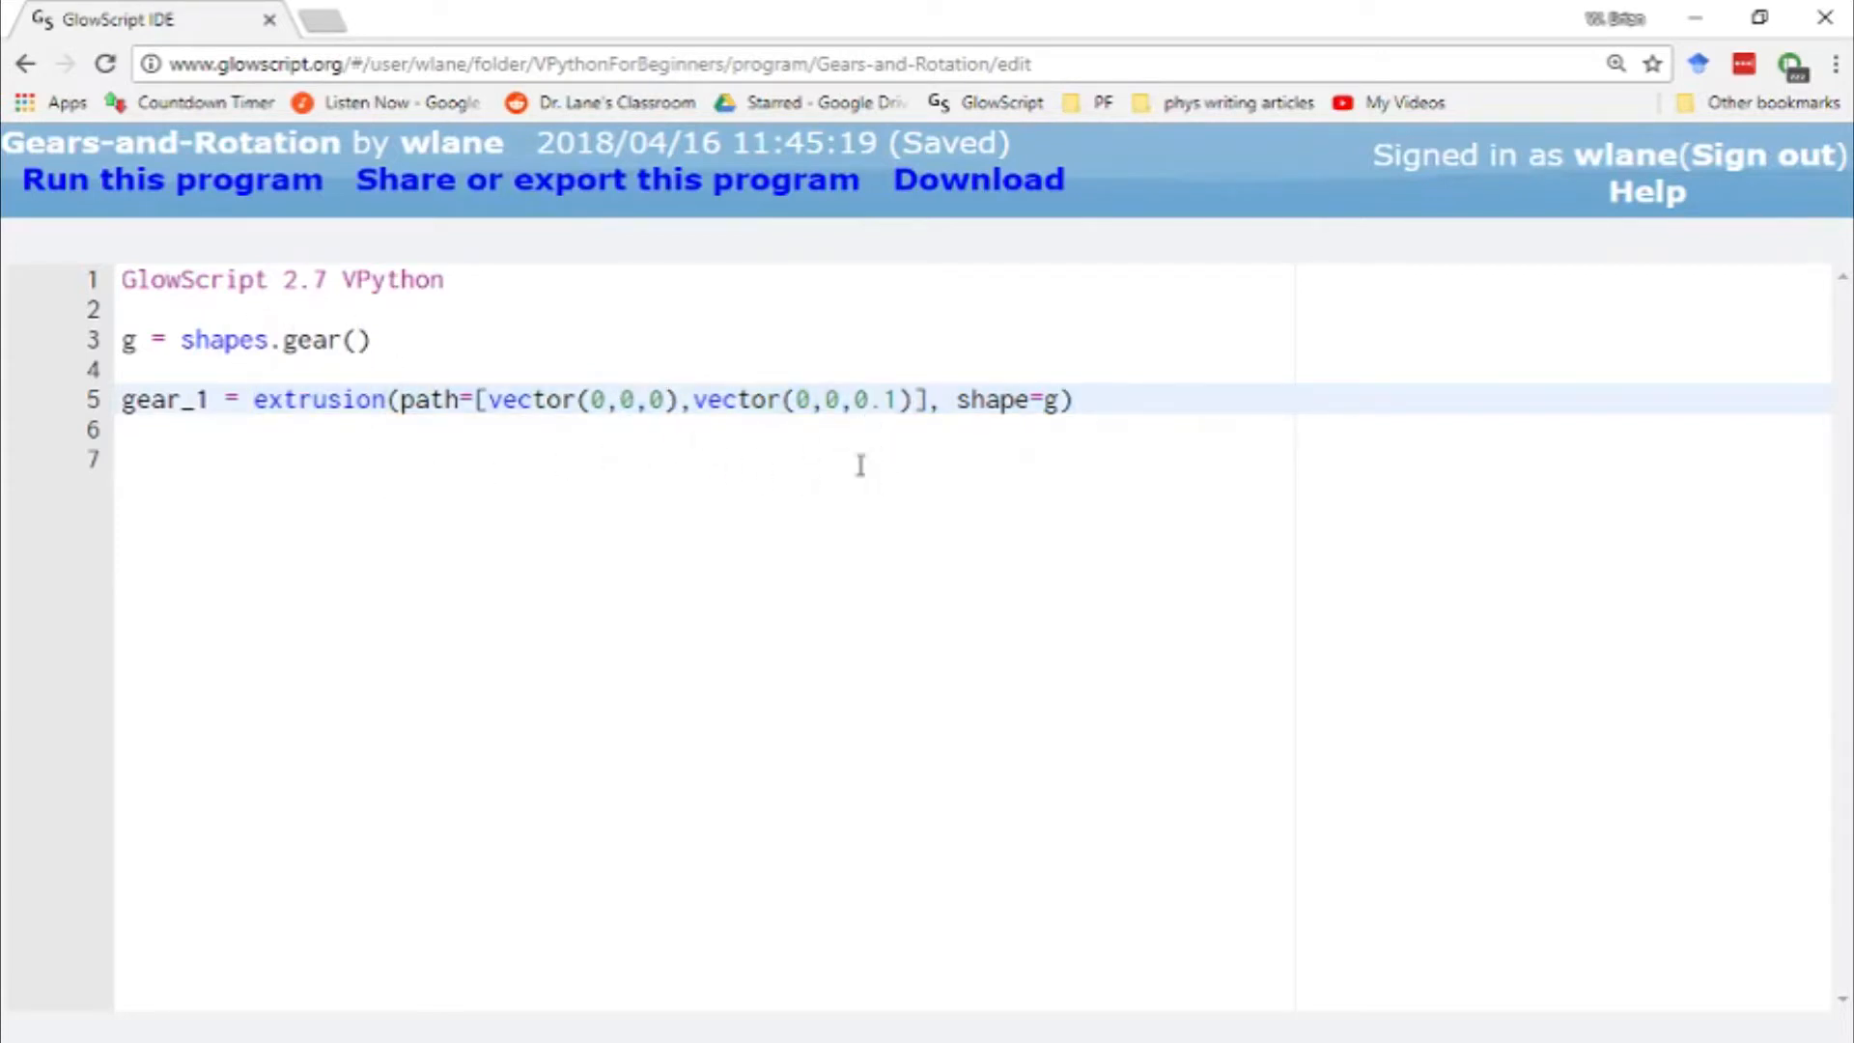
pyautogui.moveTo(442, 466)
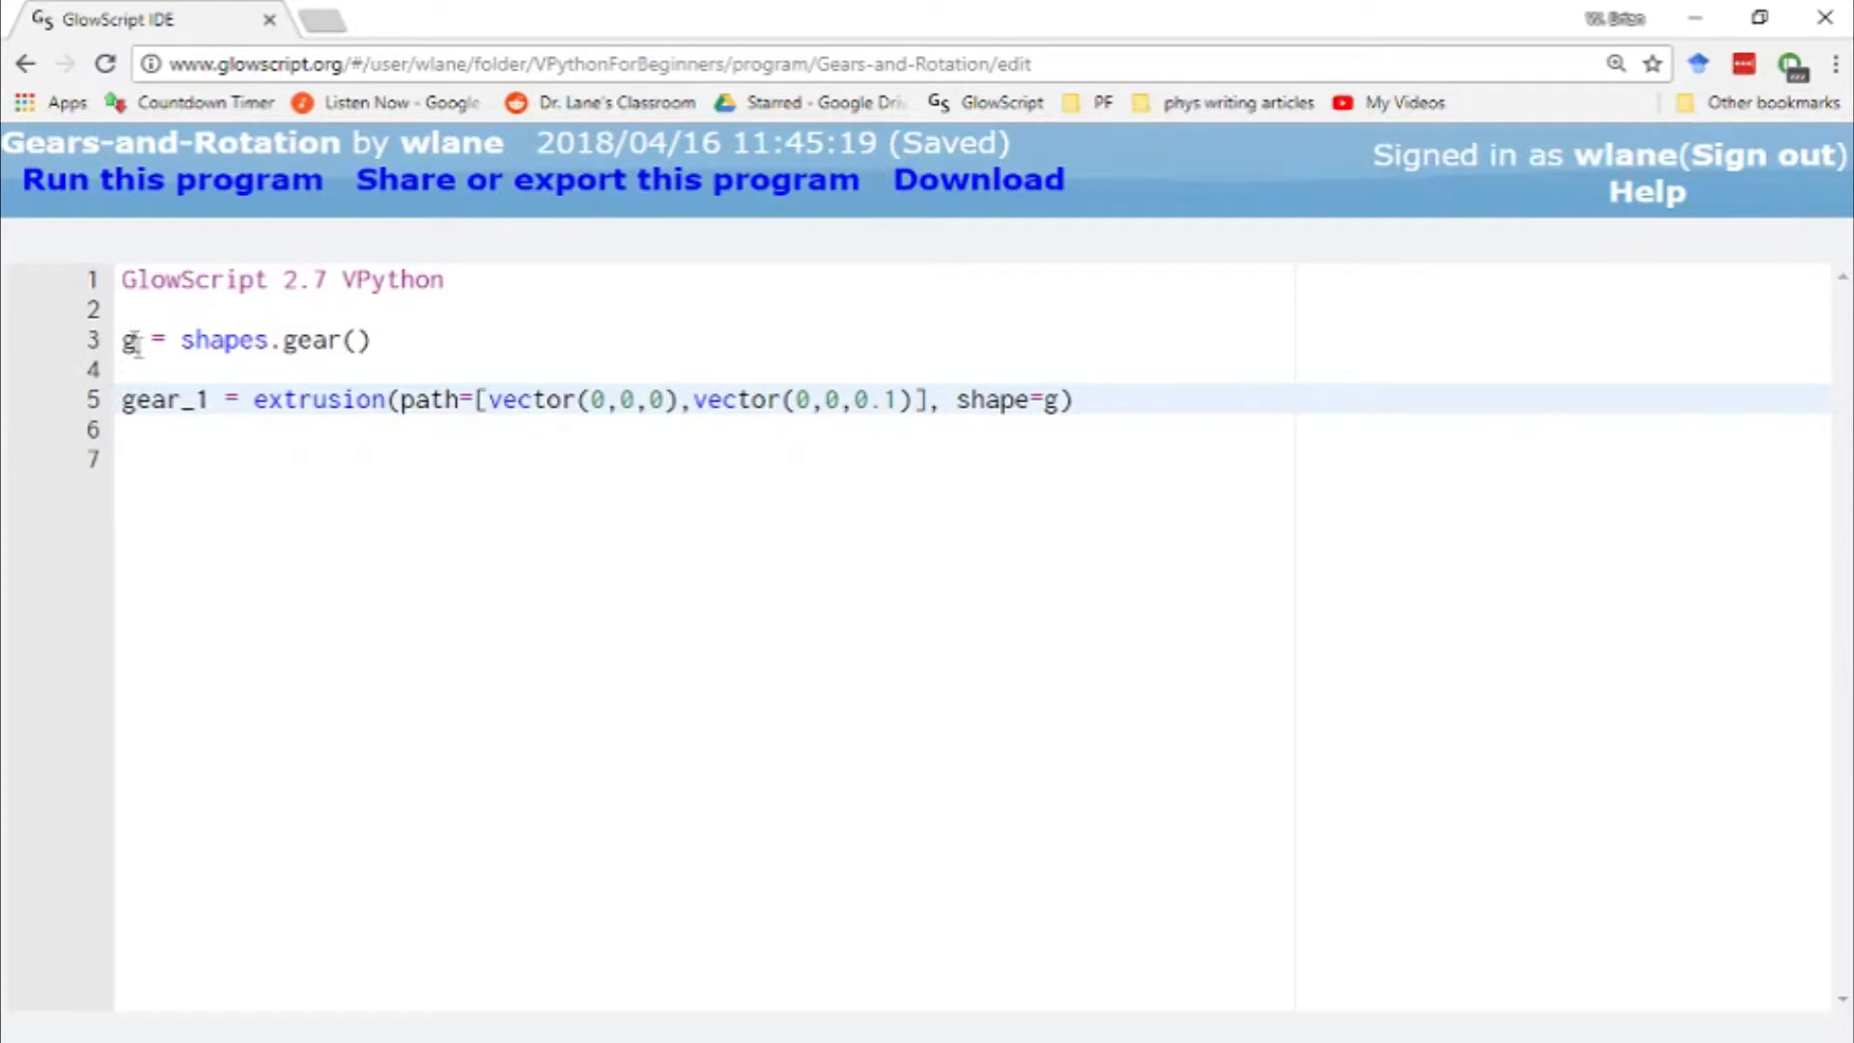
# - Run the script and orbit the scene to reveal the white gear's 3D thickness
pyautogui.click(148, 435)
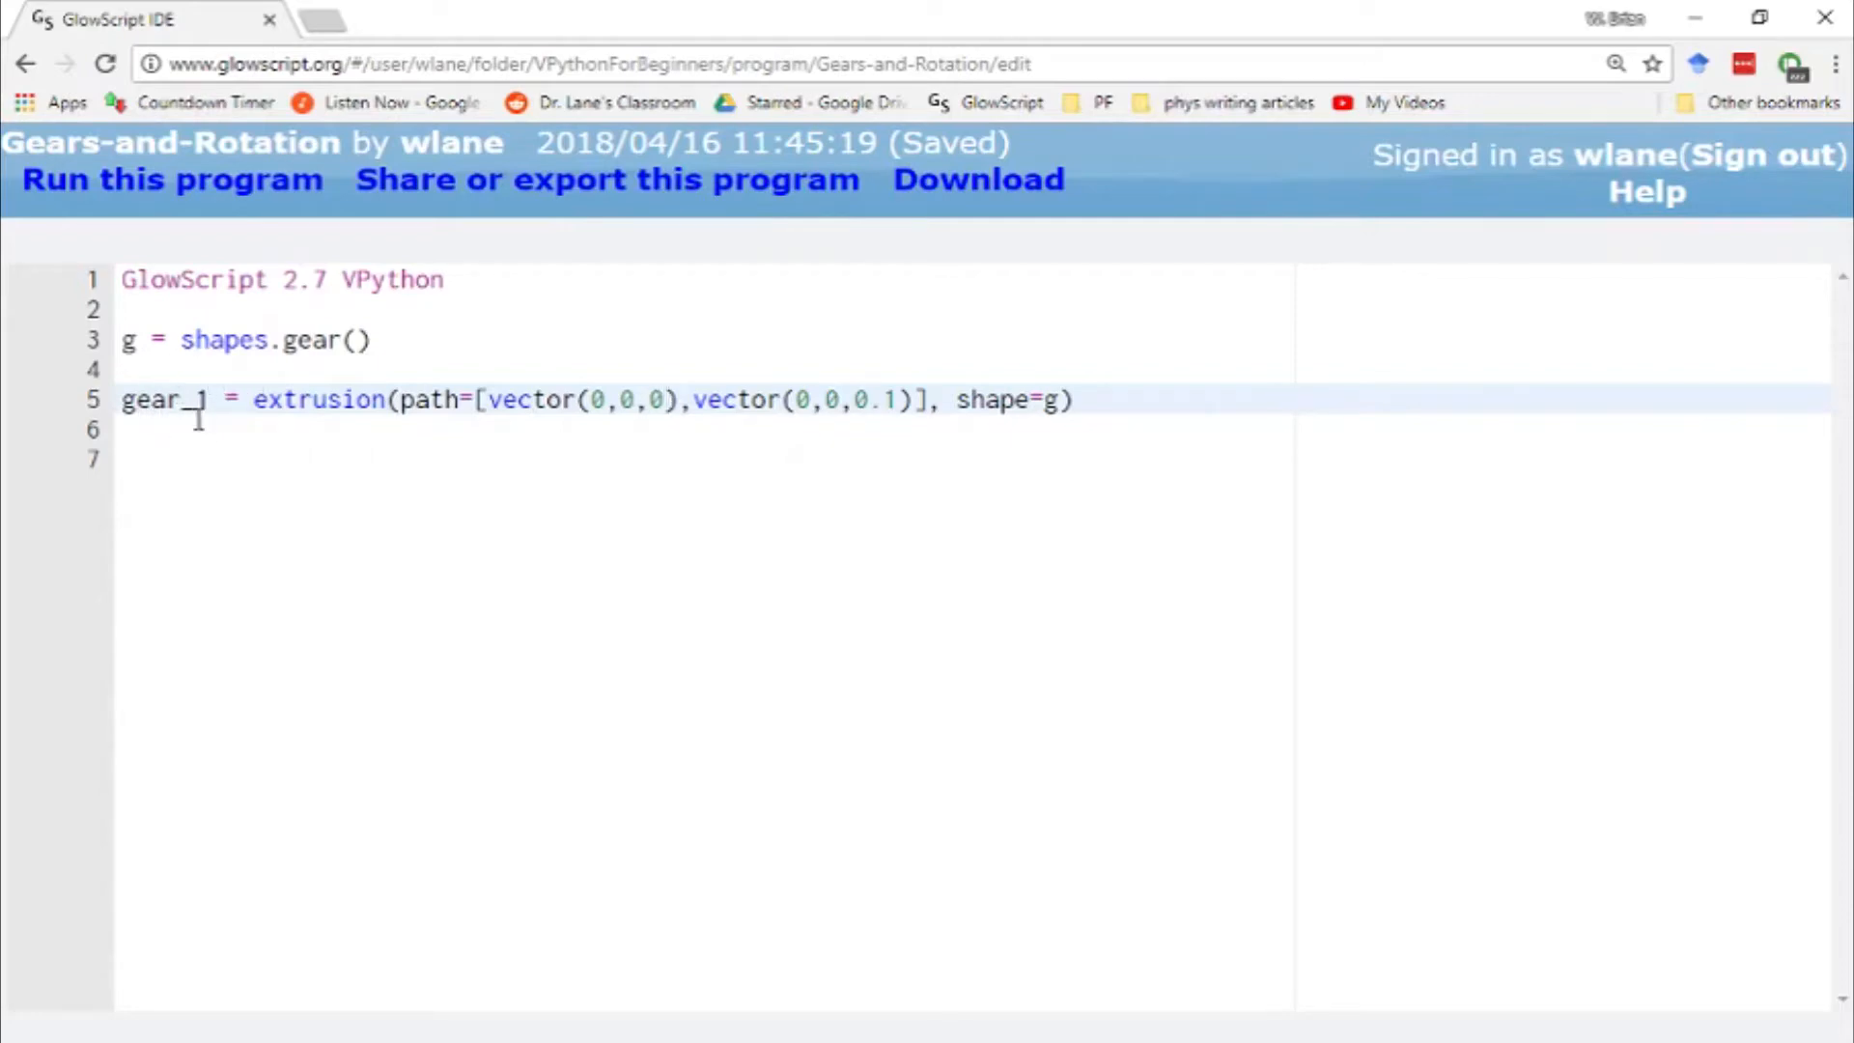
pyautogui.click(172, 179)
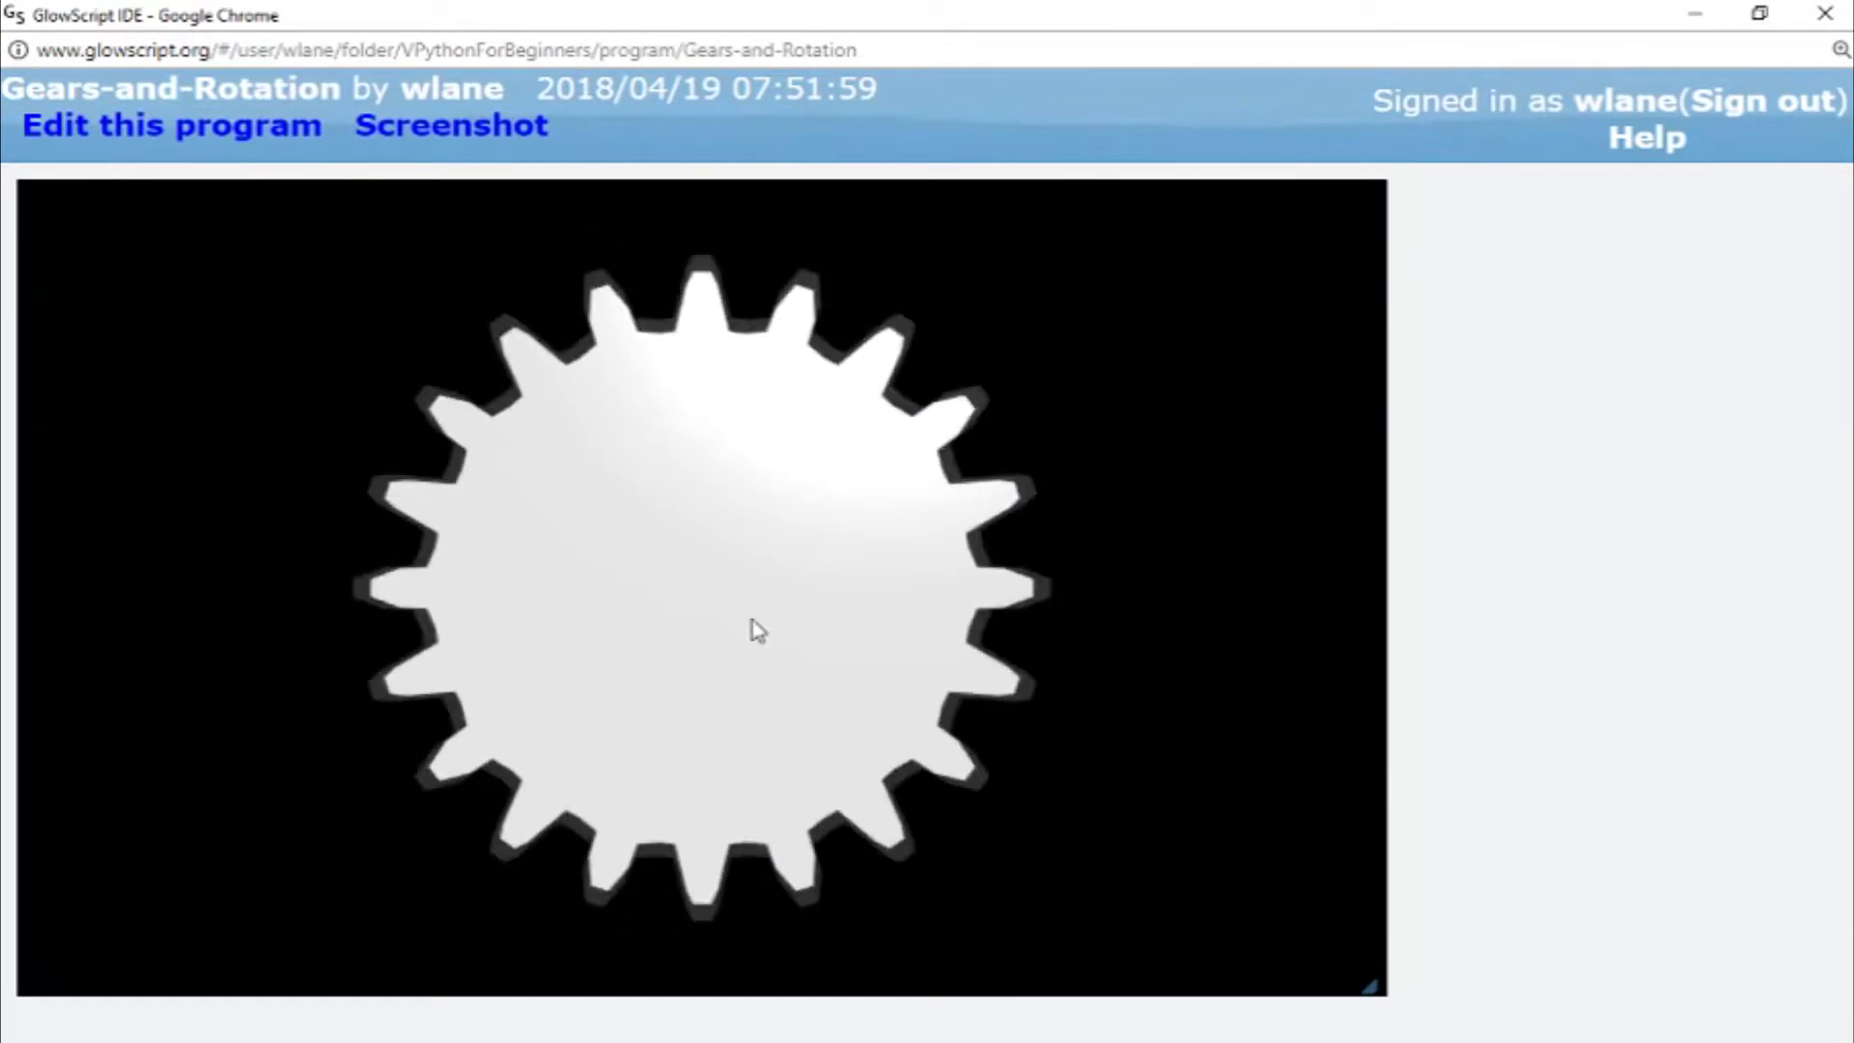
pyautogui.moveTo(757, 626); pyautogui.dragTo(857, 425)
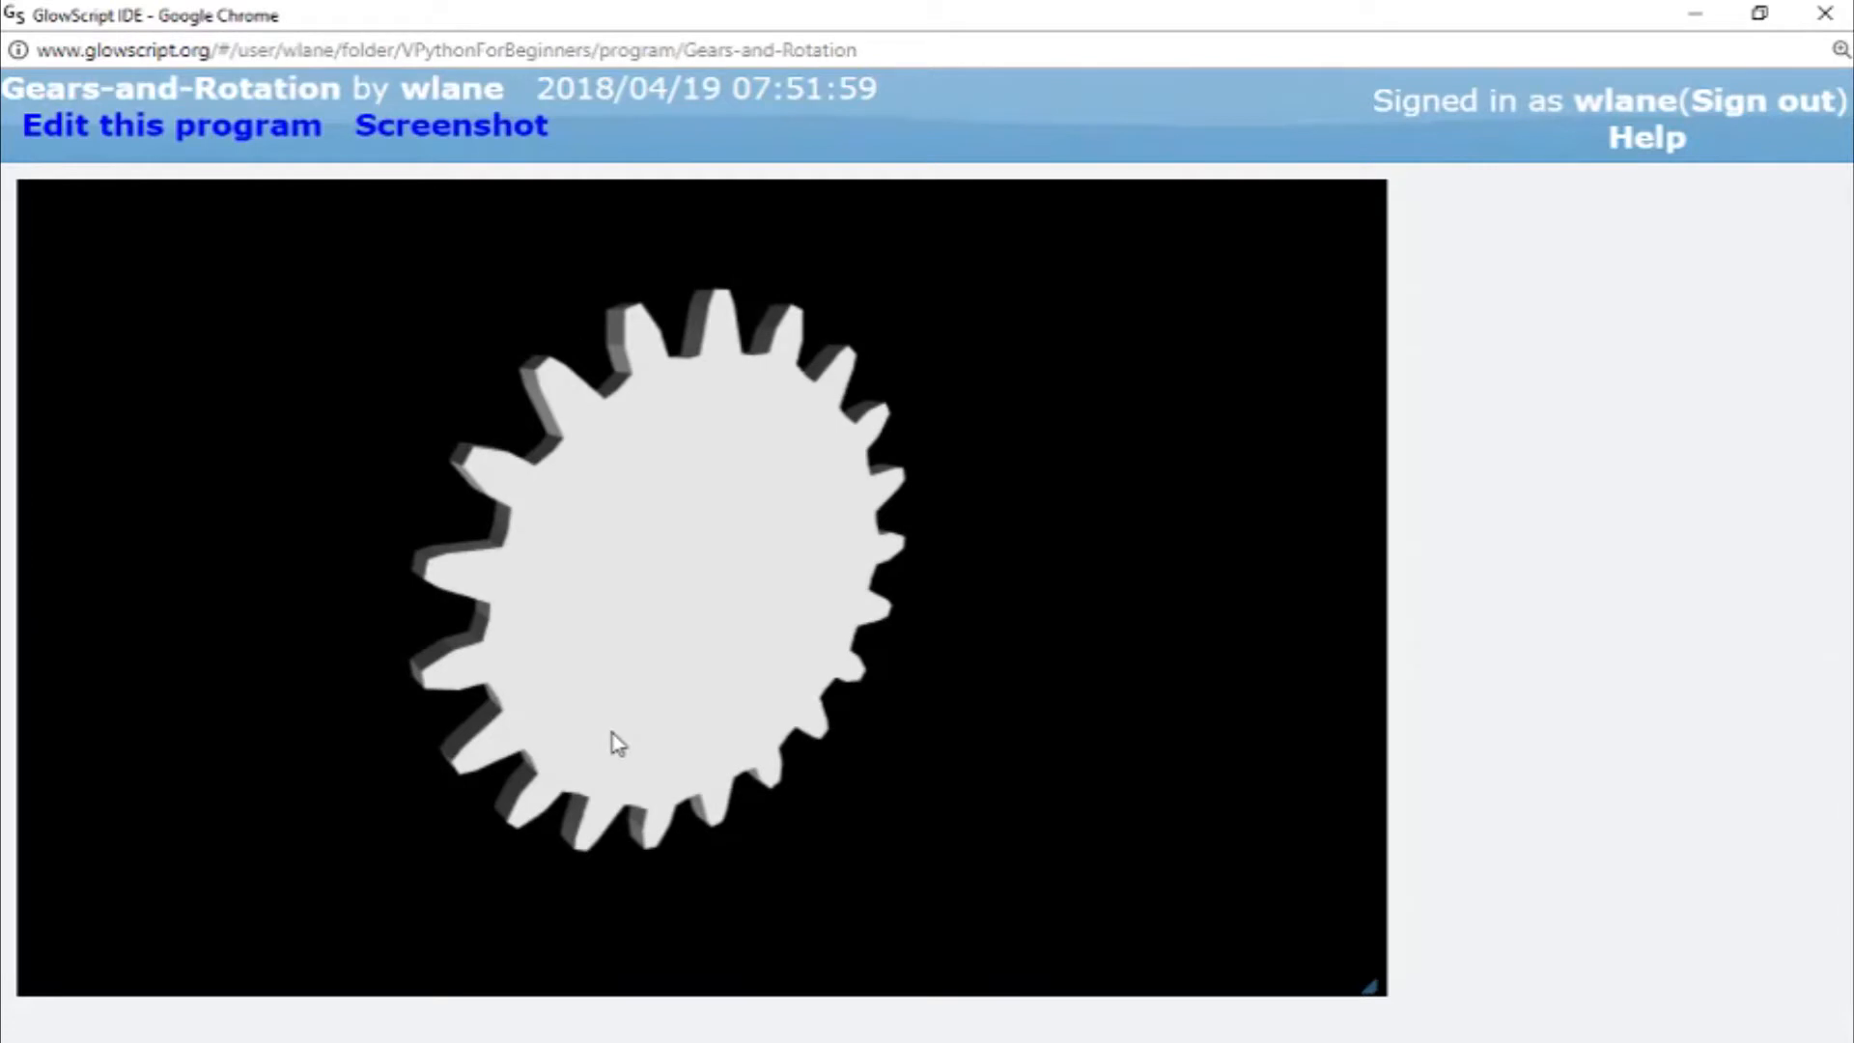
pyautogui.moveTo(641, 359)
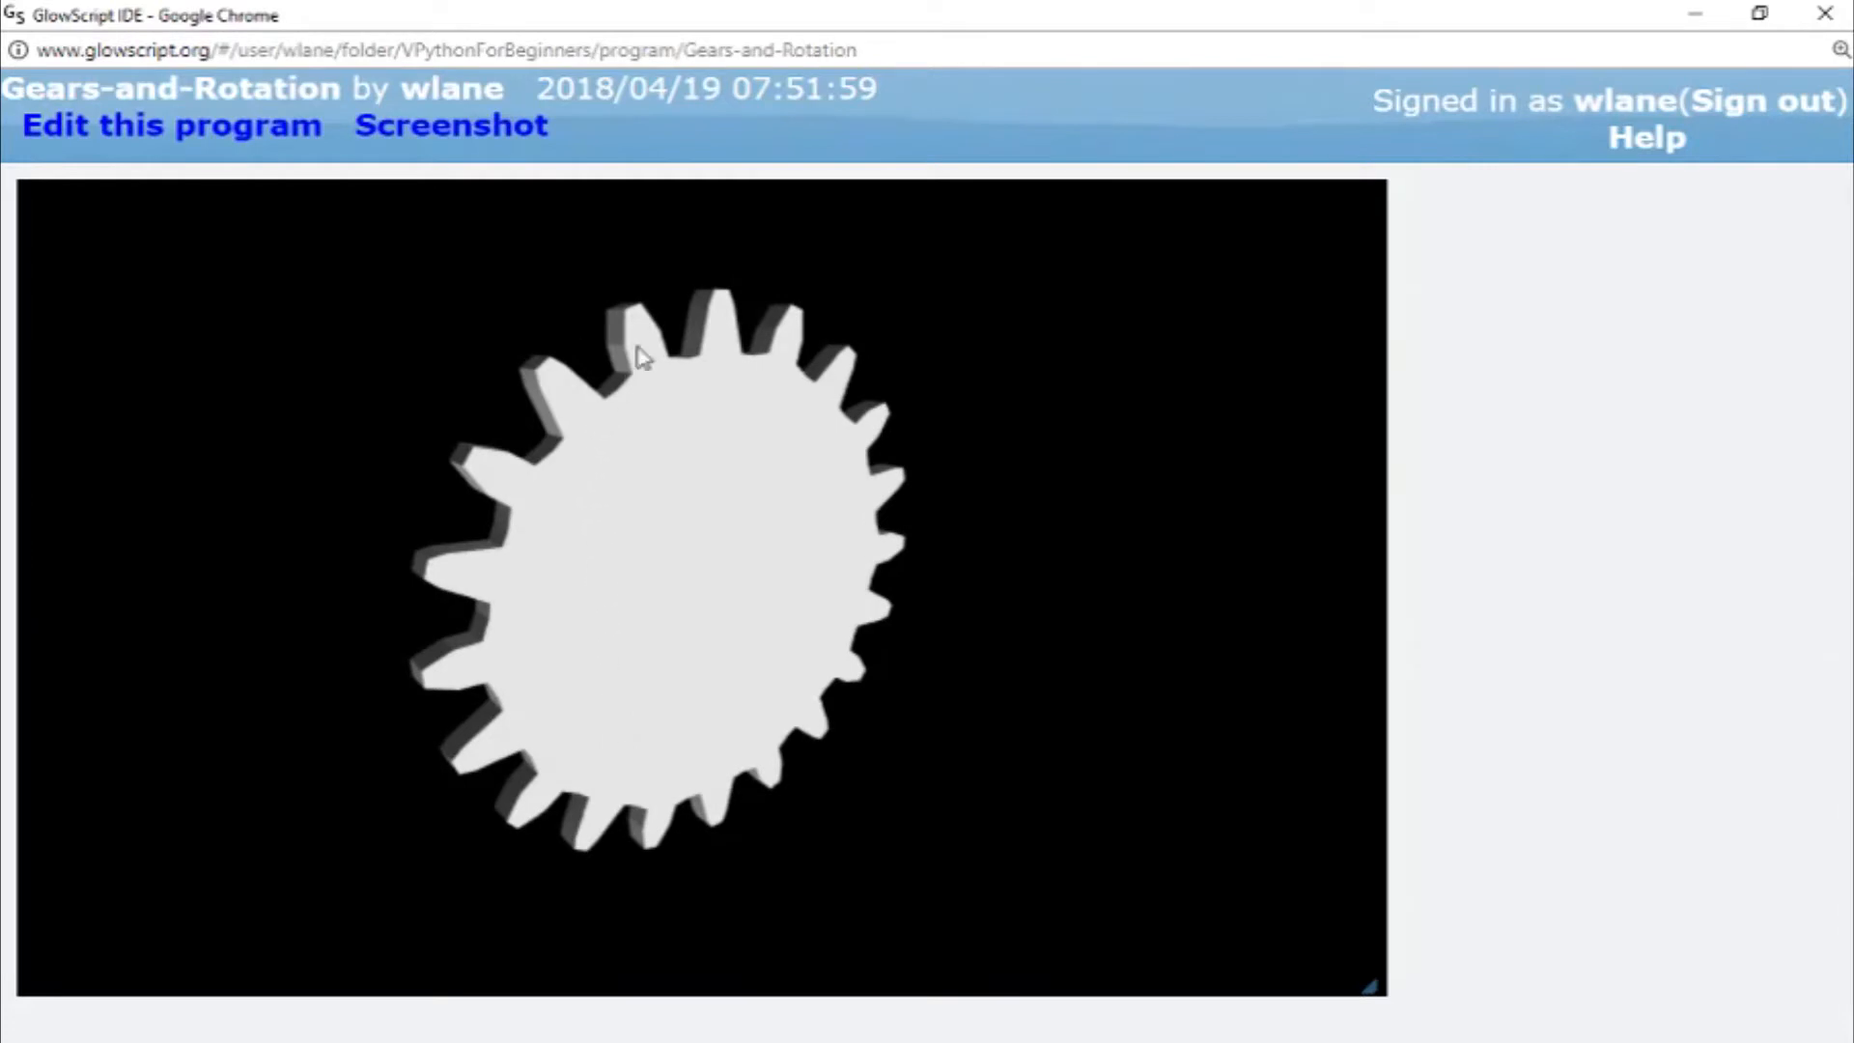
pyautogui.moveTo(724, 328)
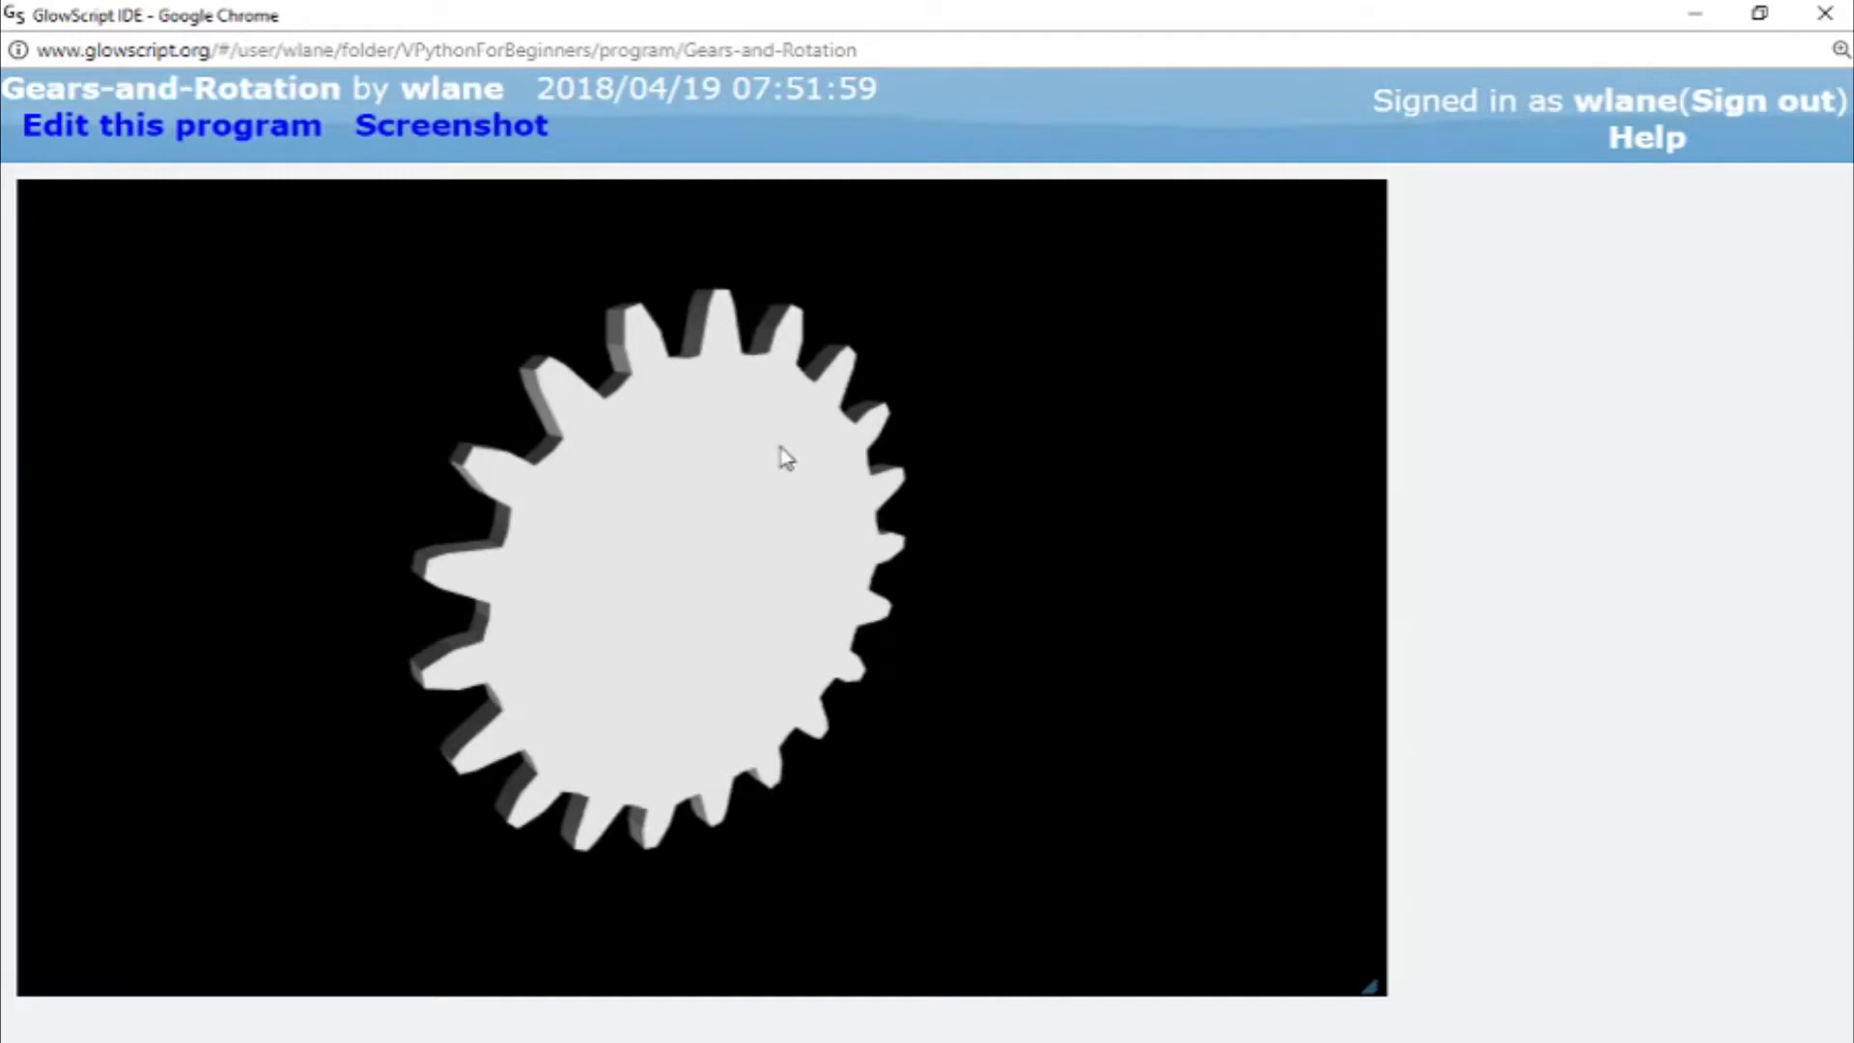
# - Give shapes.gear() a tooth-count argument n and preview a 30-tooth gear
pyautogui.click(170, 126)
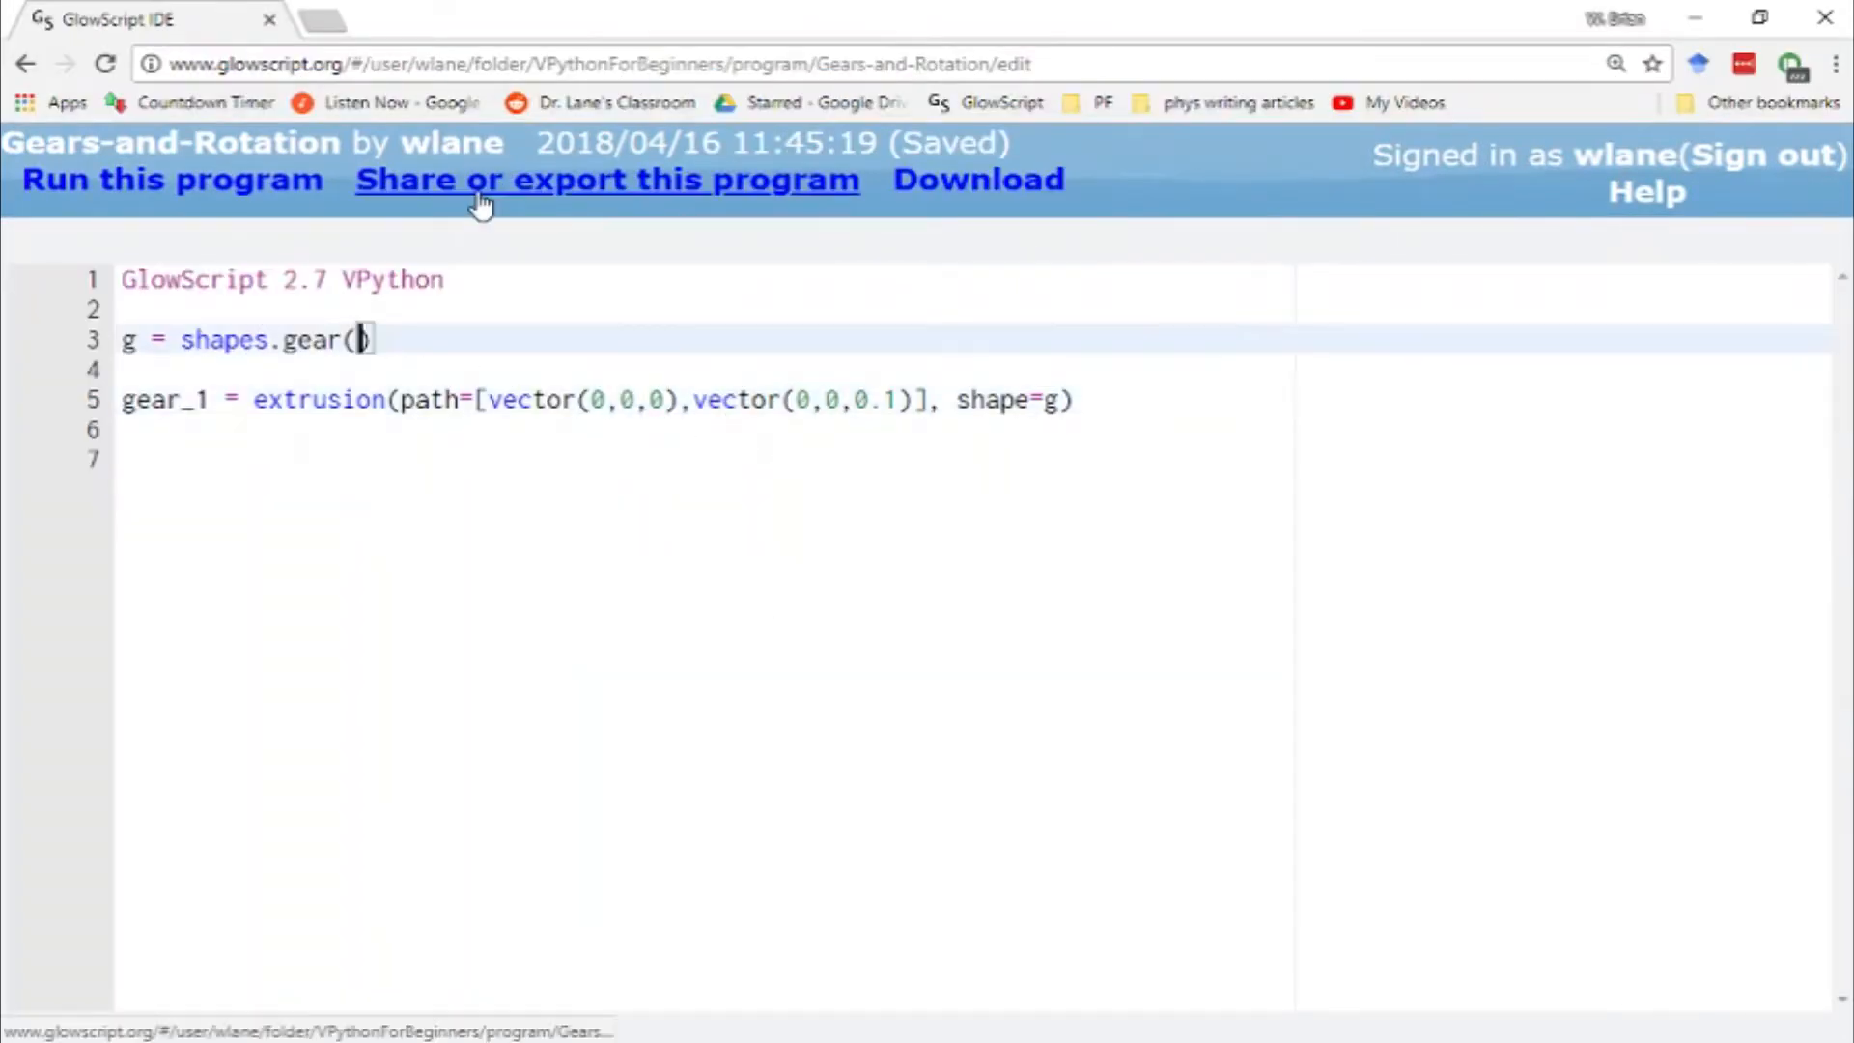
pyautogui.write('n=100')
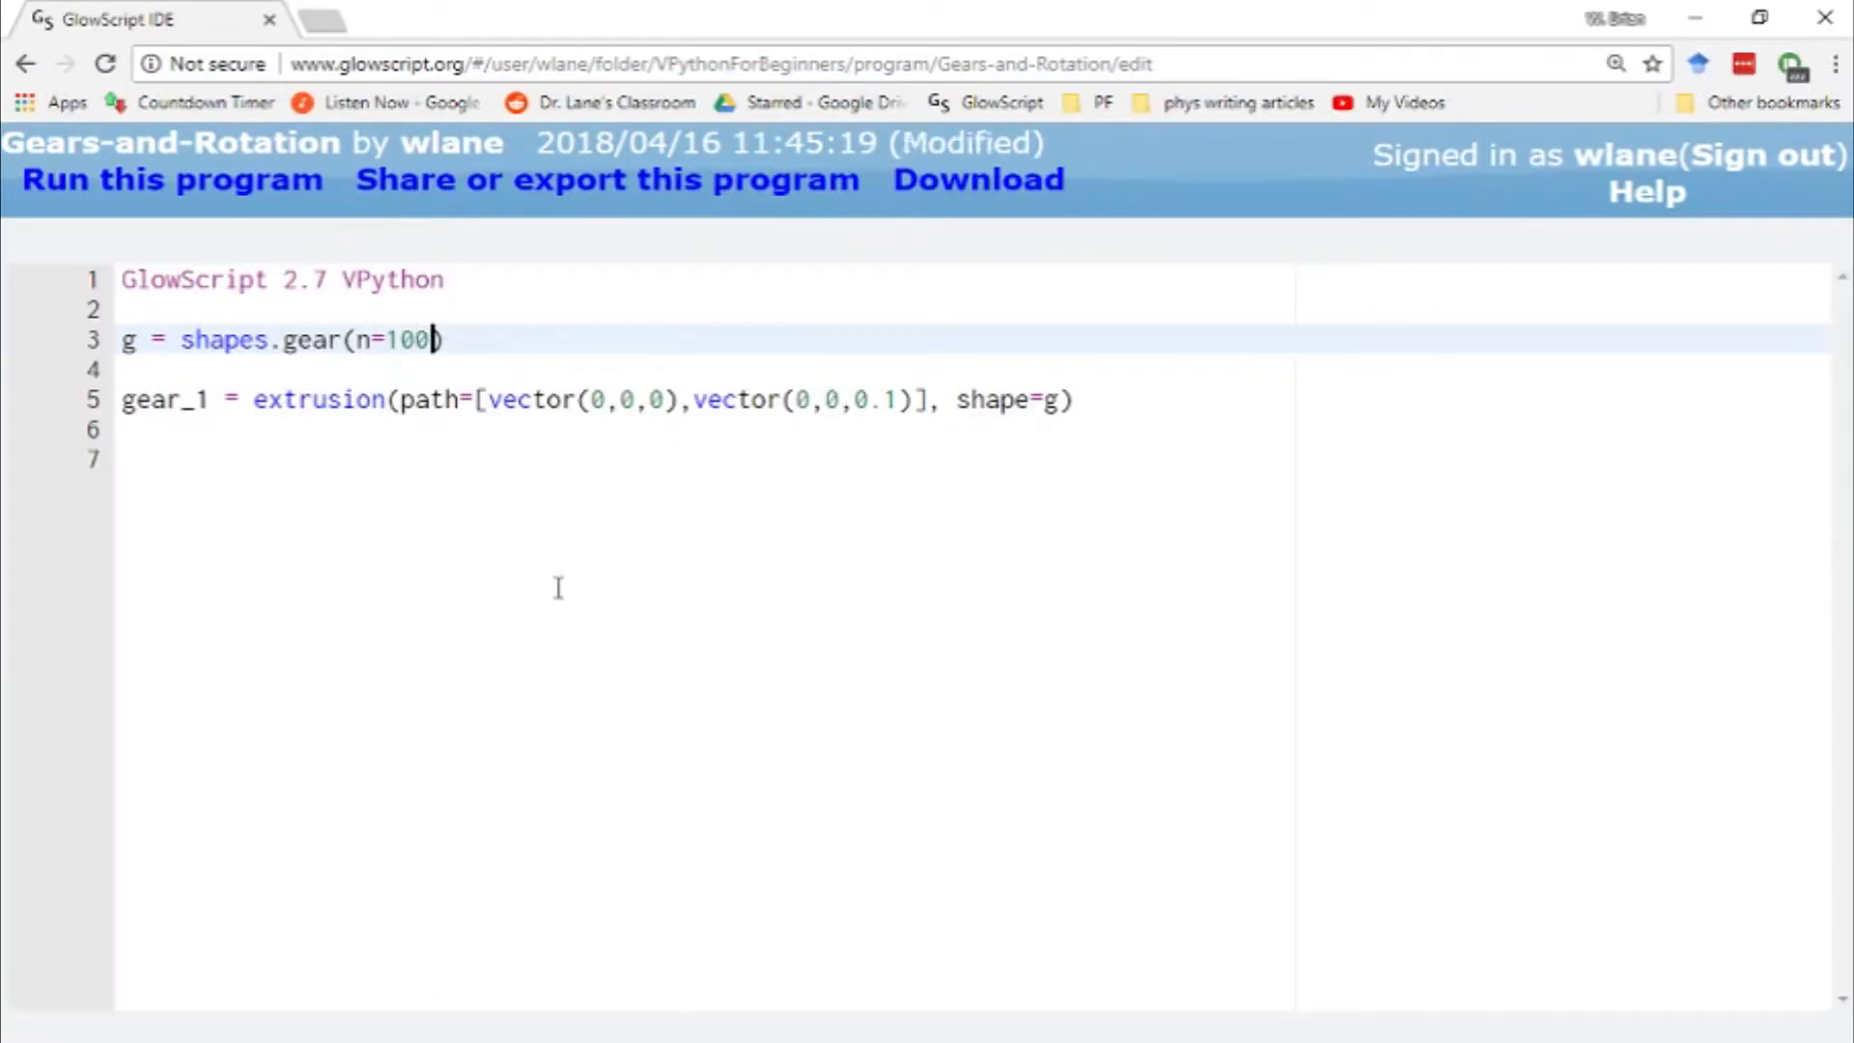
pyautogui.click(172, 180)
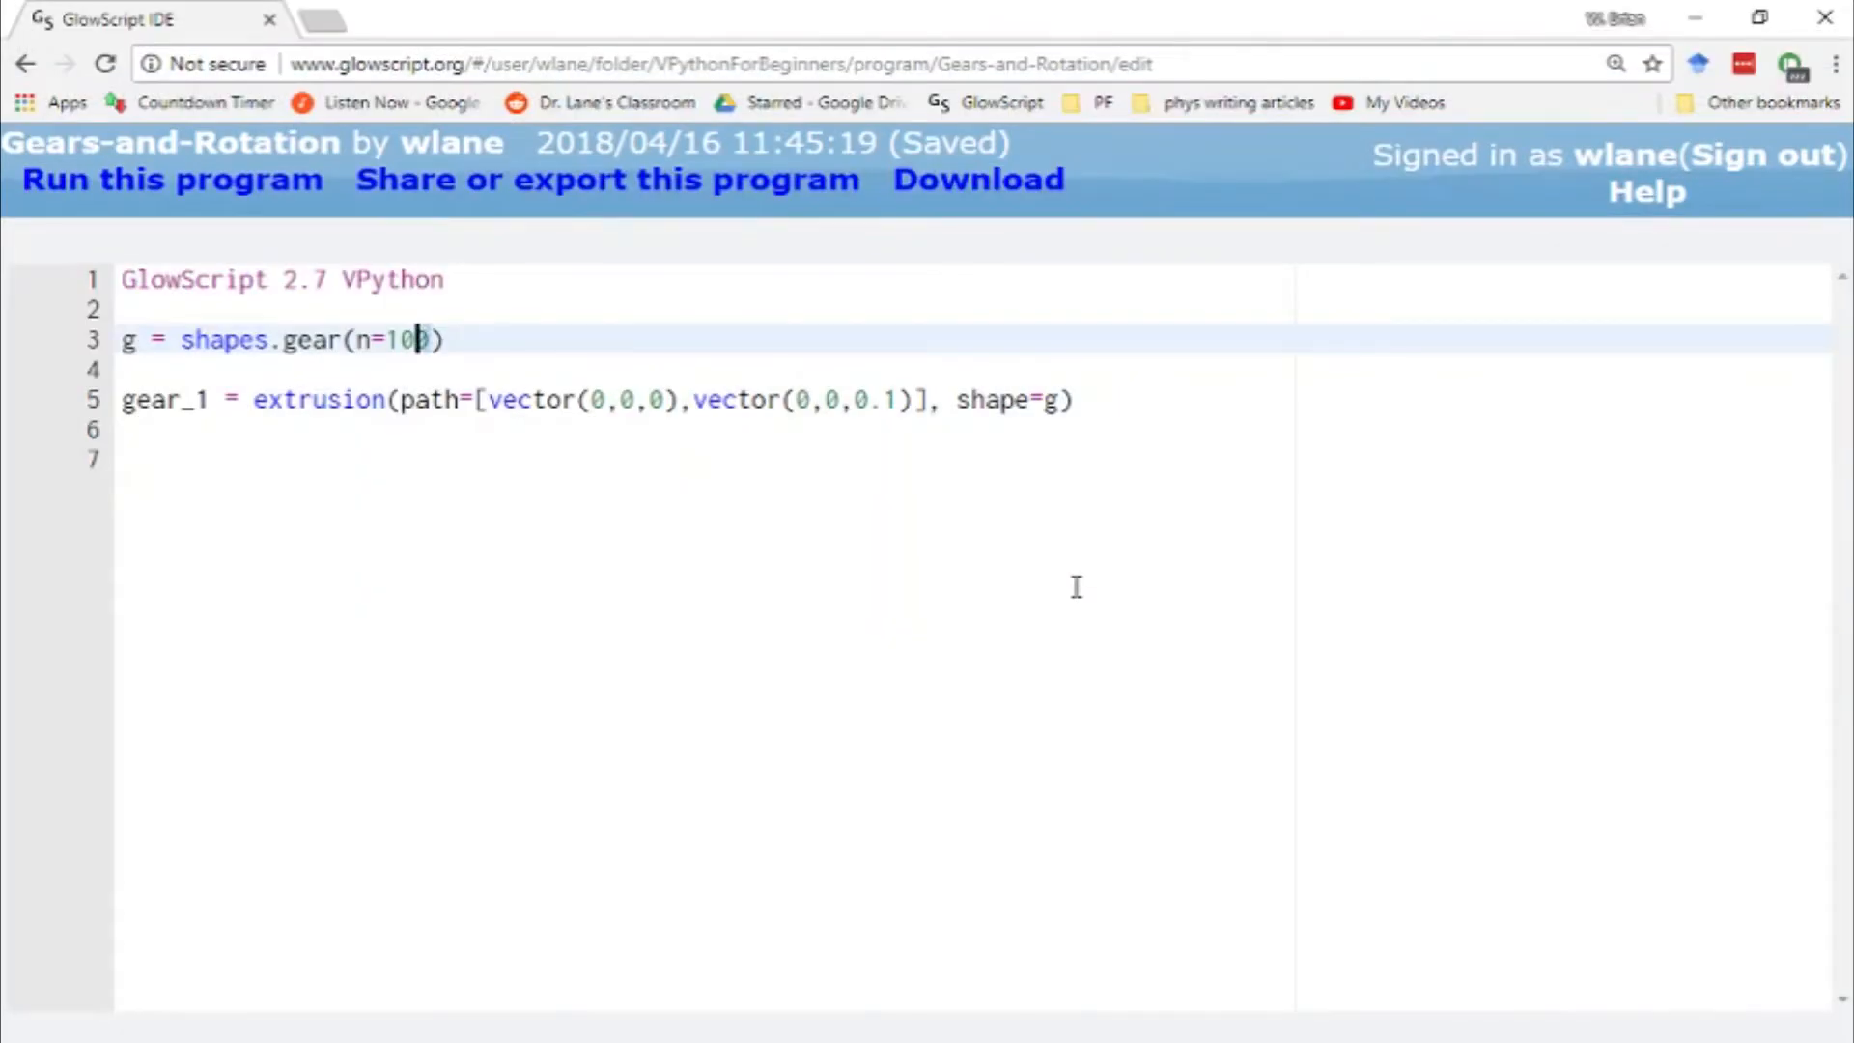
pyautogui.write('30')
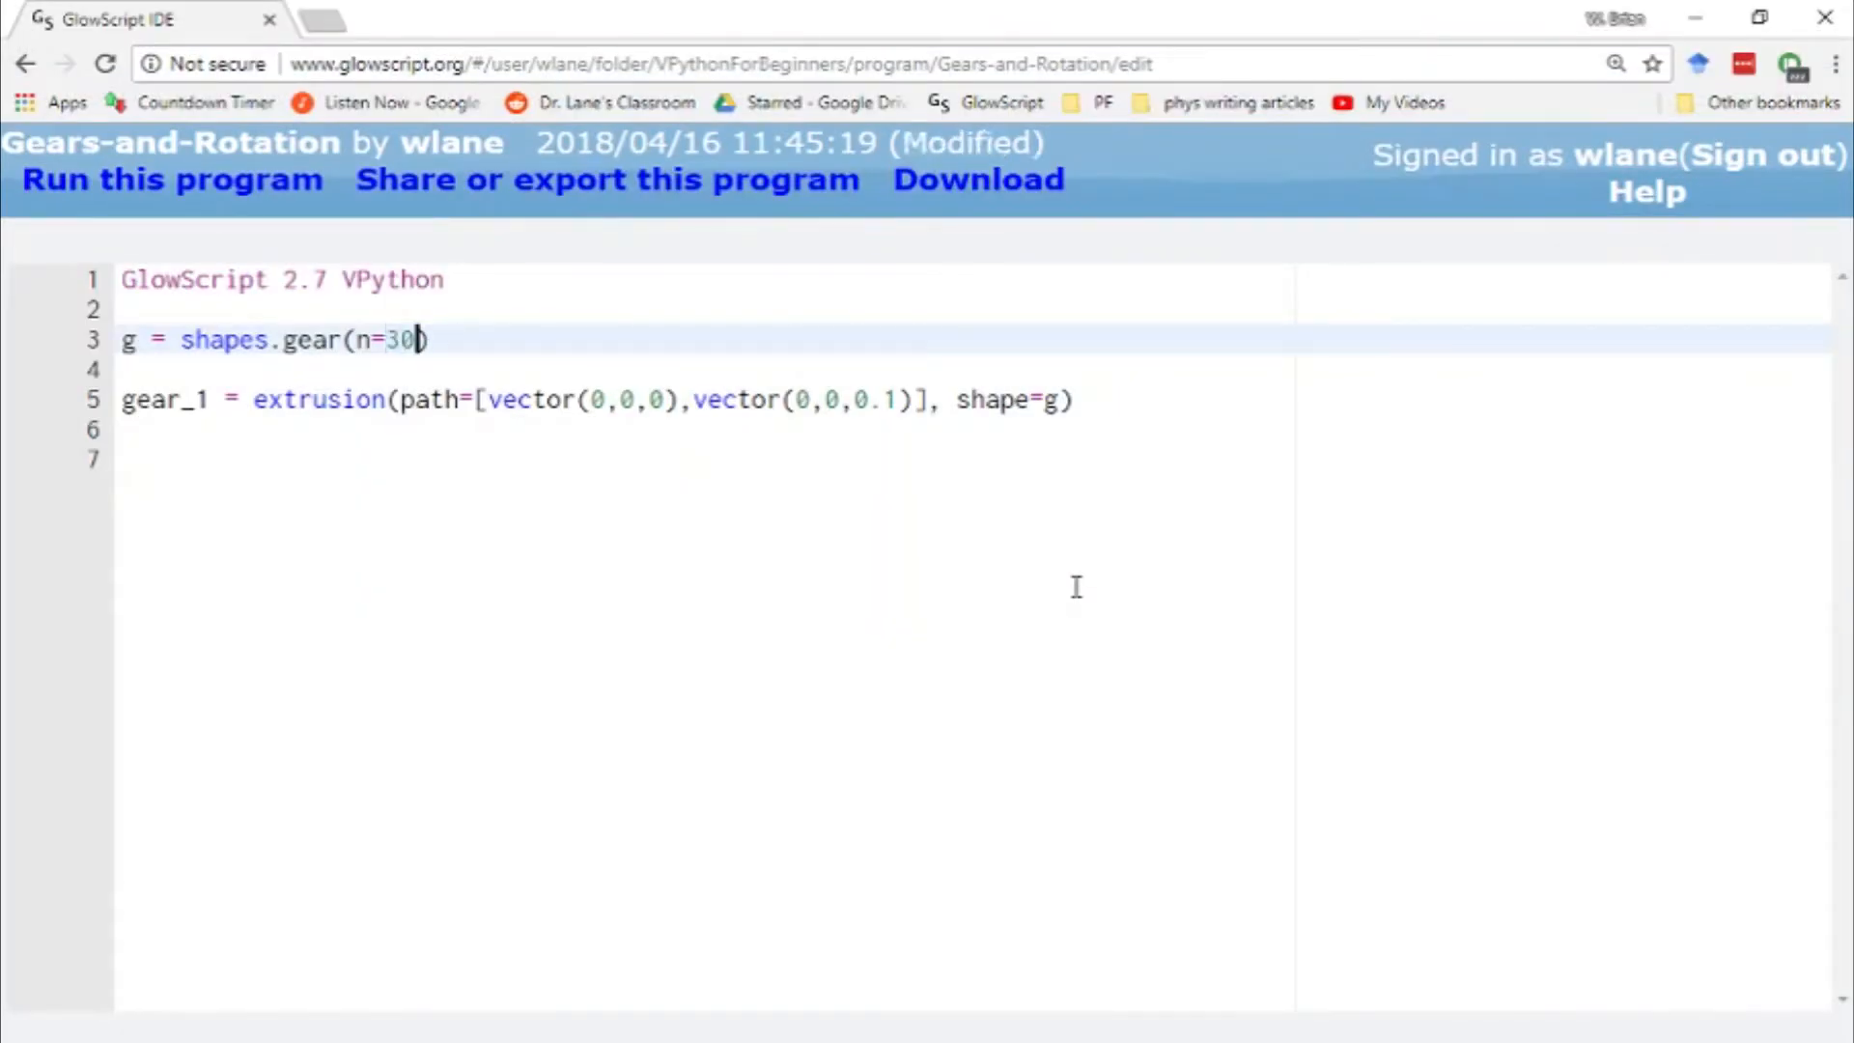
pyautogui.click(172, 179)
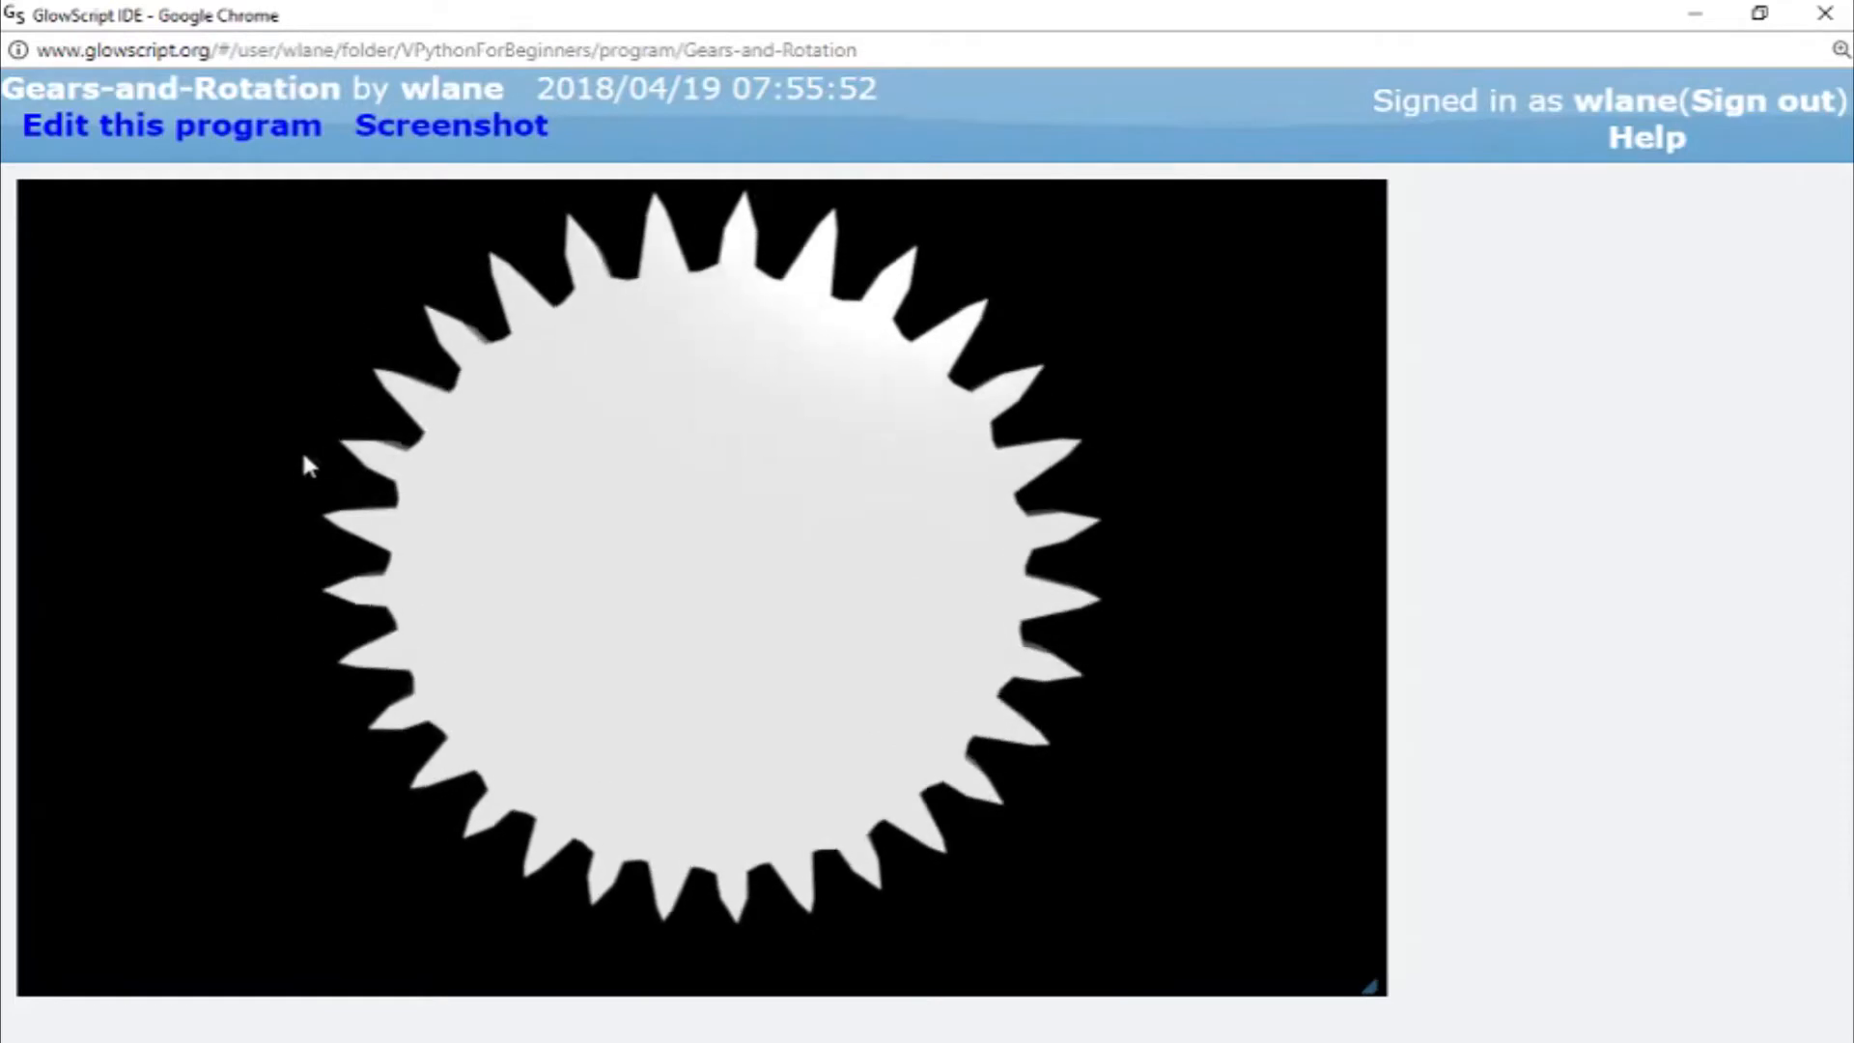
# - Change the tooth count to n=20 and run to show the 20-tooth gear
pyautogui.click(170, 126)
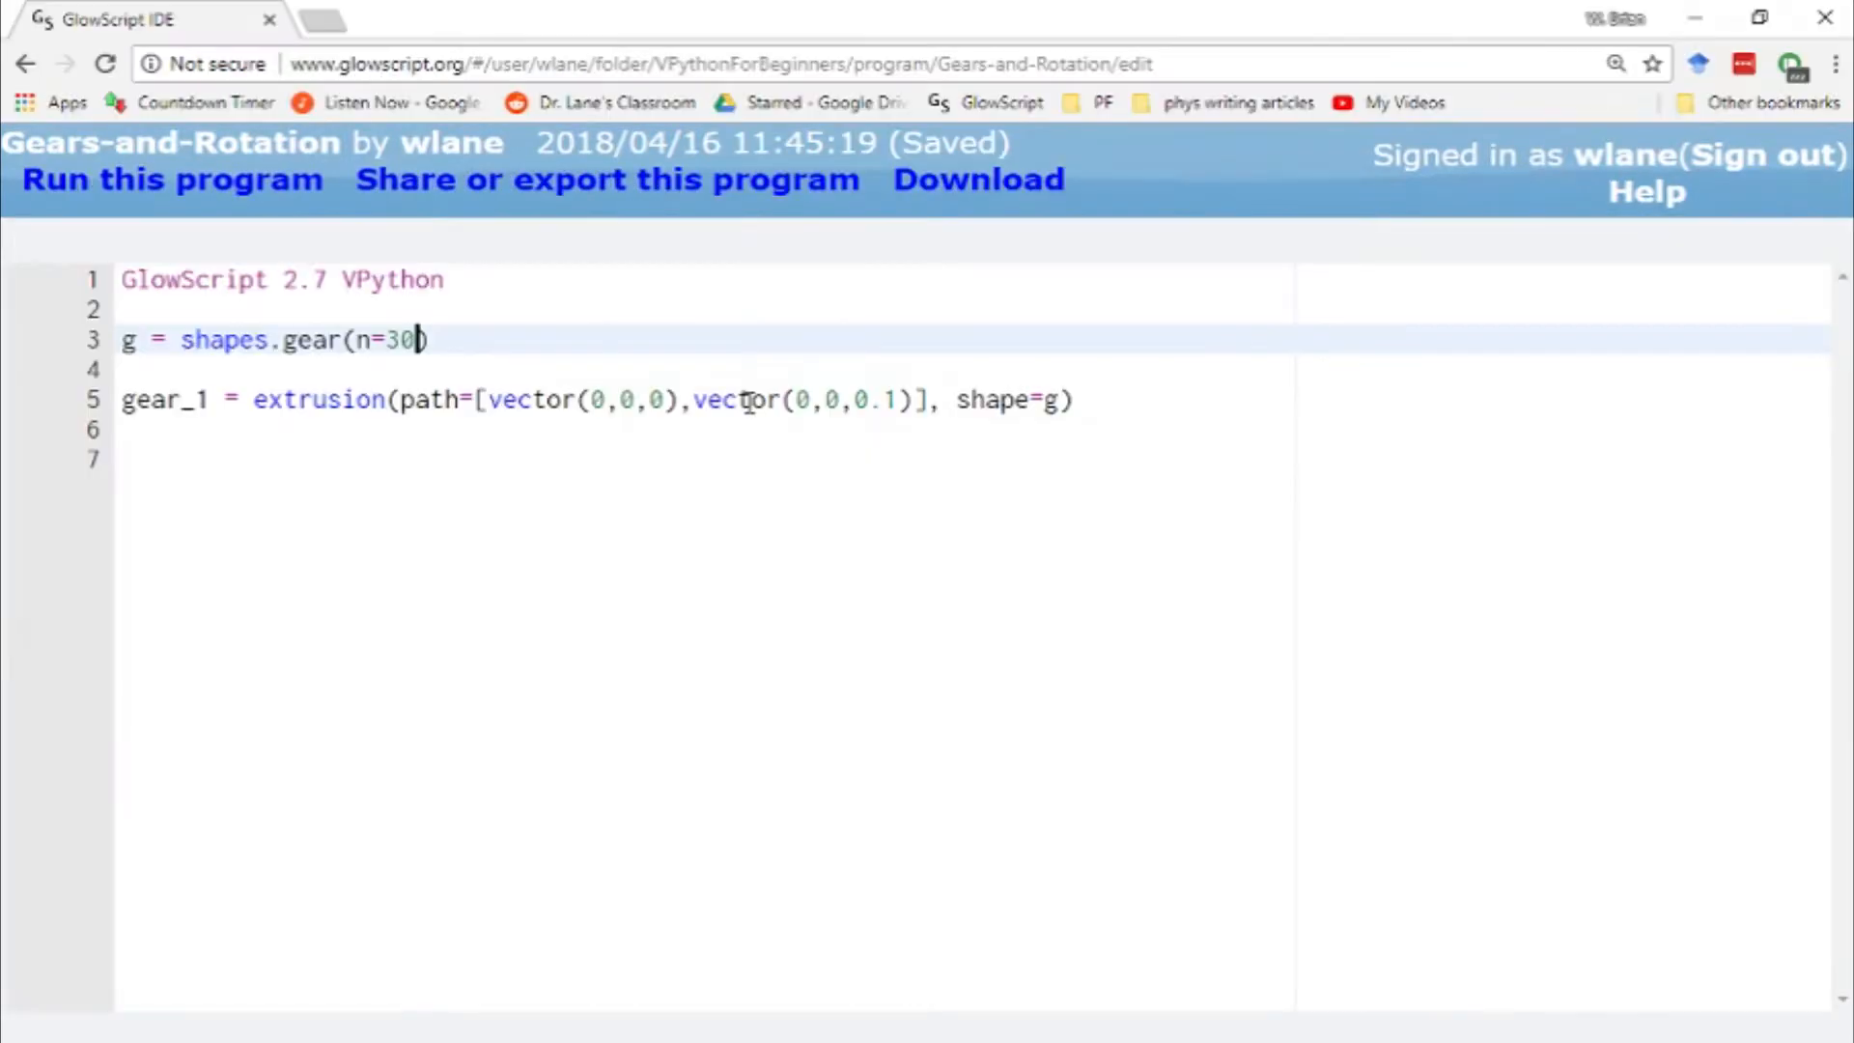
pyautogui.write('2')
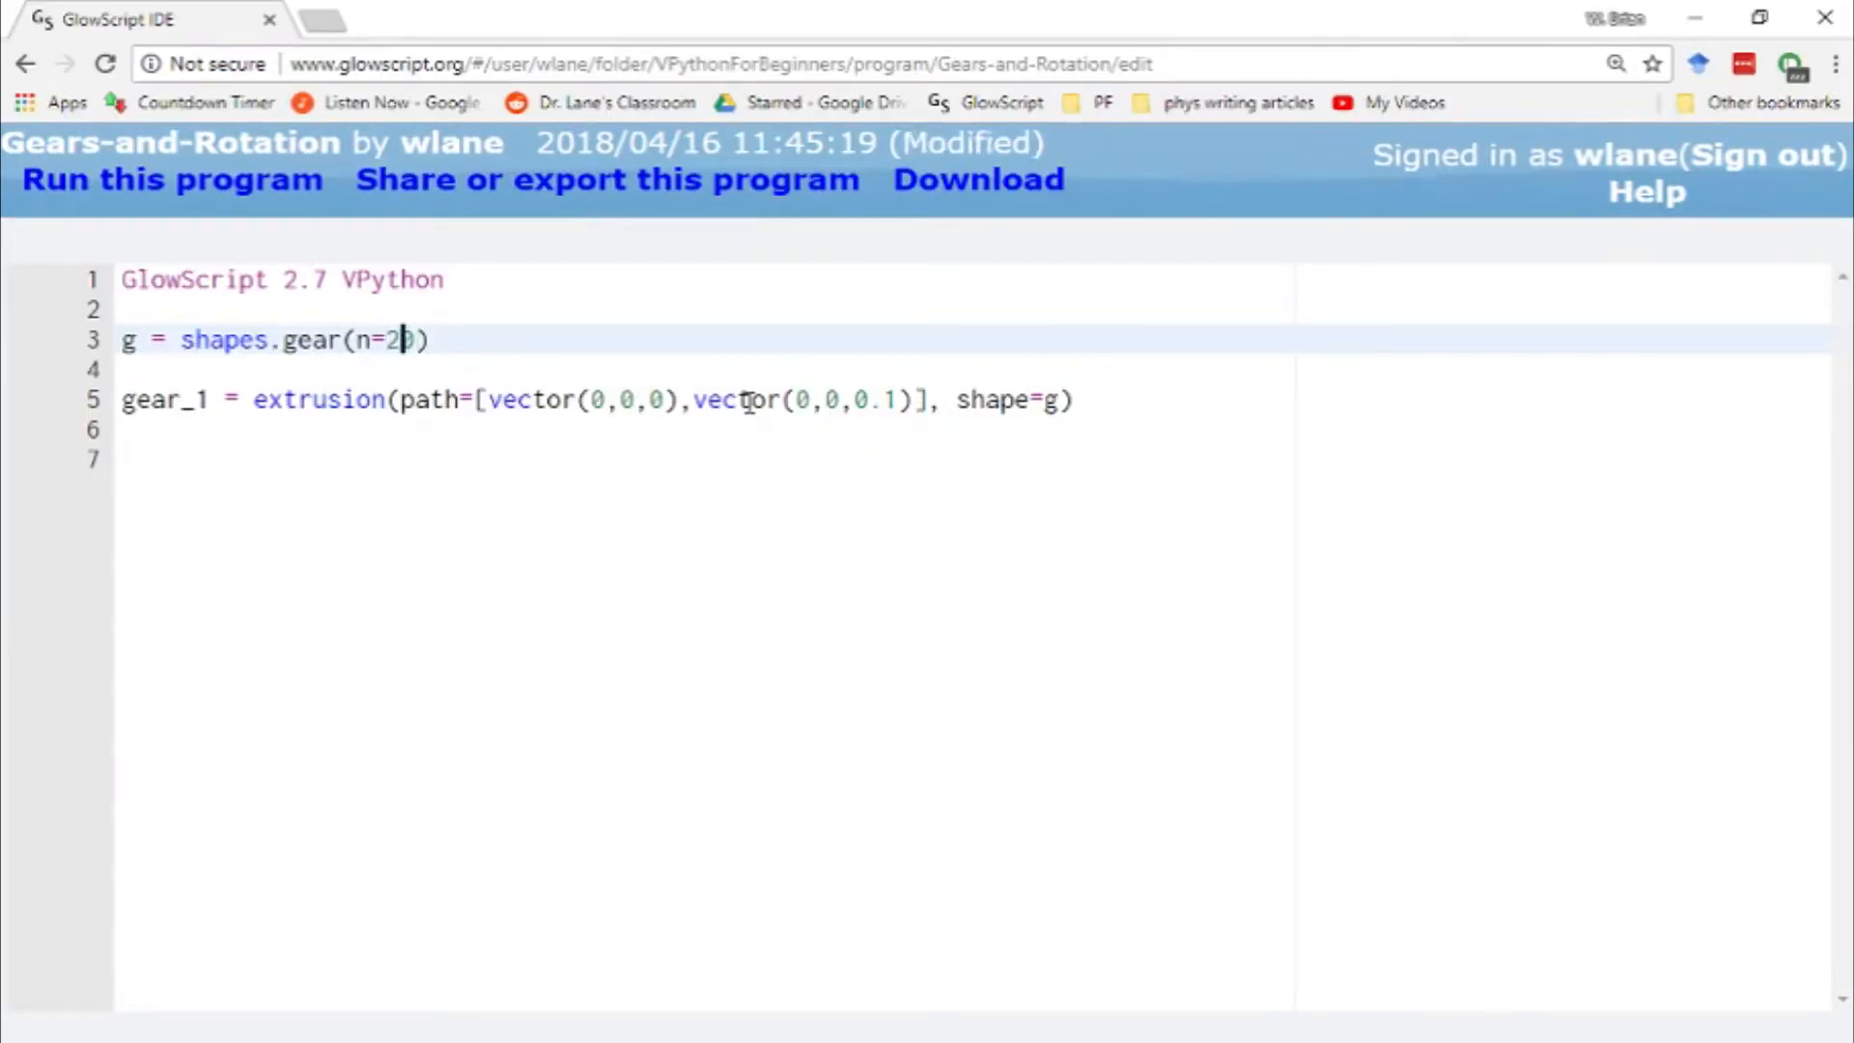
pyautogui.click(172, 180)
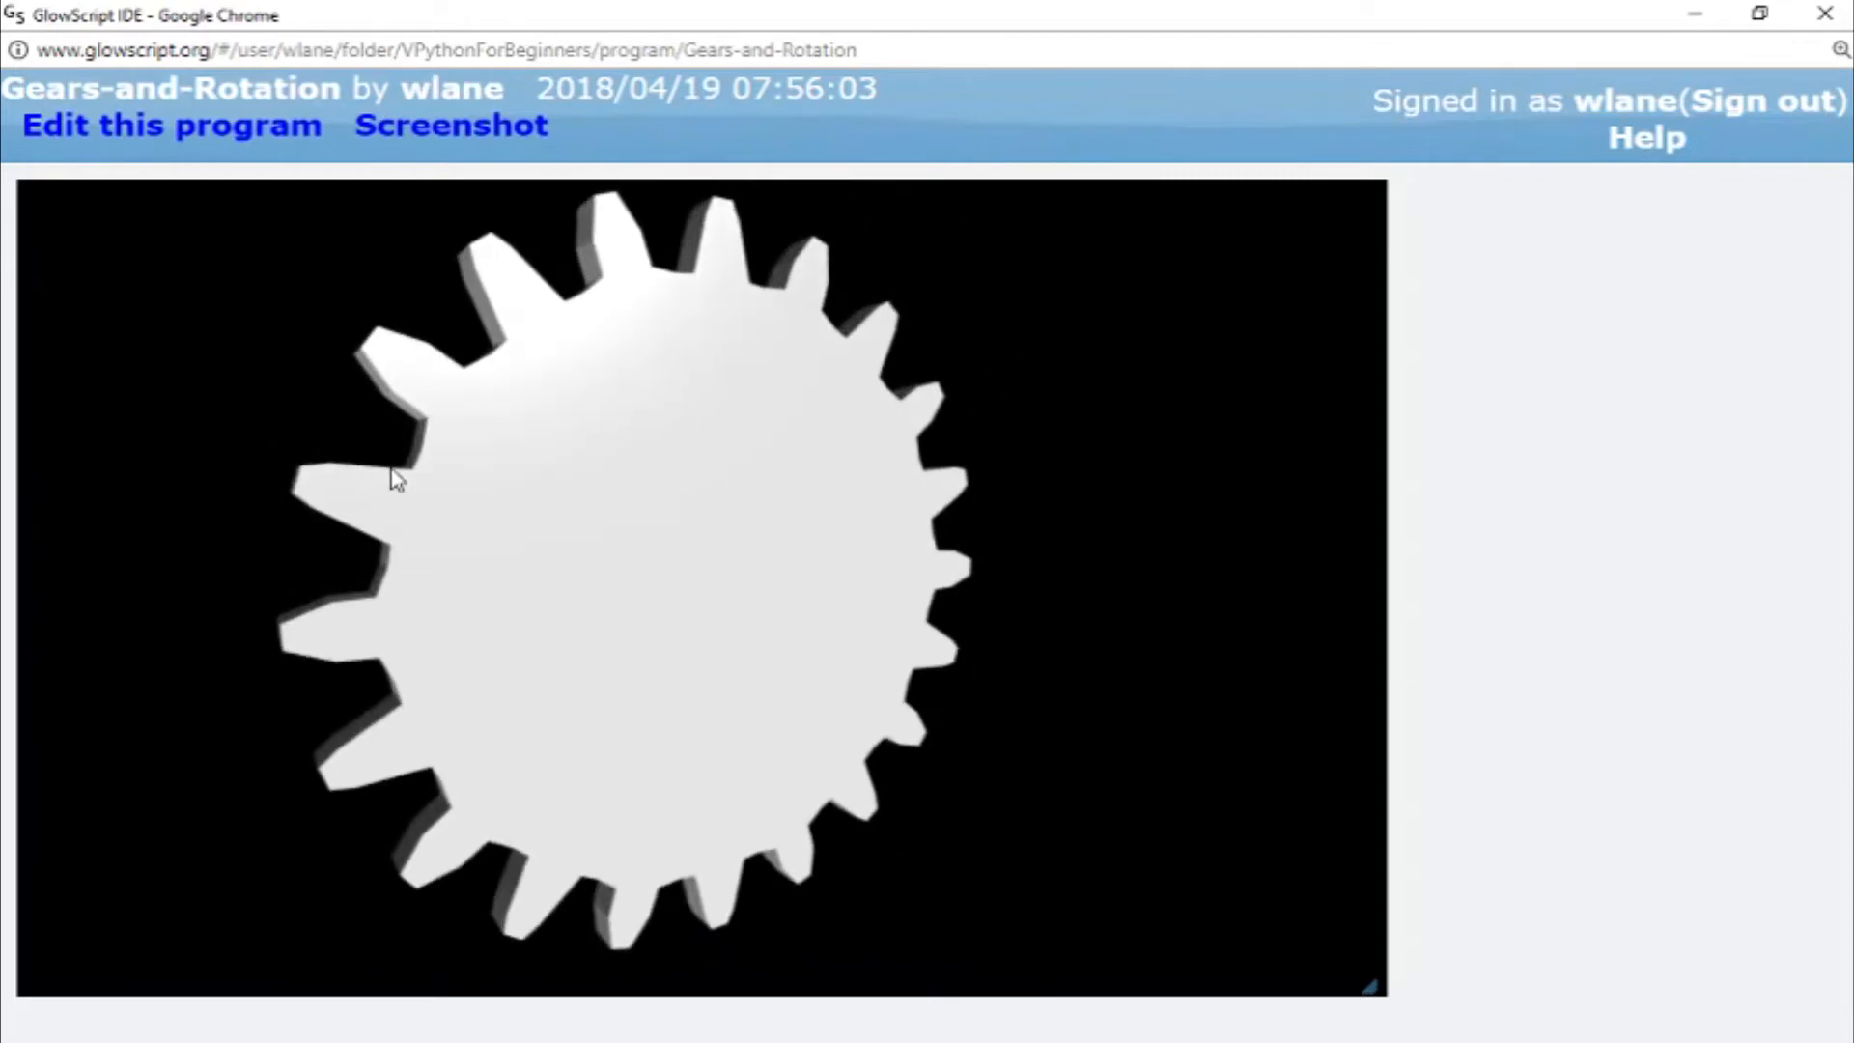
# - Define a second 20-tooth gear gear_2 extruded at x=2 and start its color=color.red setting
pyautogui.click(170, 126)
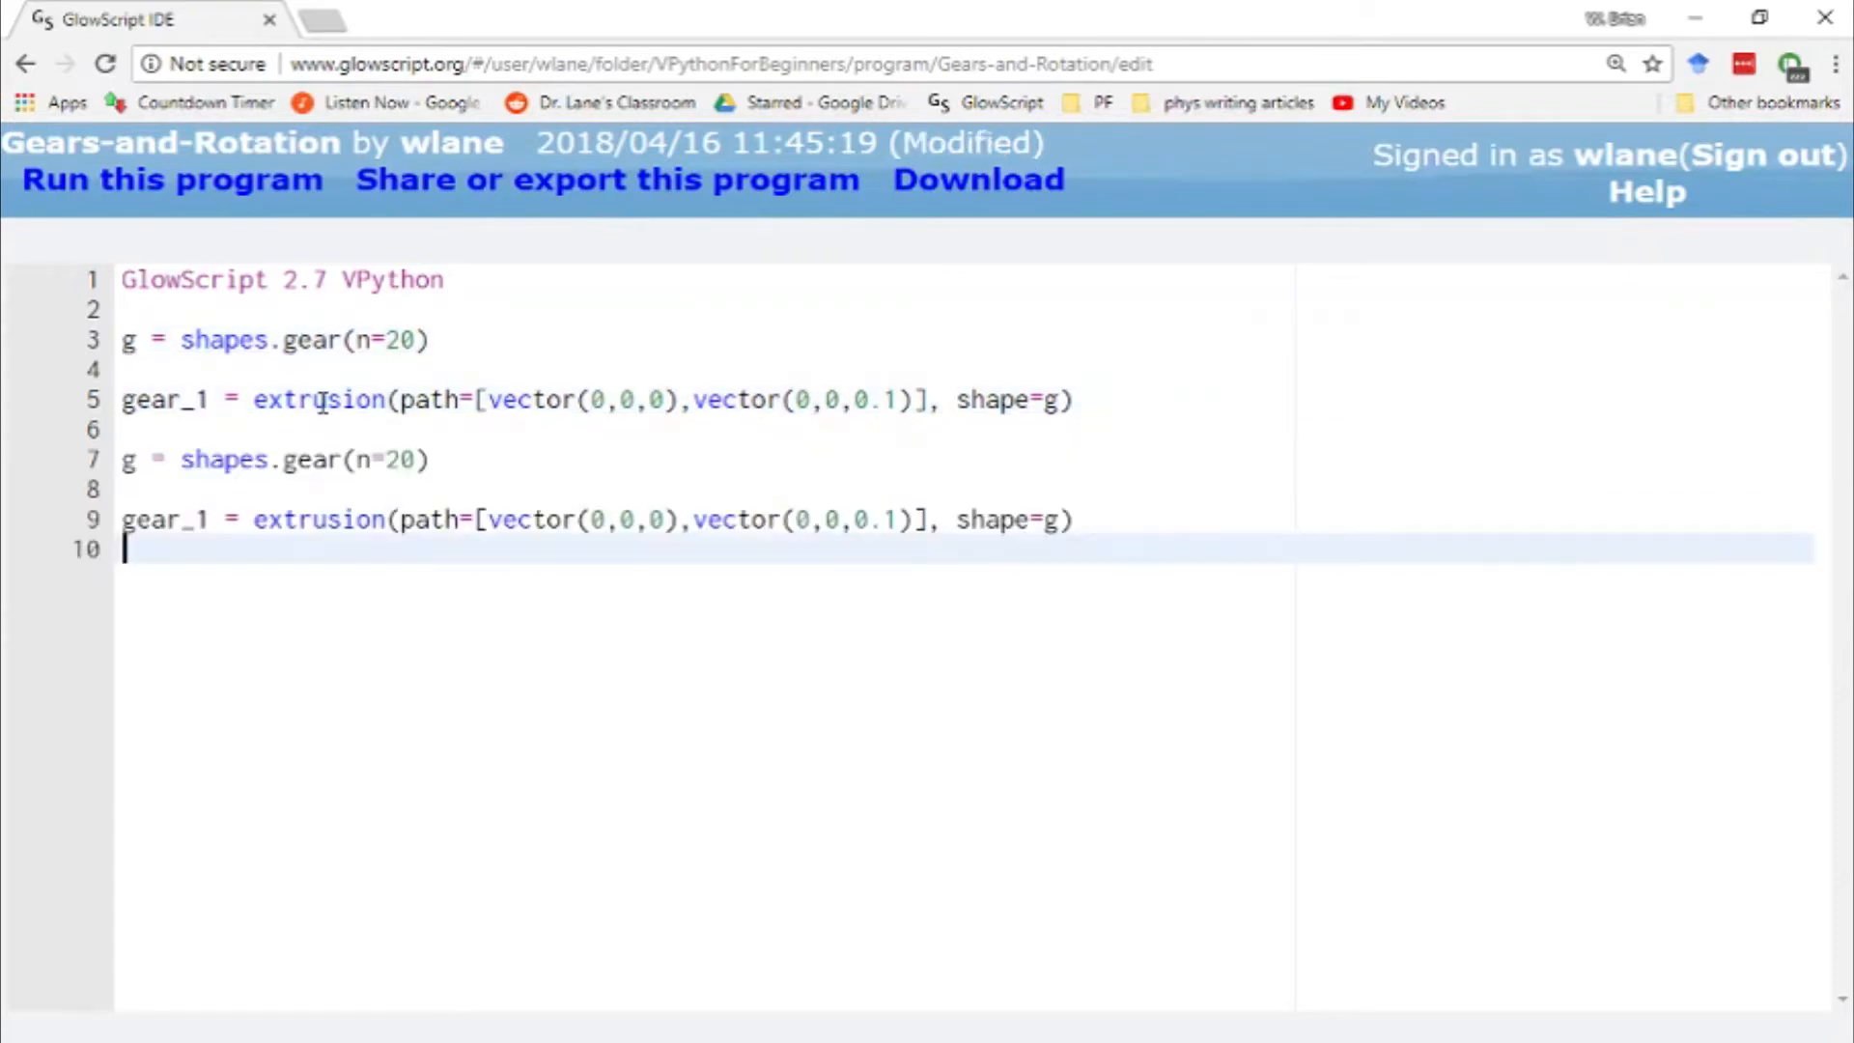
pyautogui.write('2')
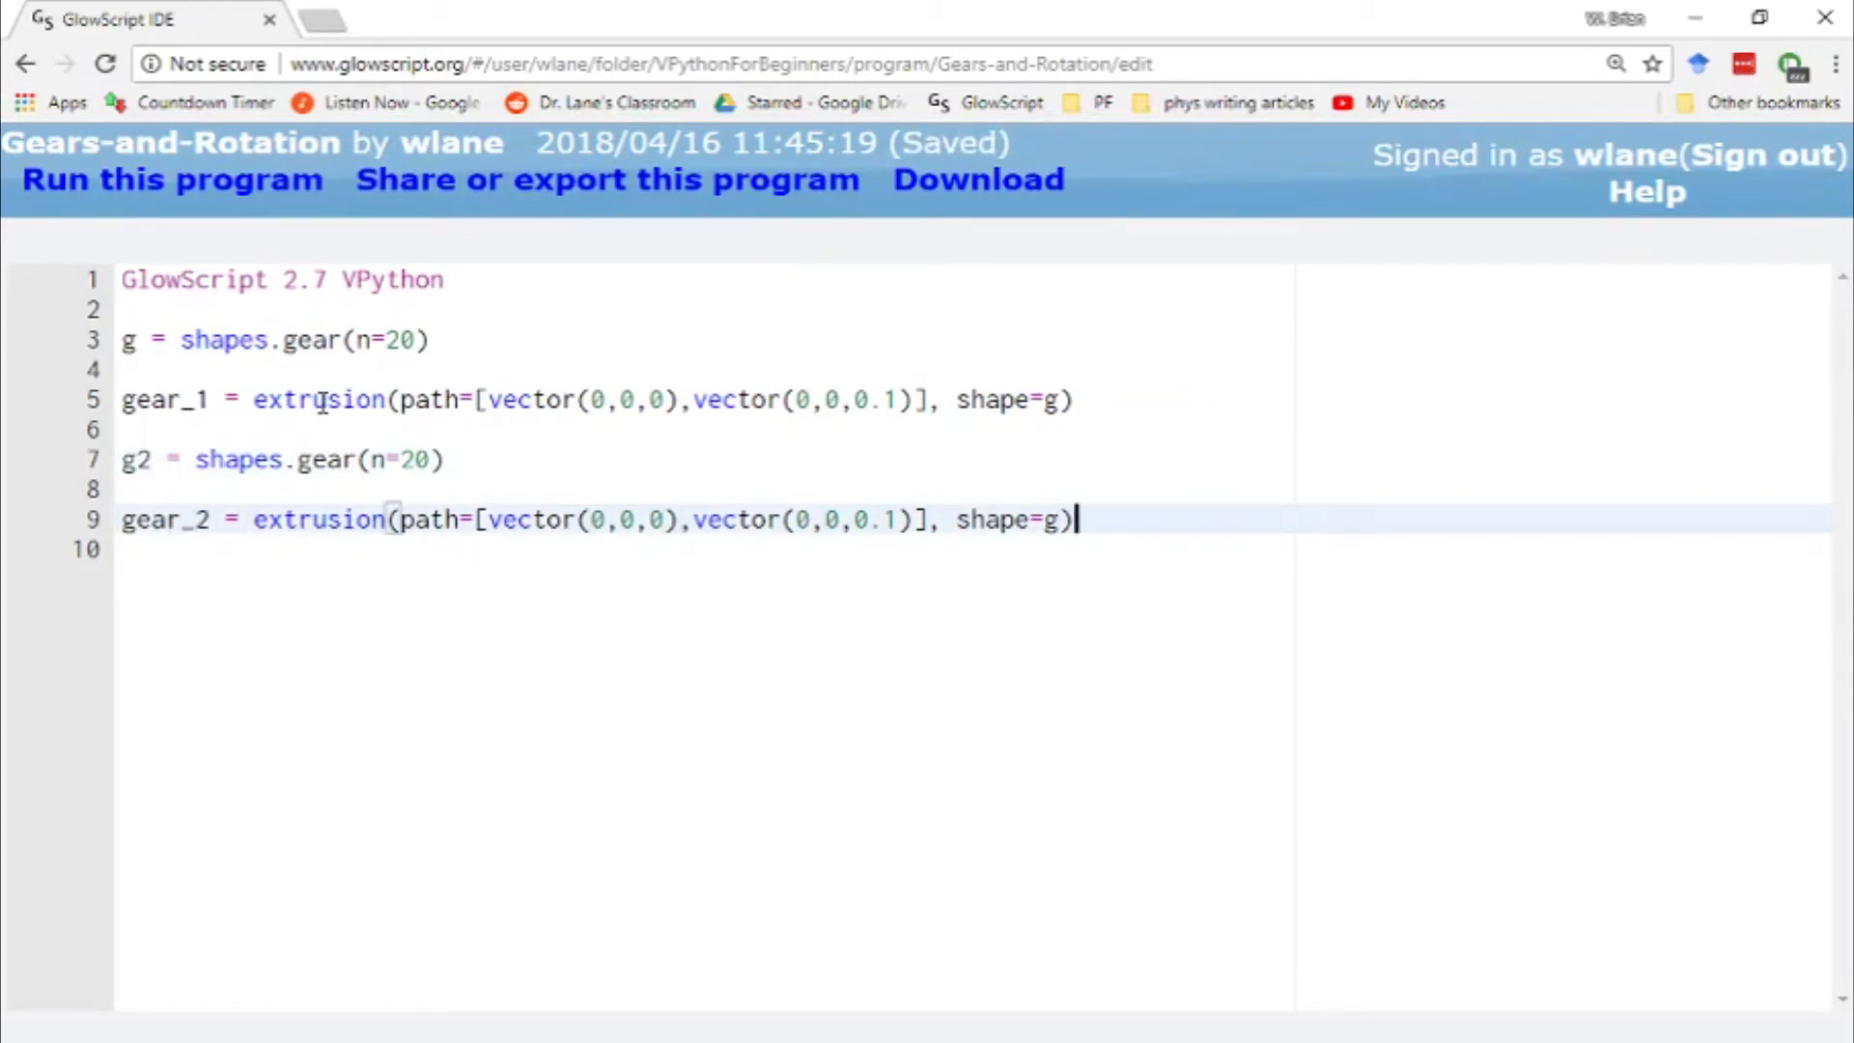
pyautogui.write('2')
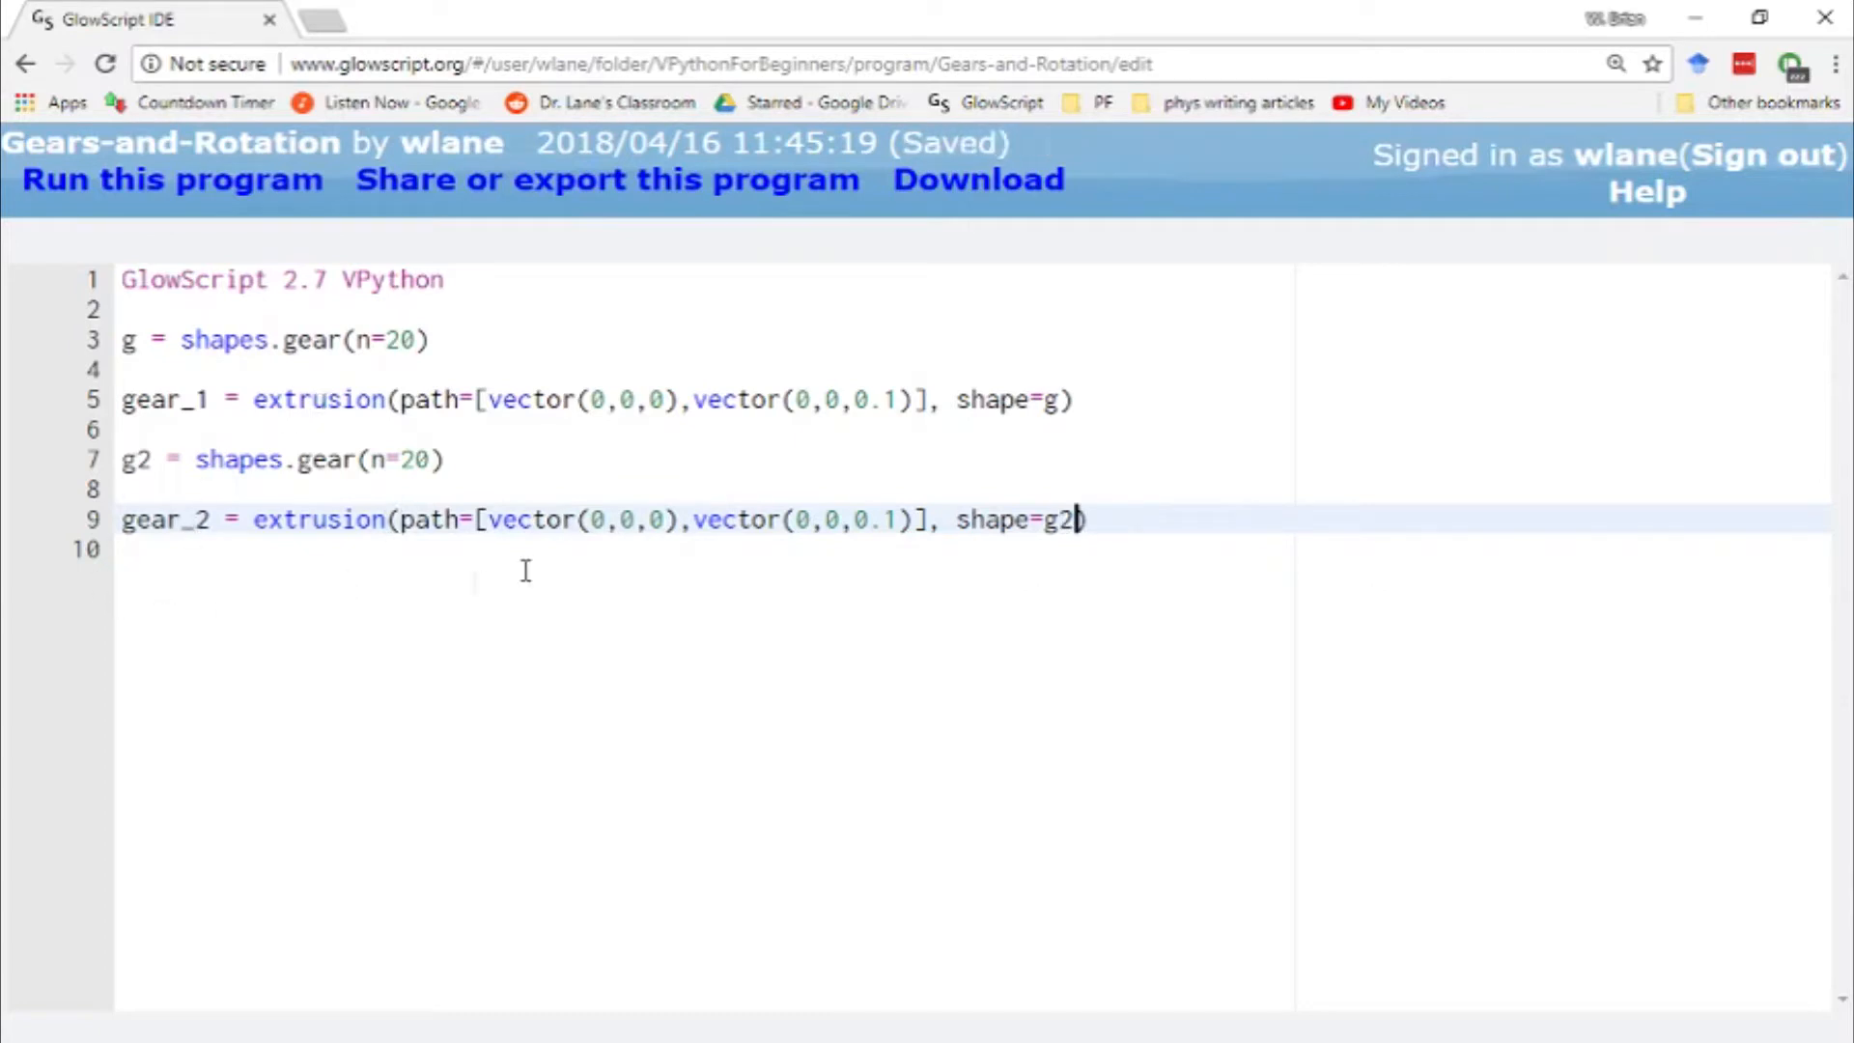
pyautogui.moveTo(550, 589)
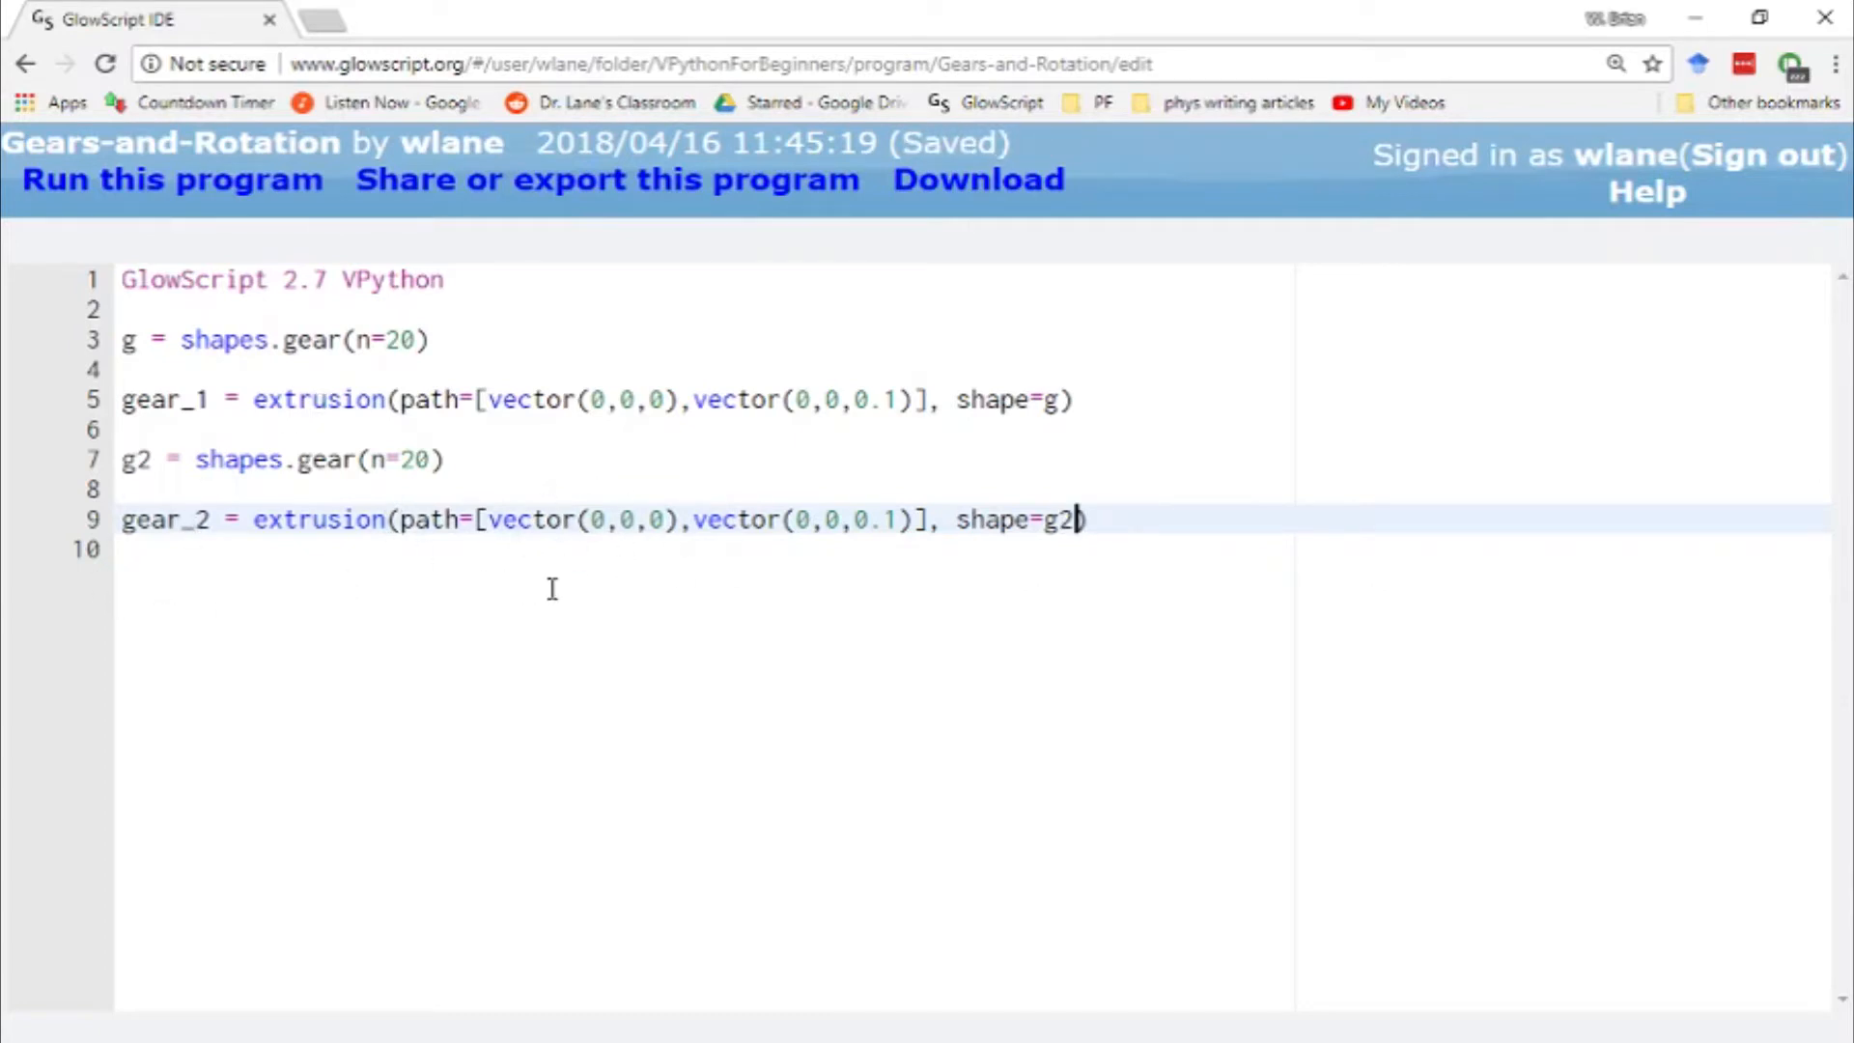
pyautogui.moveTo(593, 608)
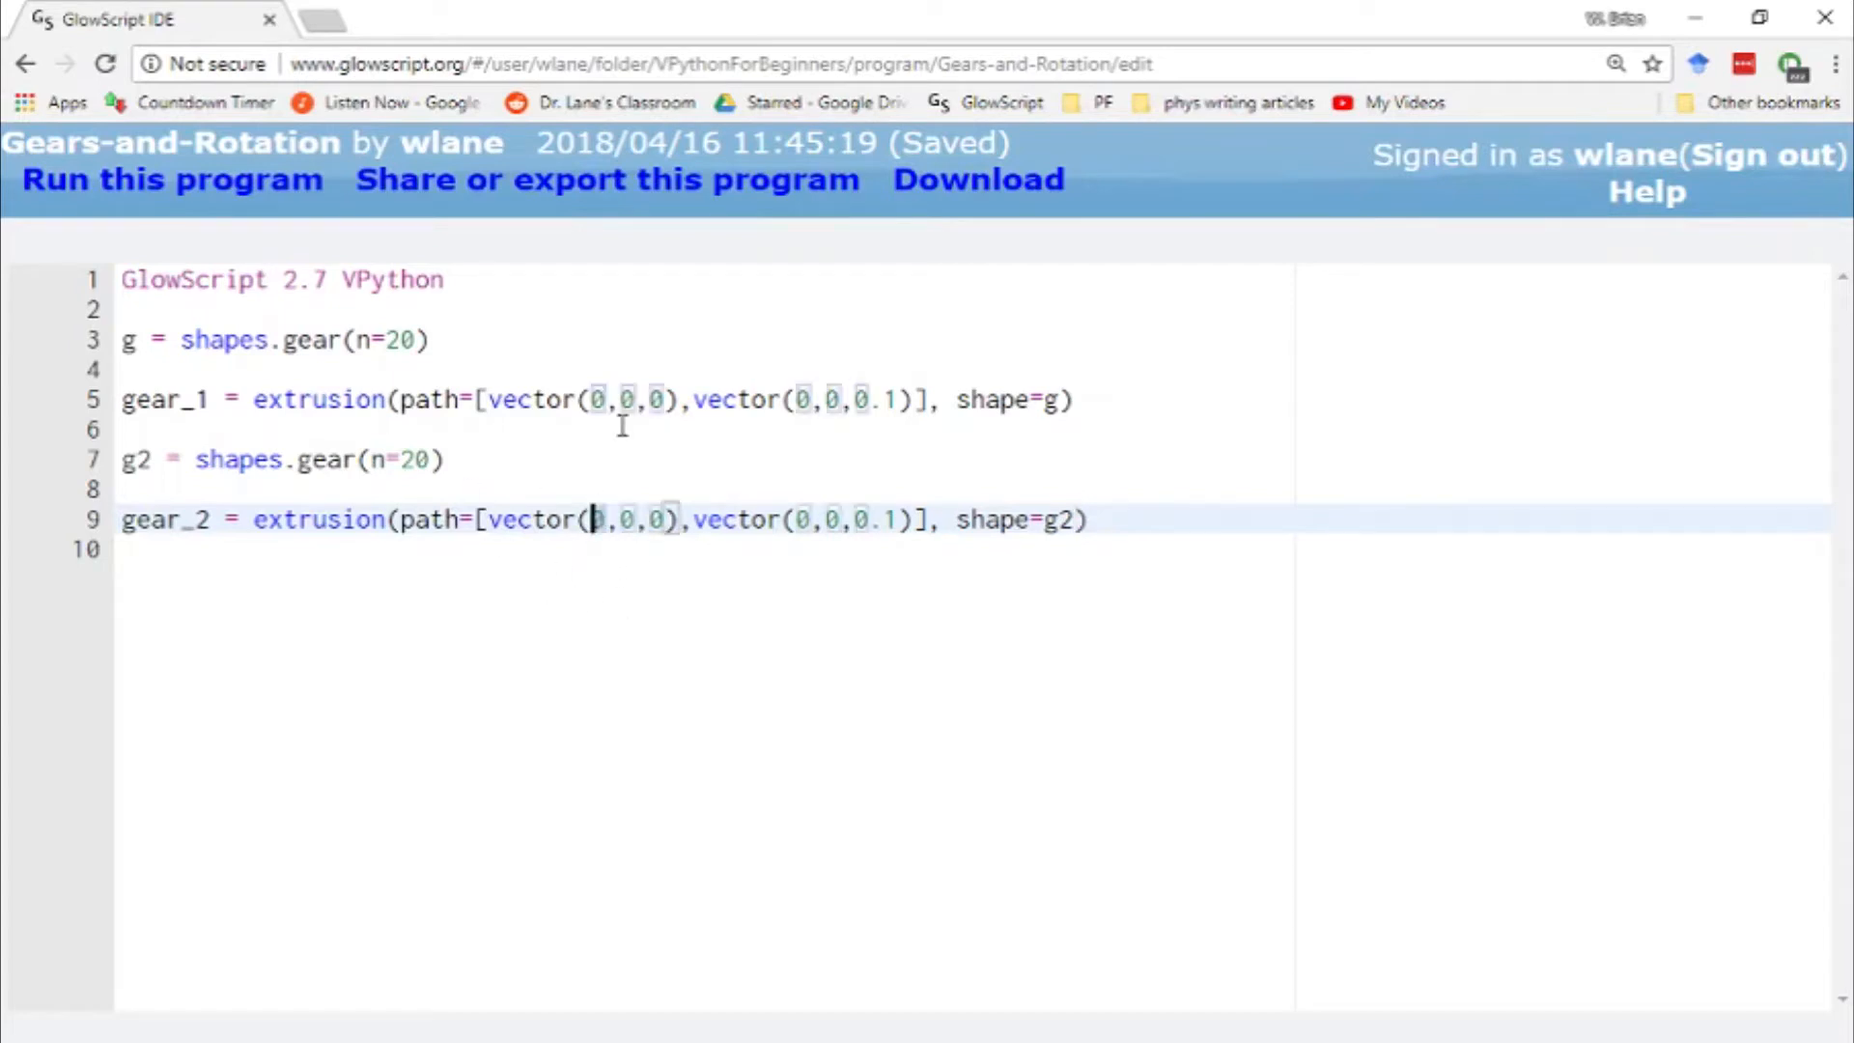
pyautogui.write('2')
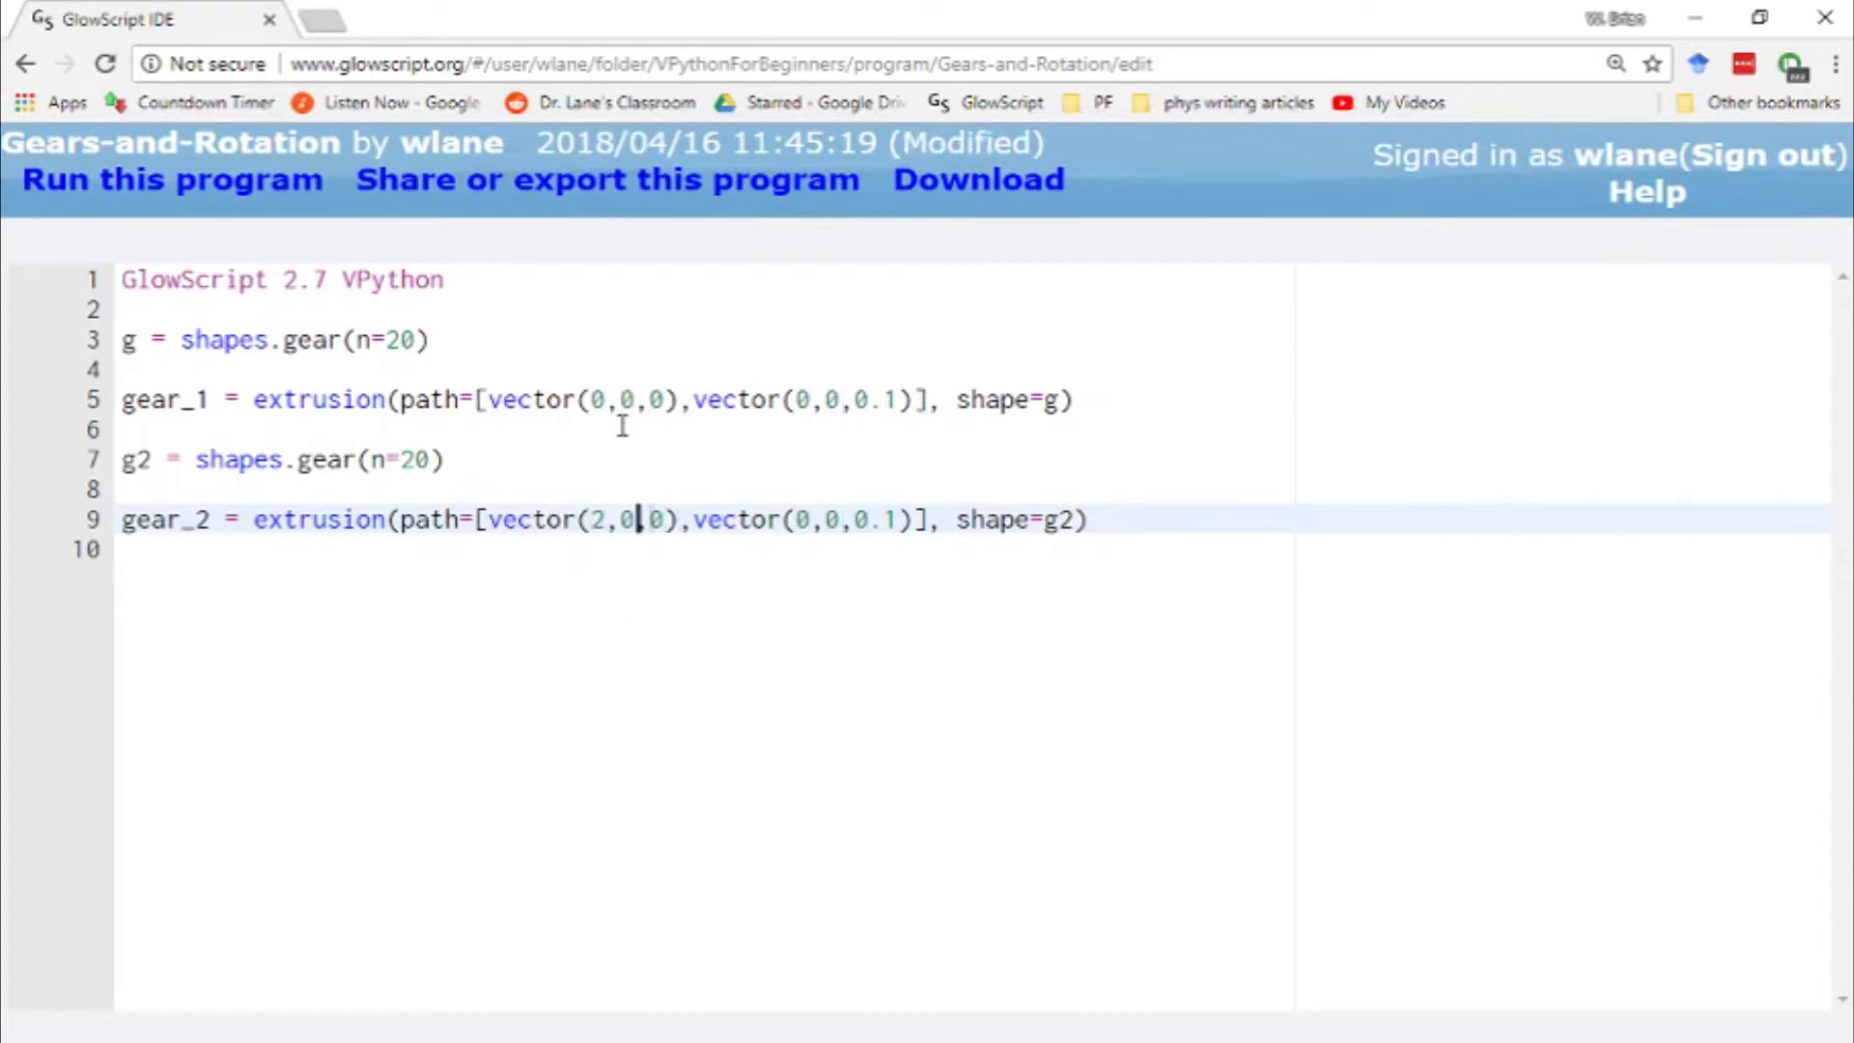
pyautogui.write('2')
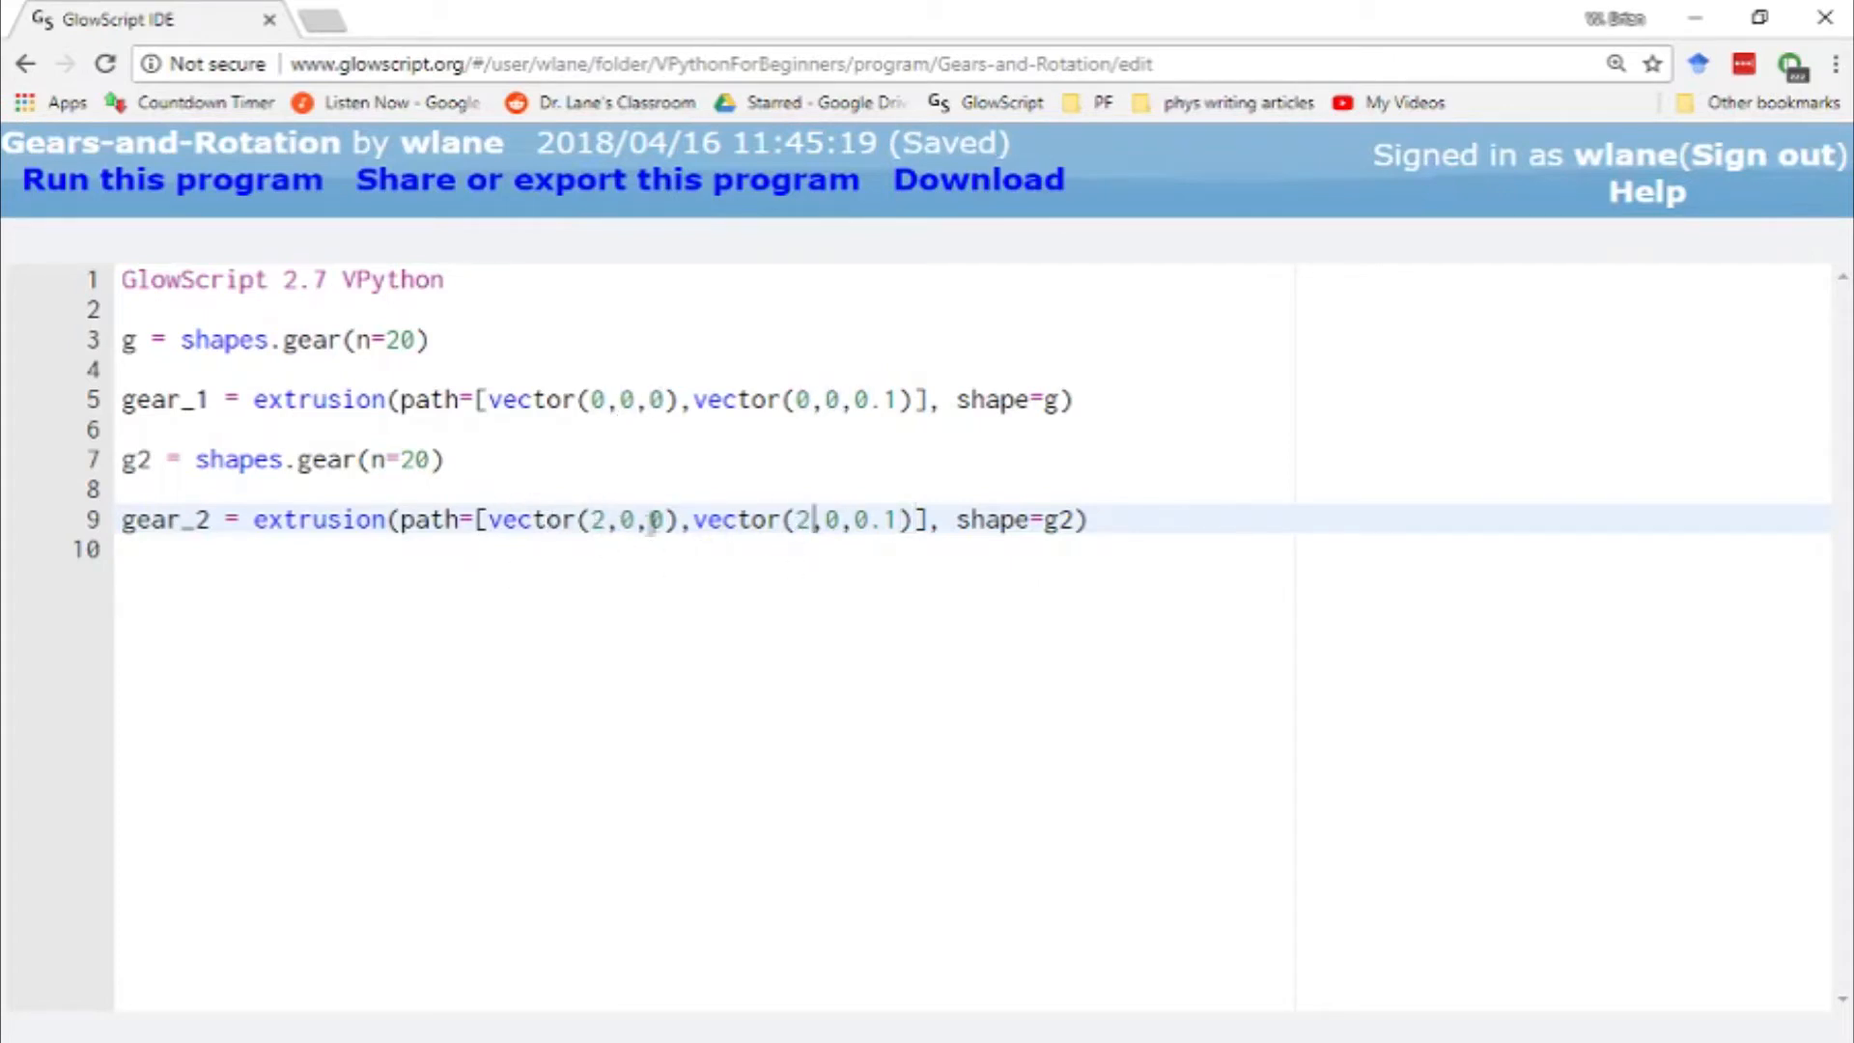
pyautogui.moveTo(1268, 442)
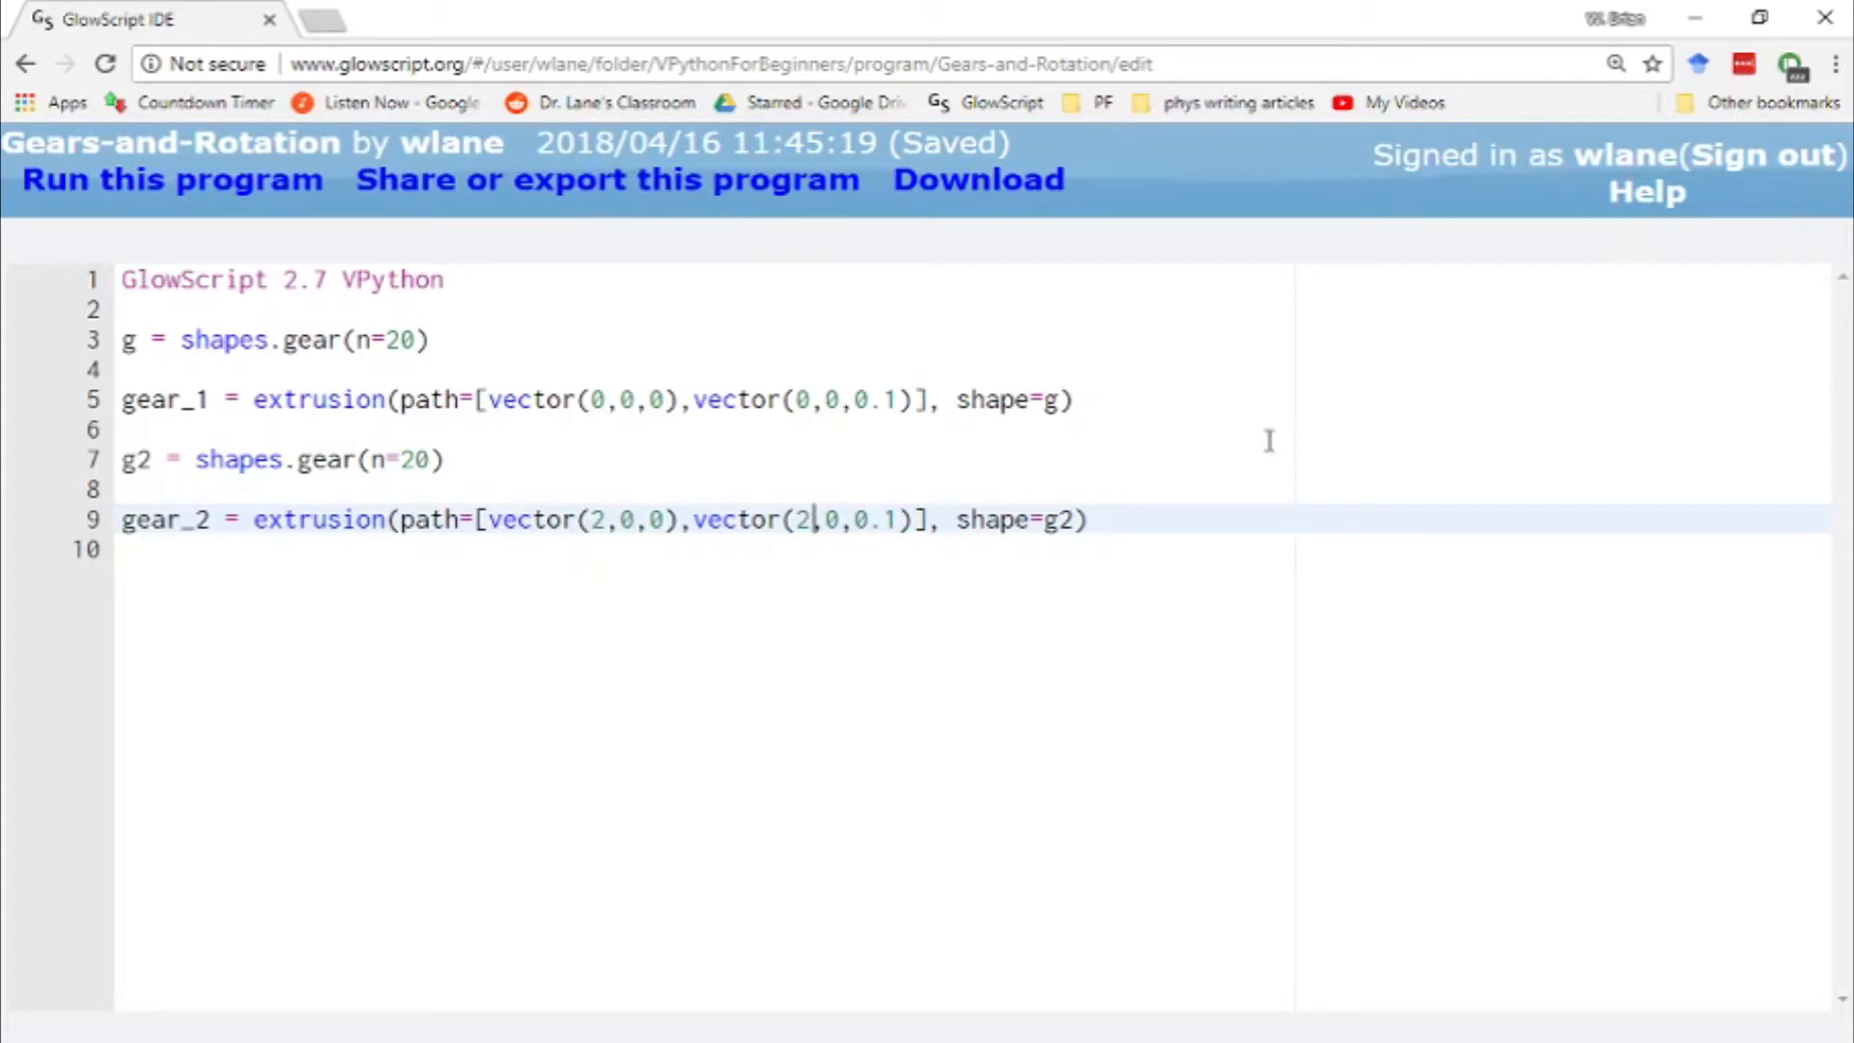
pyautogui.moveTo(908, 541)
pyautogui.write(',')
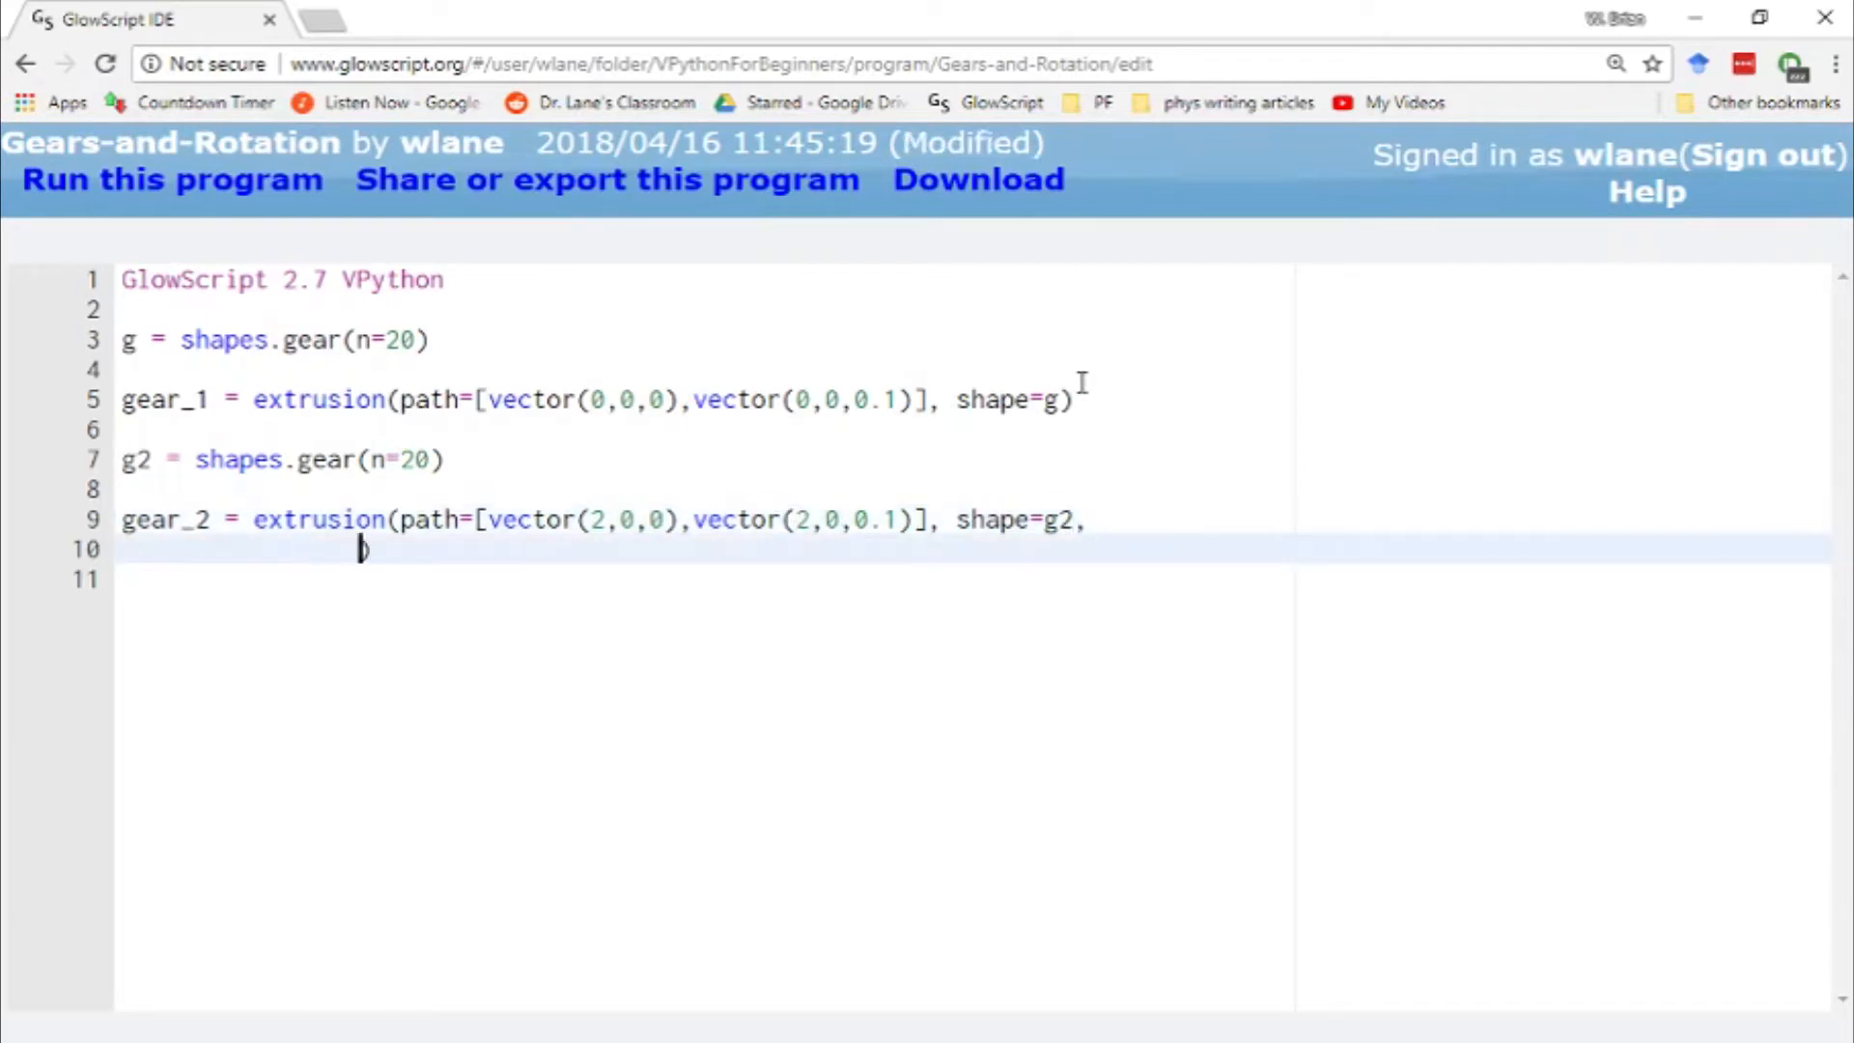
pyautogui.write('color=color.red')
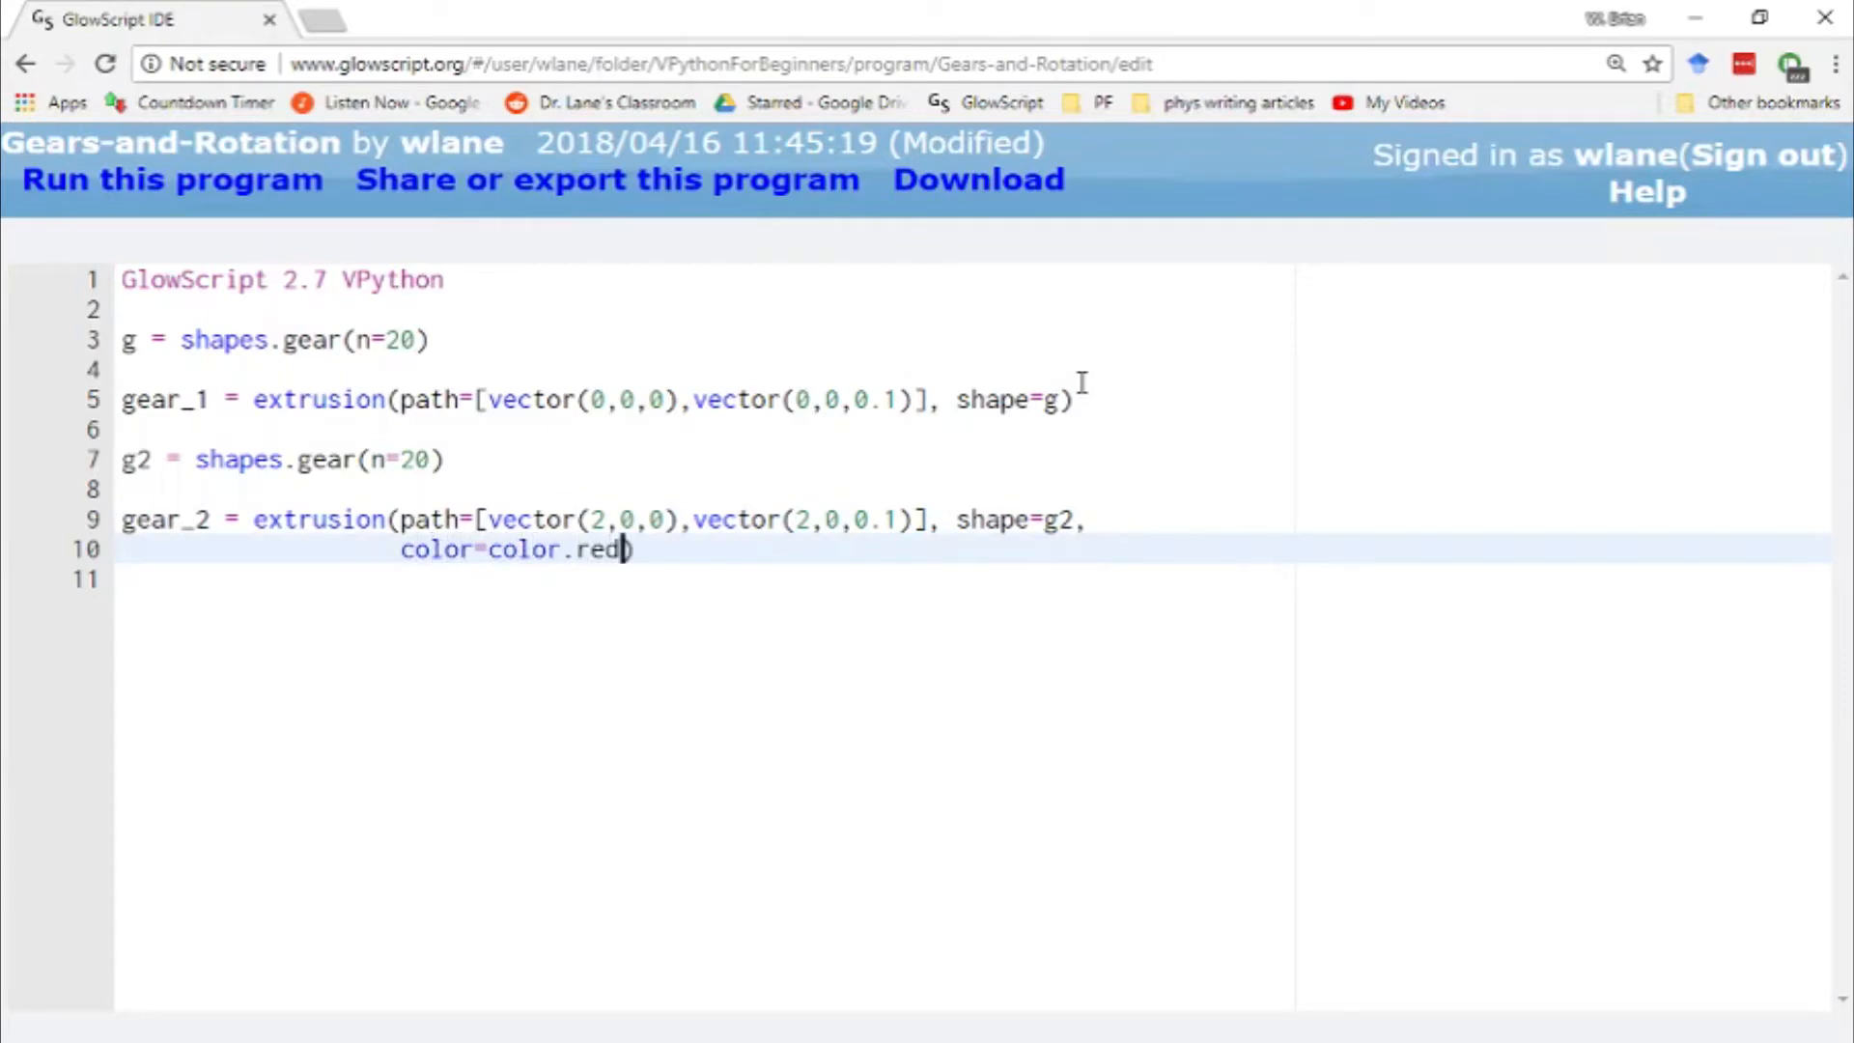
# - Run the script to show the red gear beside the white one
pyautogui.click(172, 180)
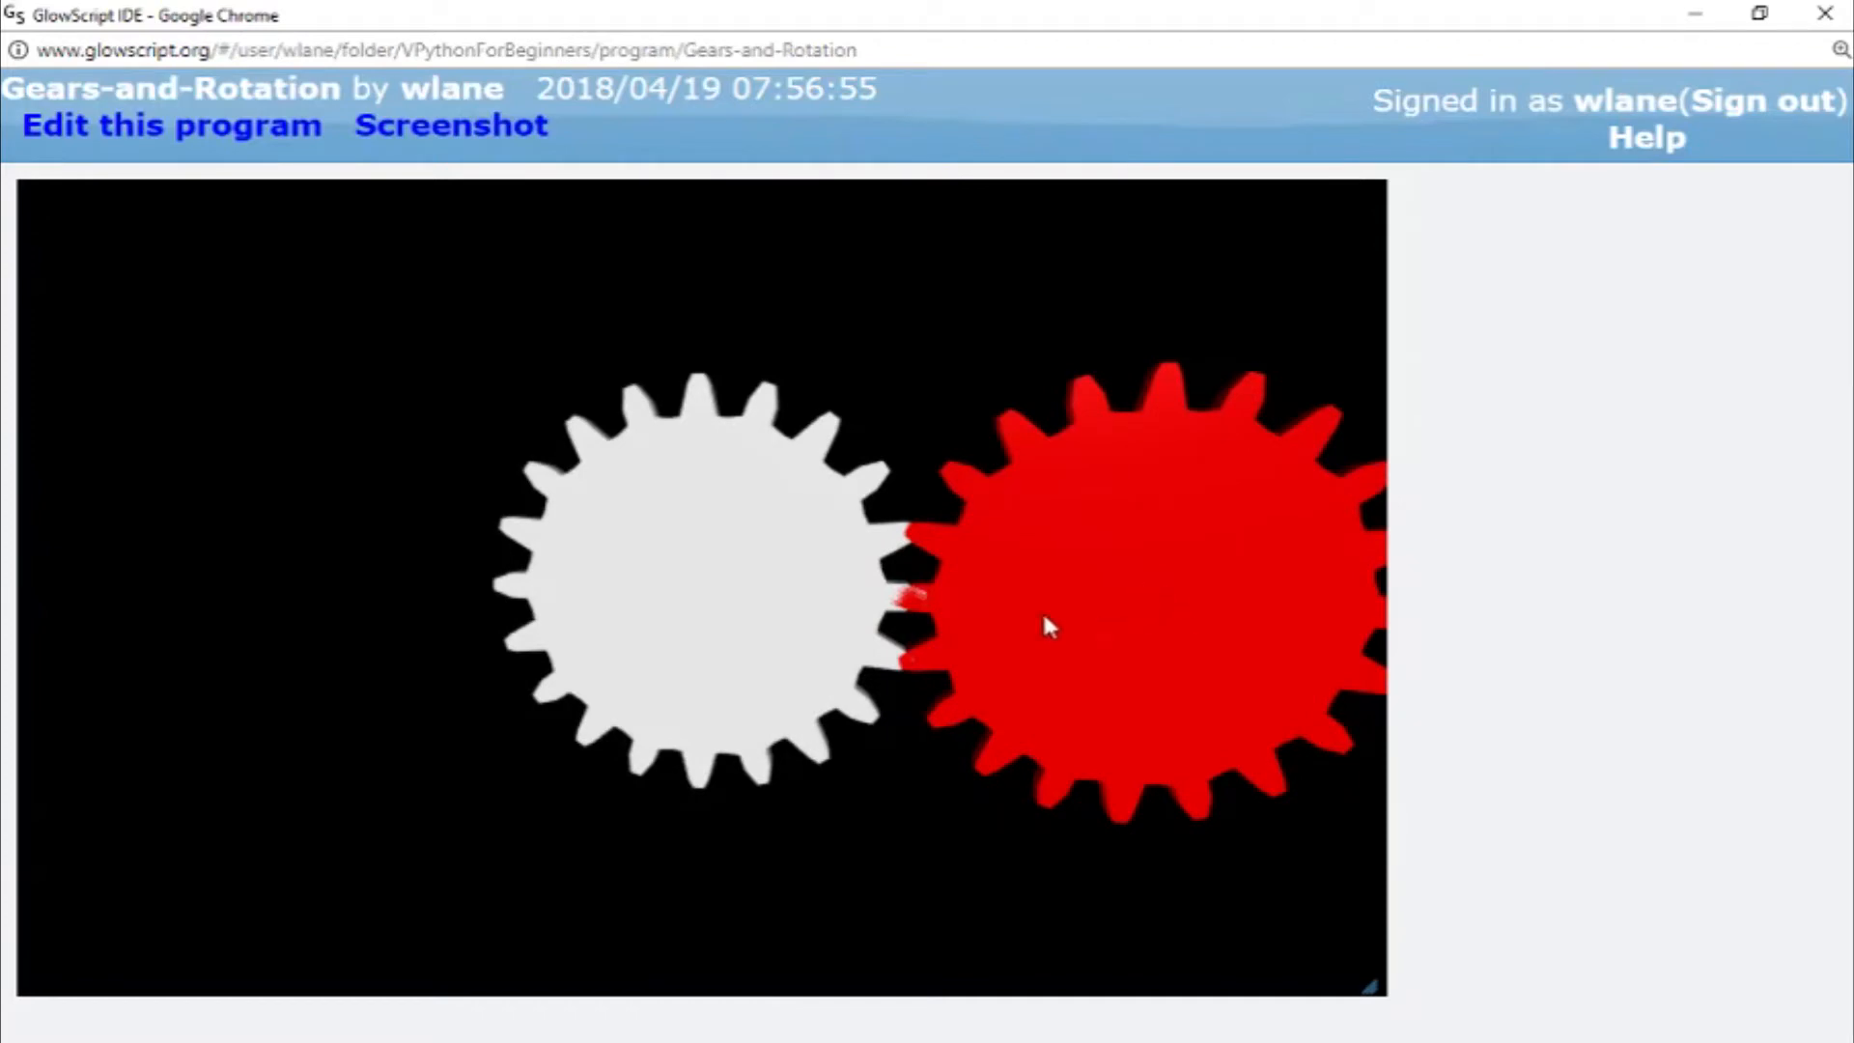
pyautogui.moveTo(724, 597)
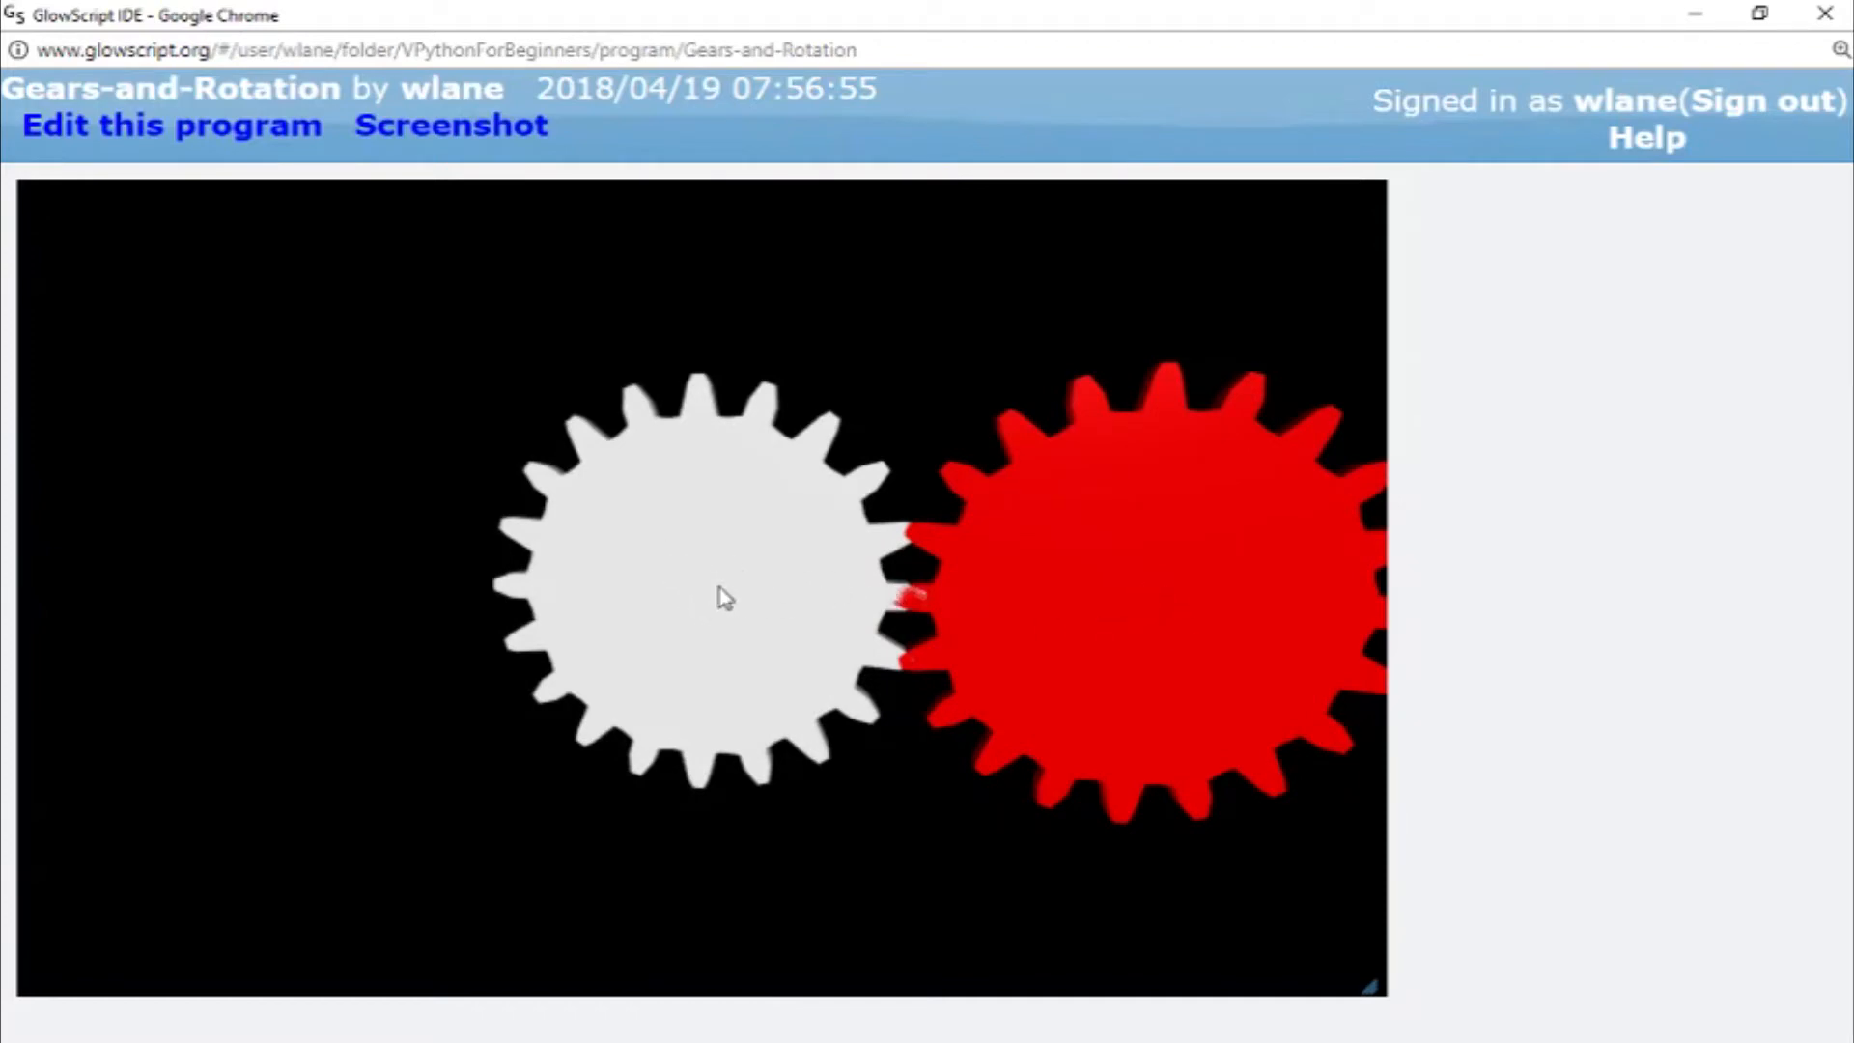
pyautogui.moveTo(677, 605)
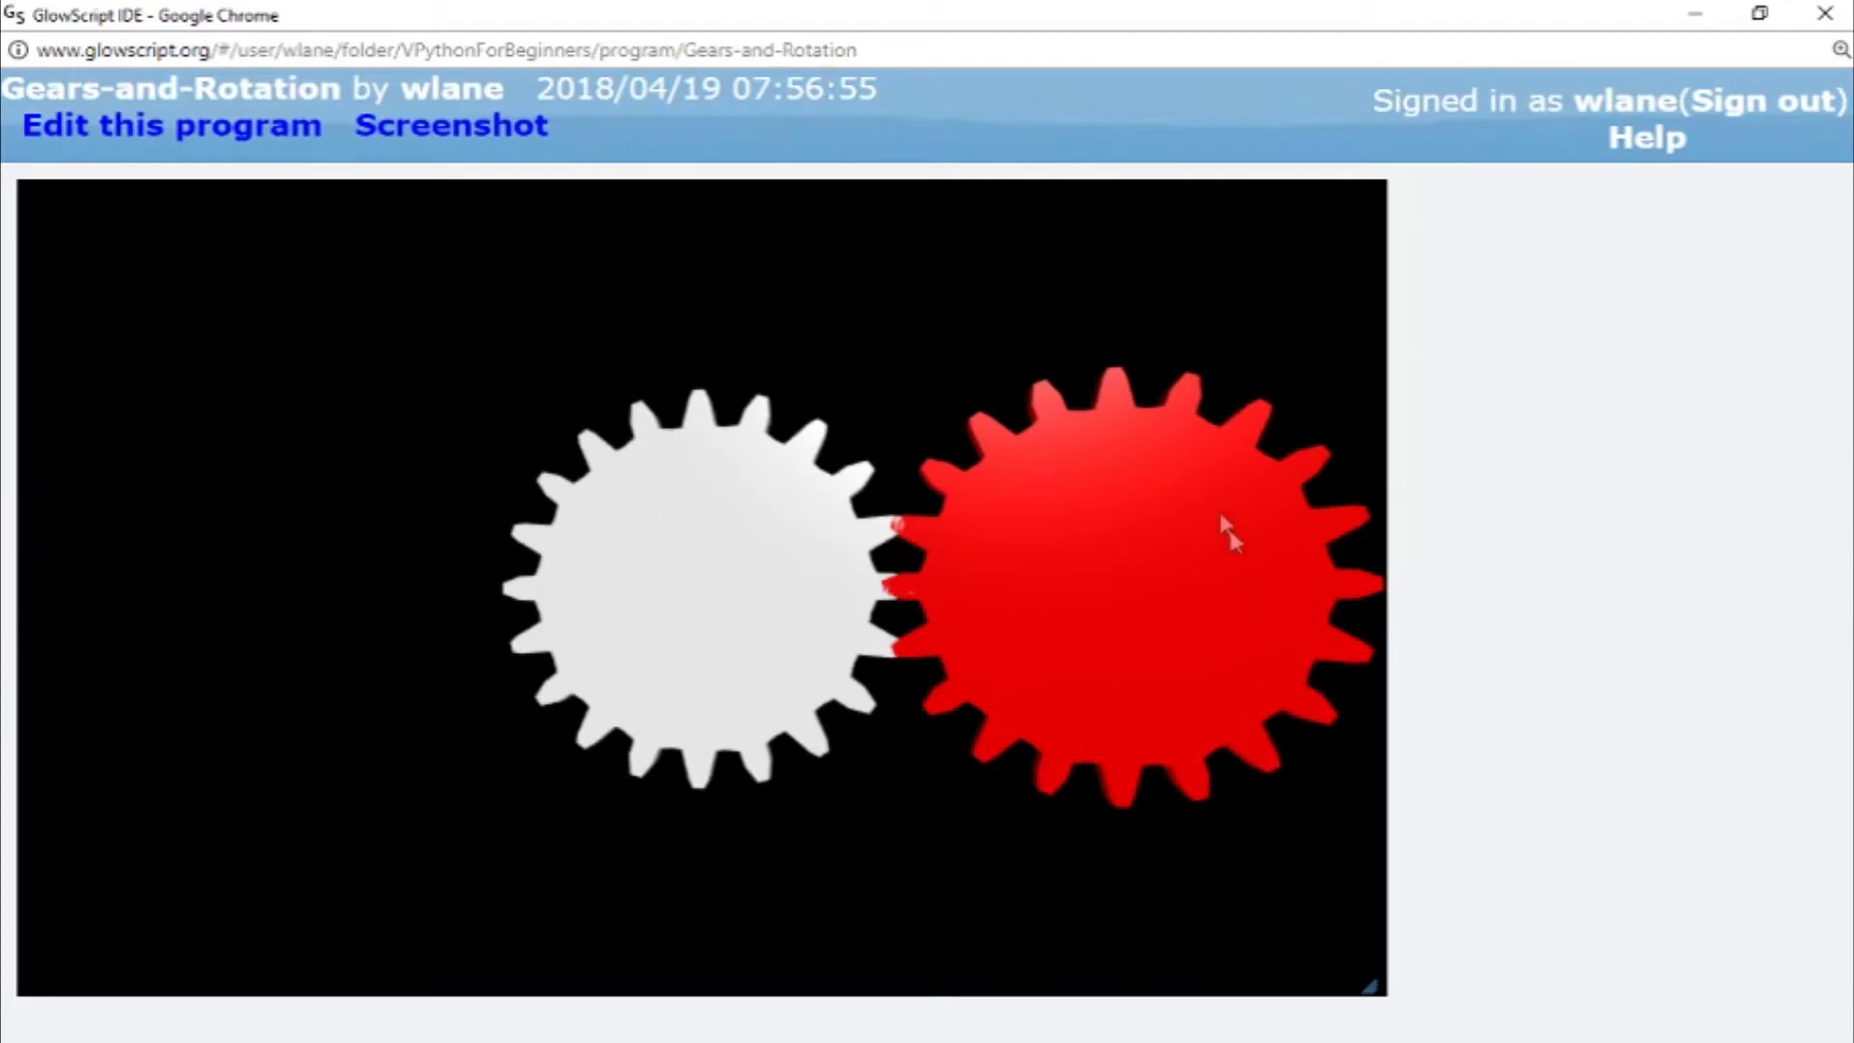
pyautogui.moveTo(1099, 440)
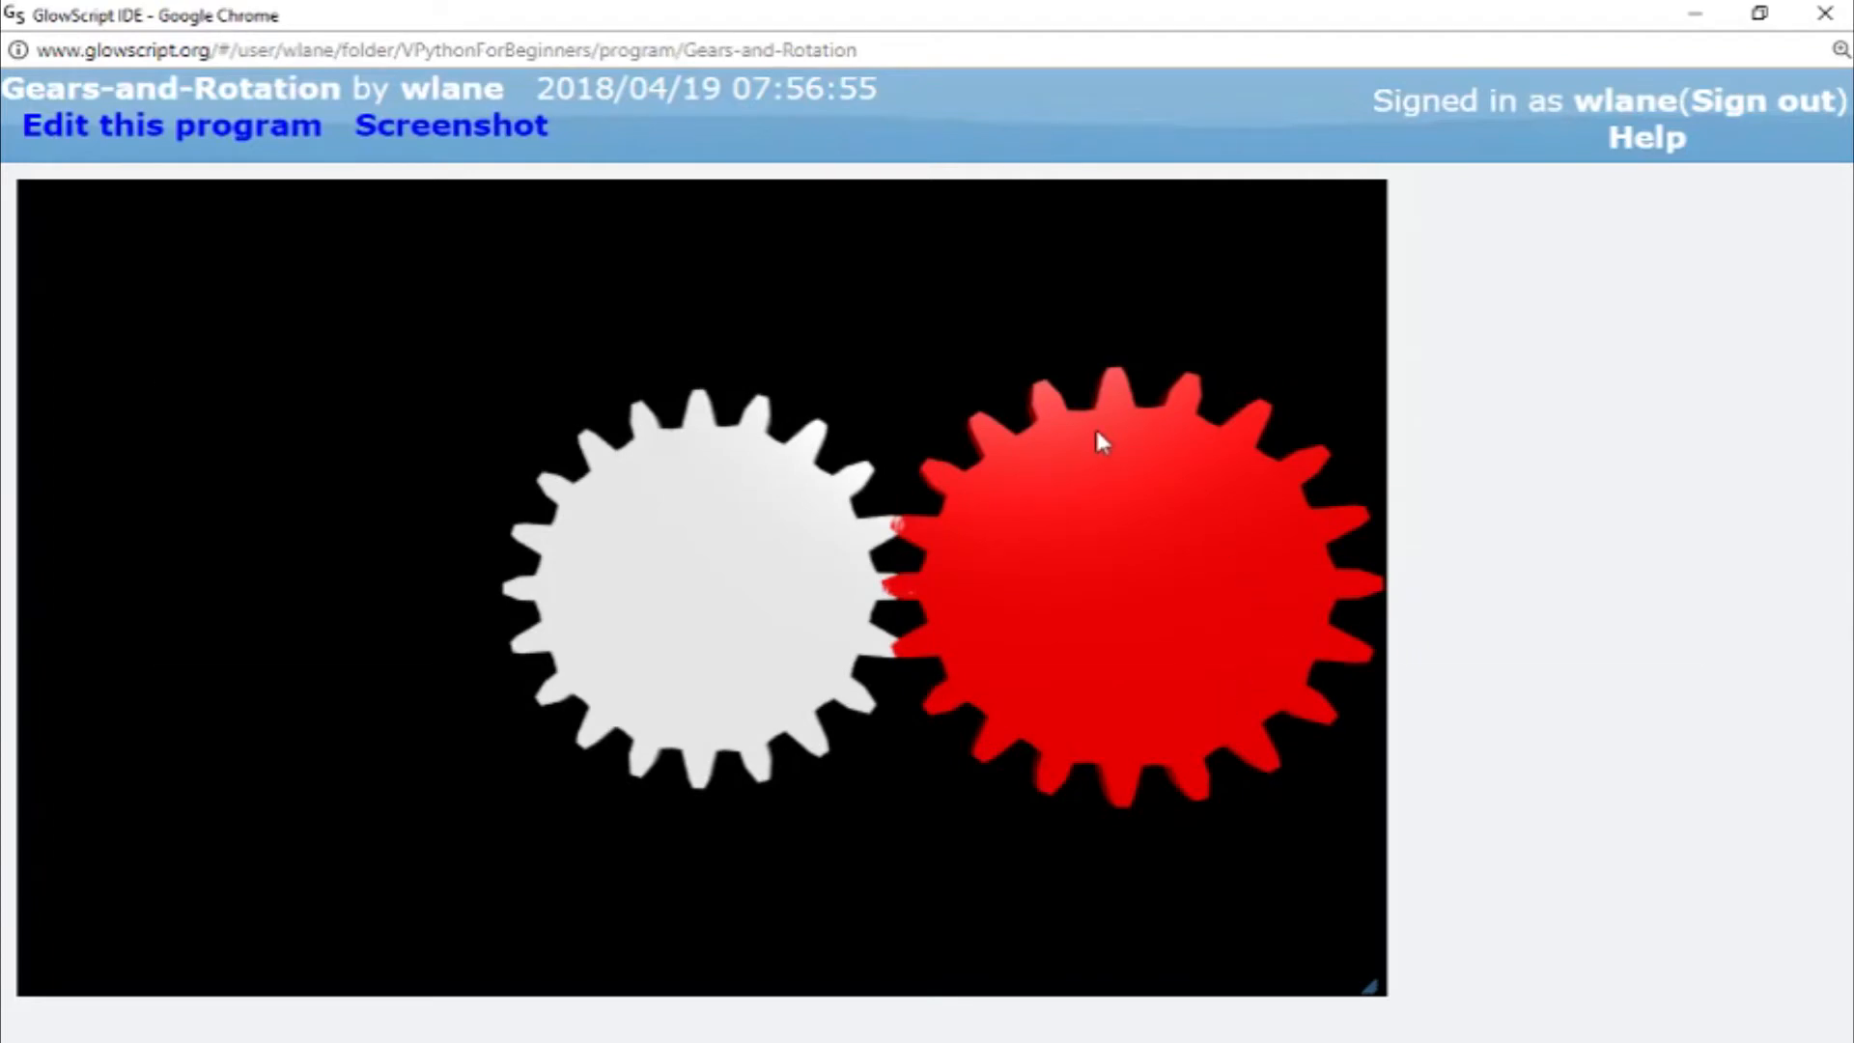
# - Begin a gear_2.rotate call with axis=vector( on line 12
pyautogui.click(171, 125)
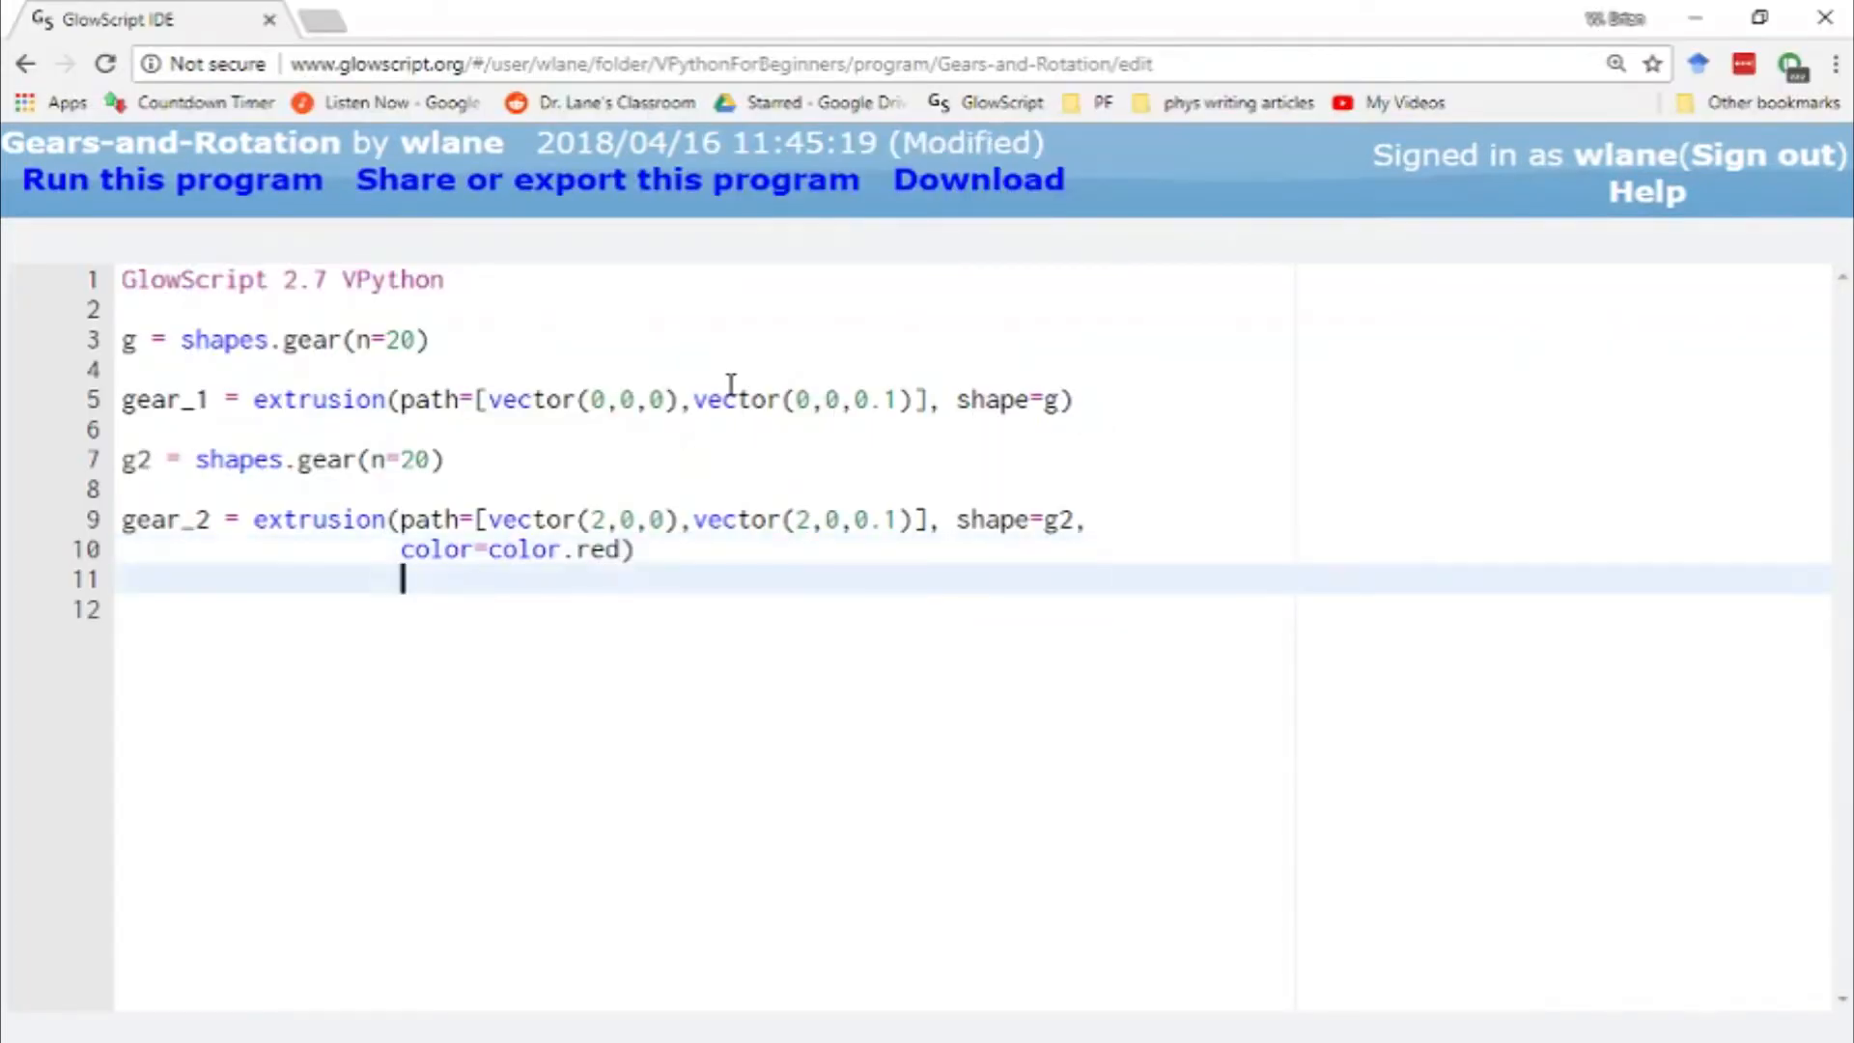
pyautogui.write('gear_2')
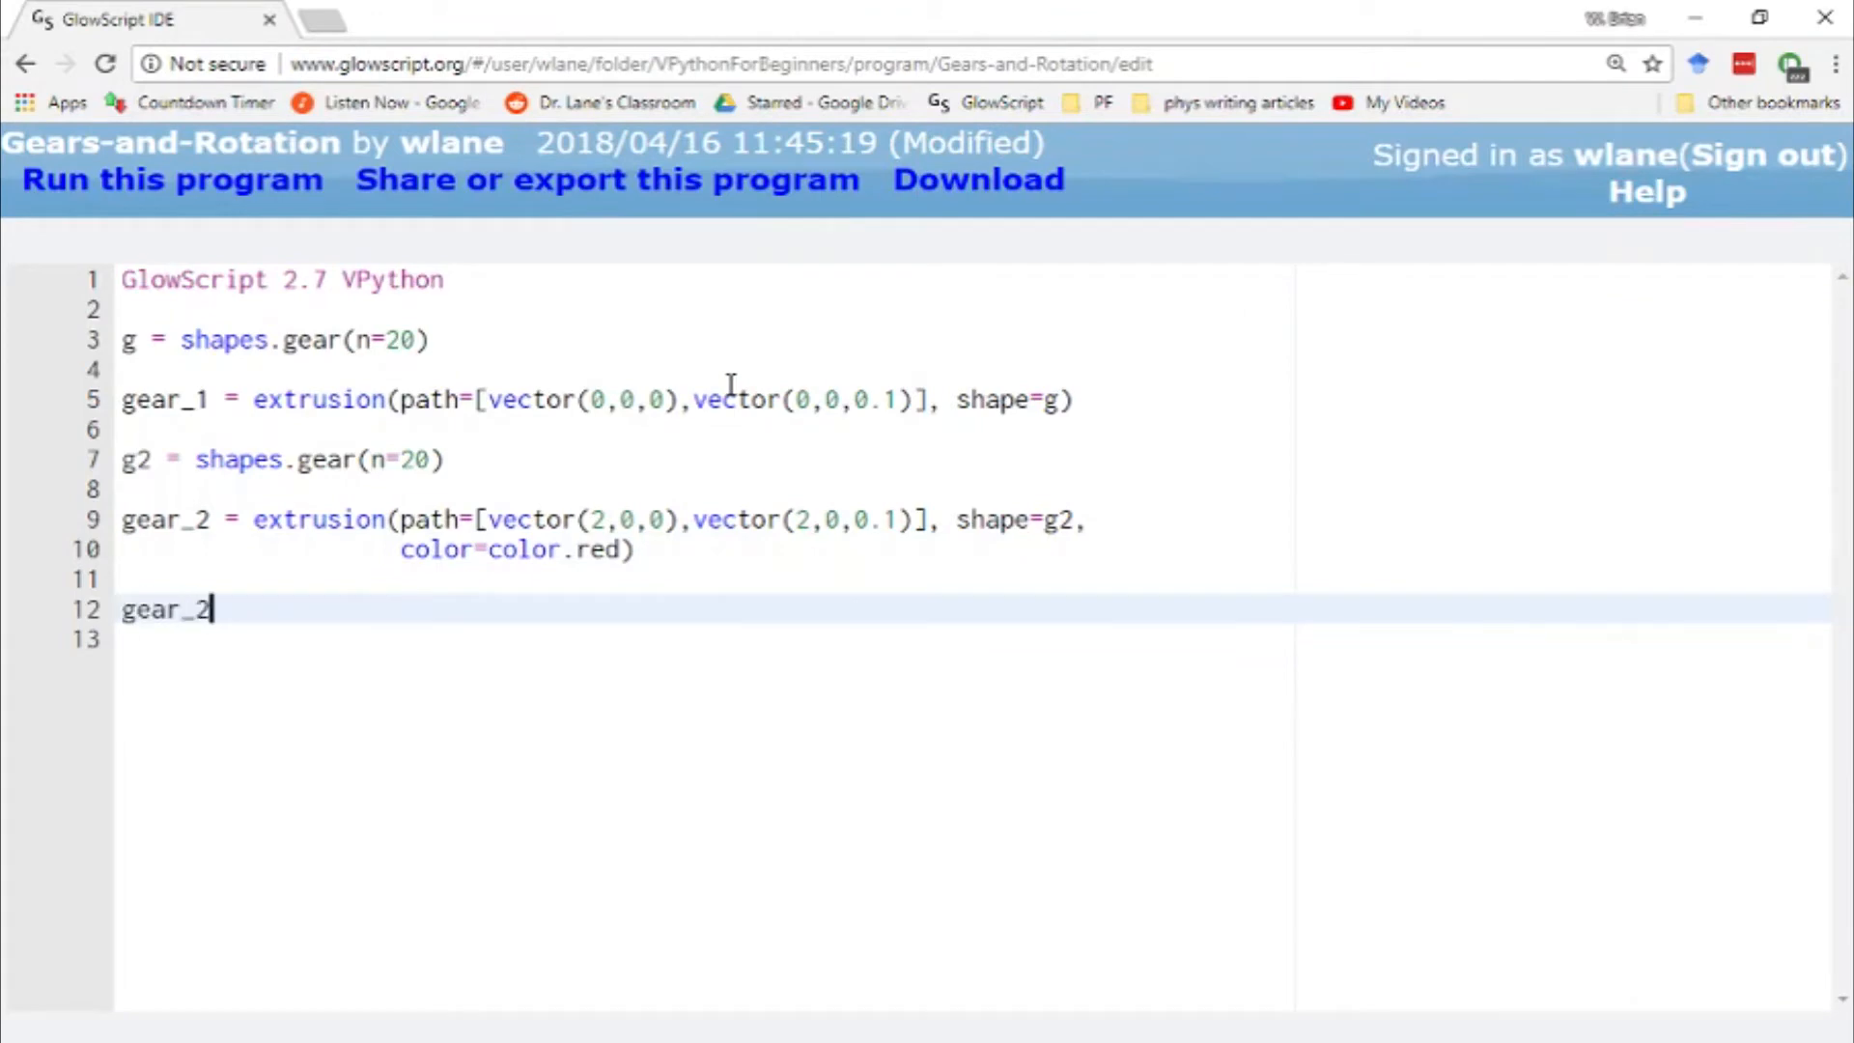
pyautogui.write('.rota')
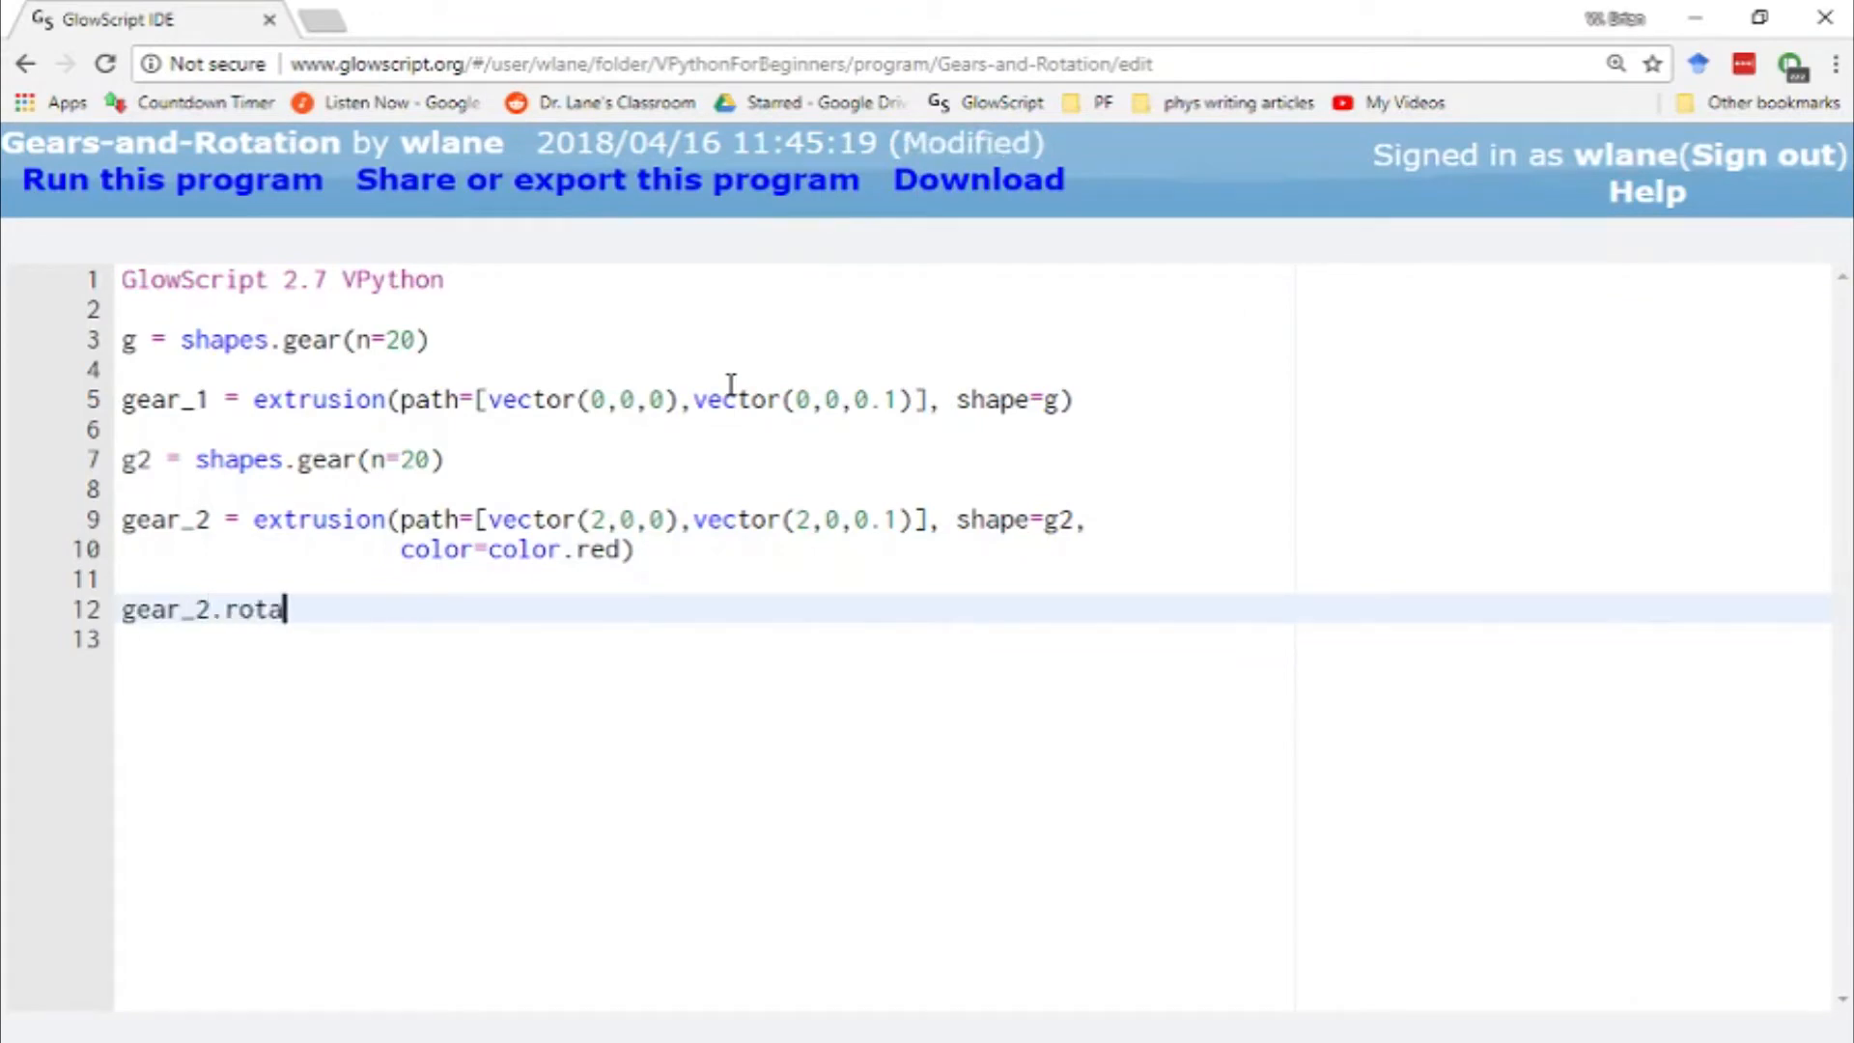
pyautogui.write('te(')
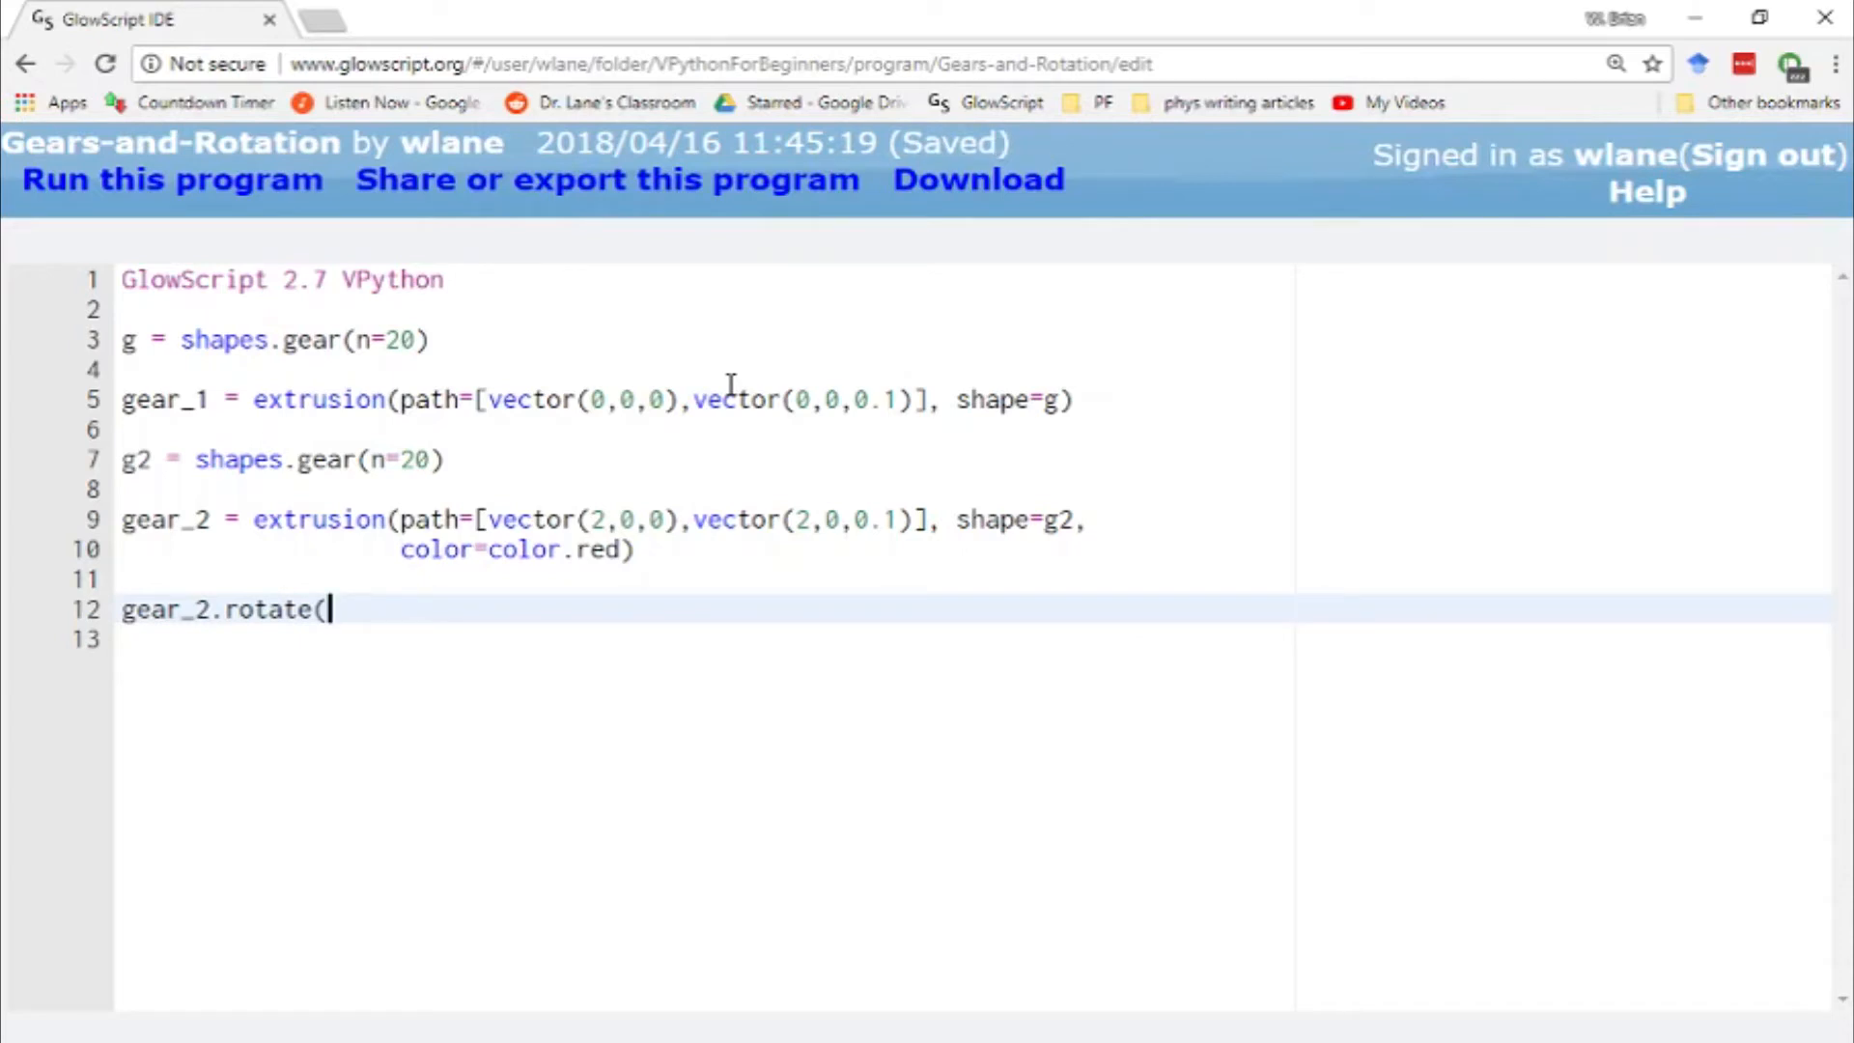
pyautogui.write('axis=')
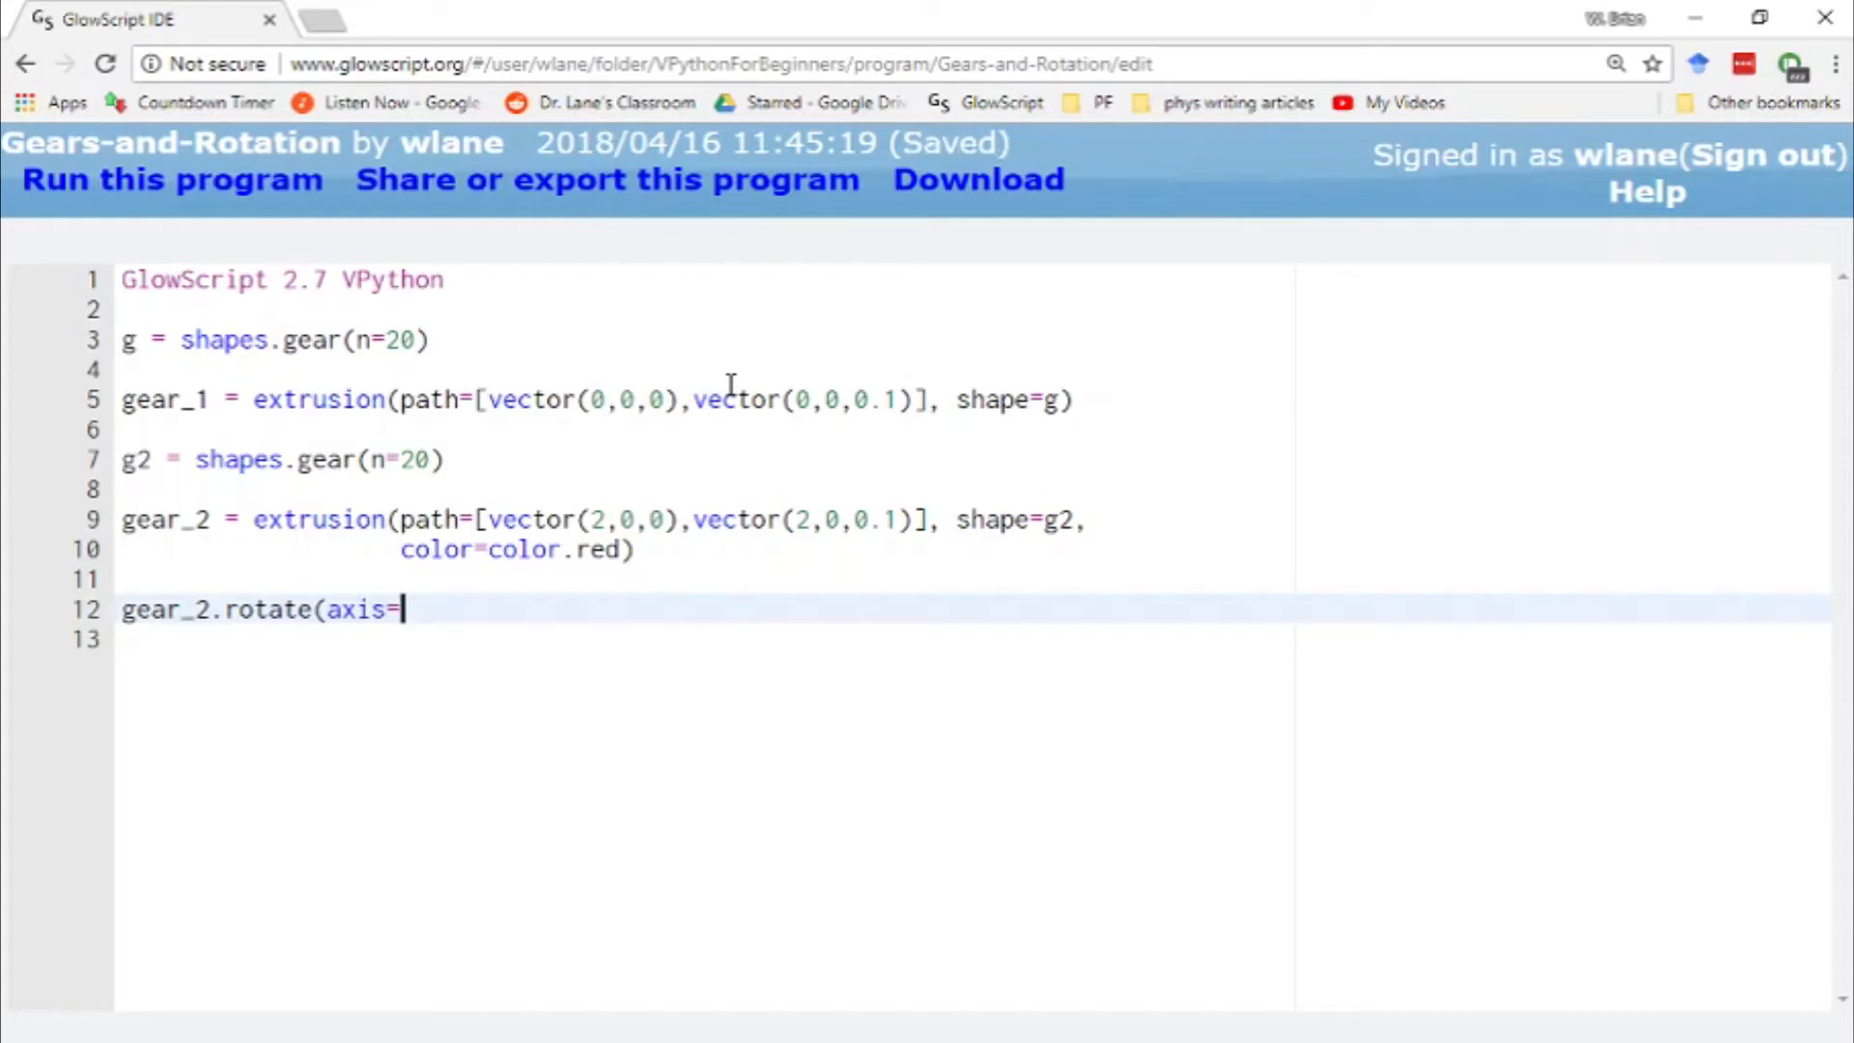
pyautogui.write('vec')
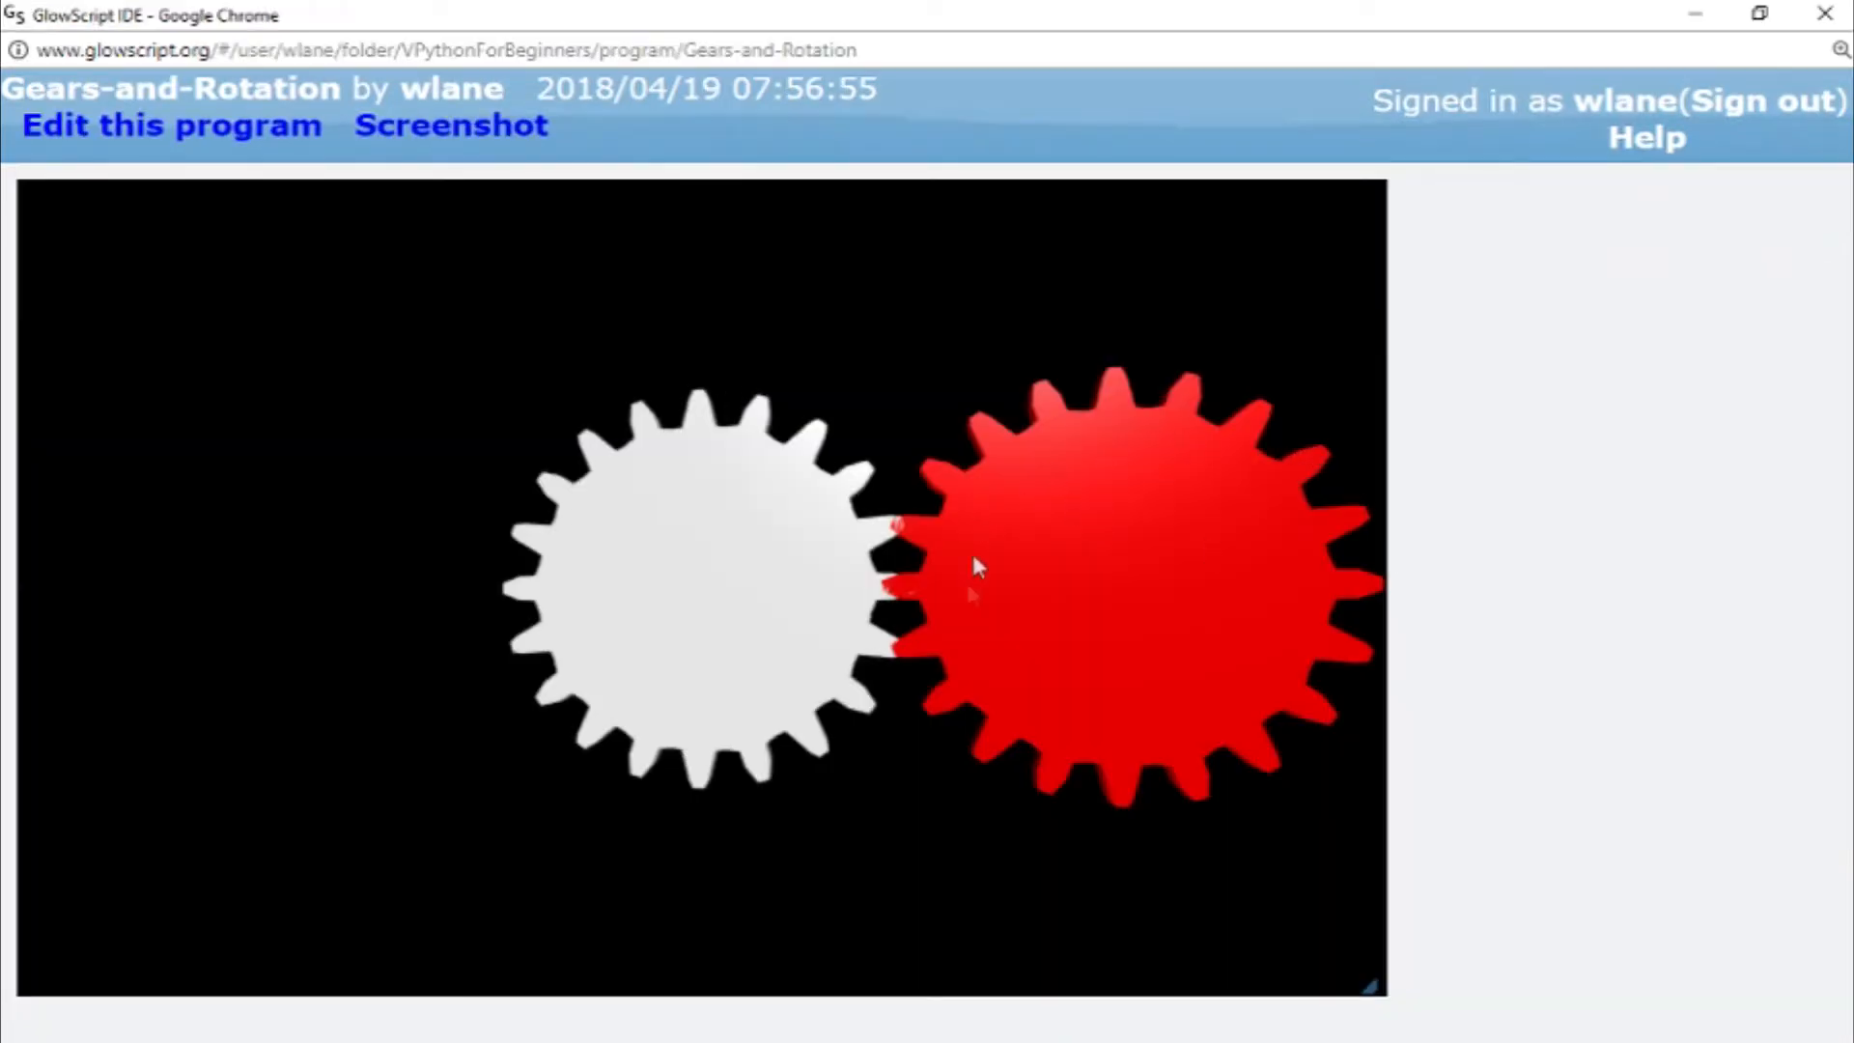
pyautogui.moveTo(1170, 627)
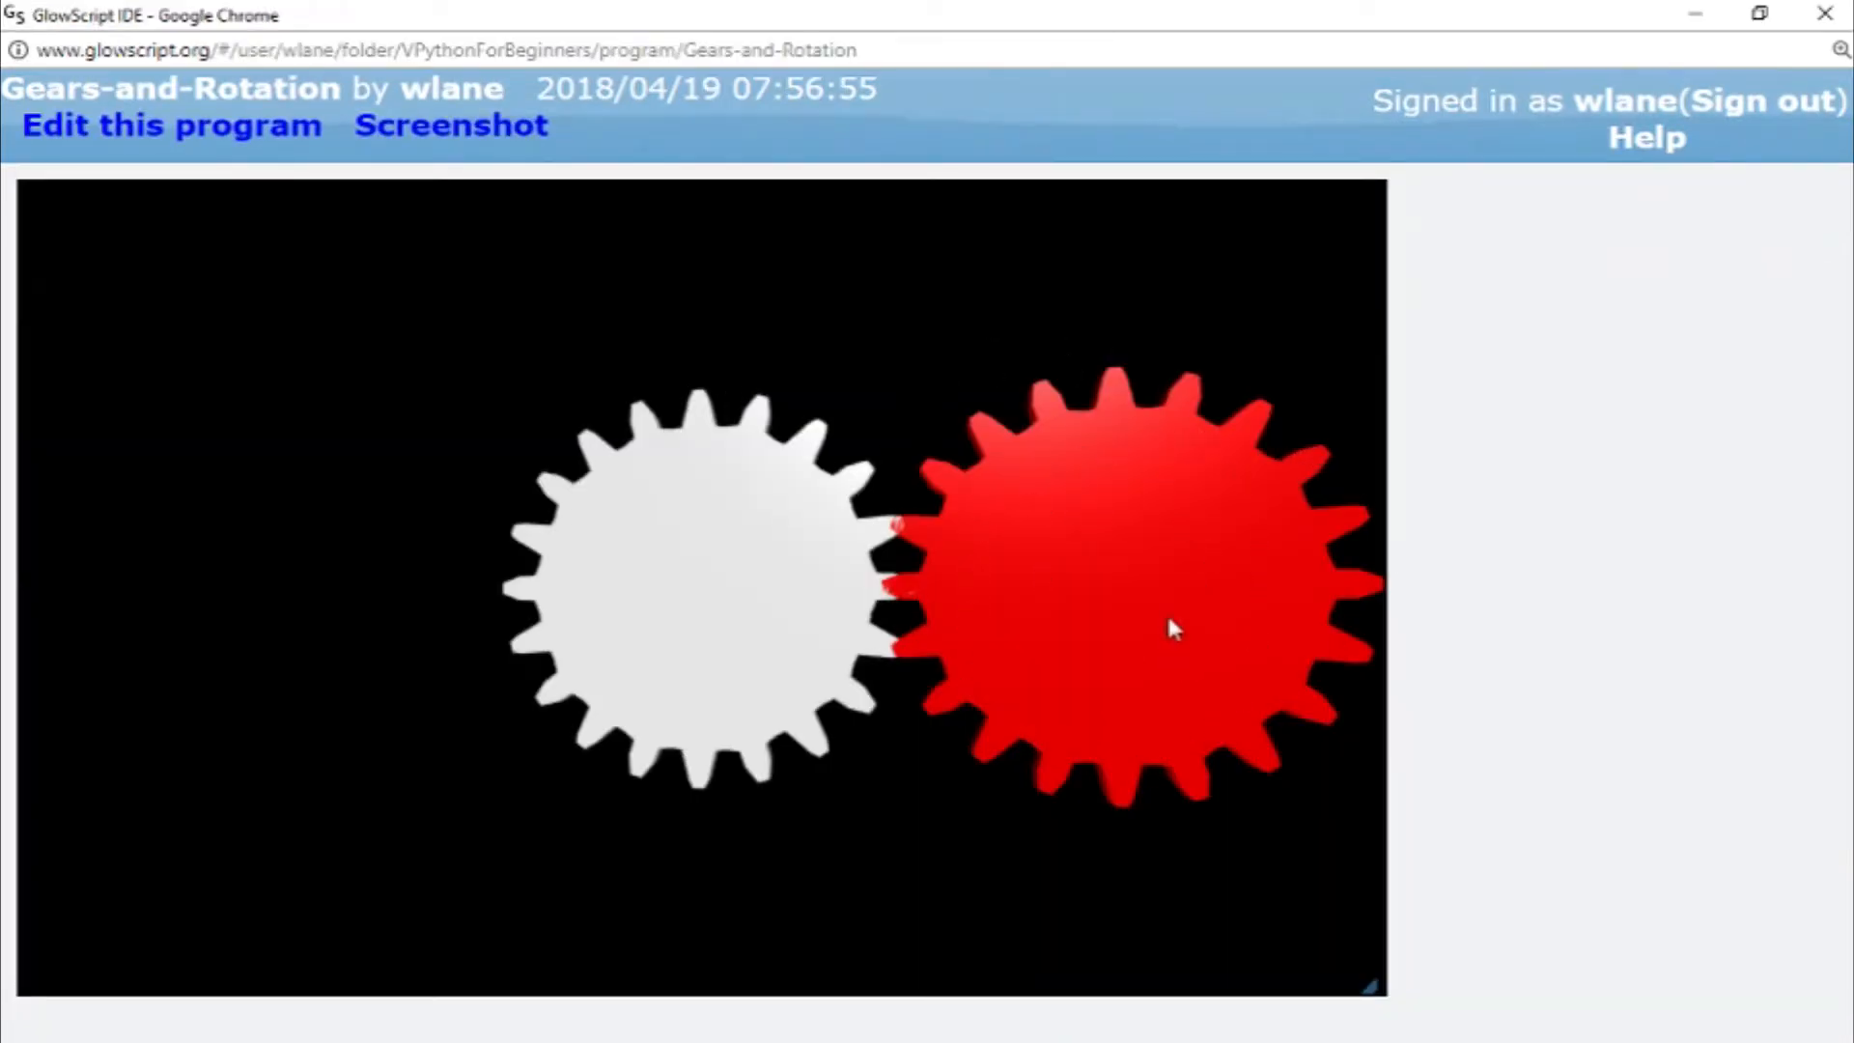
pyautogui.moveTo(1135, 603)
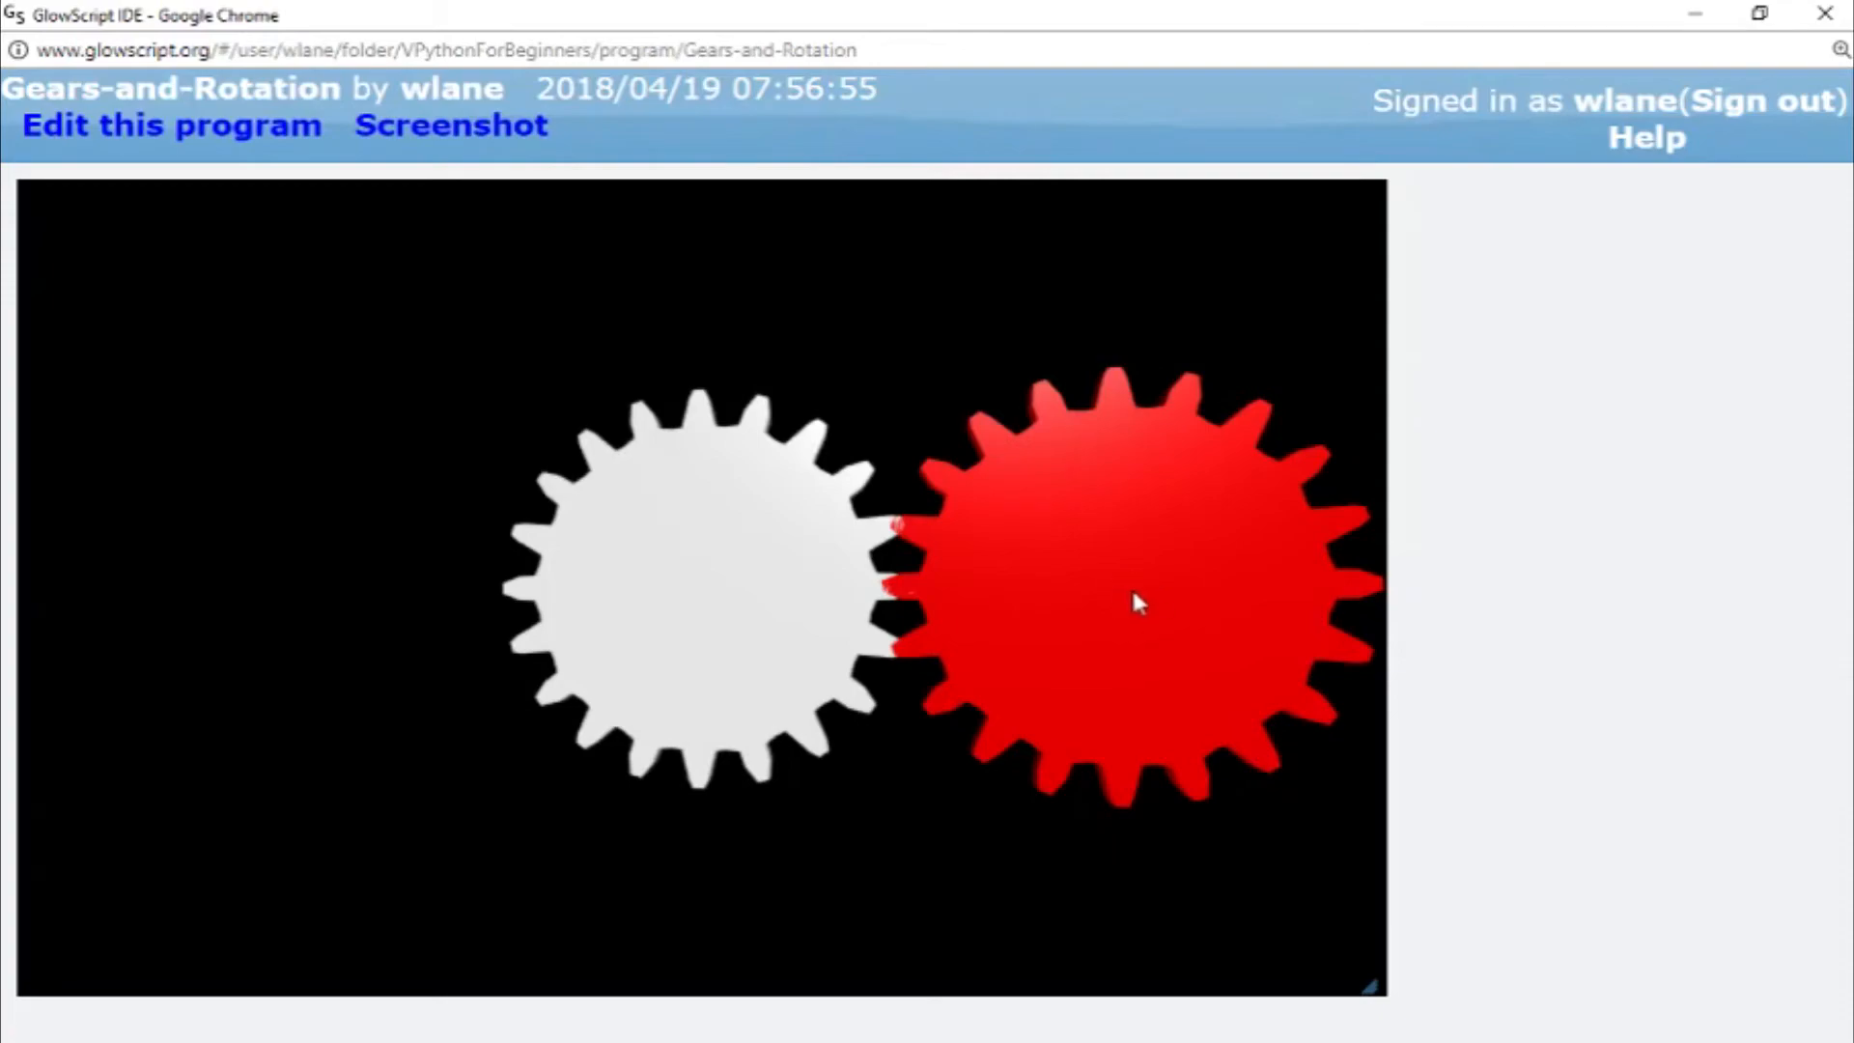
# - Complete the axis as vector(0,0,1), add angle= and run to check the gears
pyautogui.click(170, 126)
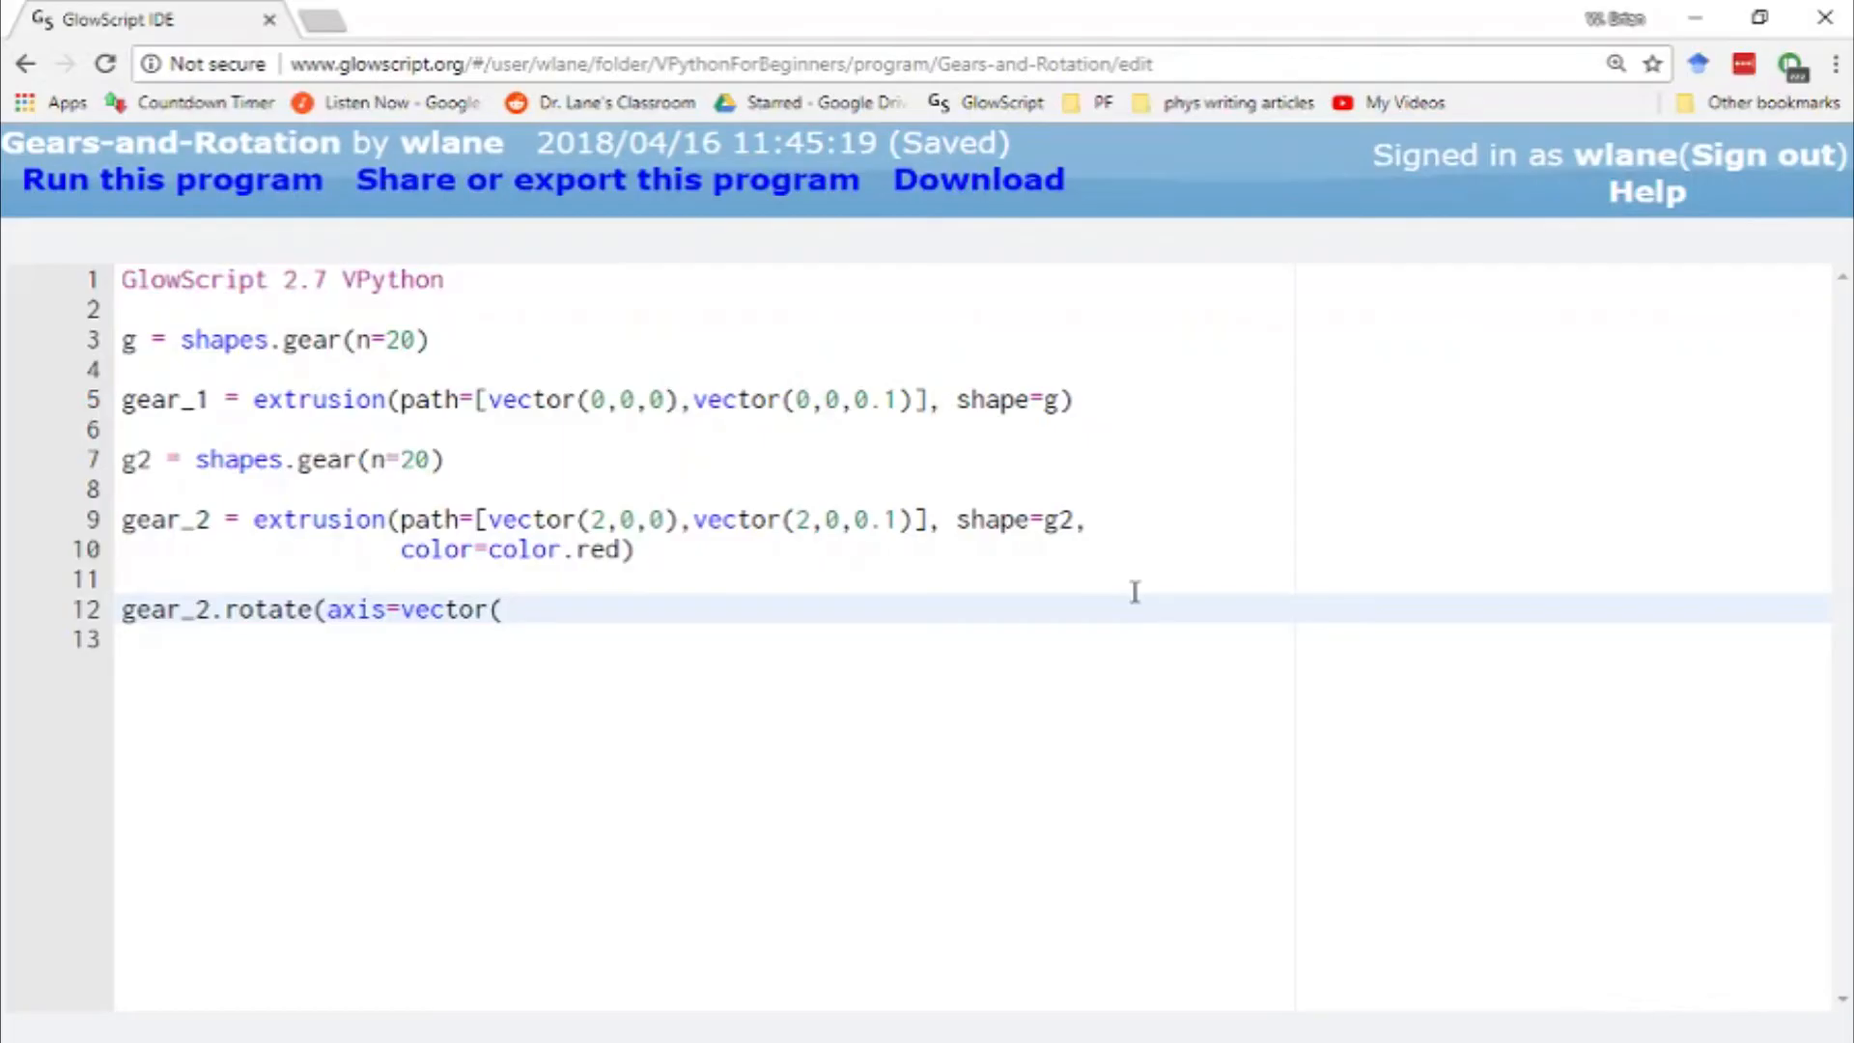
pyautogui.write('0,0,1)')
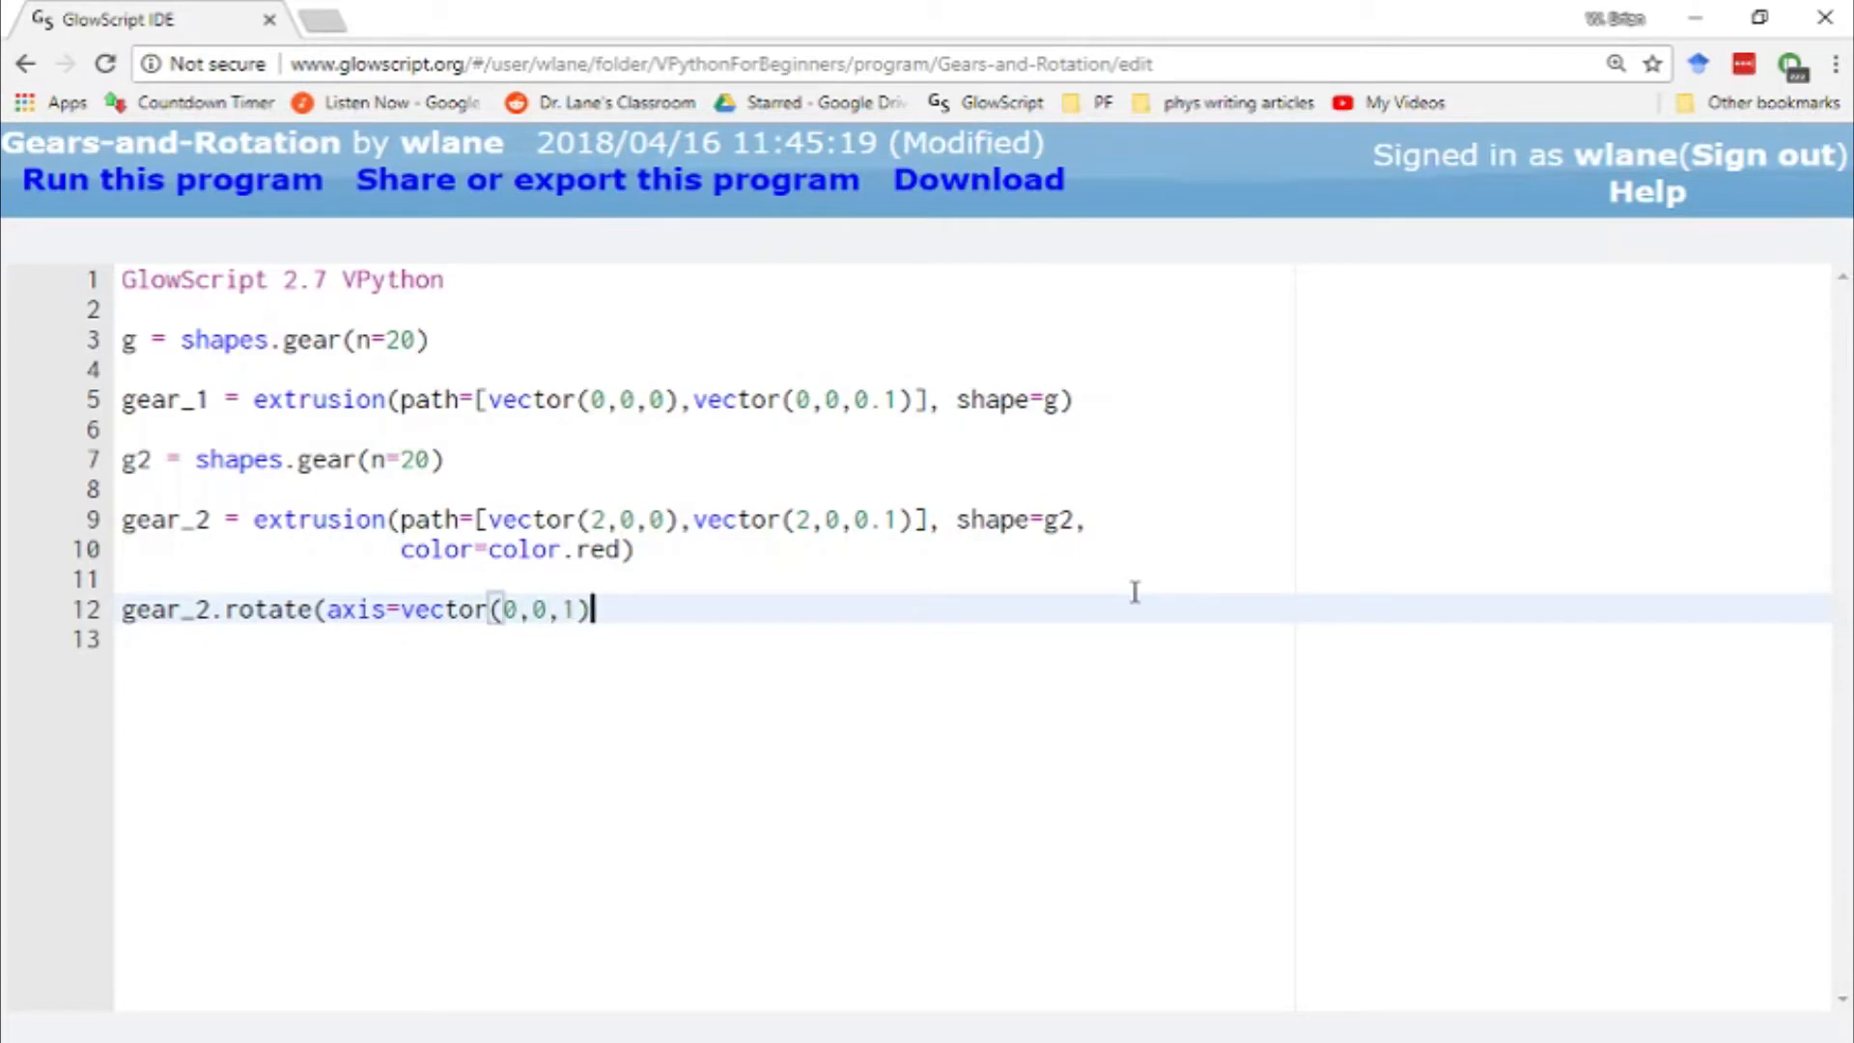
pyautogui.write(',')
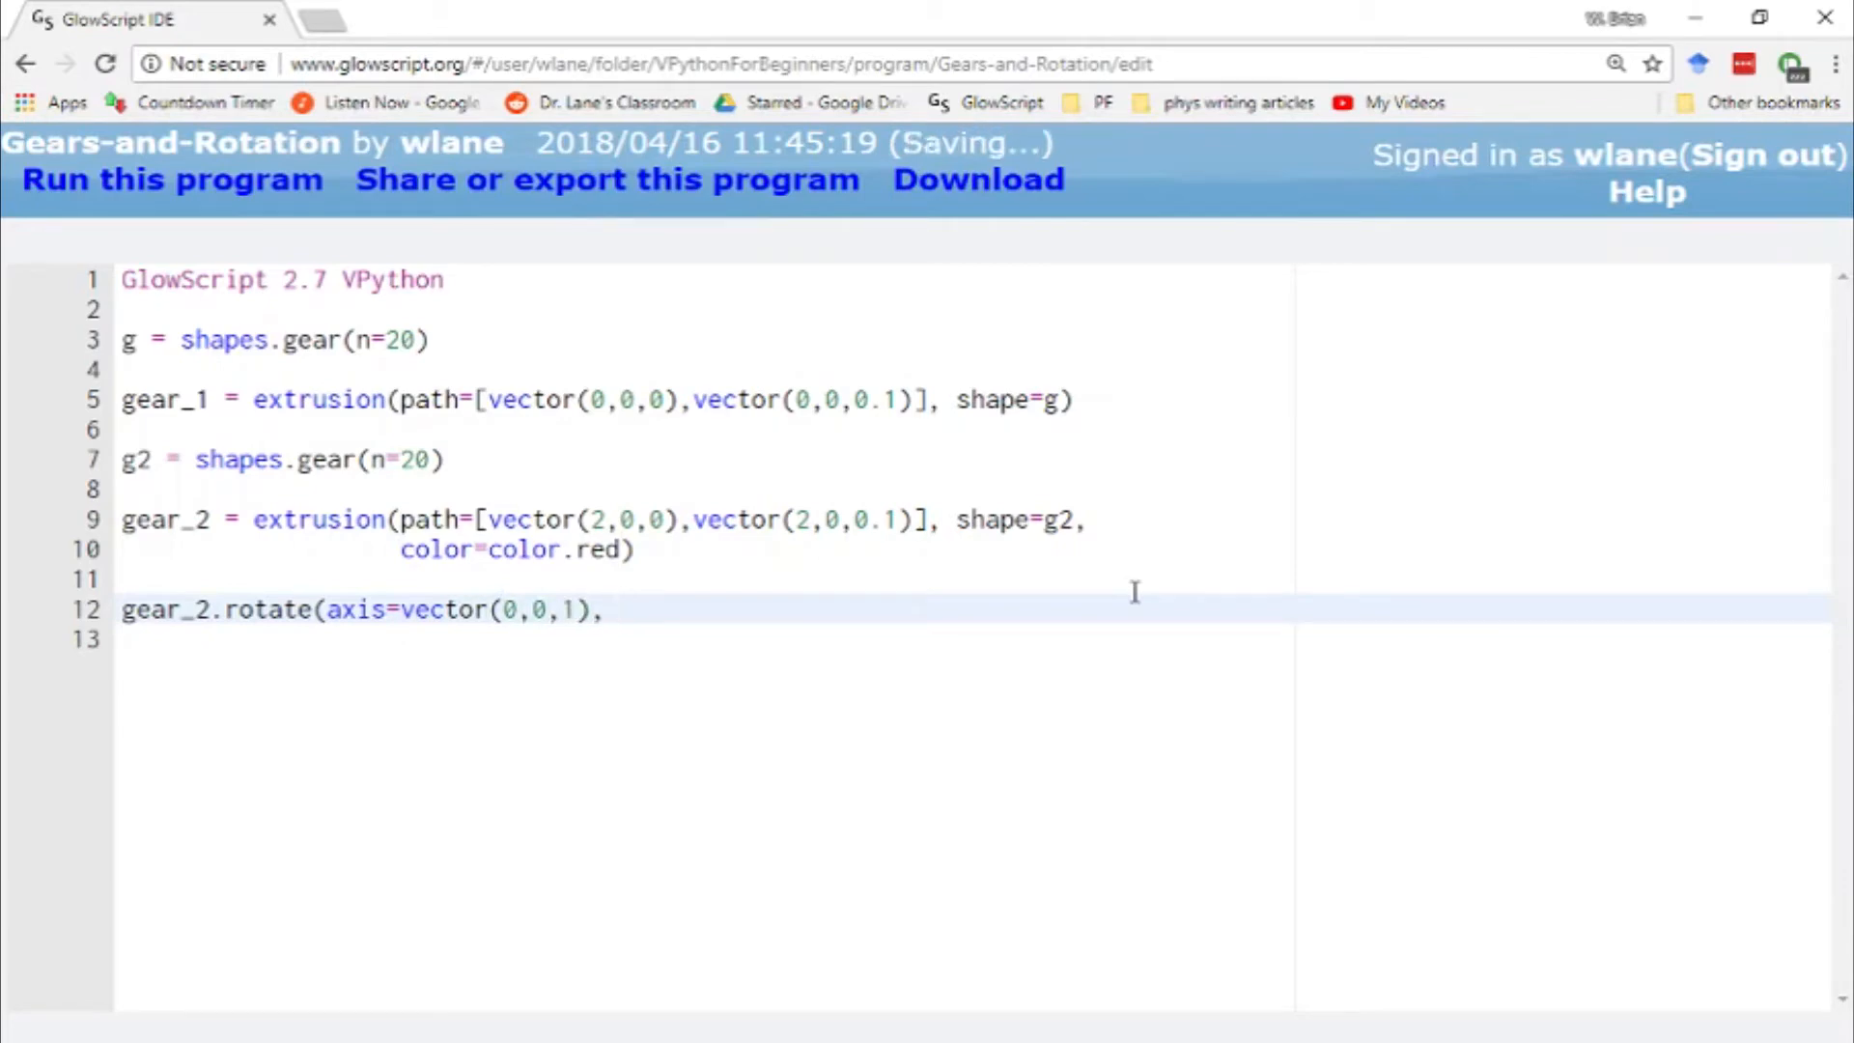
pyautogui.write('angle=')
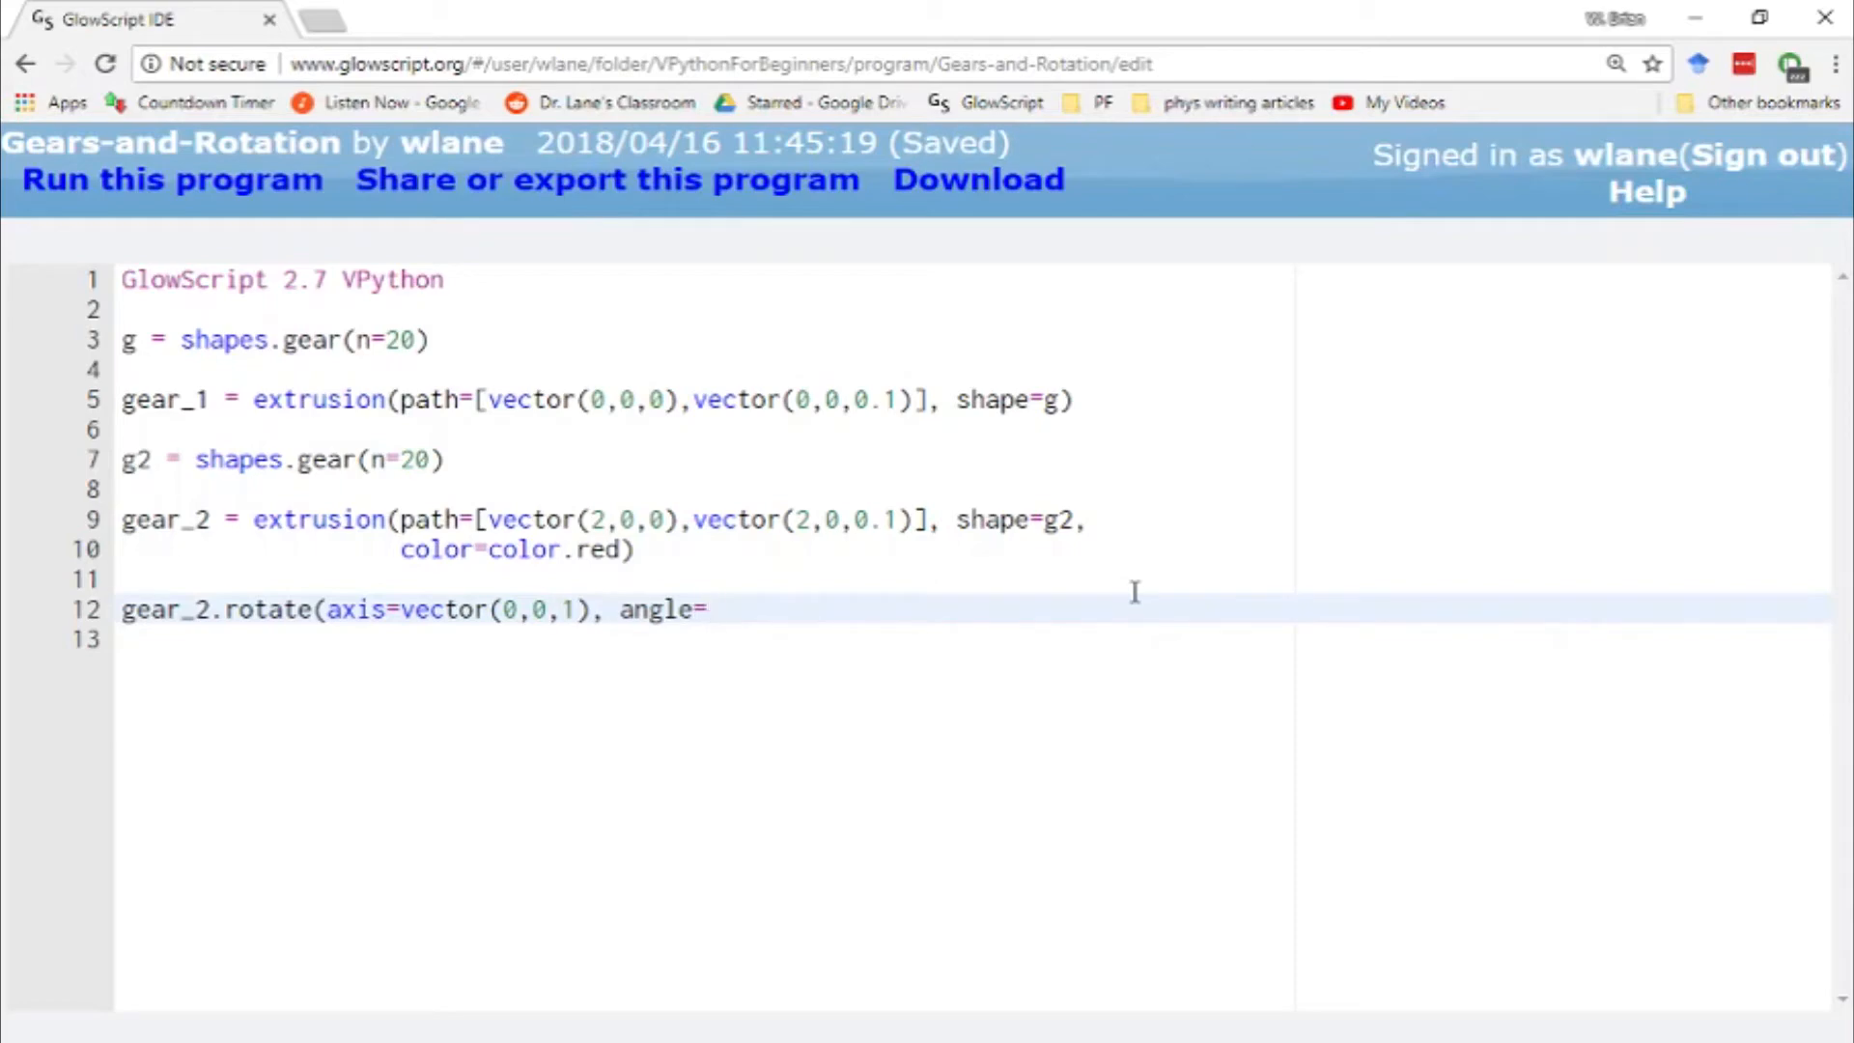
pyautogui.click(171, 178)
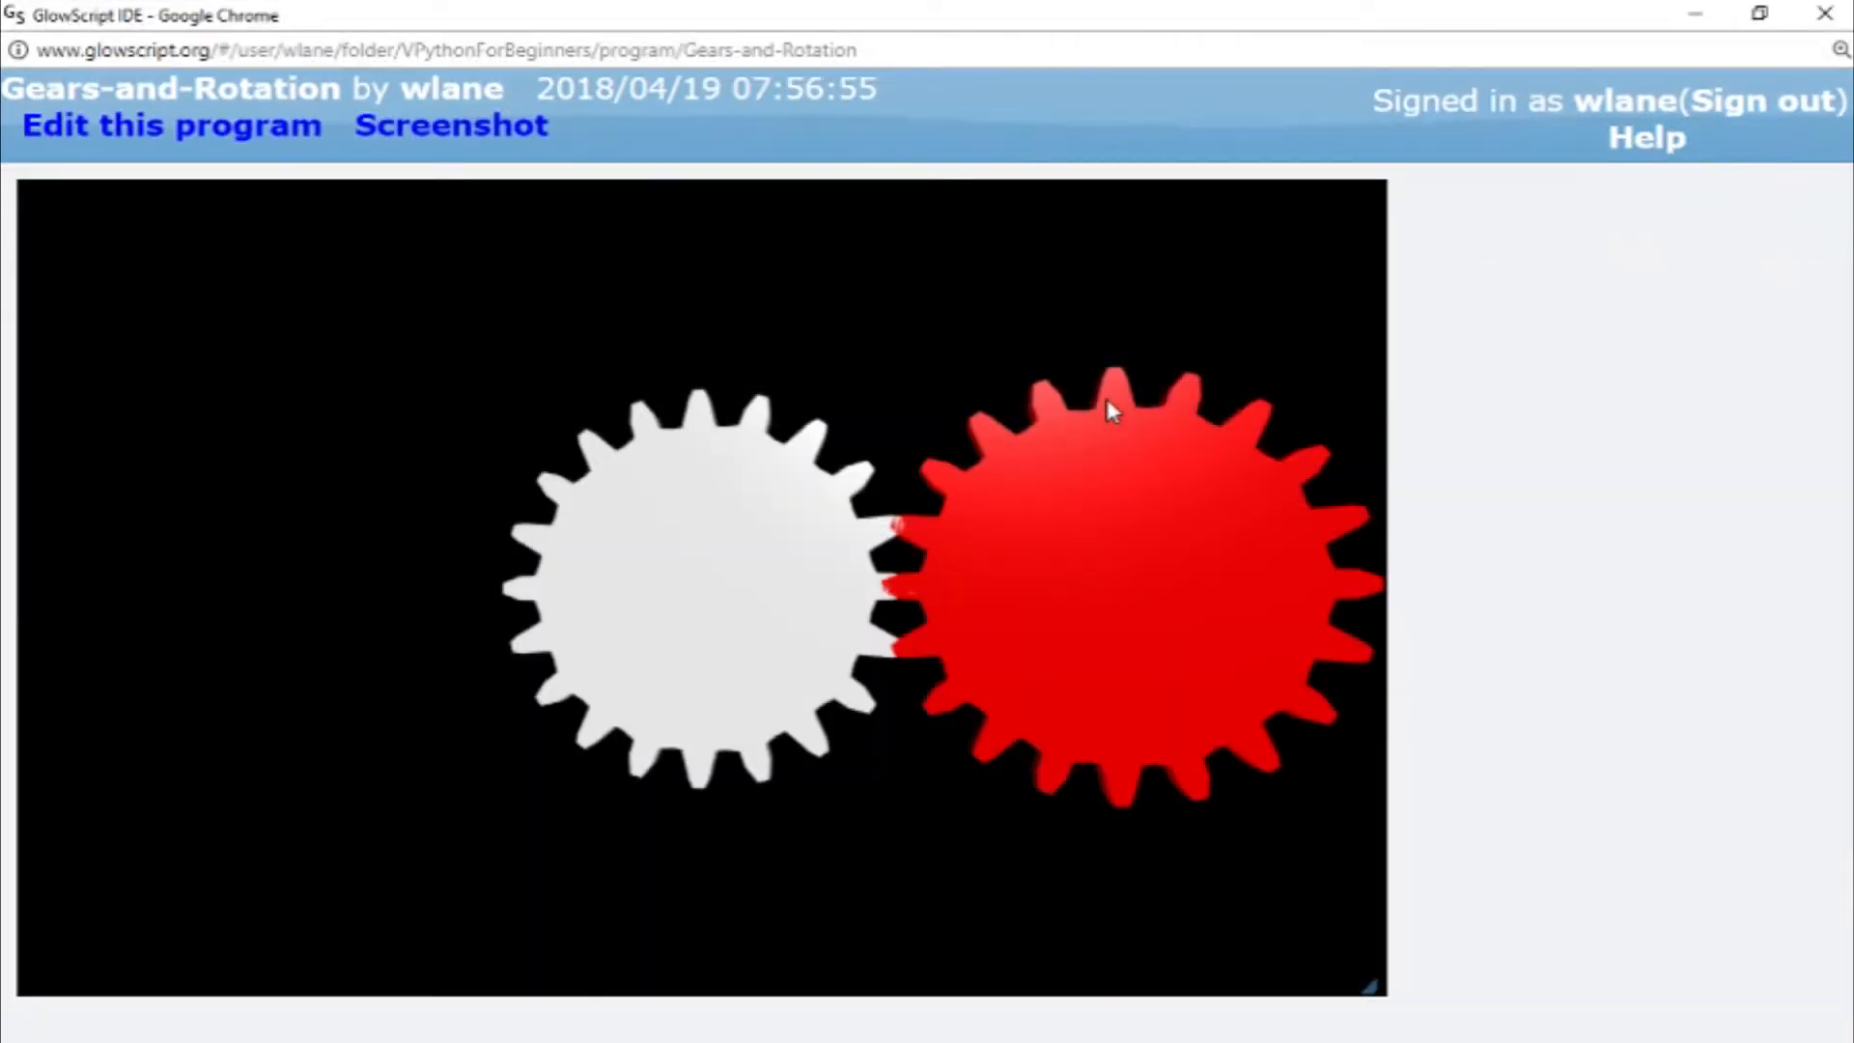
pyautogui.moveTo(1165, 824)
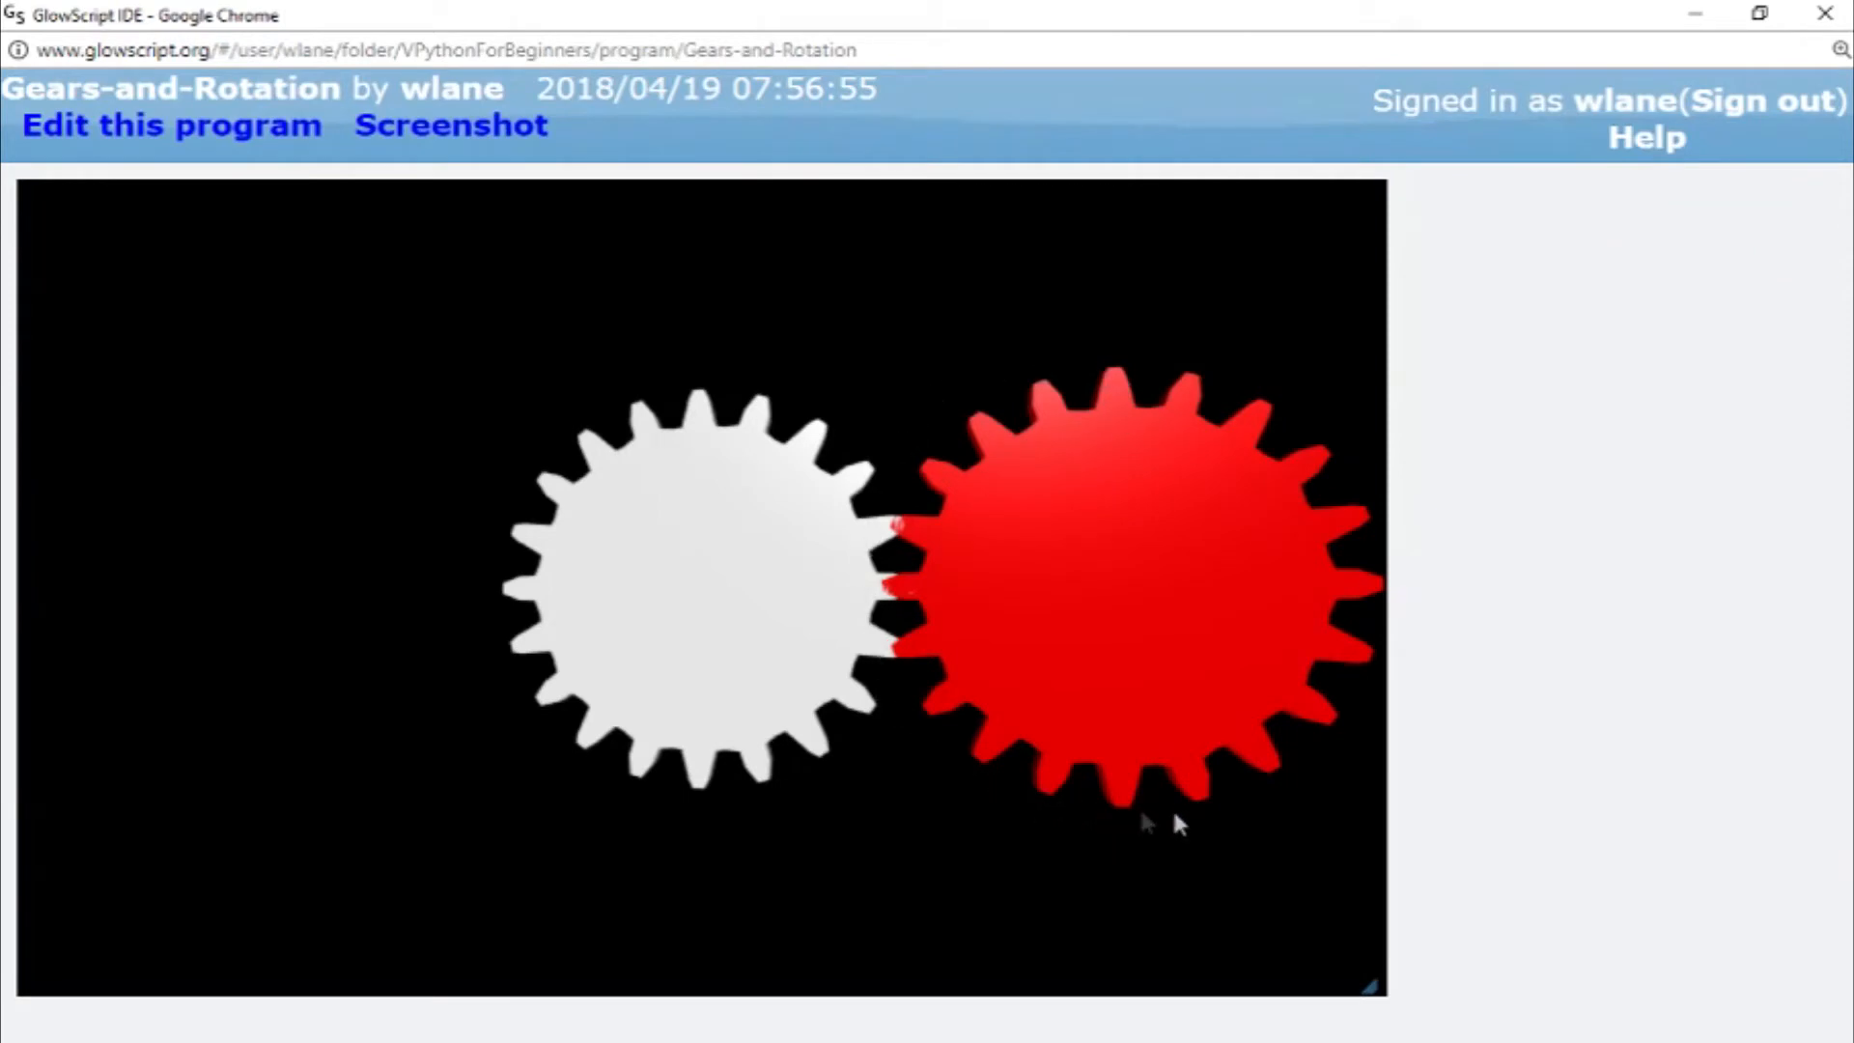
pyautogui.moveTo(896, 535)
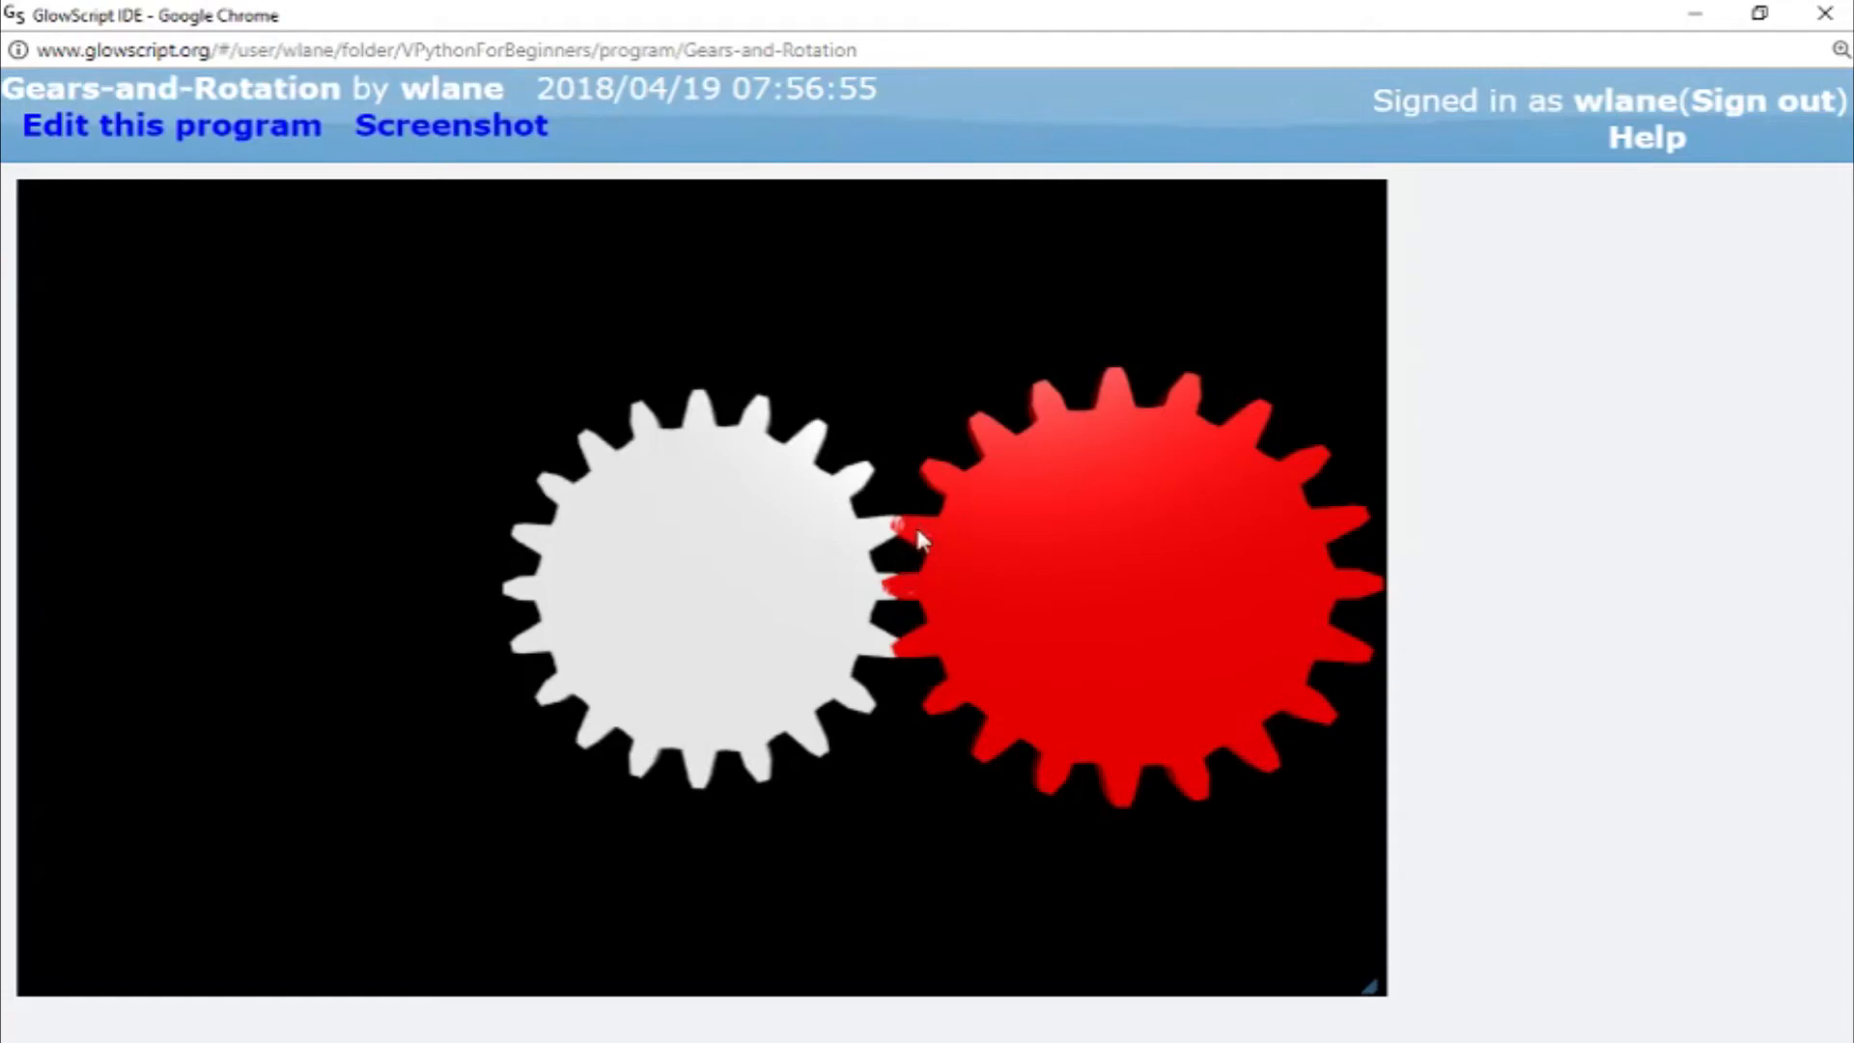
pyautogui.moveTo(938, 497)
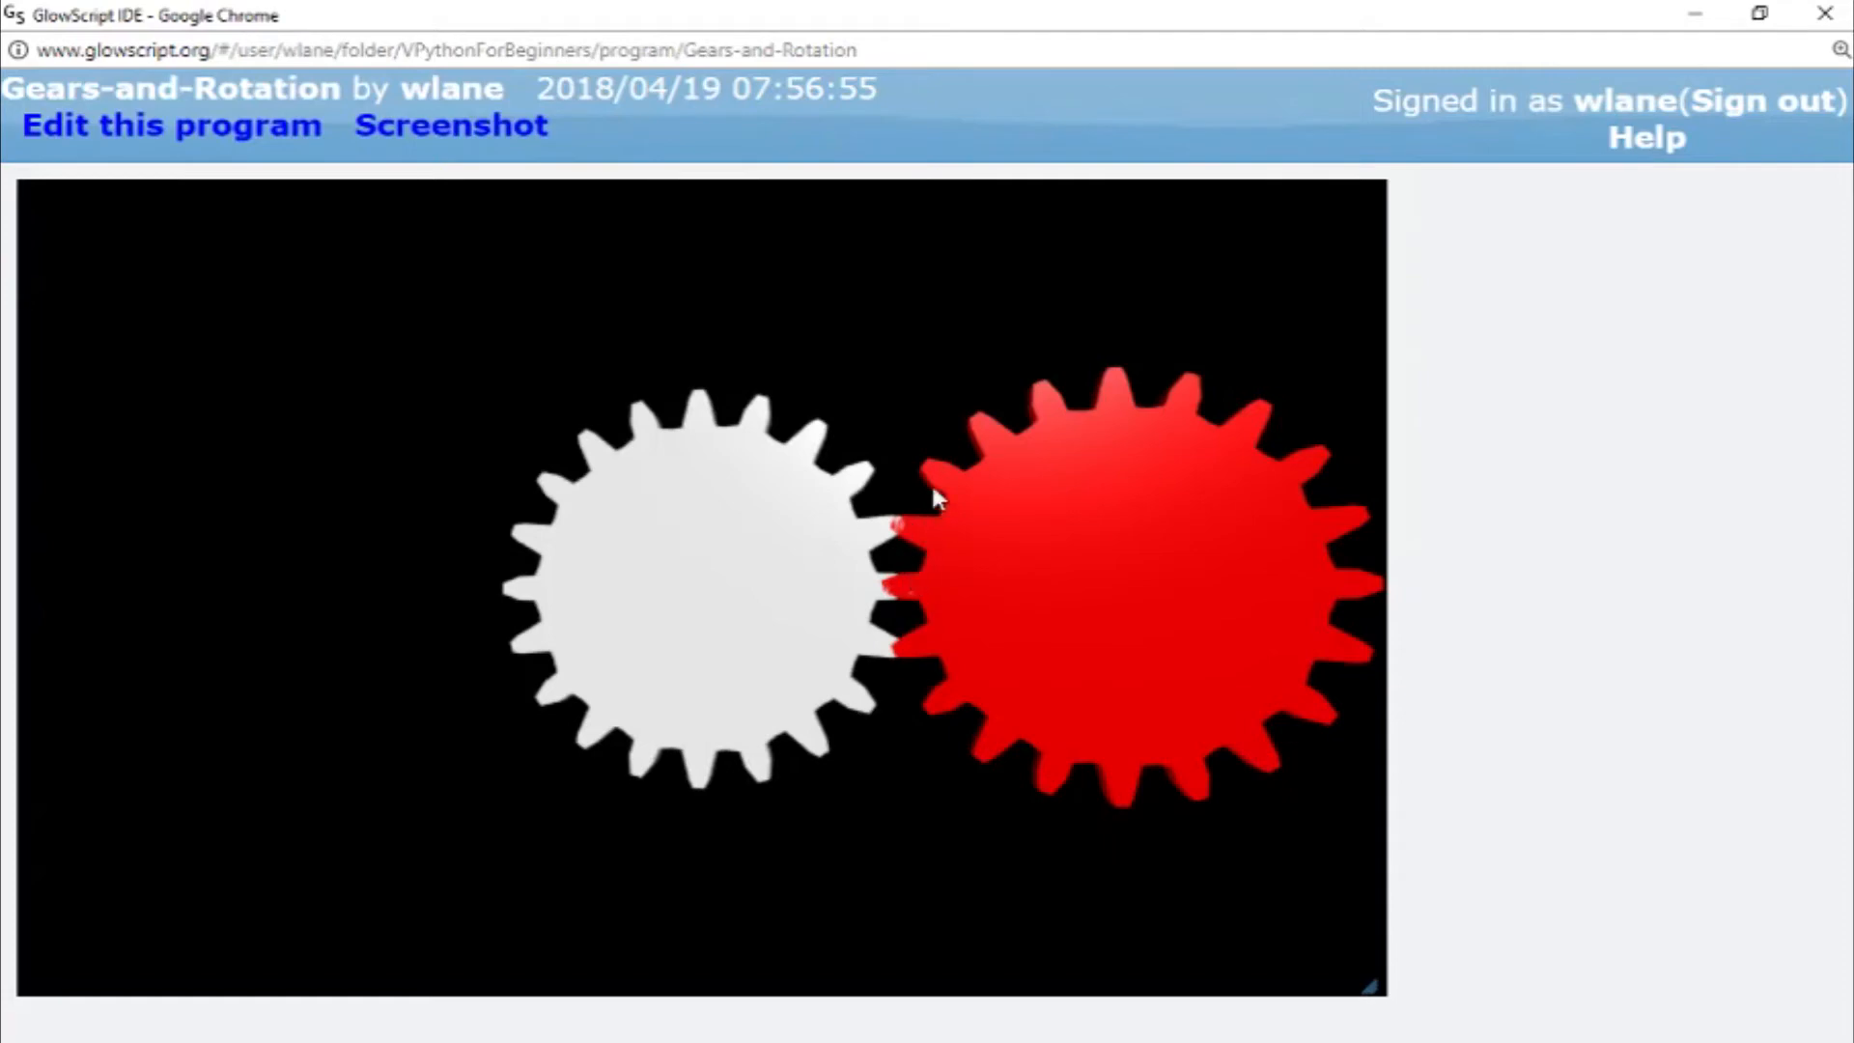
pyautogui.moveTo(934, 508)
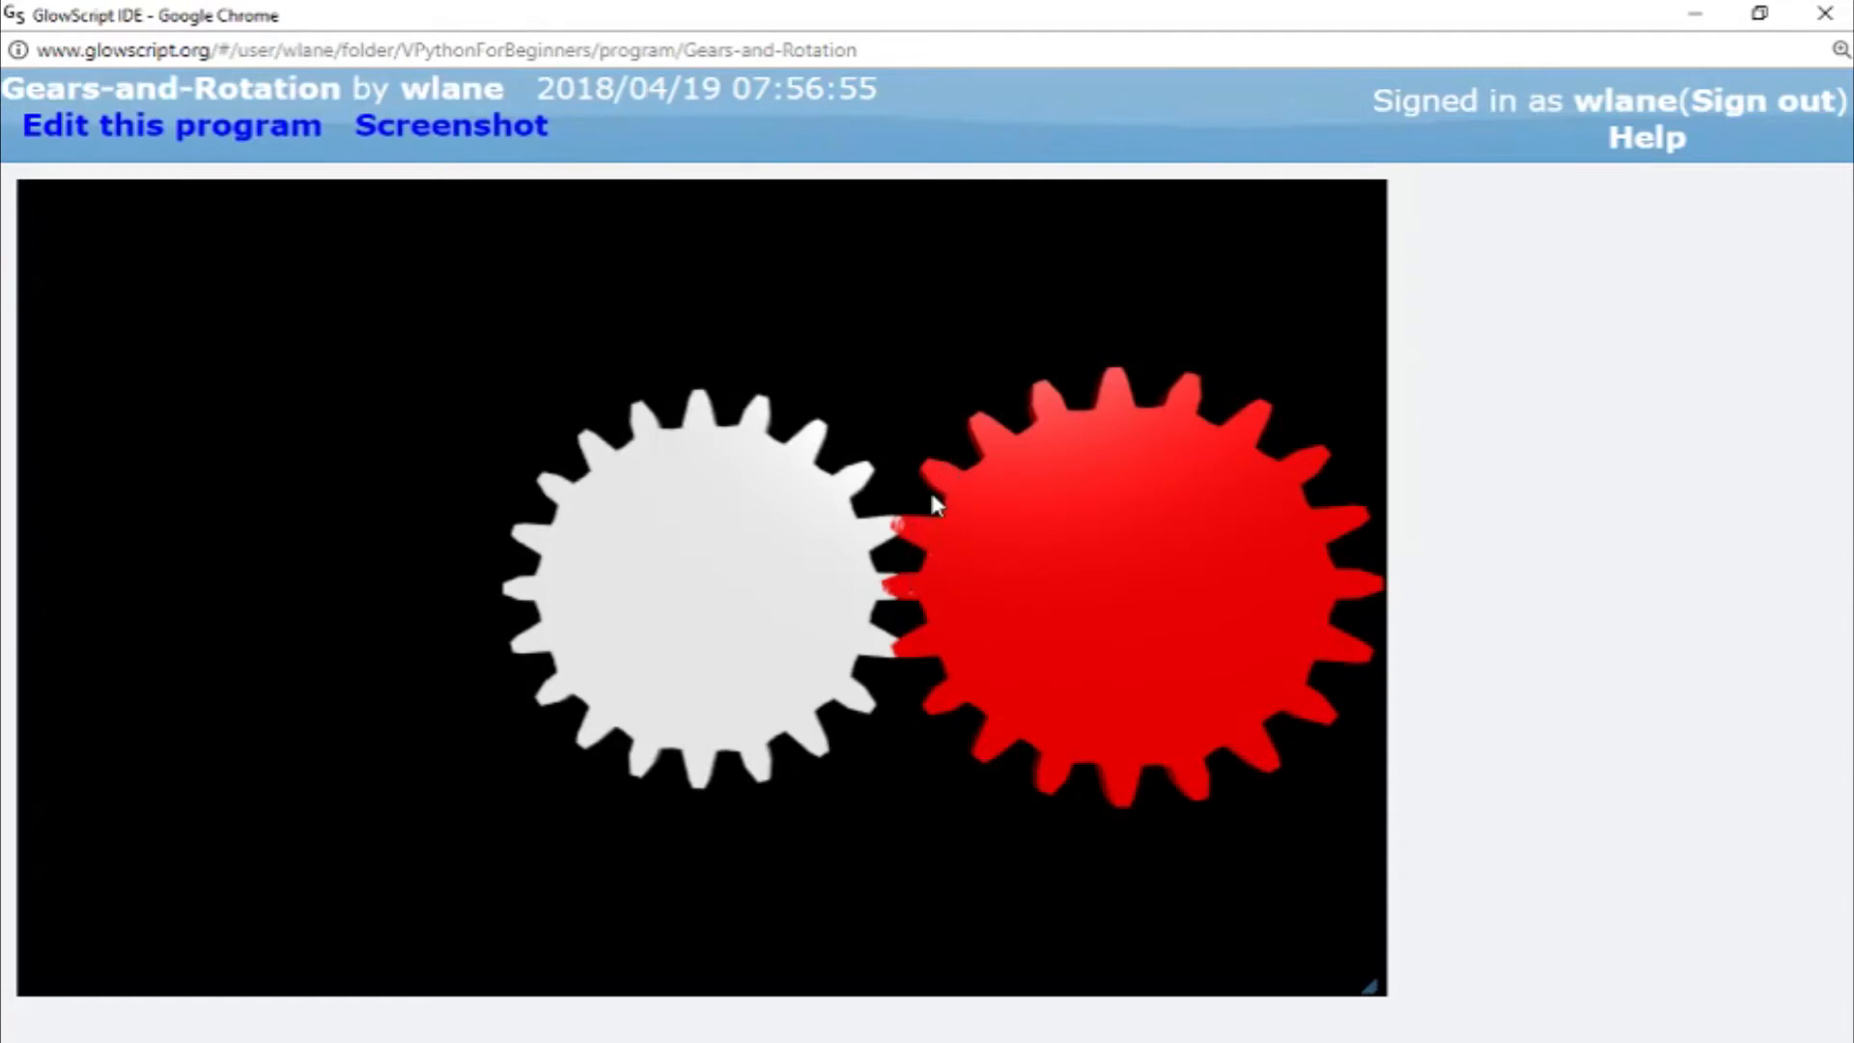
pyautogui.moveTo(909, 538)
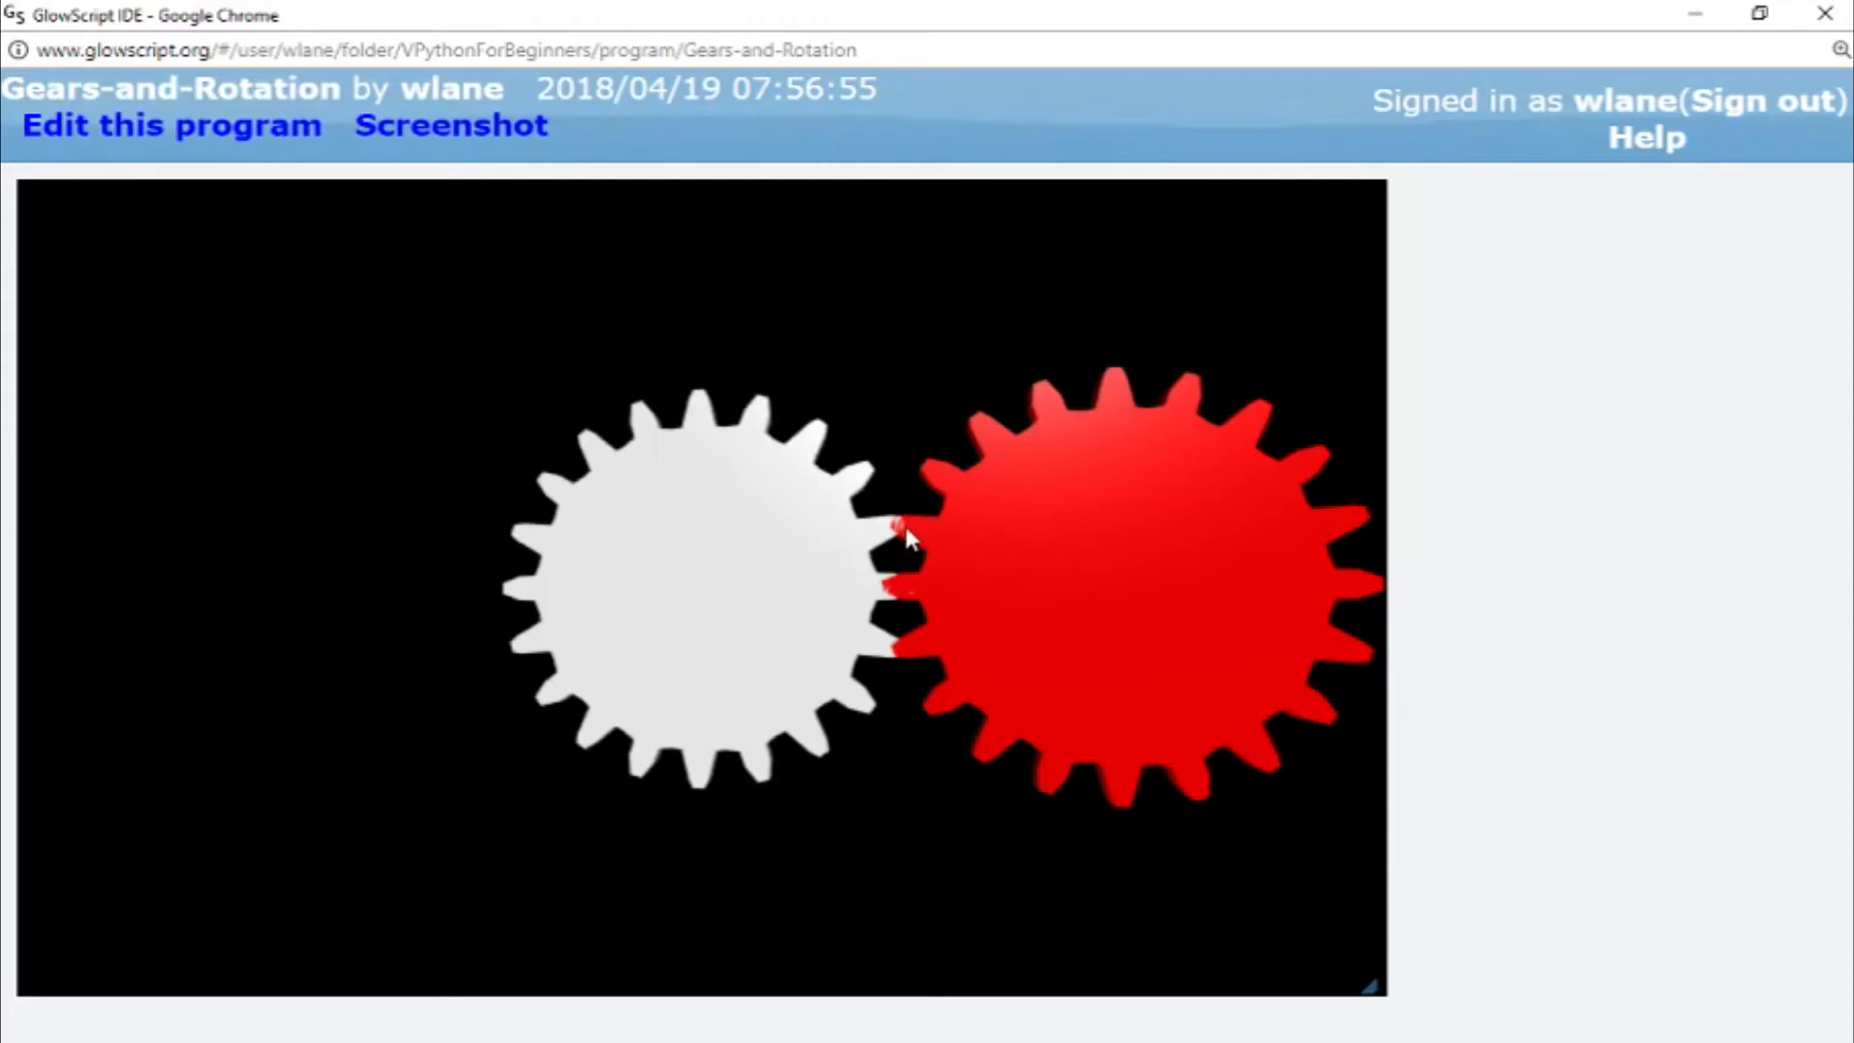
pyautogui.moveTo(902, 554)
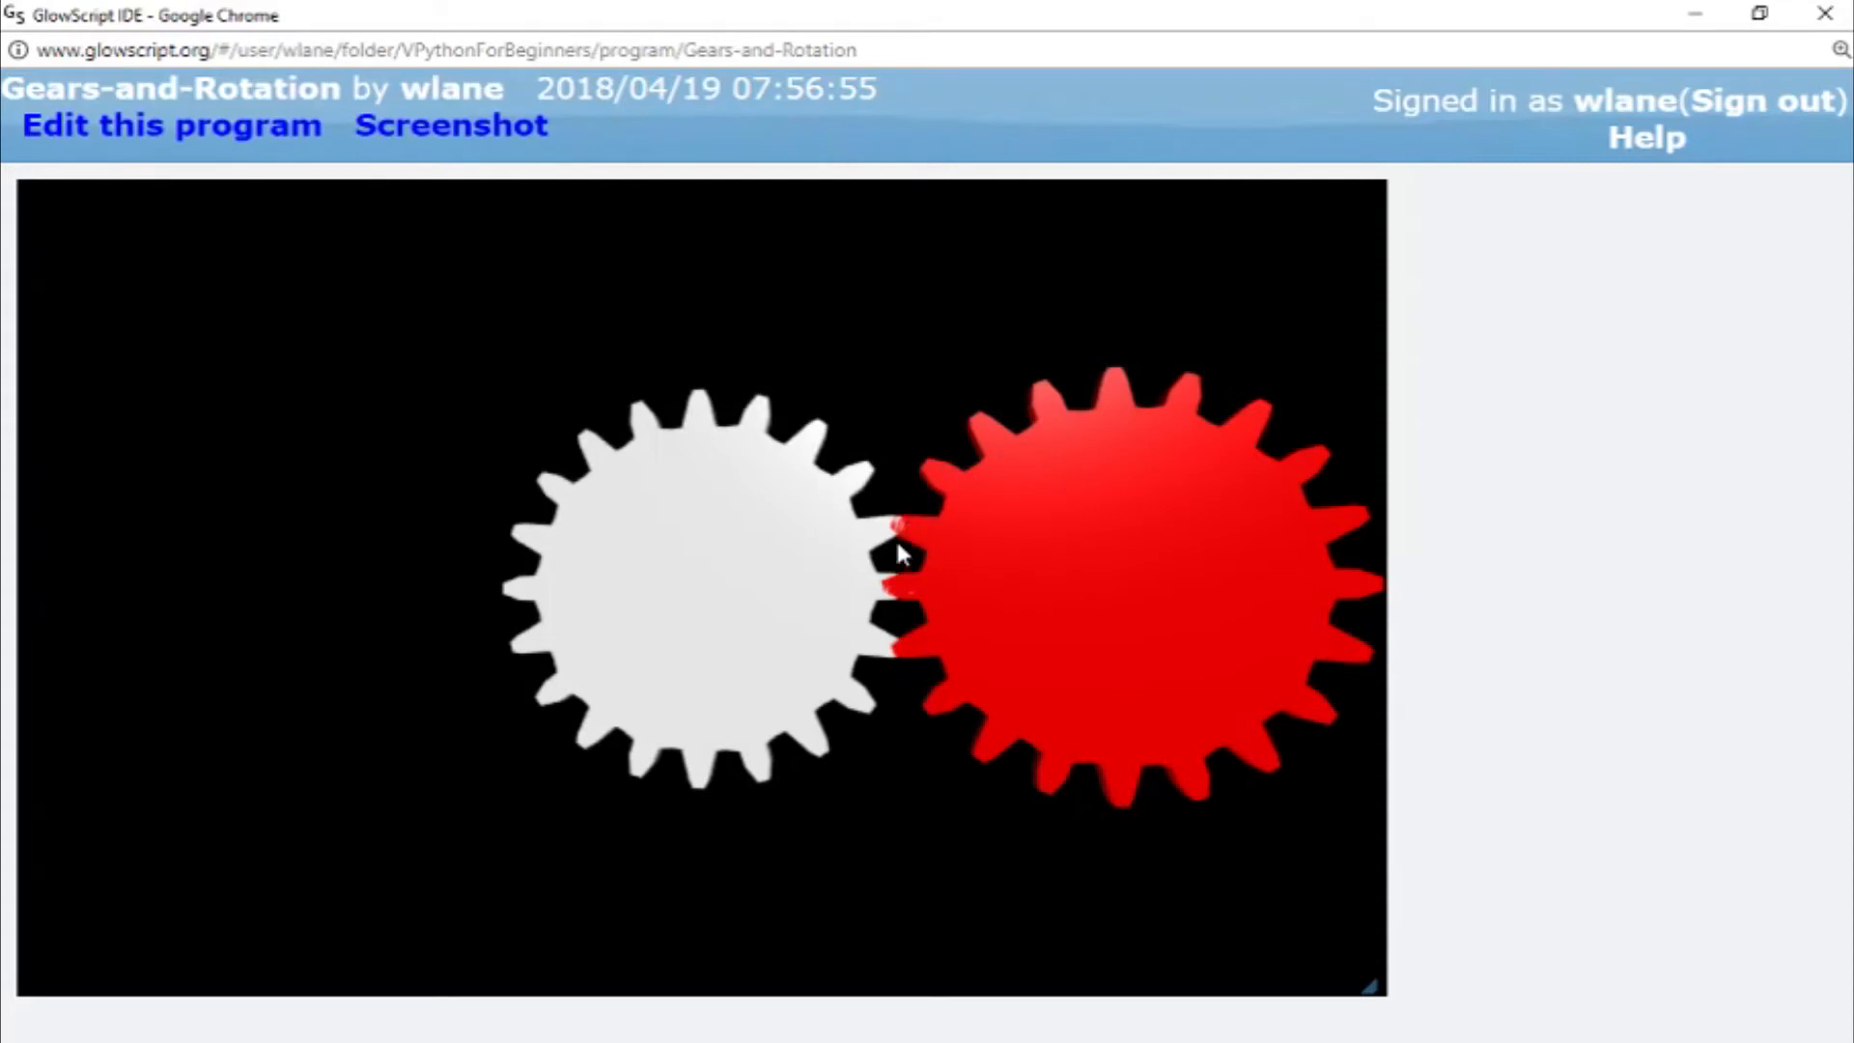
# - Set the rotation angle to 0.5*2*pi/20, save, and run to check the teeth mesh
pyautogui.click(172, 125)
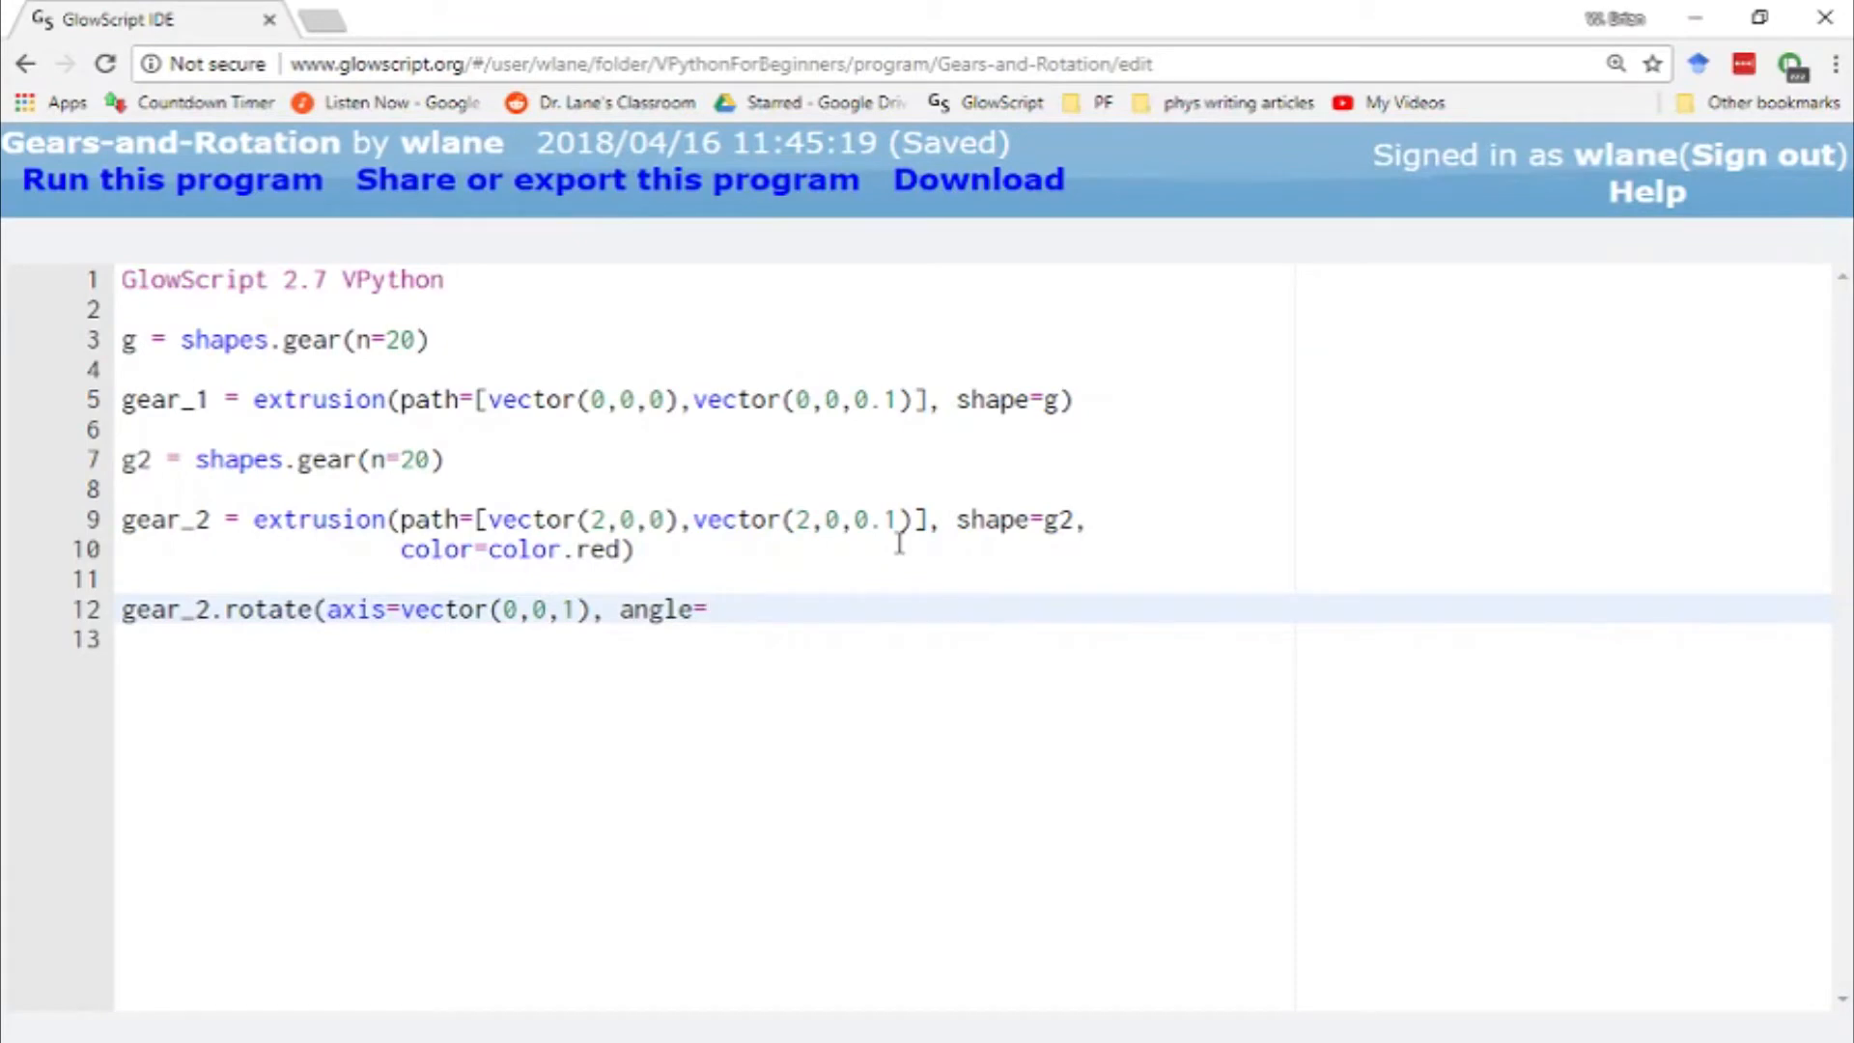
pyautogui.write('0.')
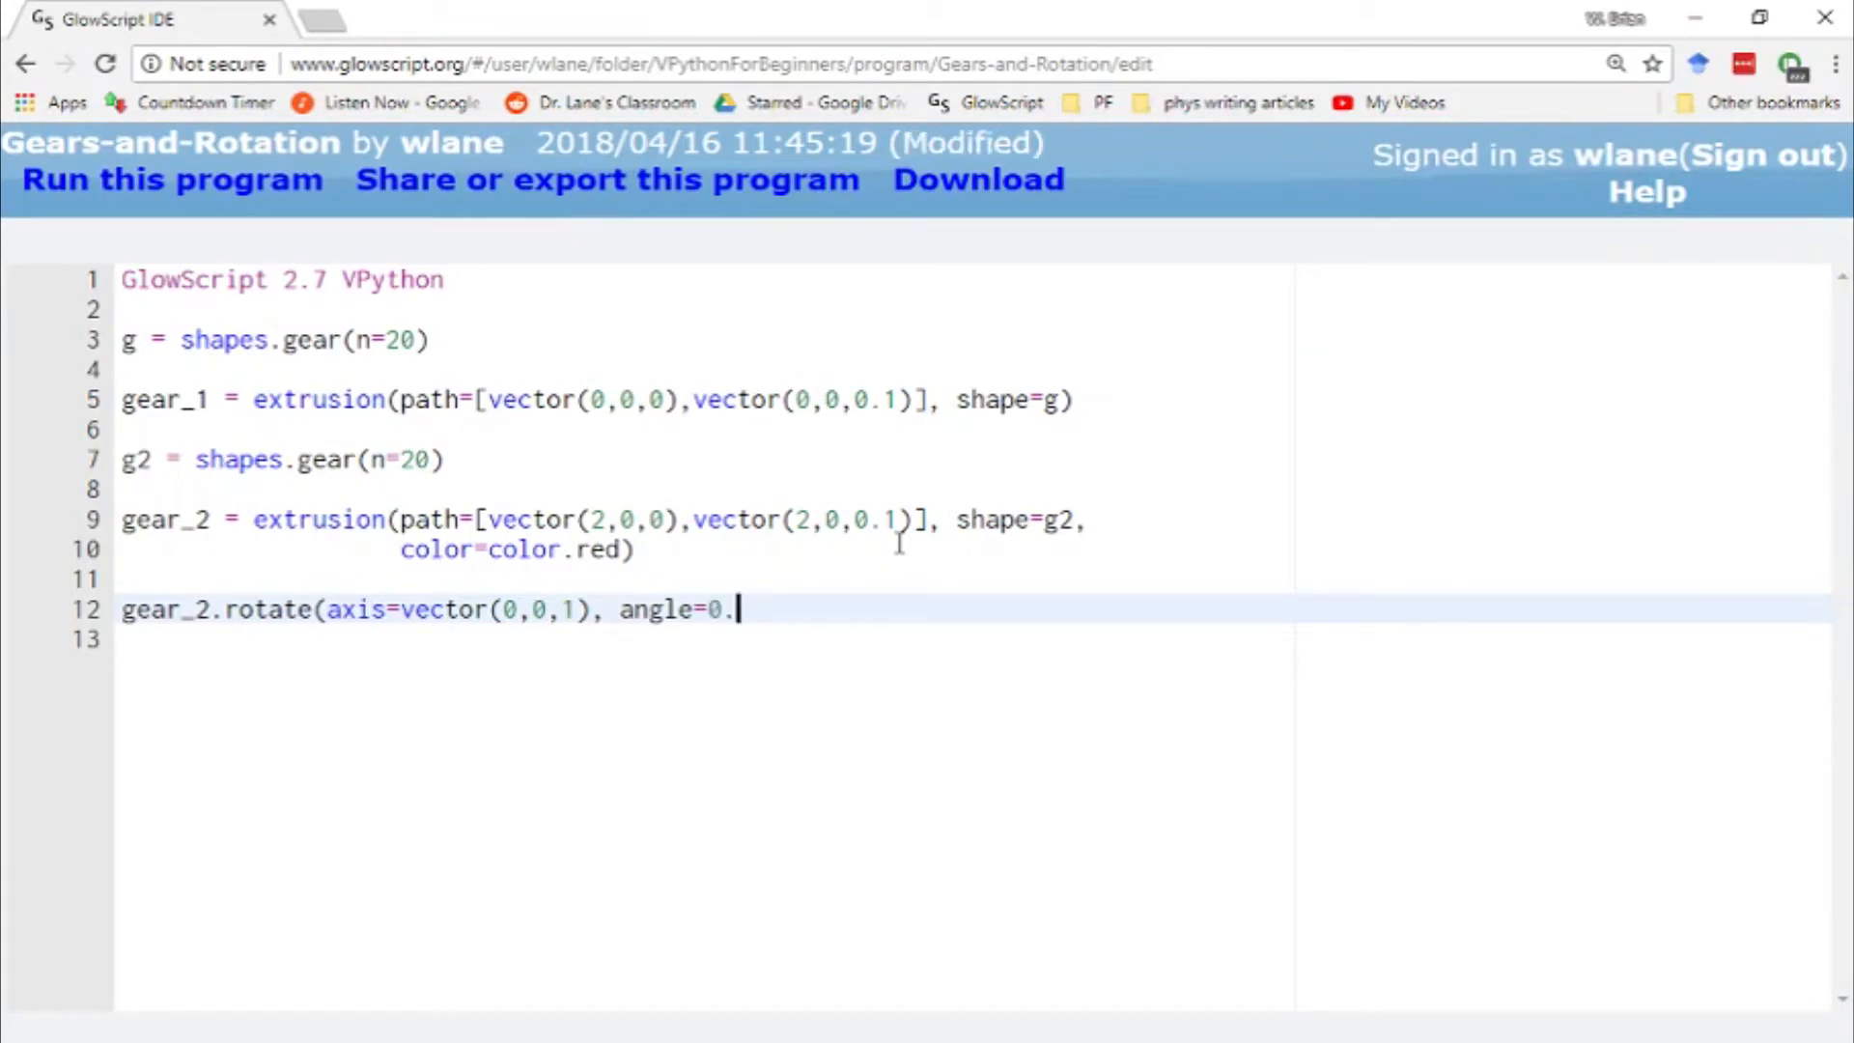
pyautogui.write('5*')
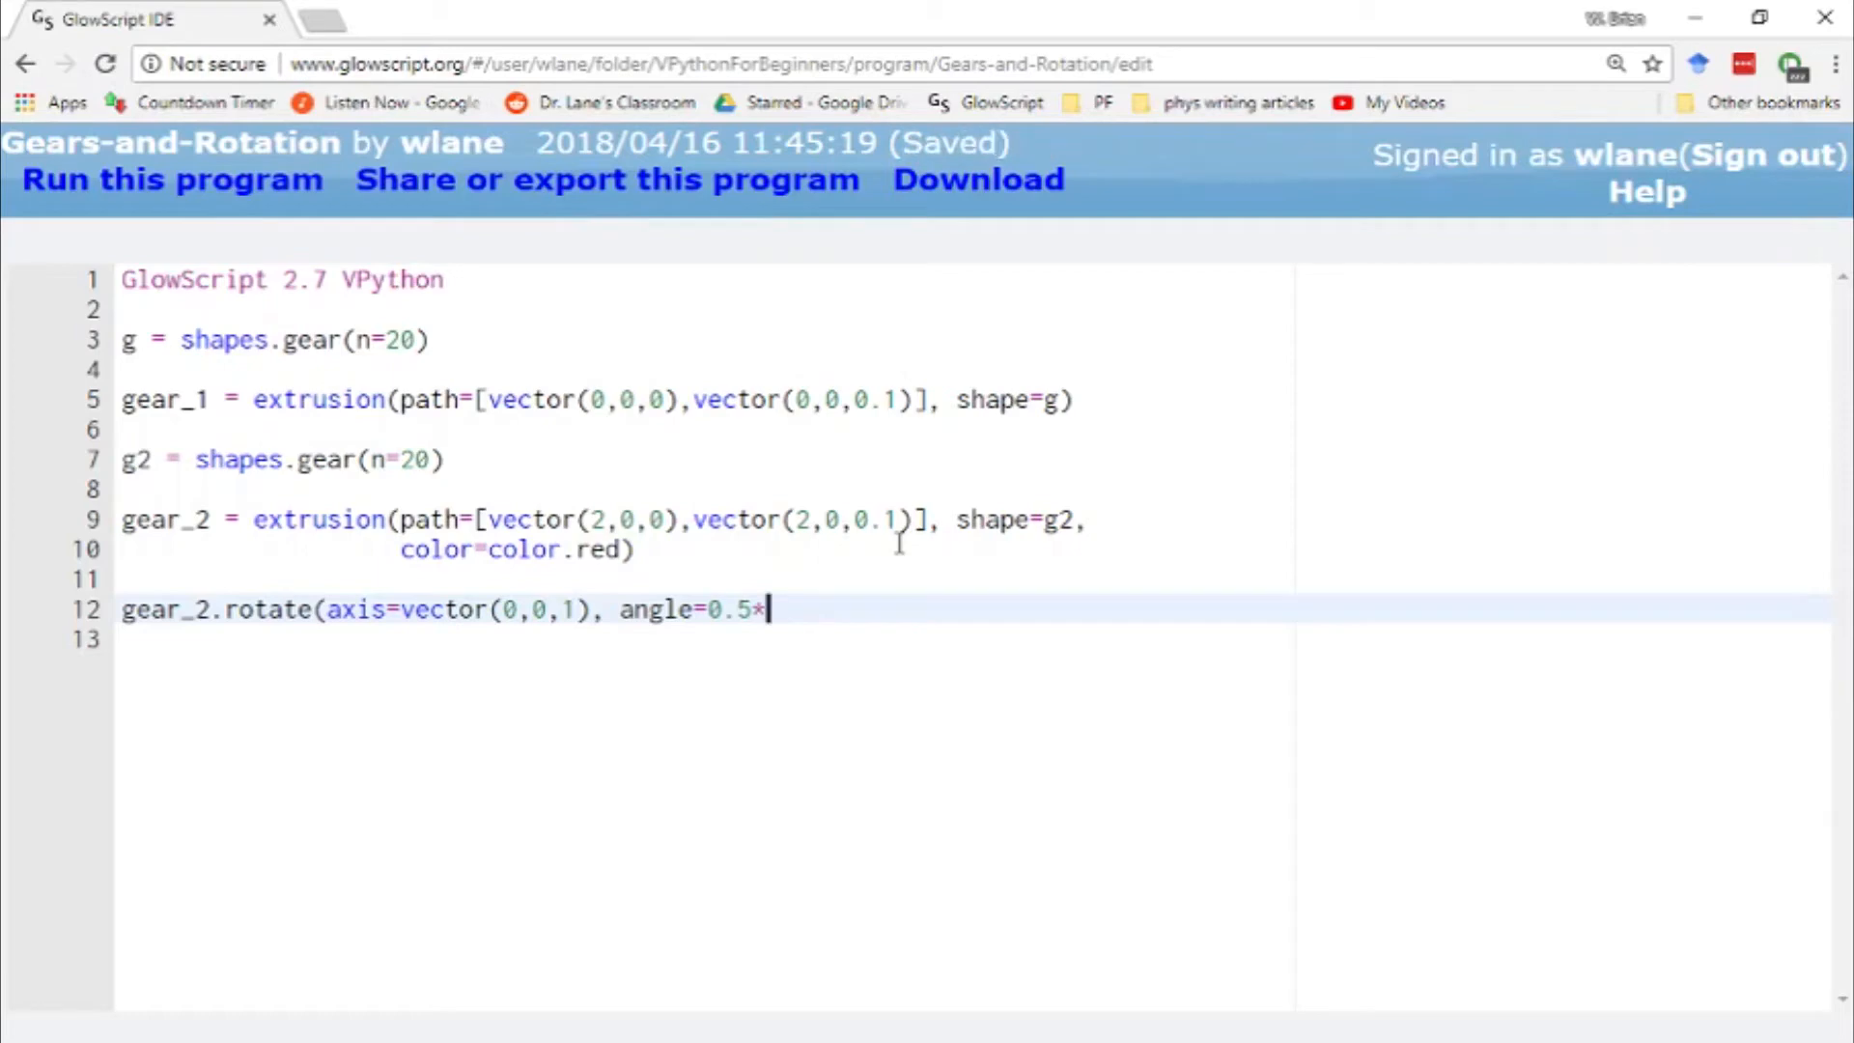
pyautogui.write('2*')
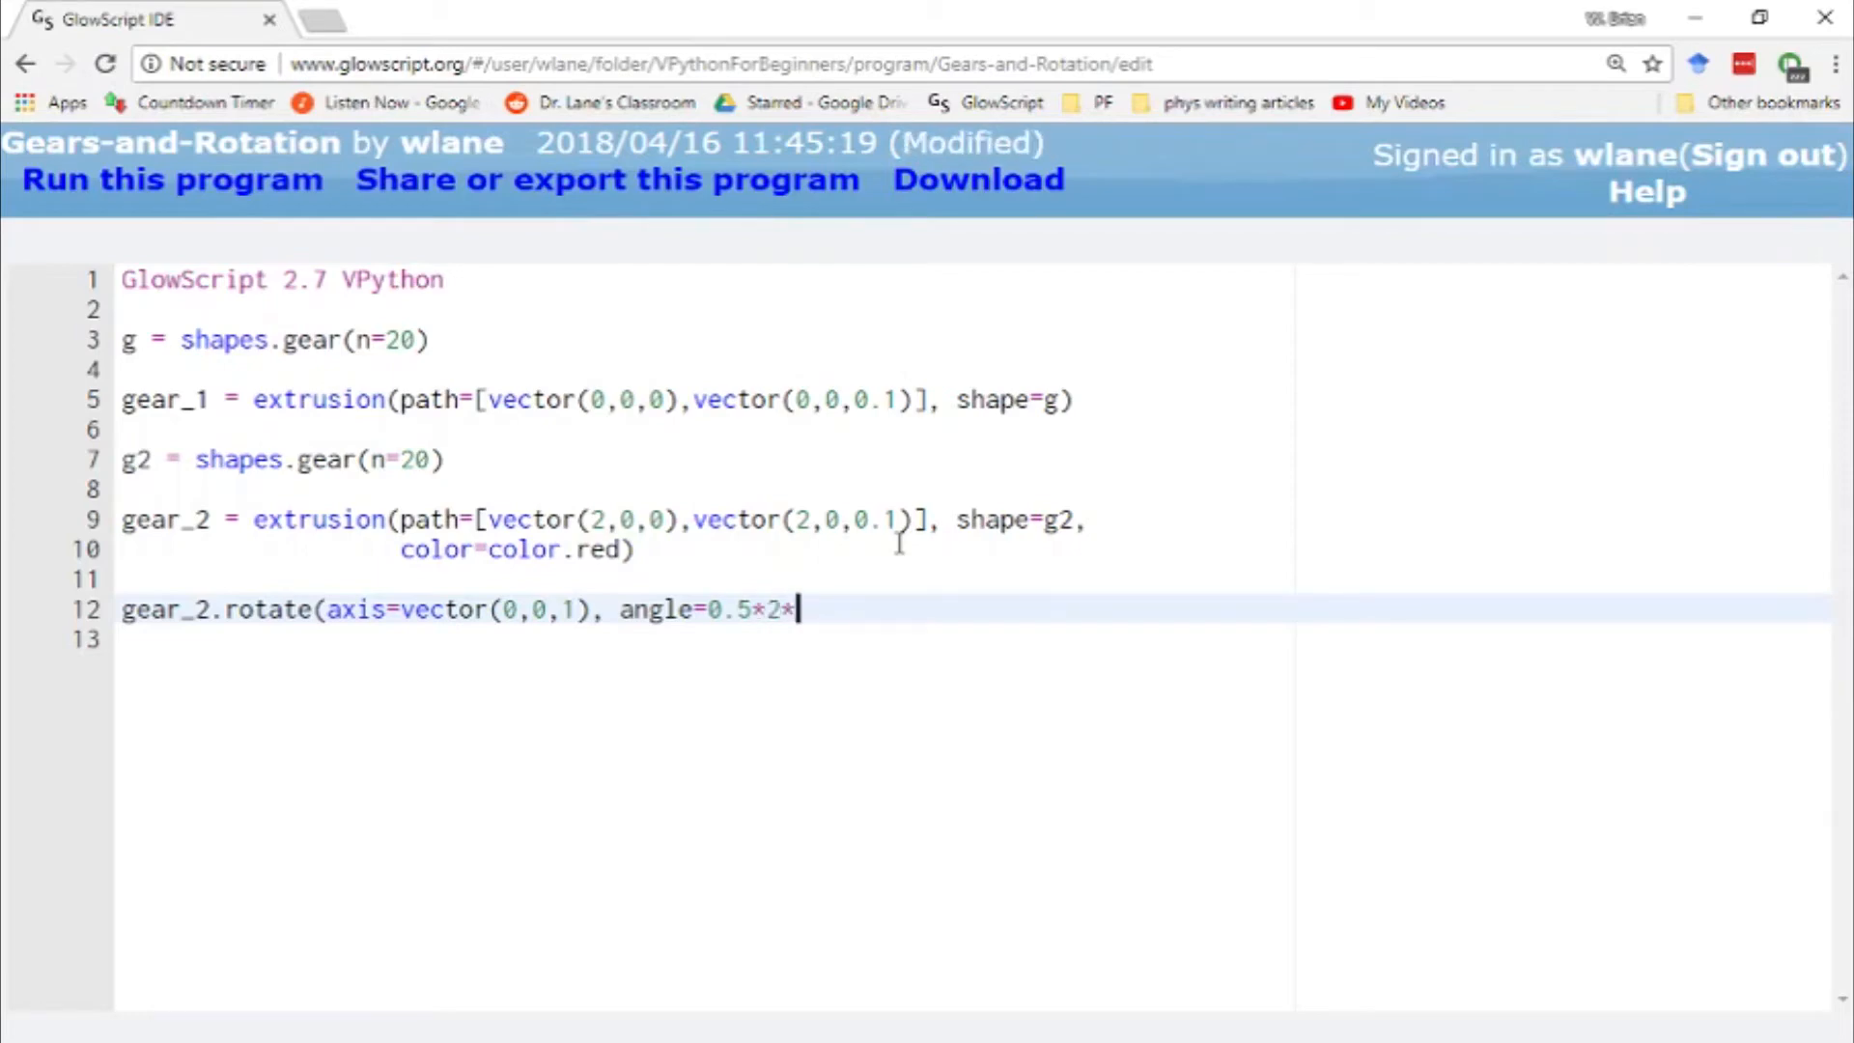
pyautogui.write('pi')
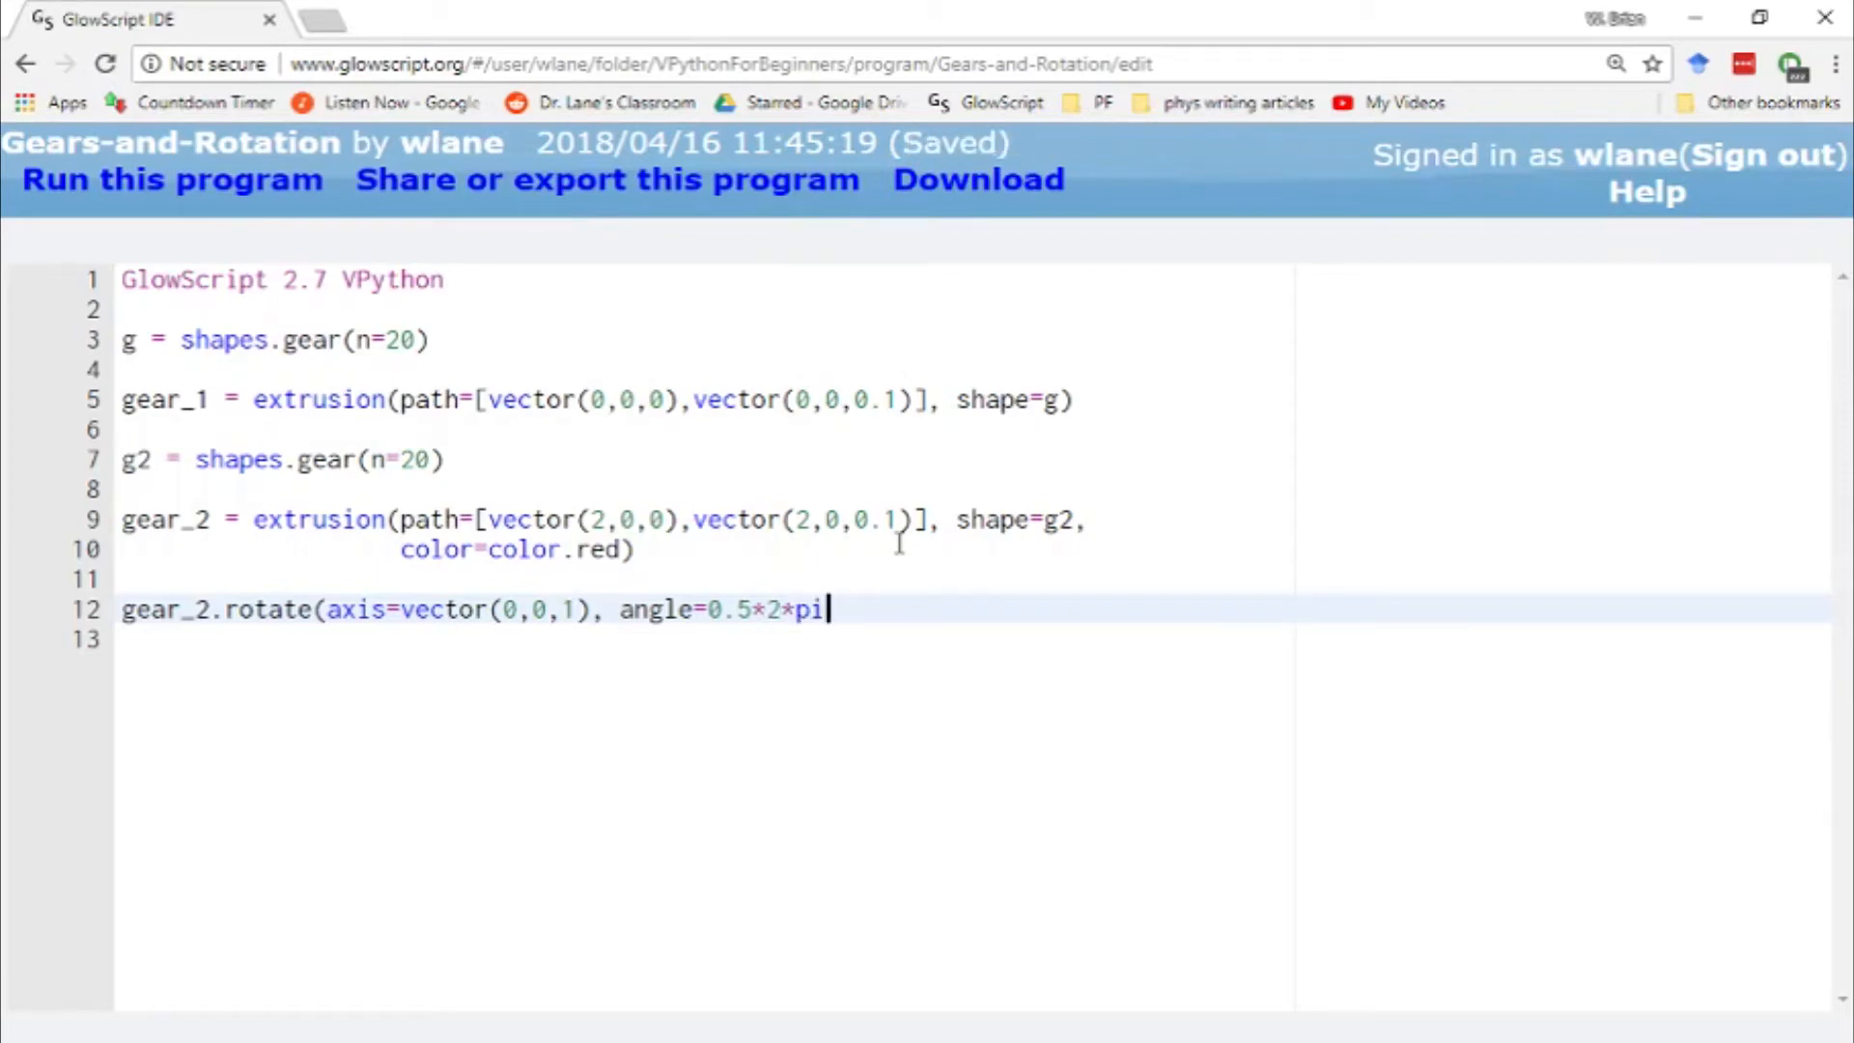
pyautogui.write('/20')
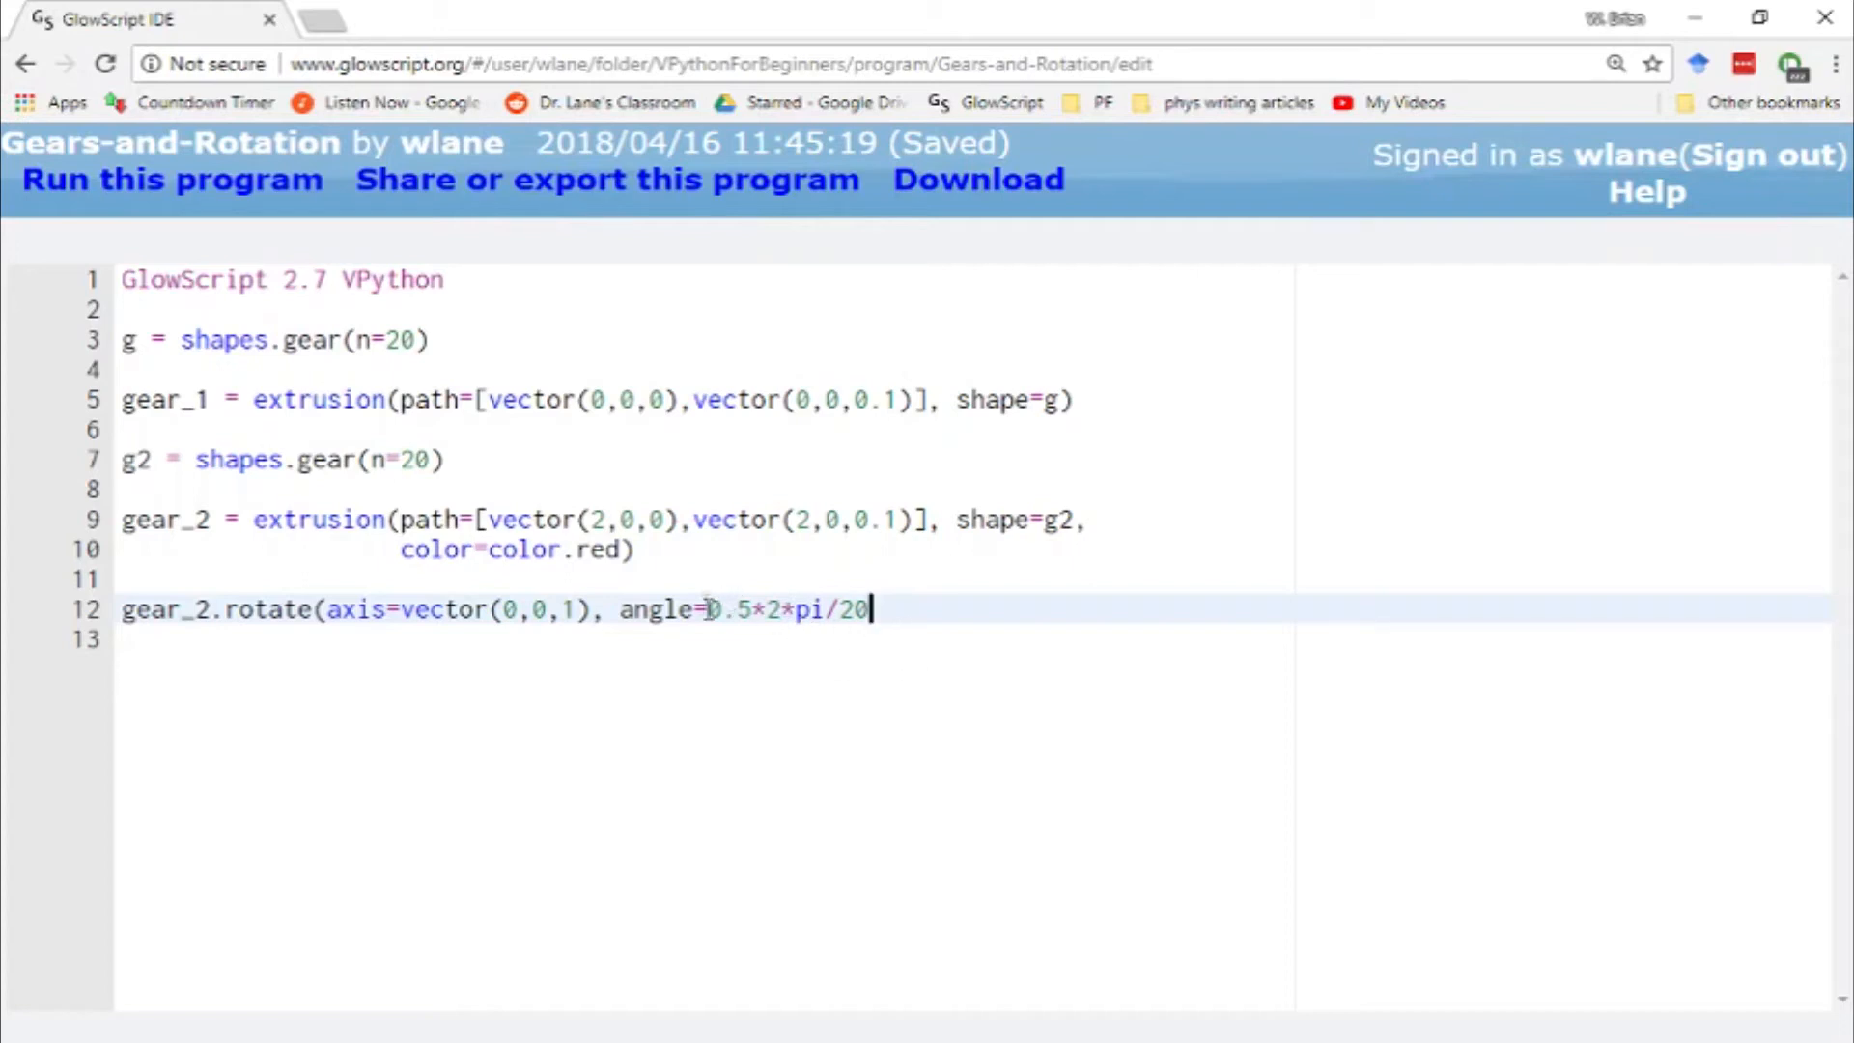
pyautogui.write(')')
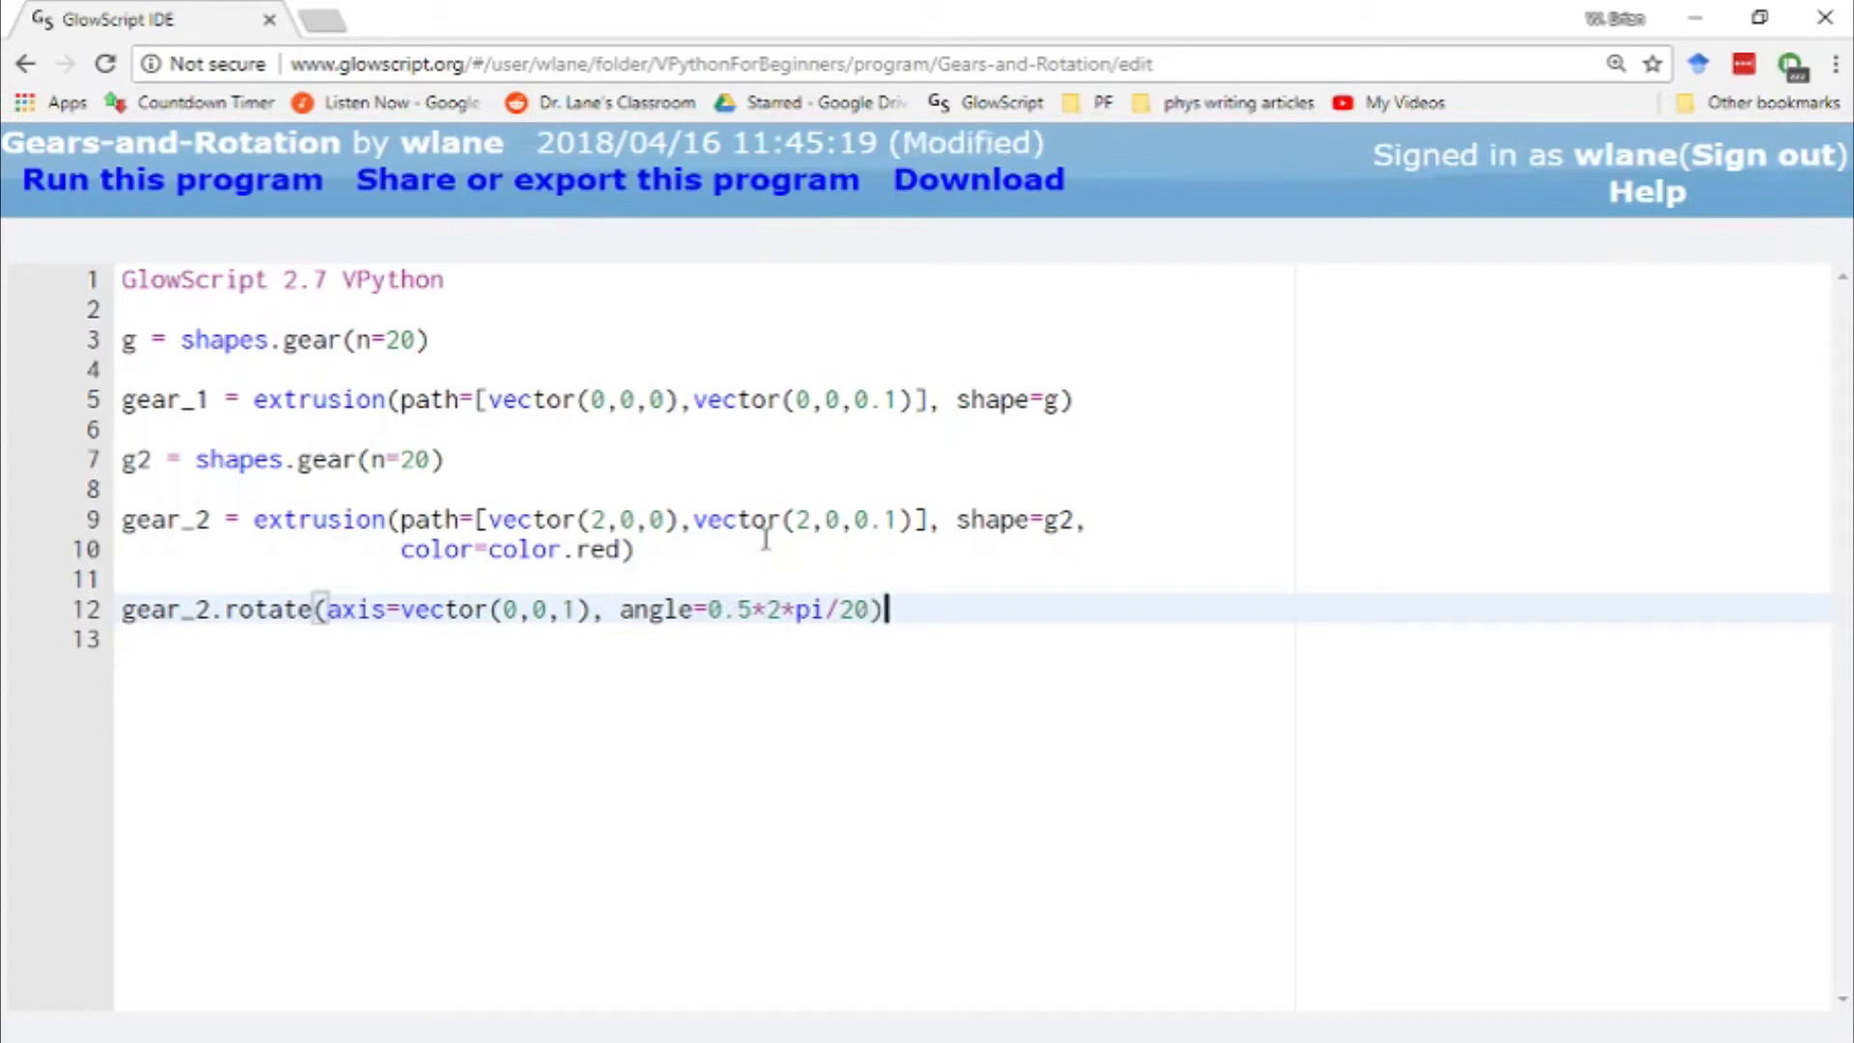
pyautogui.press('ctrl+s')
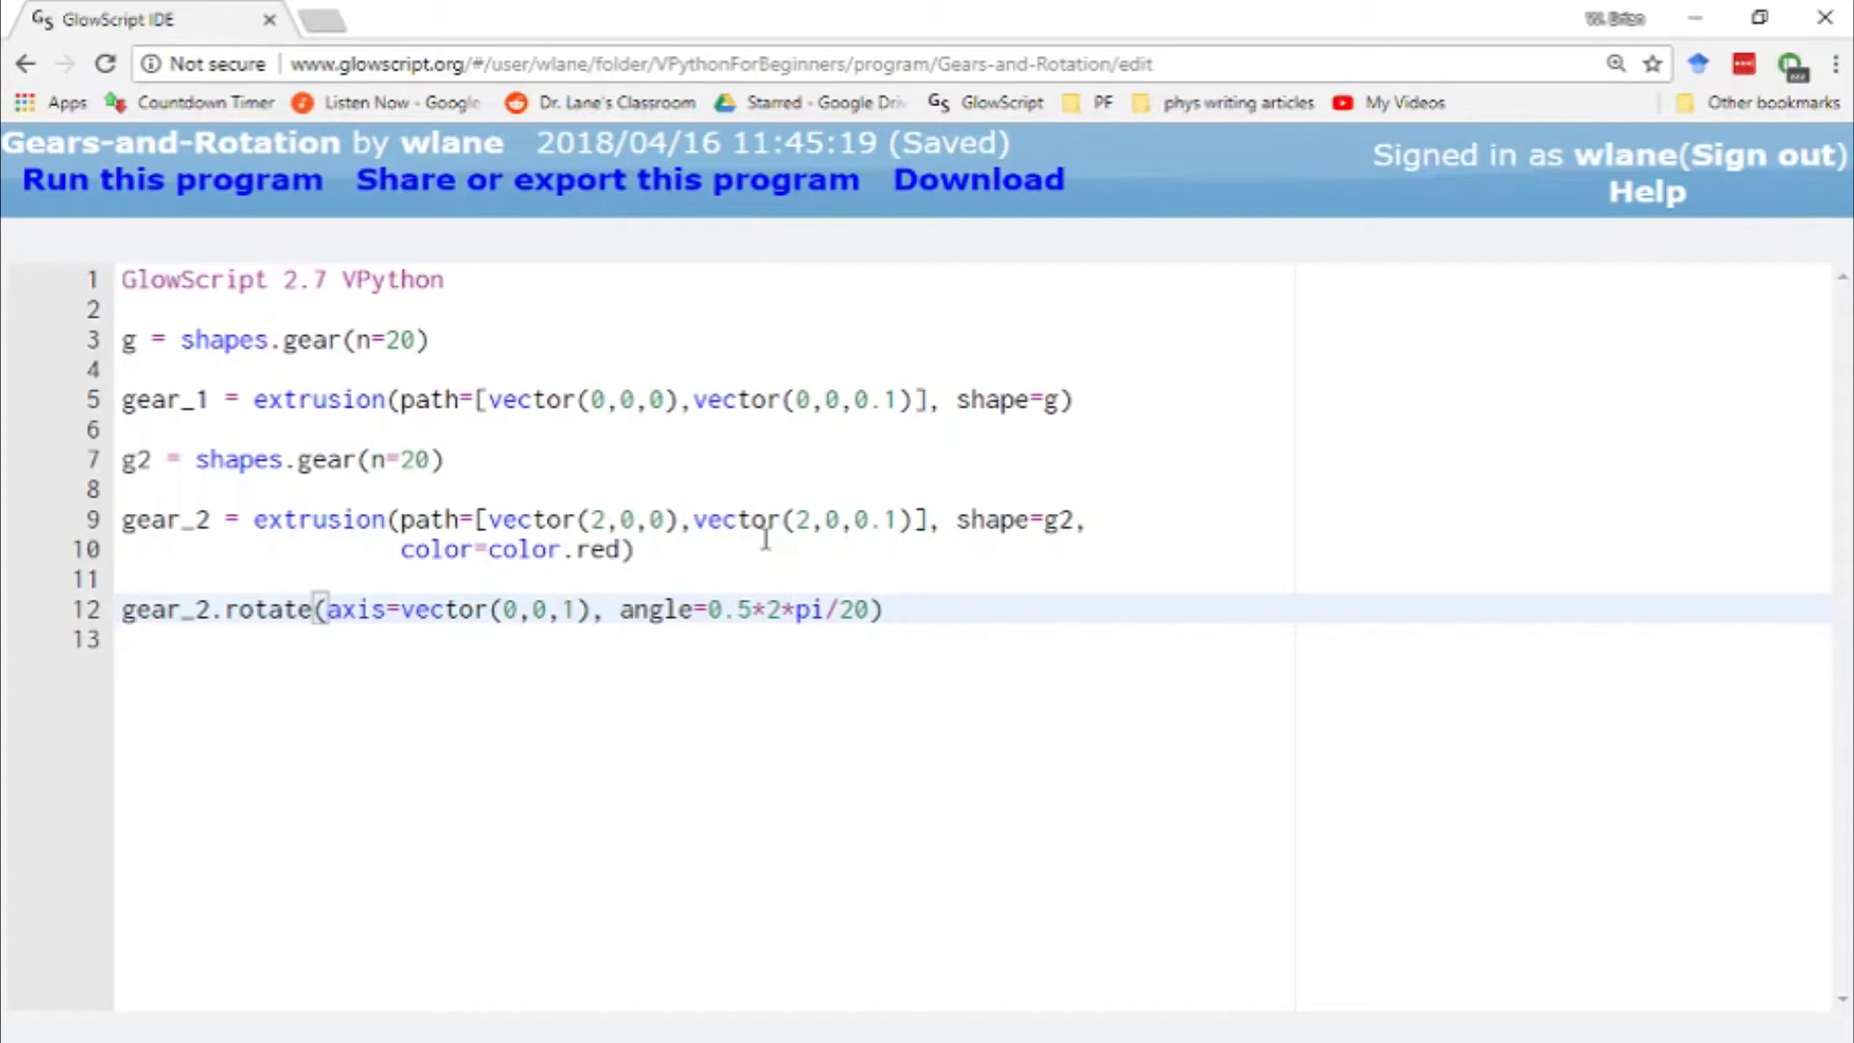
pyautogui.click(172, 178)
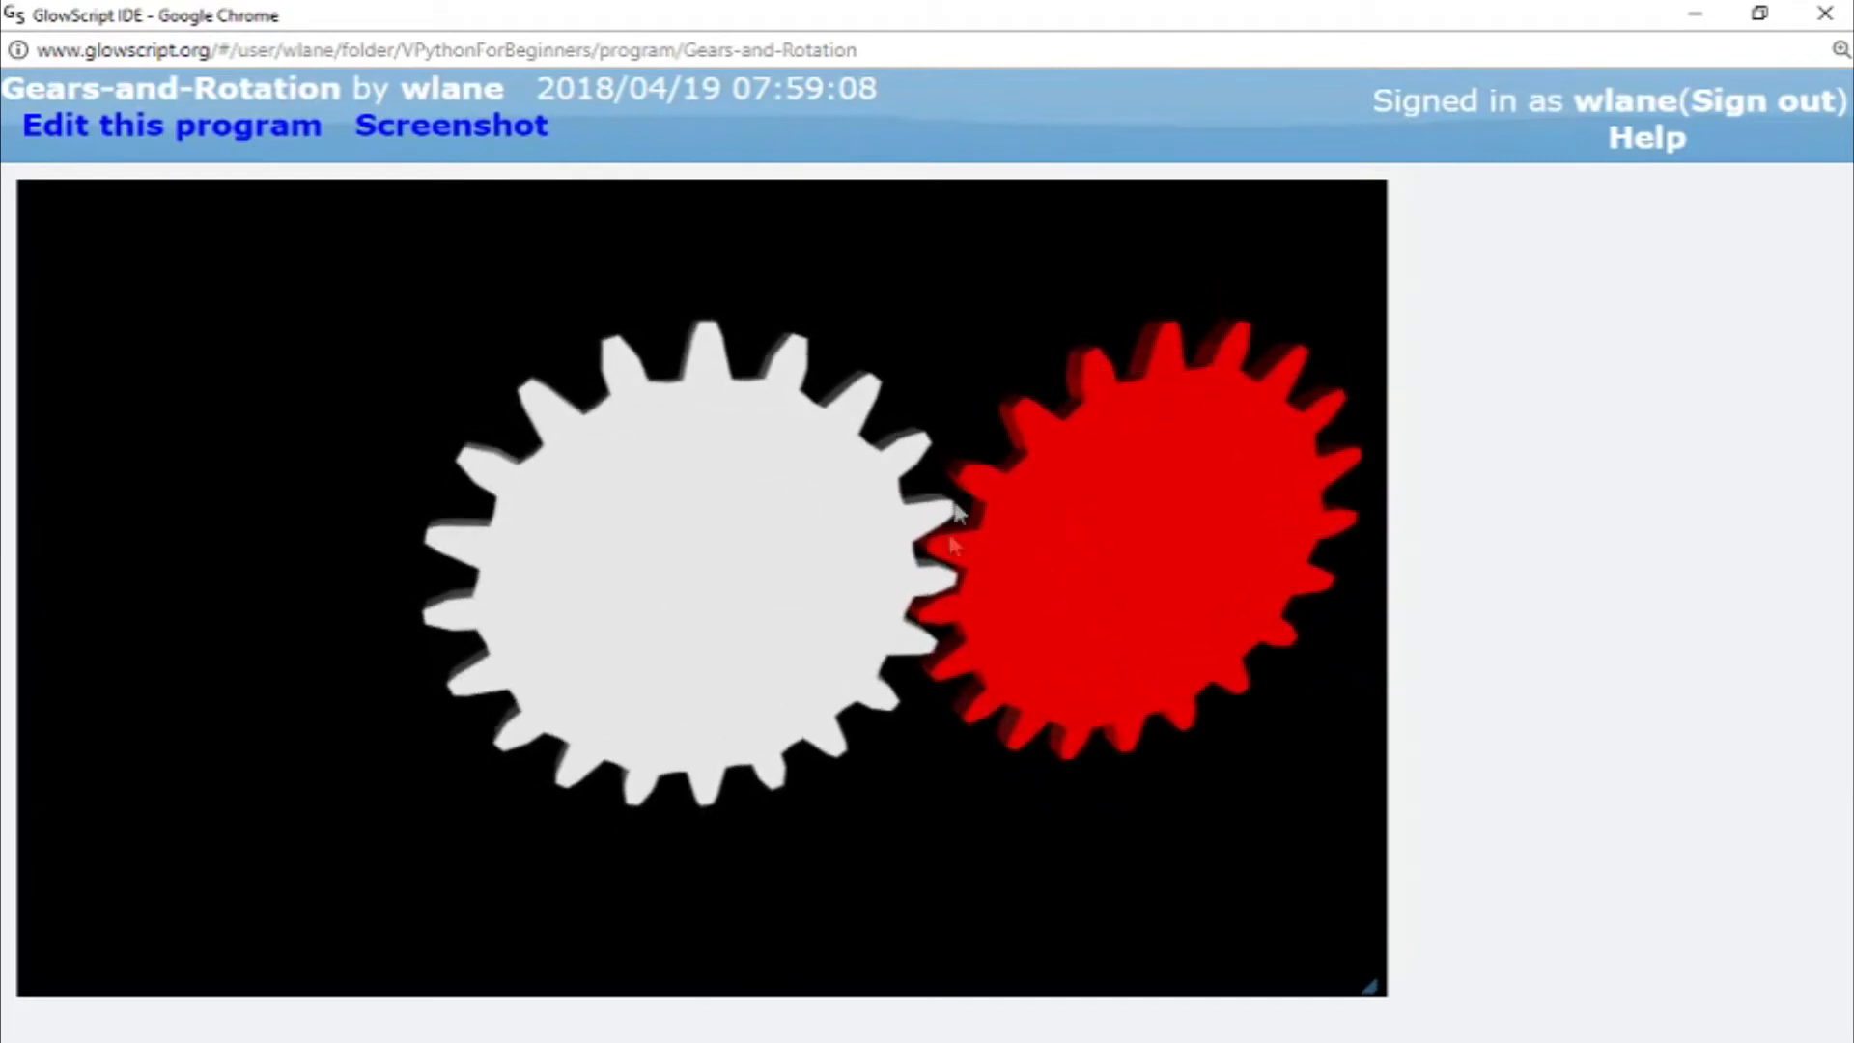
pyautogui.moveTo(1168, 436)
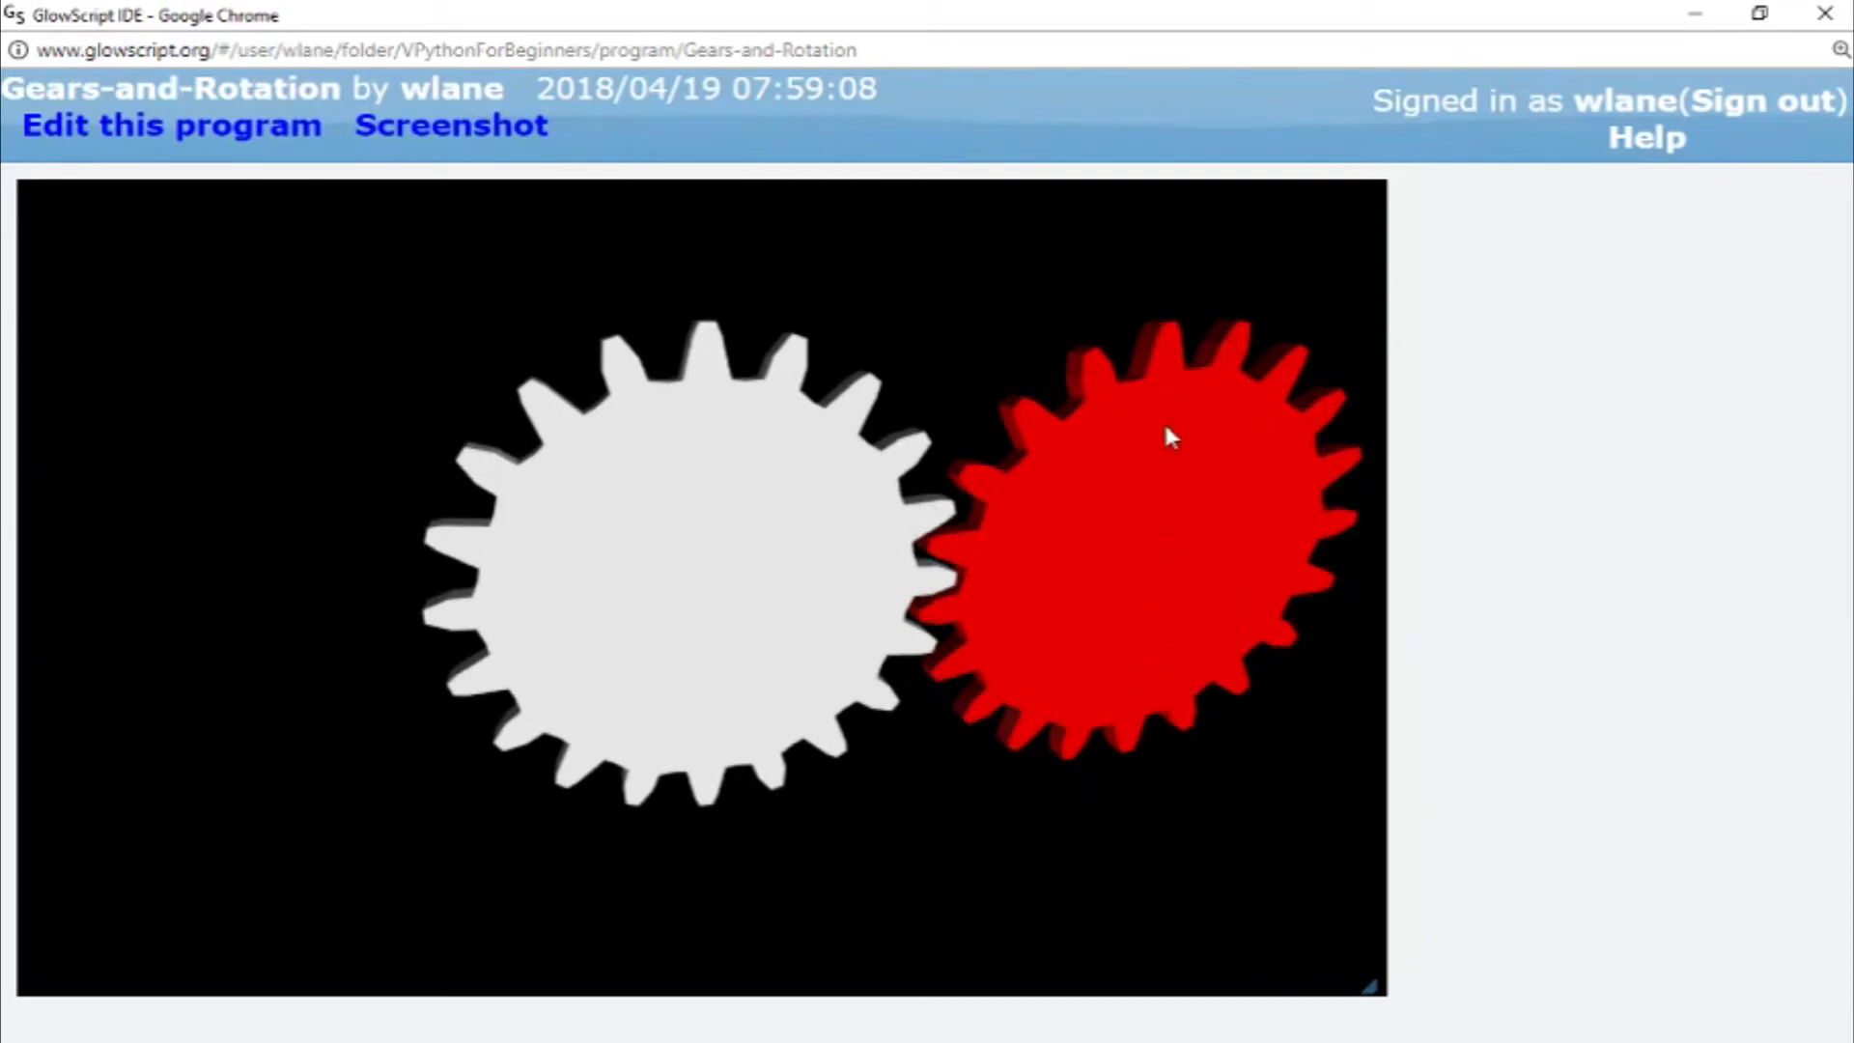
pyautogui.click(170, 126)
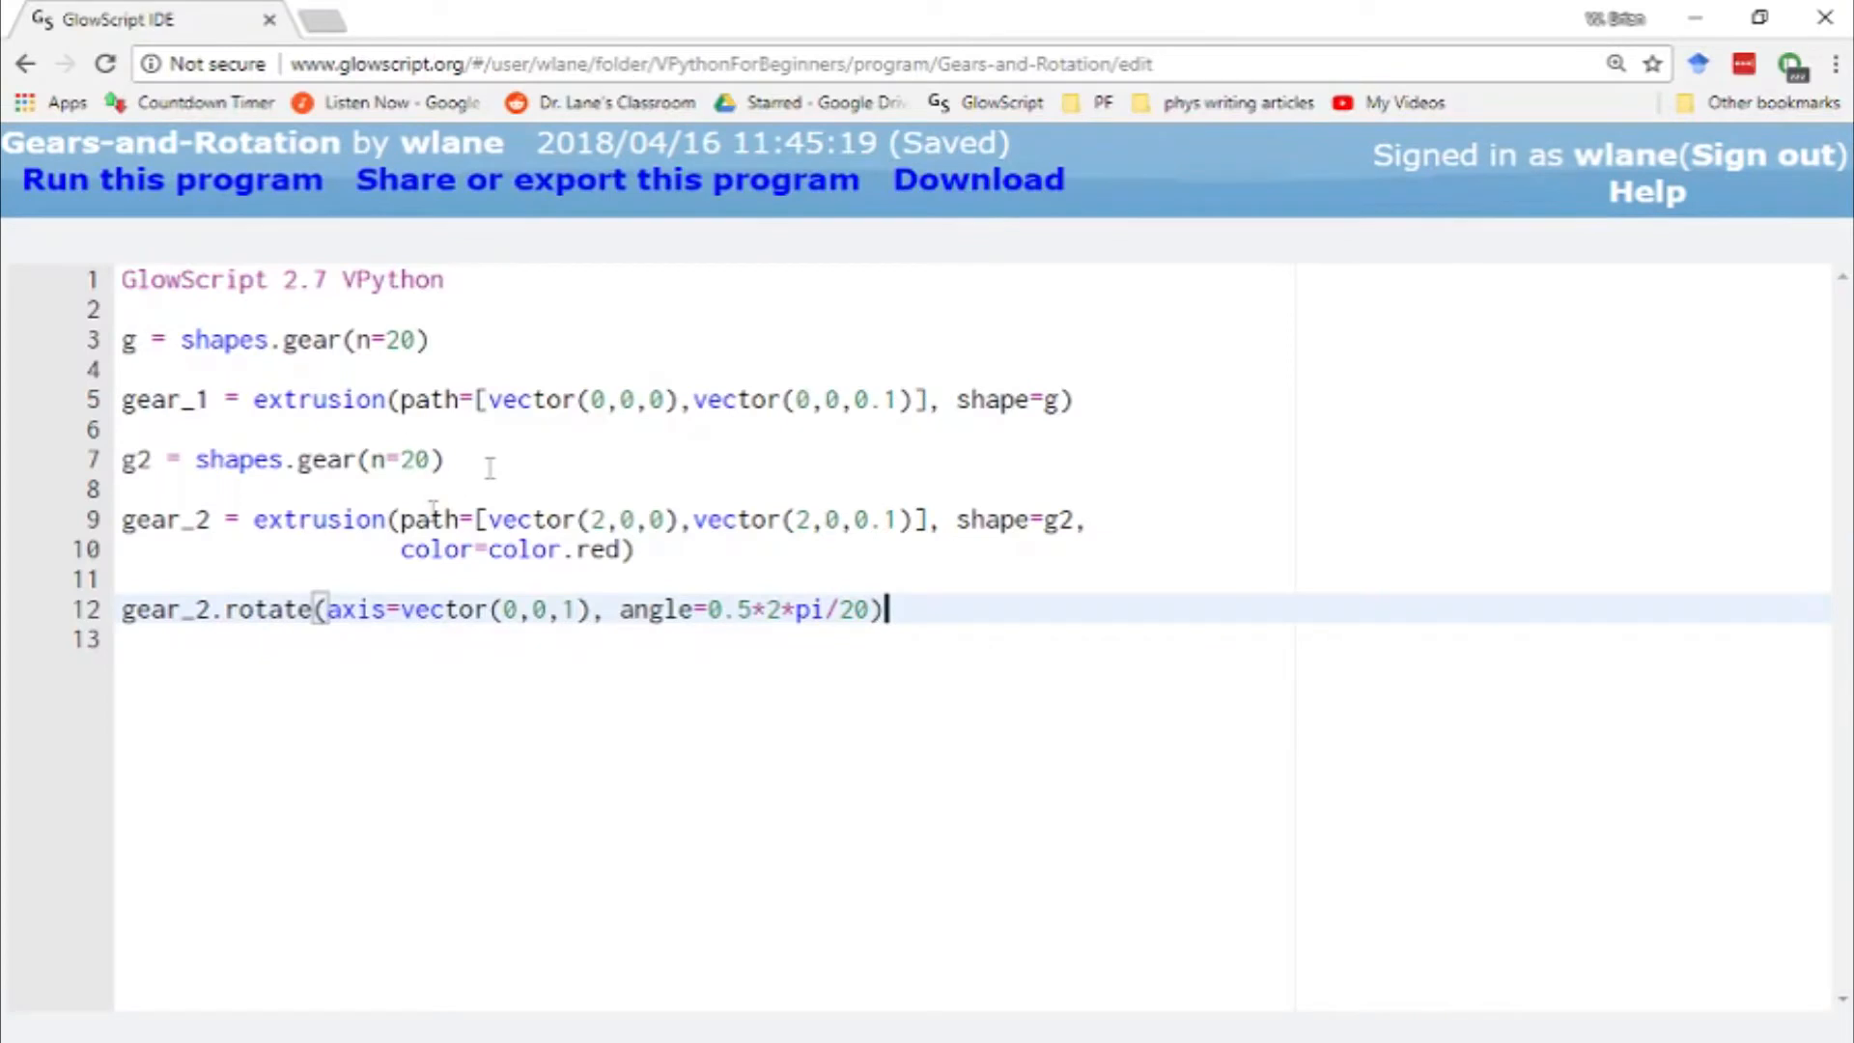
# - Add dt = 0.1 (# time step) and omega = 0.5 (# rotational speed) below the rotation line
pyautogui.press('enter')
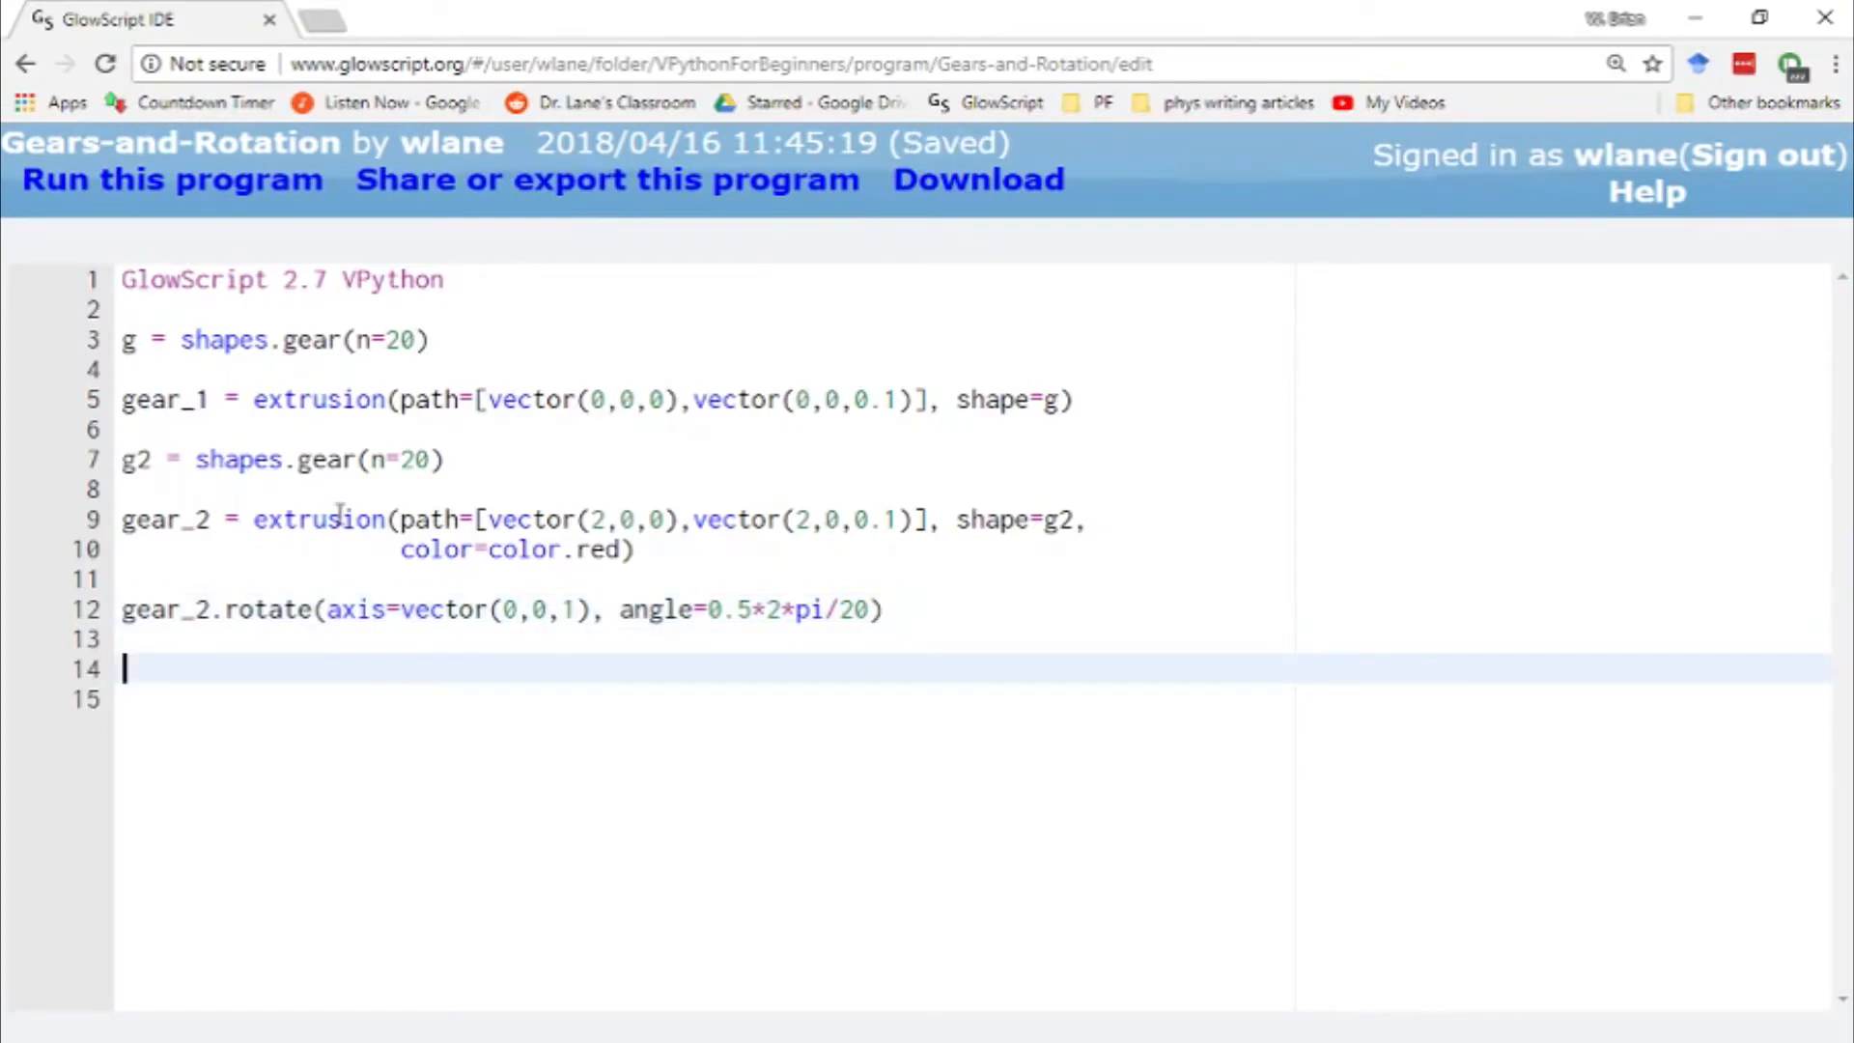
pyautogui.write('dt = 0.1')
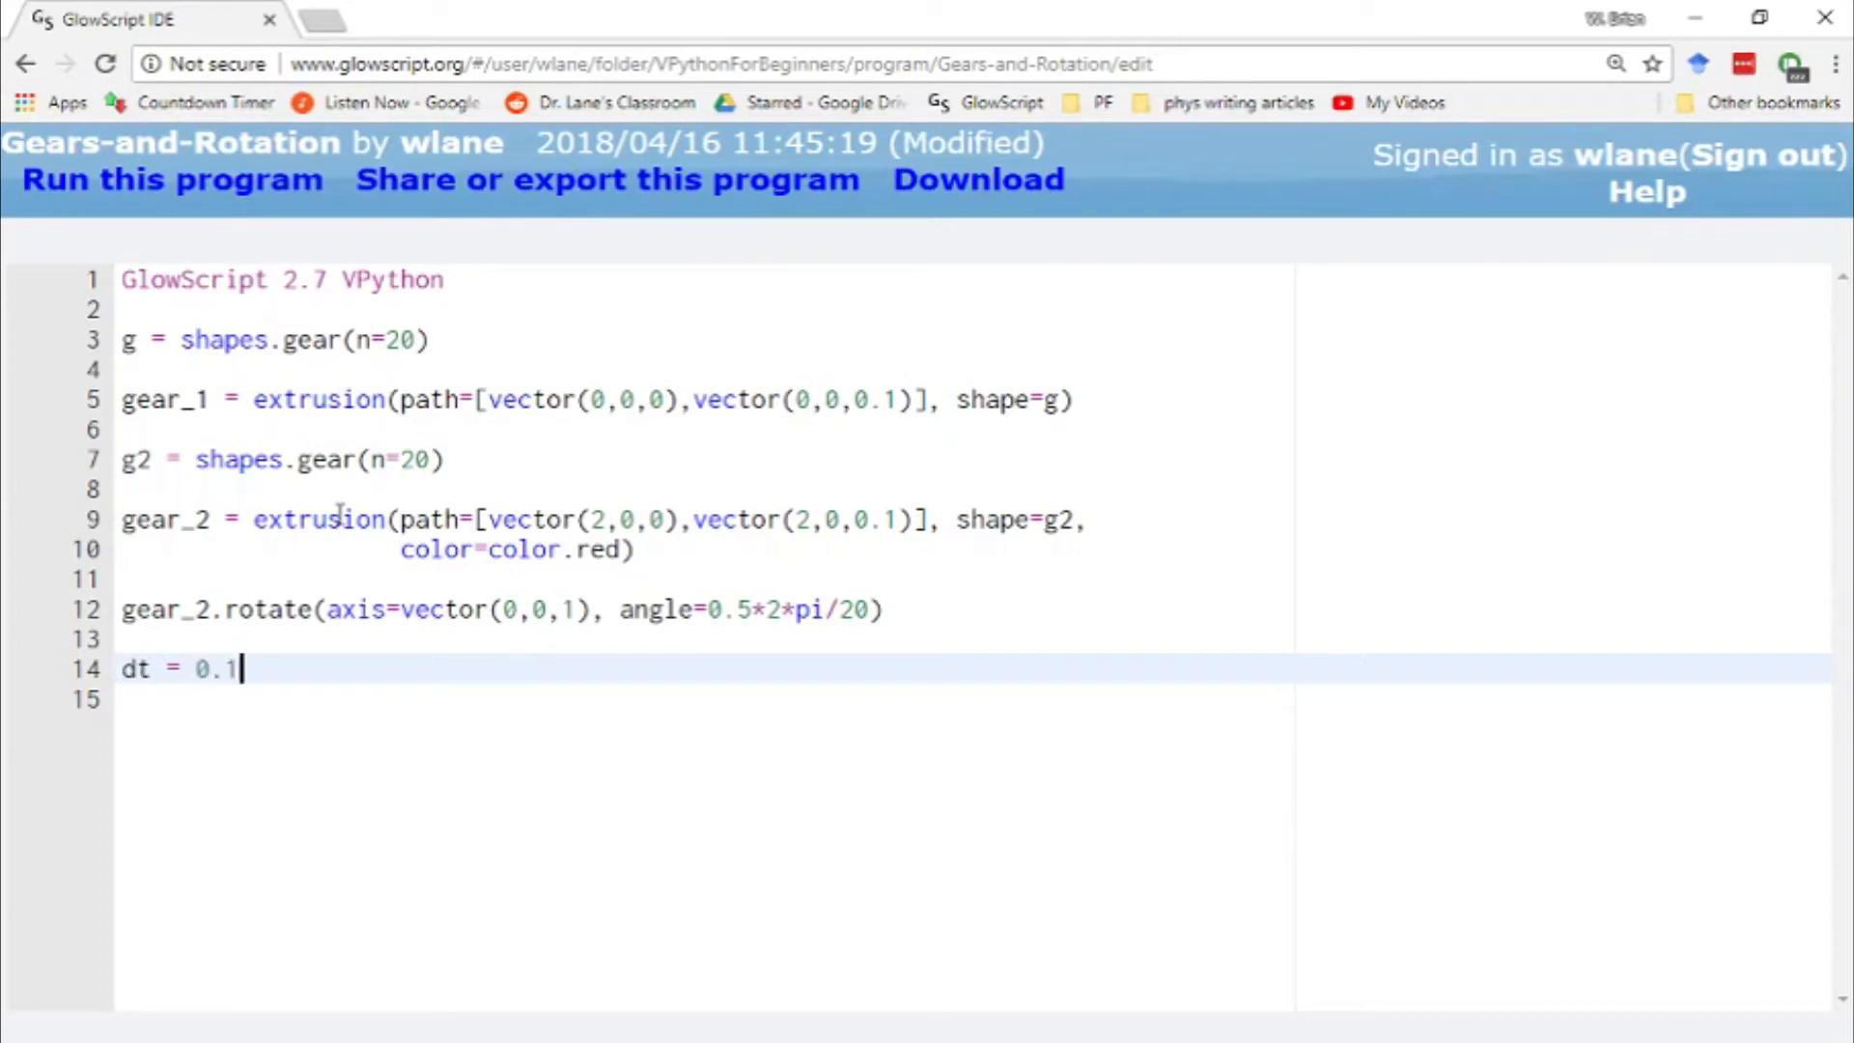
pyautogui.press('Enter')
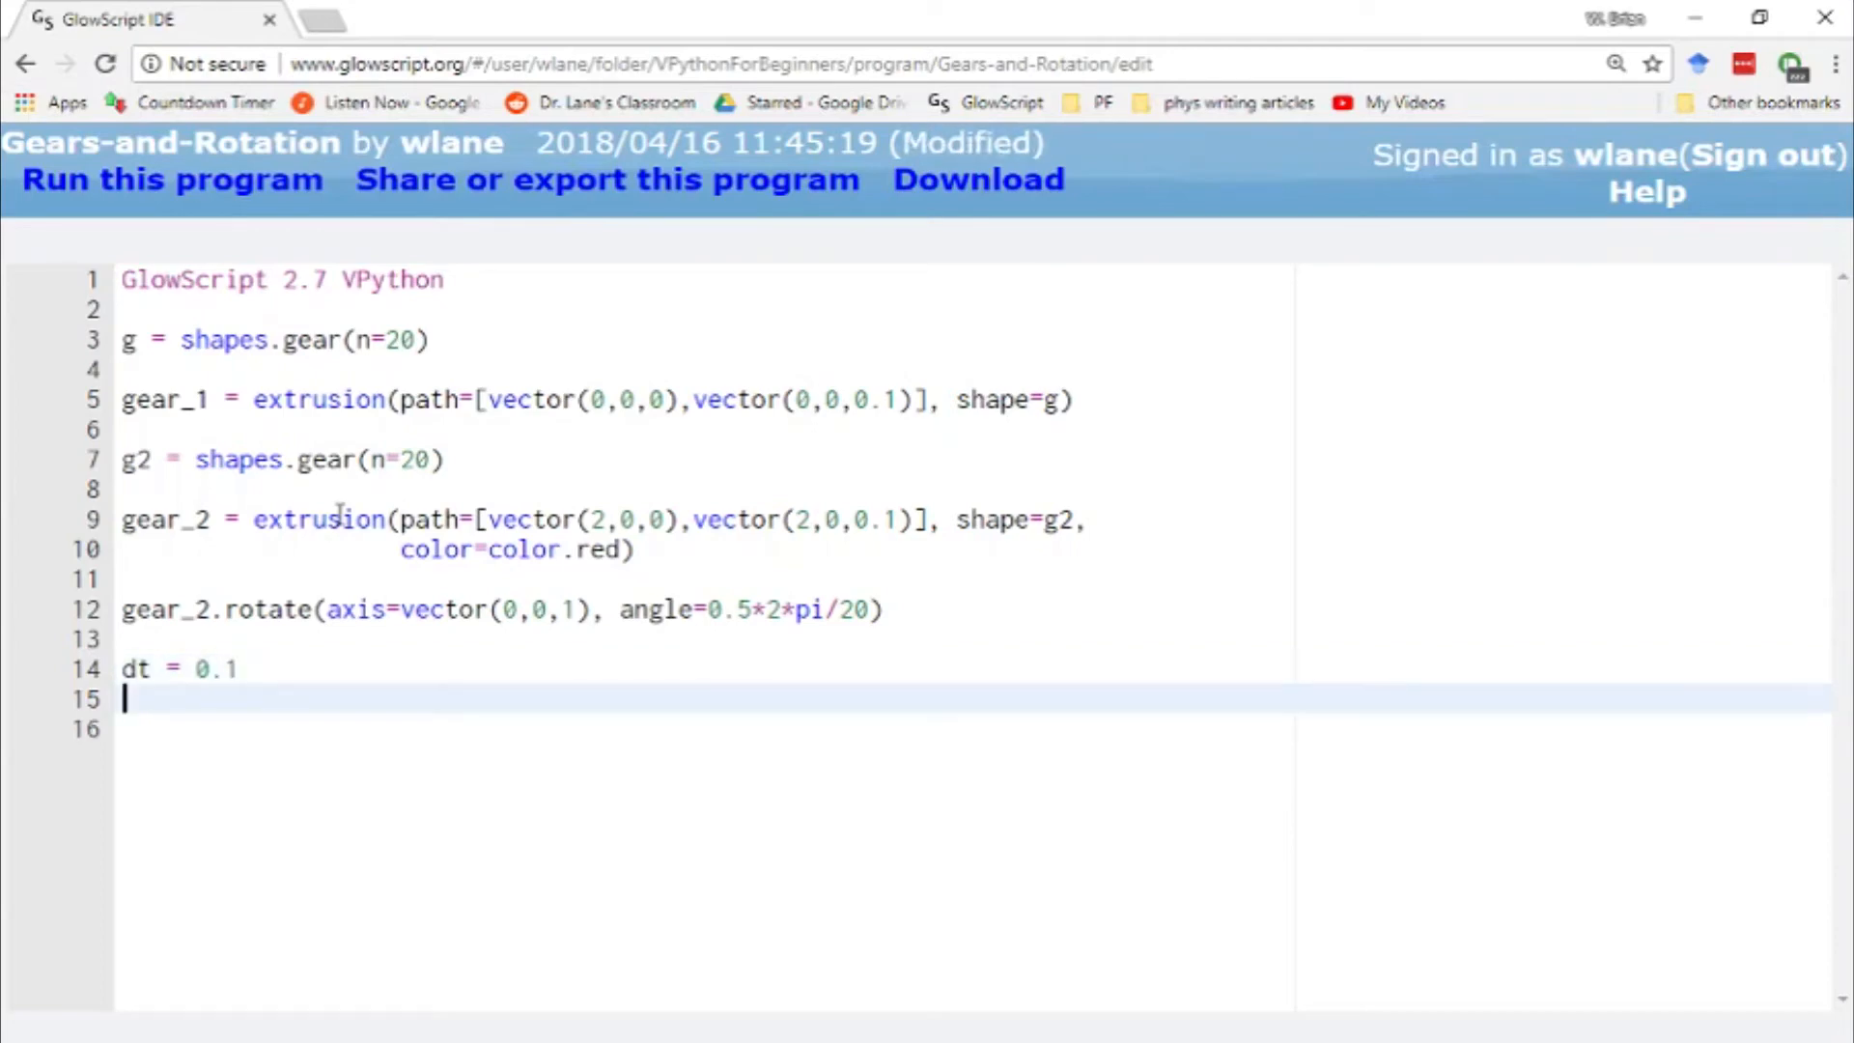
pyautogui.write('omega =')
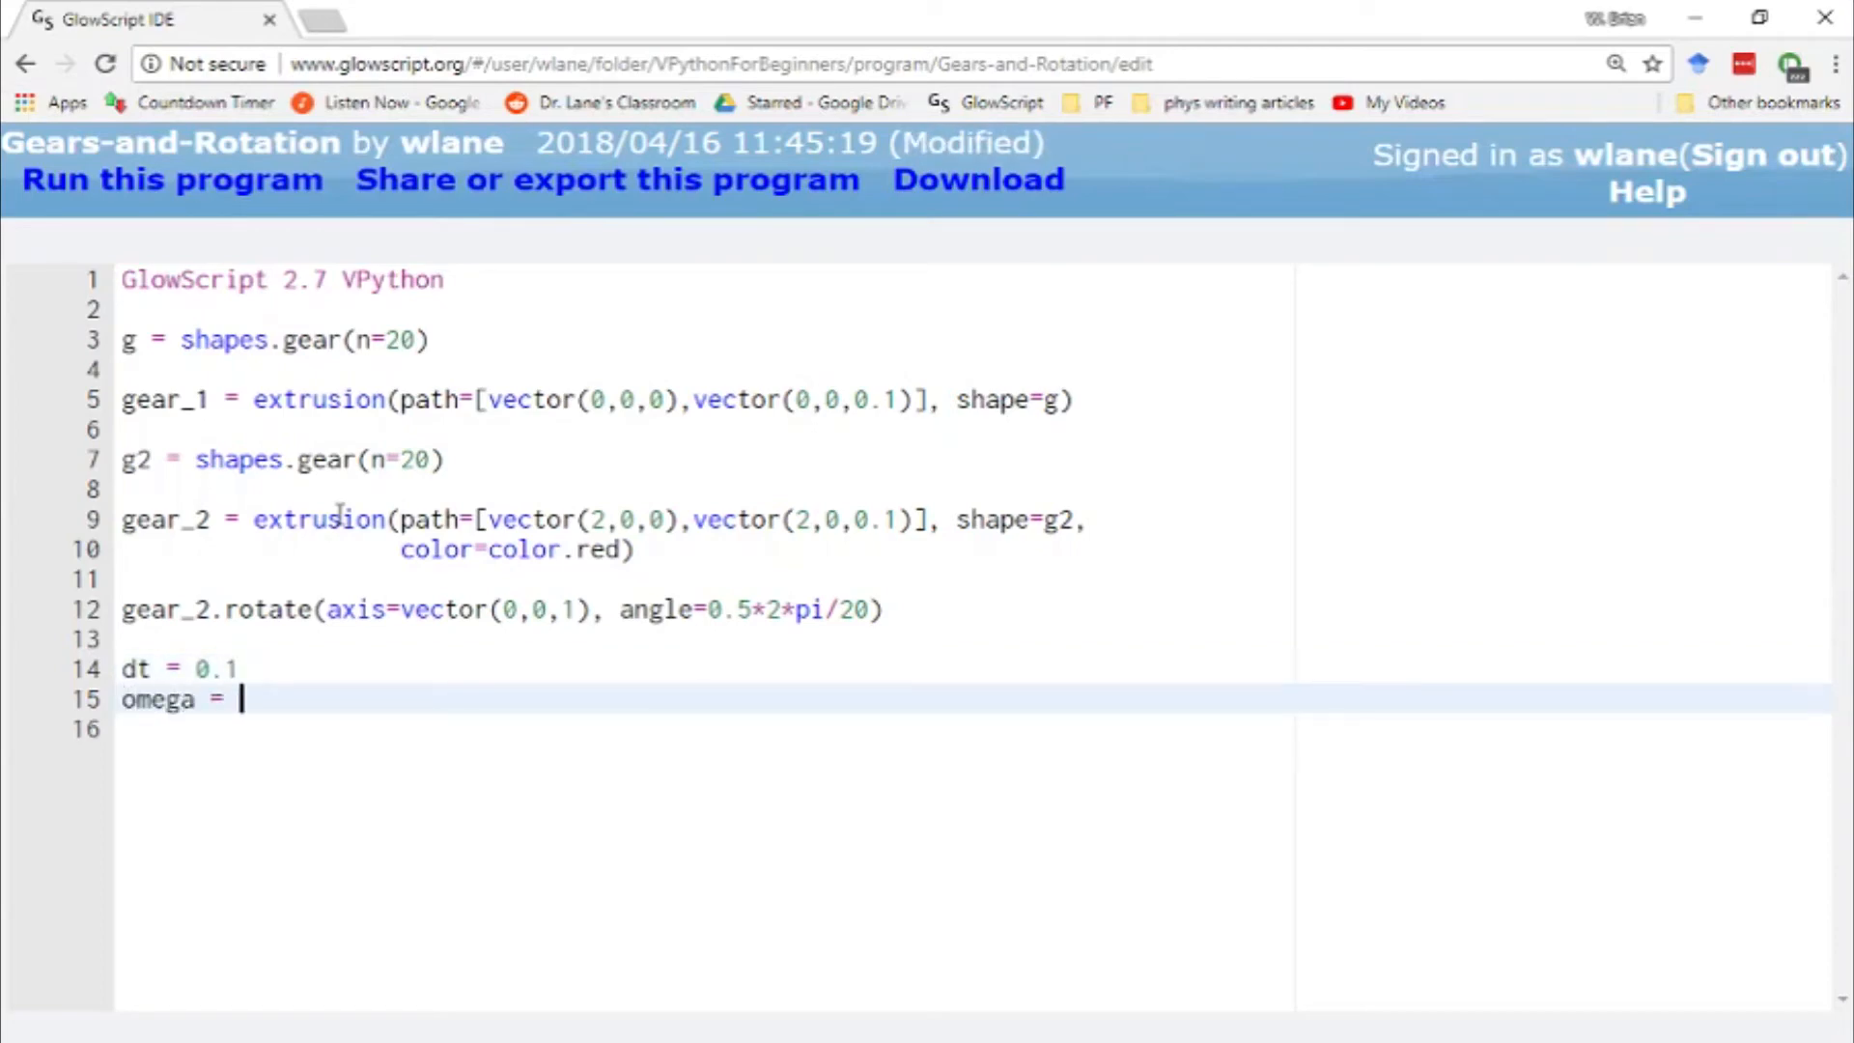
pyautogui.write('0.5')
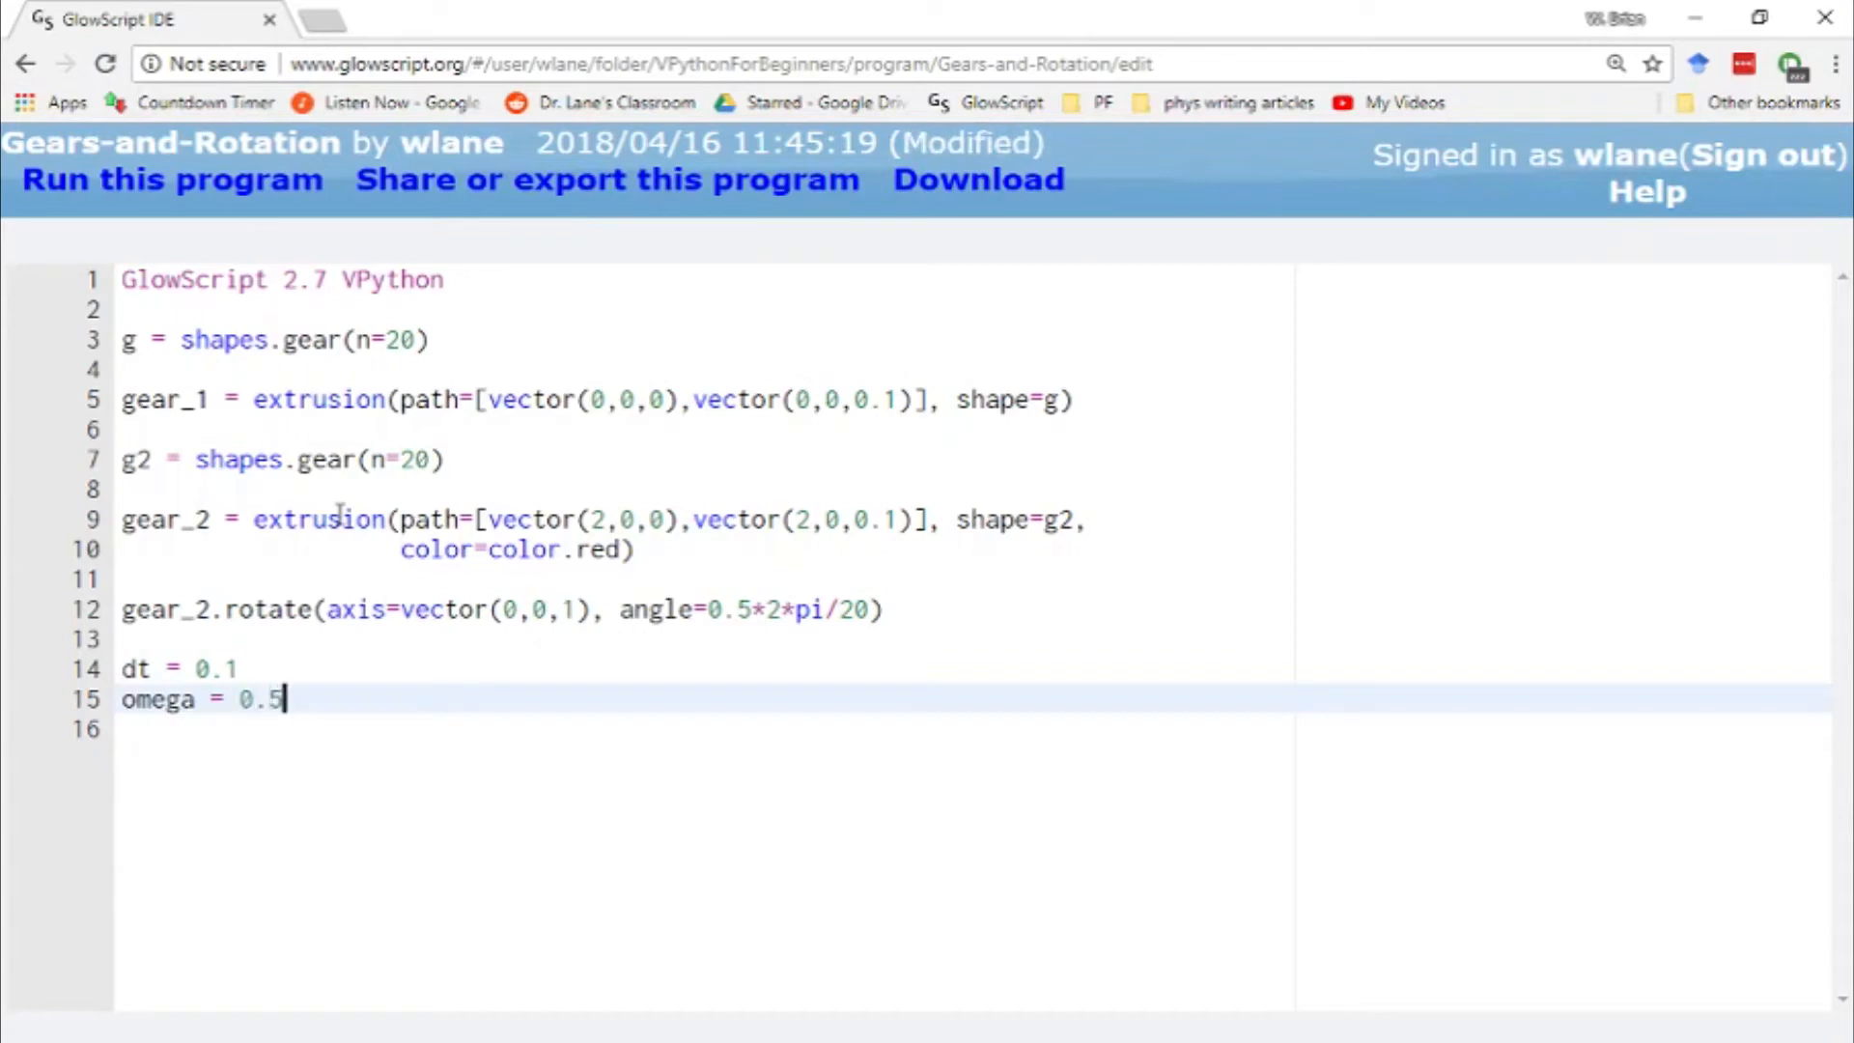
pyautogui.write('" "')
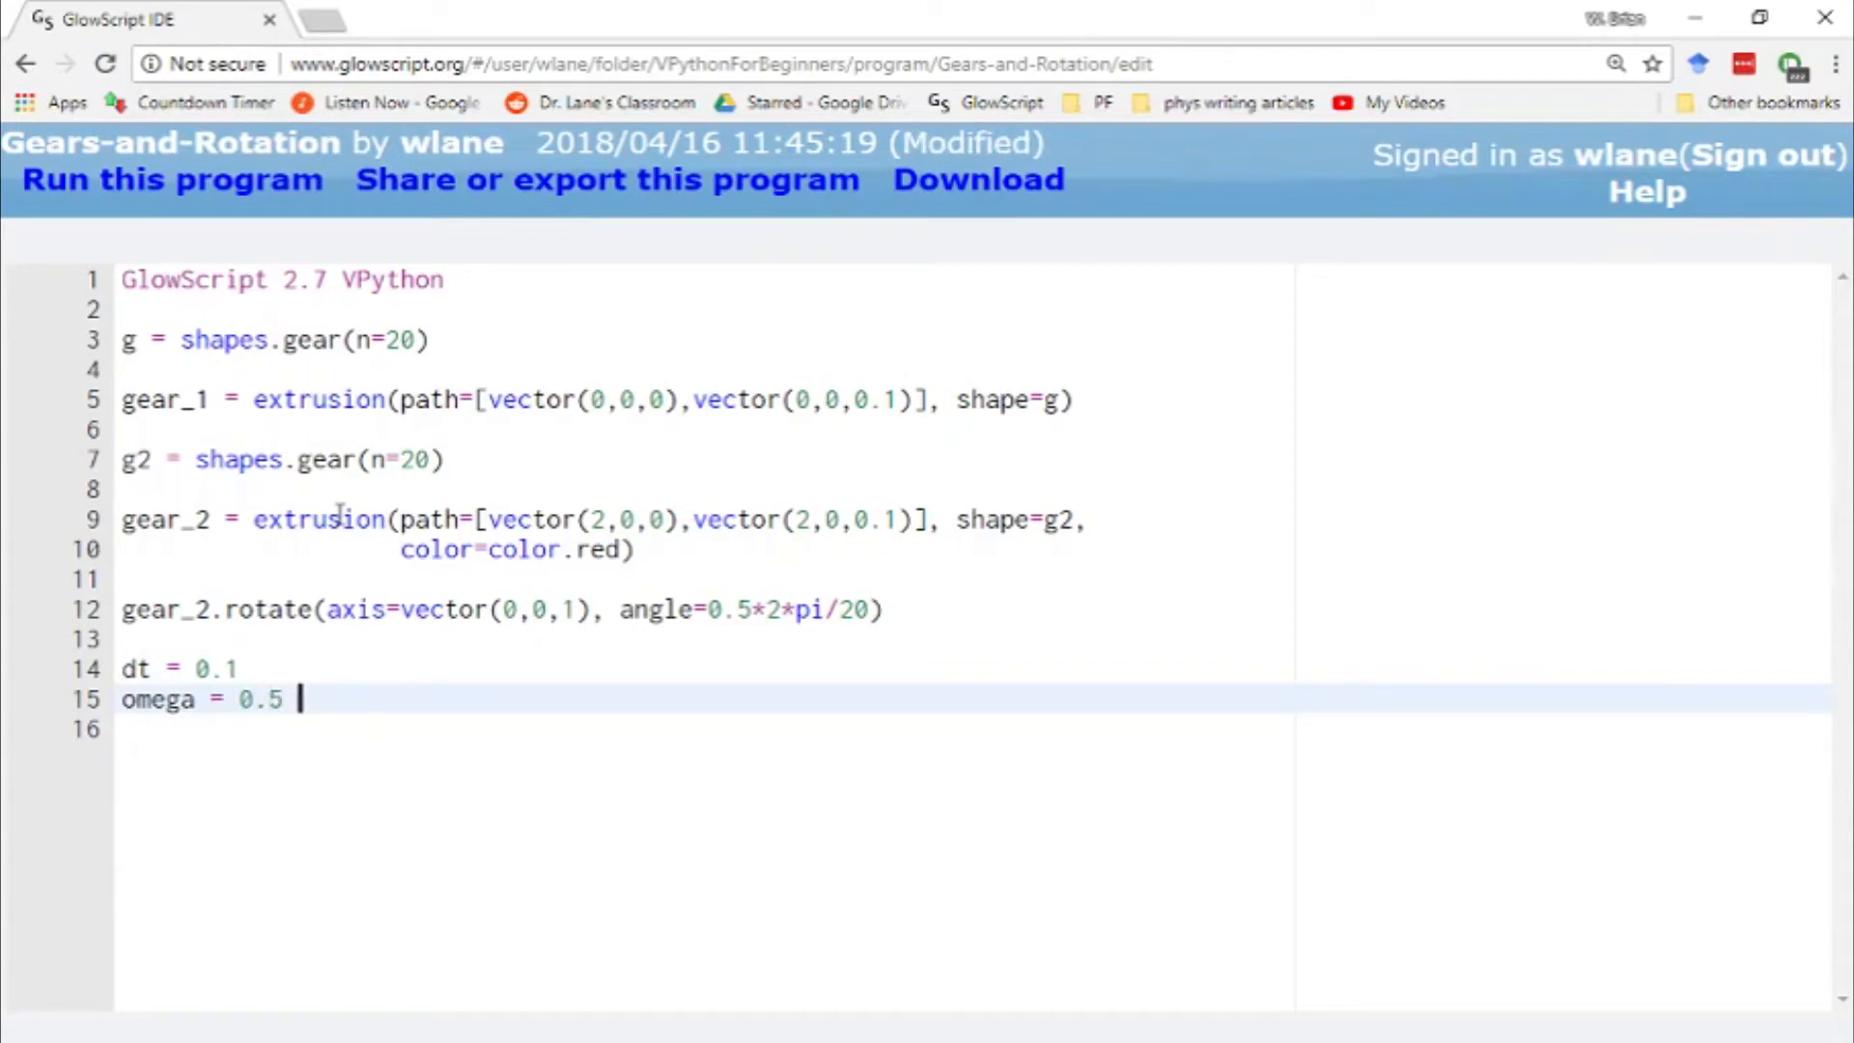
pyautogui.write('# rotational sp')
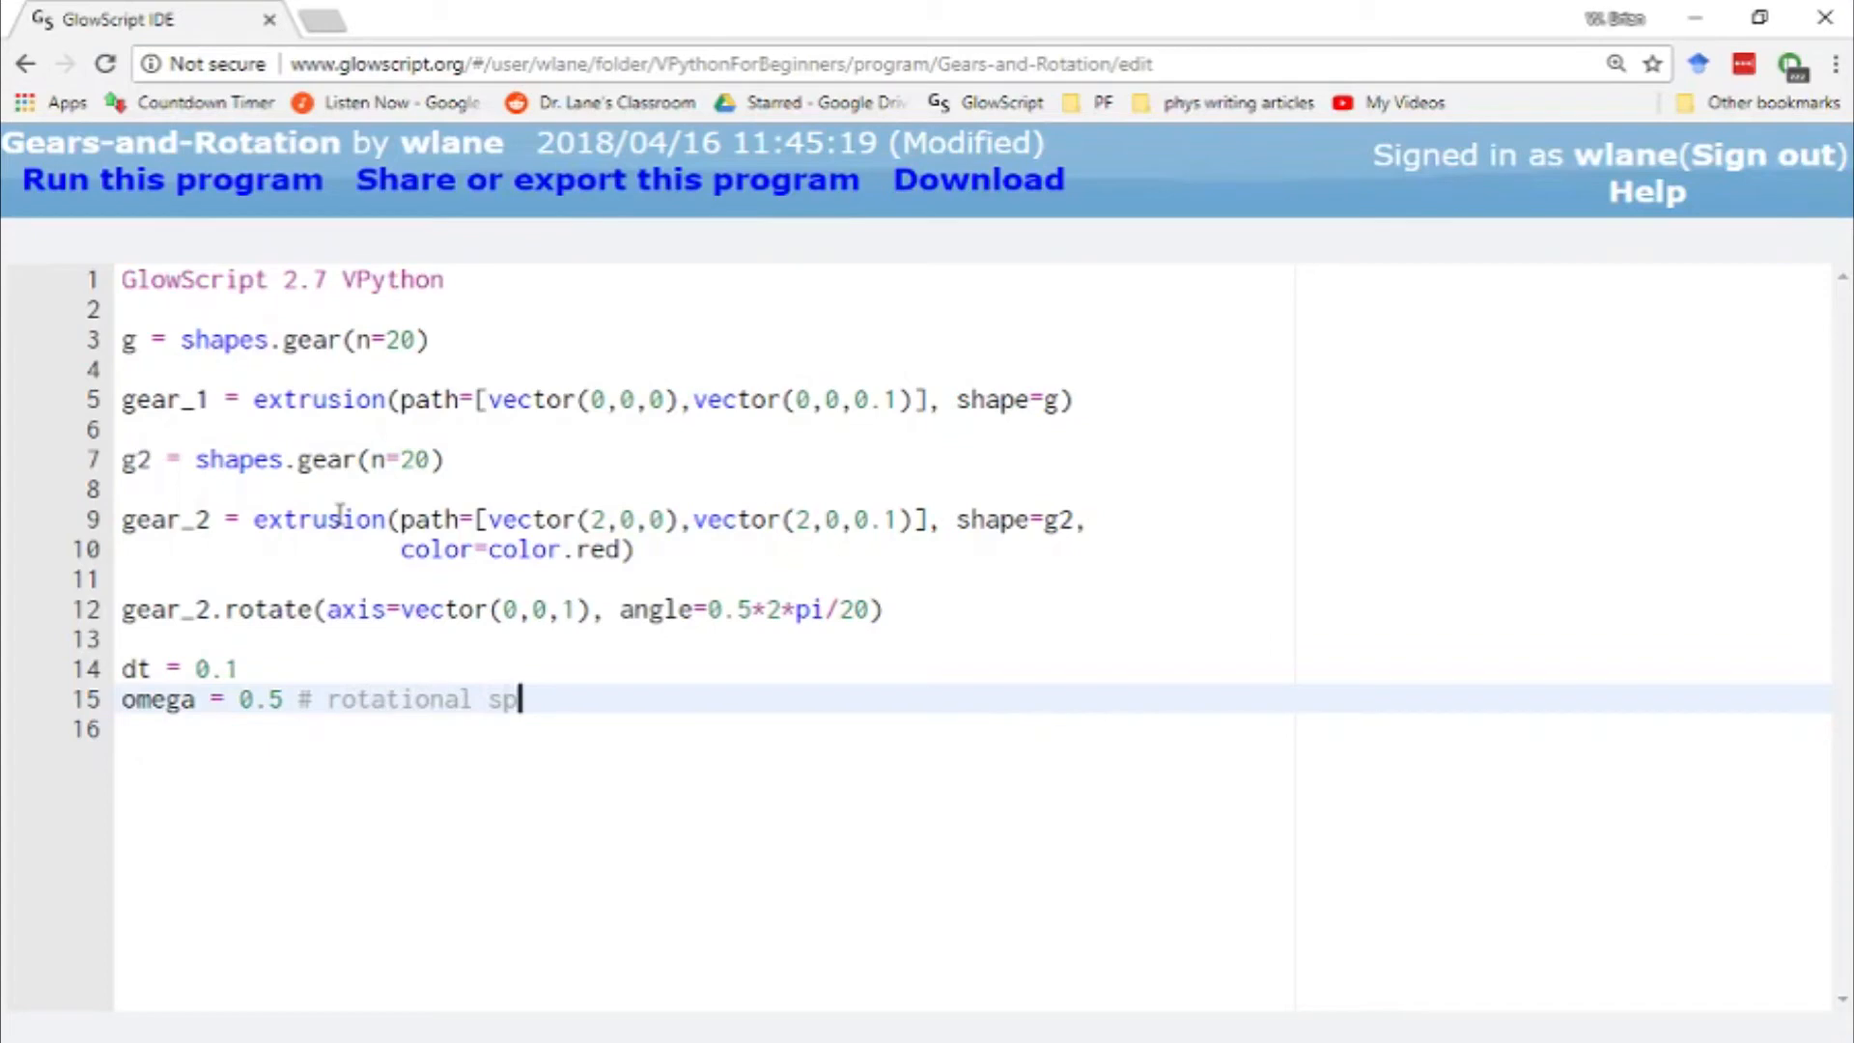
pyautogui.write('# time step')
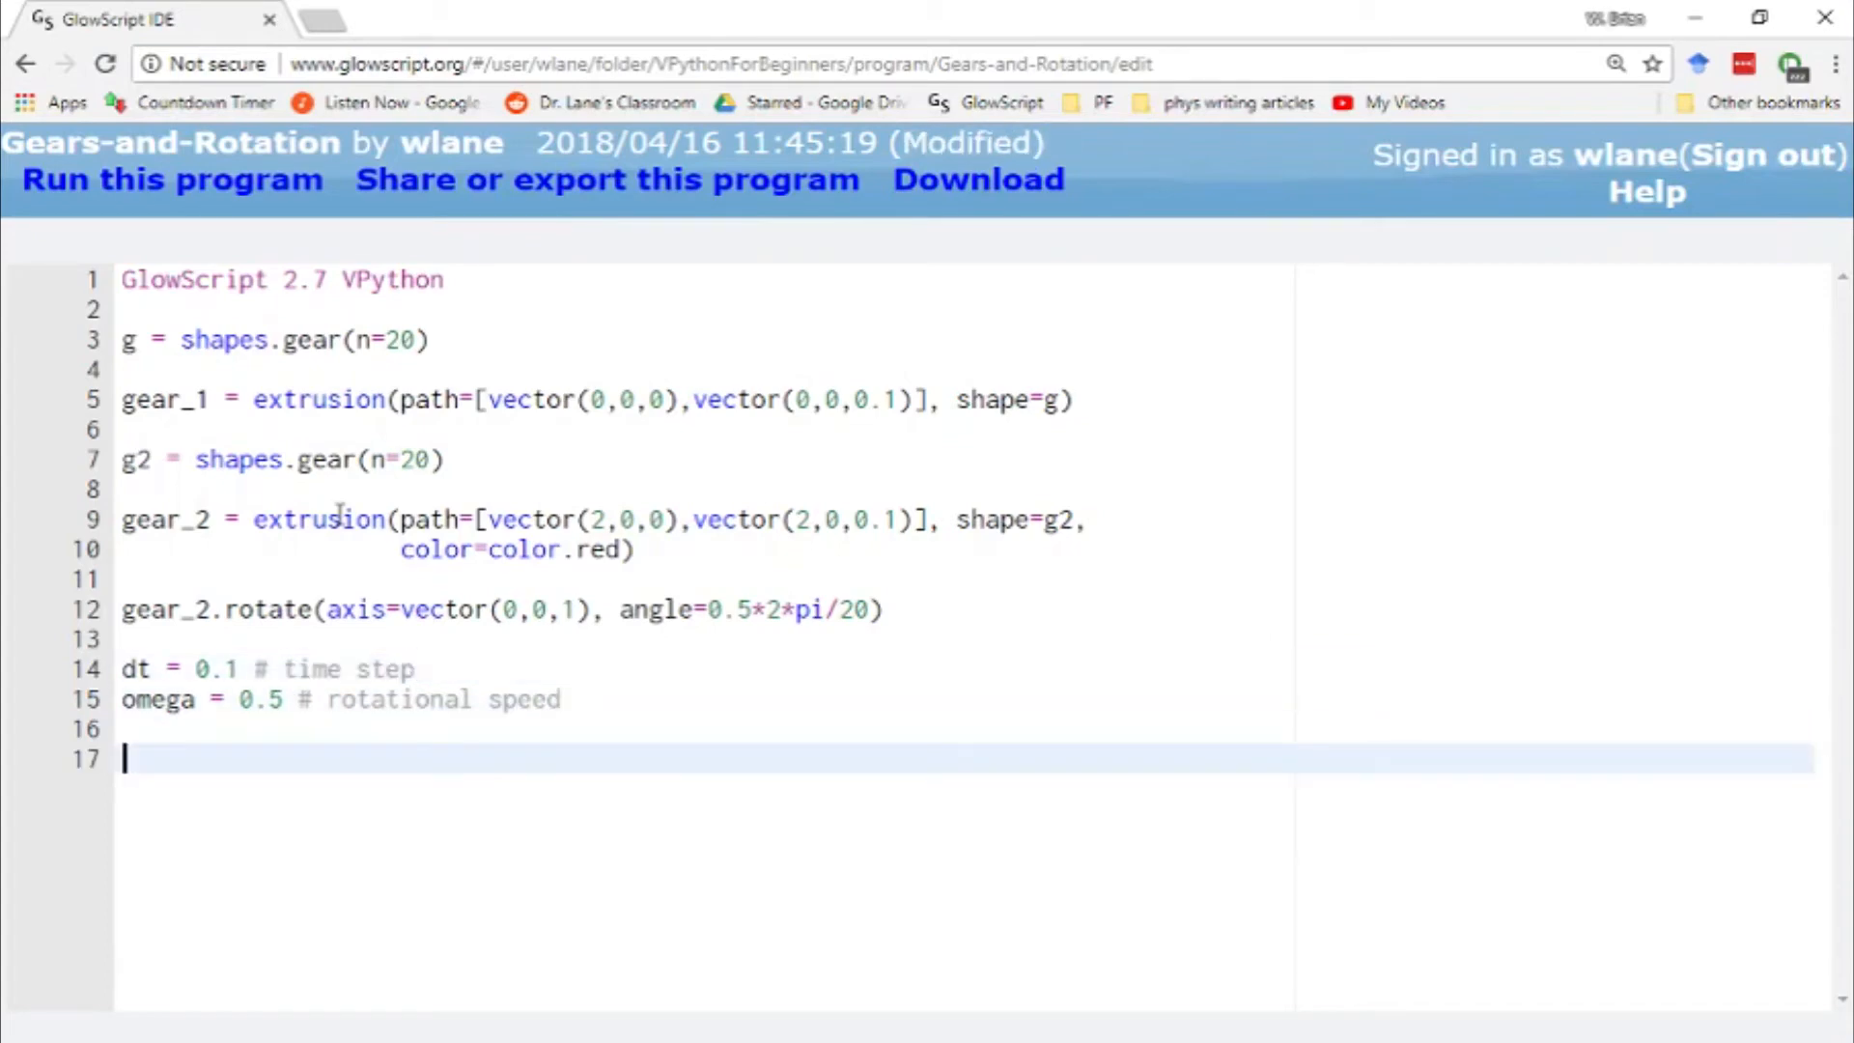
# - Write a while True loop with rate(10) rotating the gears by omega*dt about z, then run the animation
pyautogui.write('while (True):')
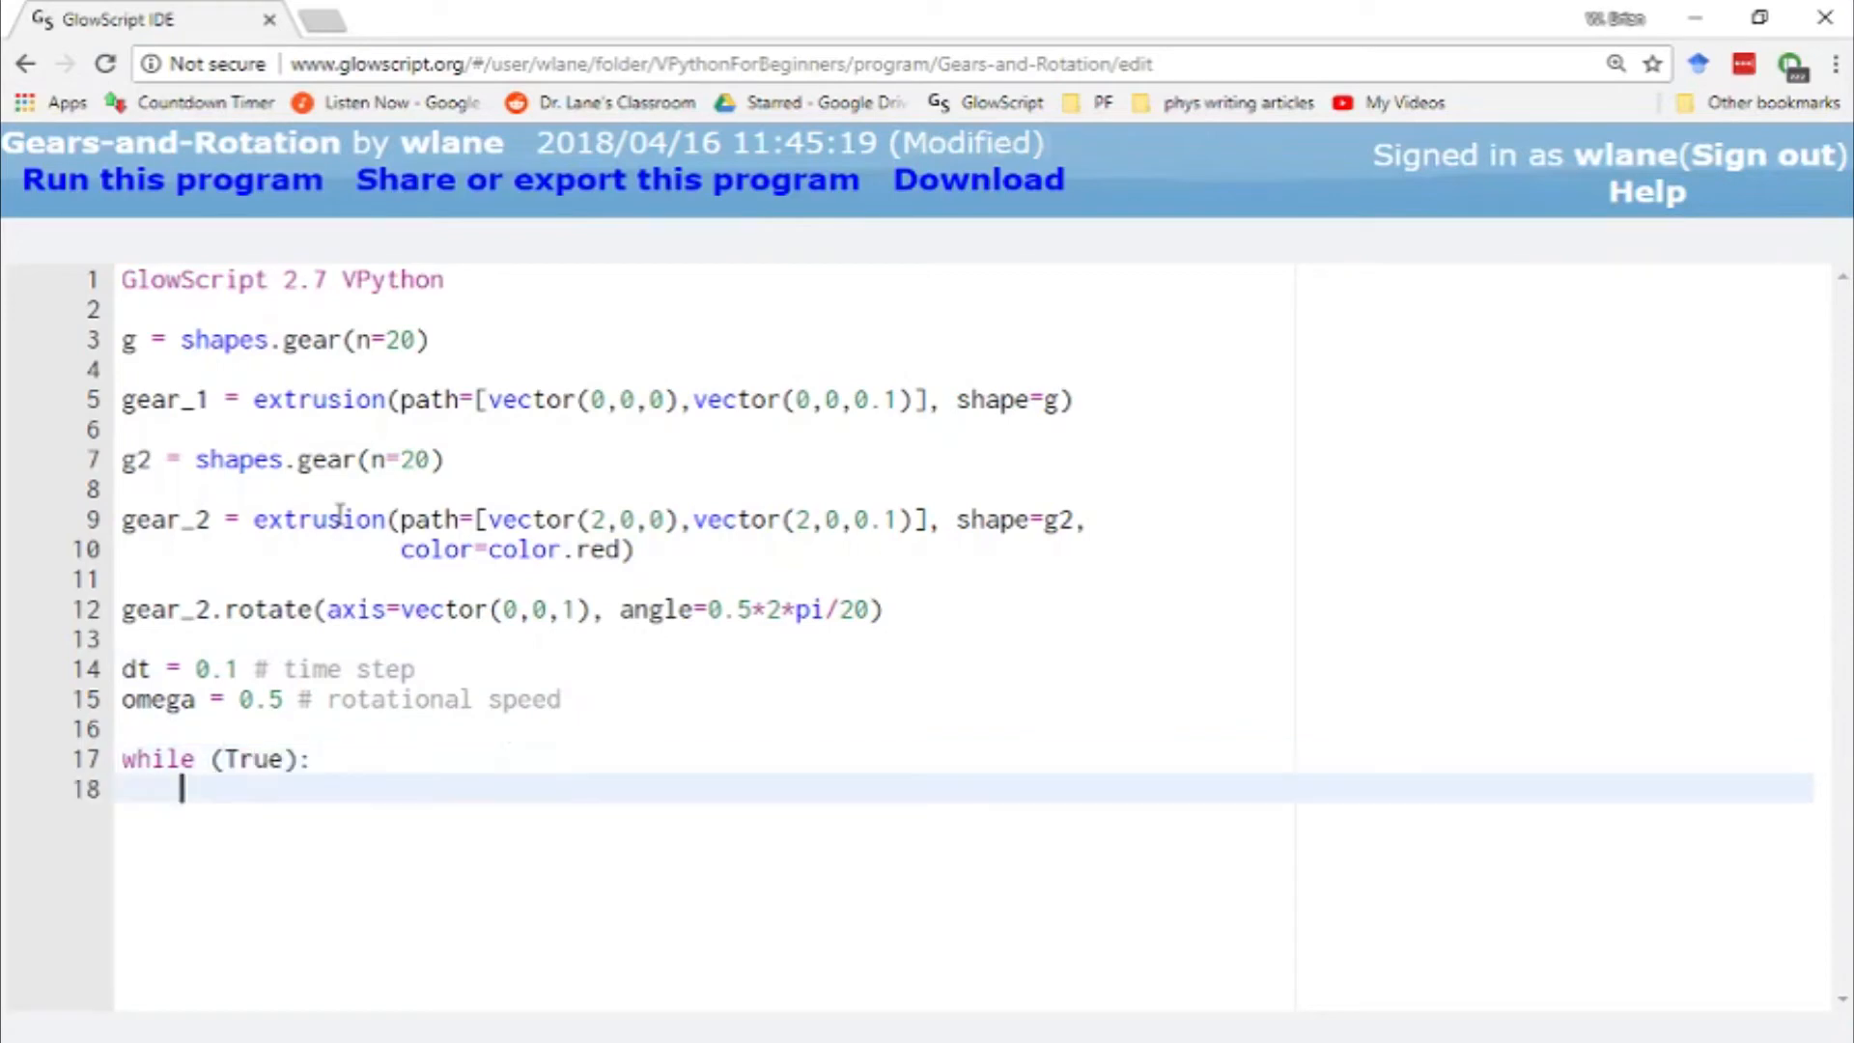
pyautogui.write('rate(10)')
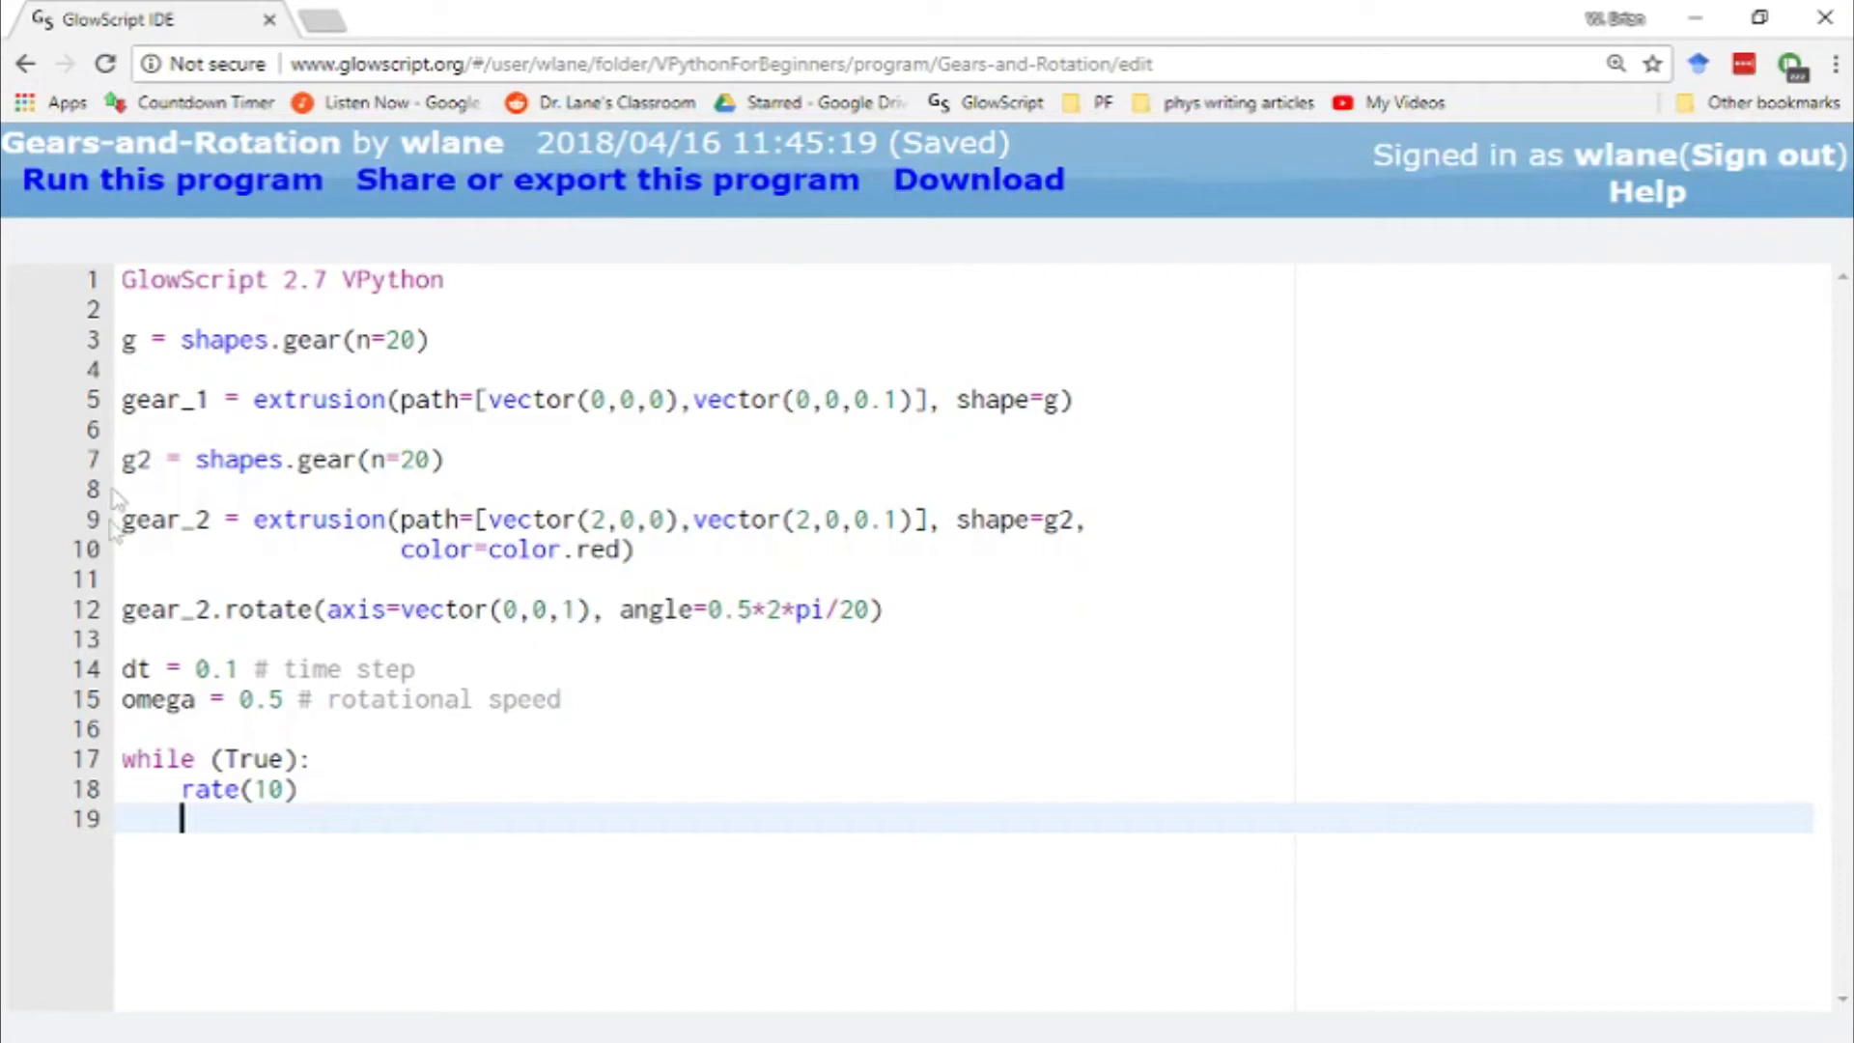
pyautogui.moveTo(720, 330)
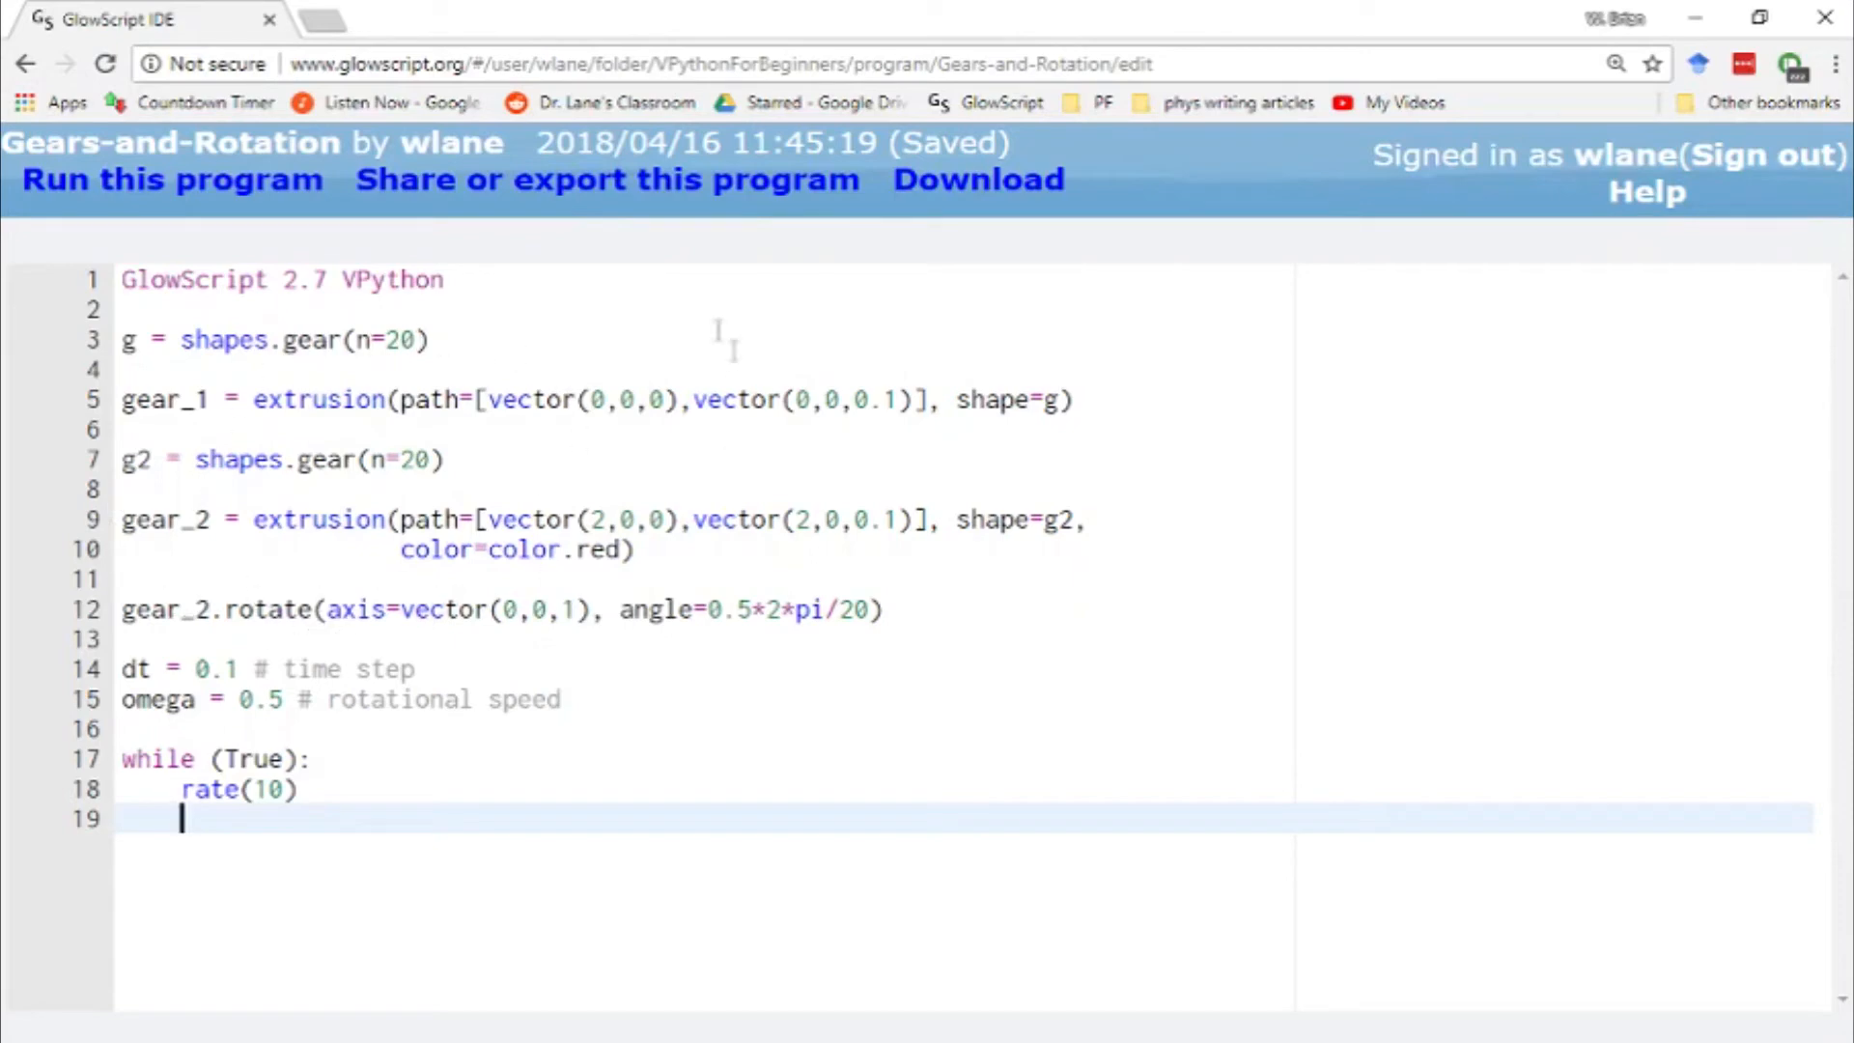
pyautogui.write('ge')
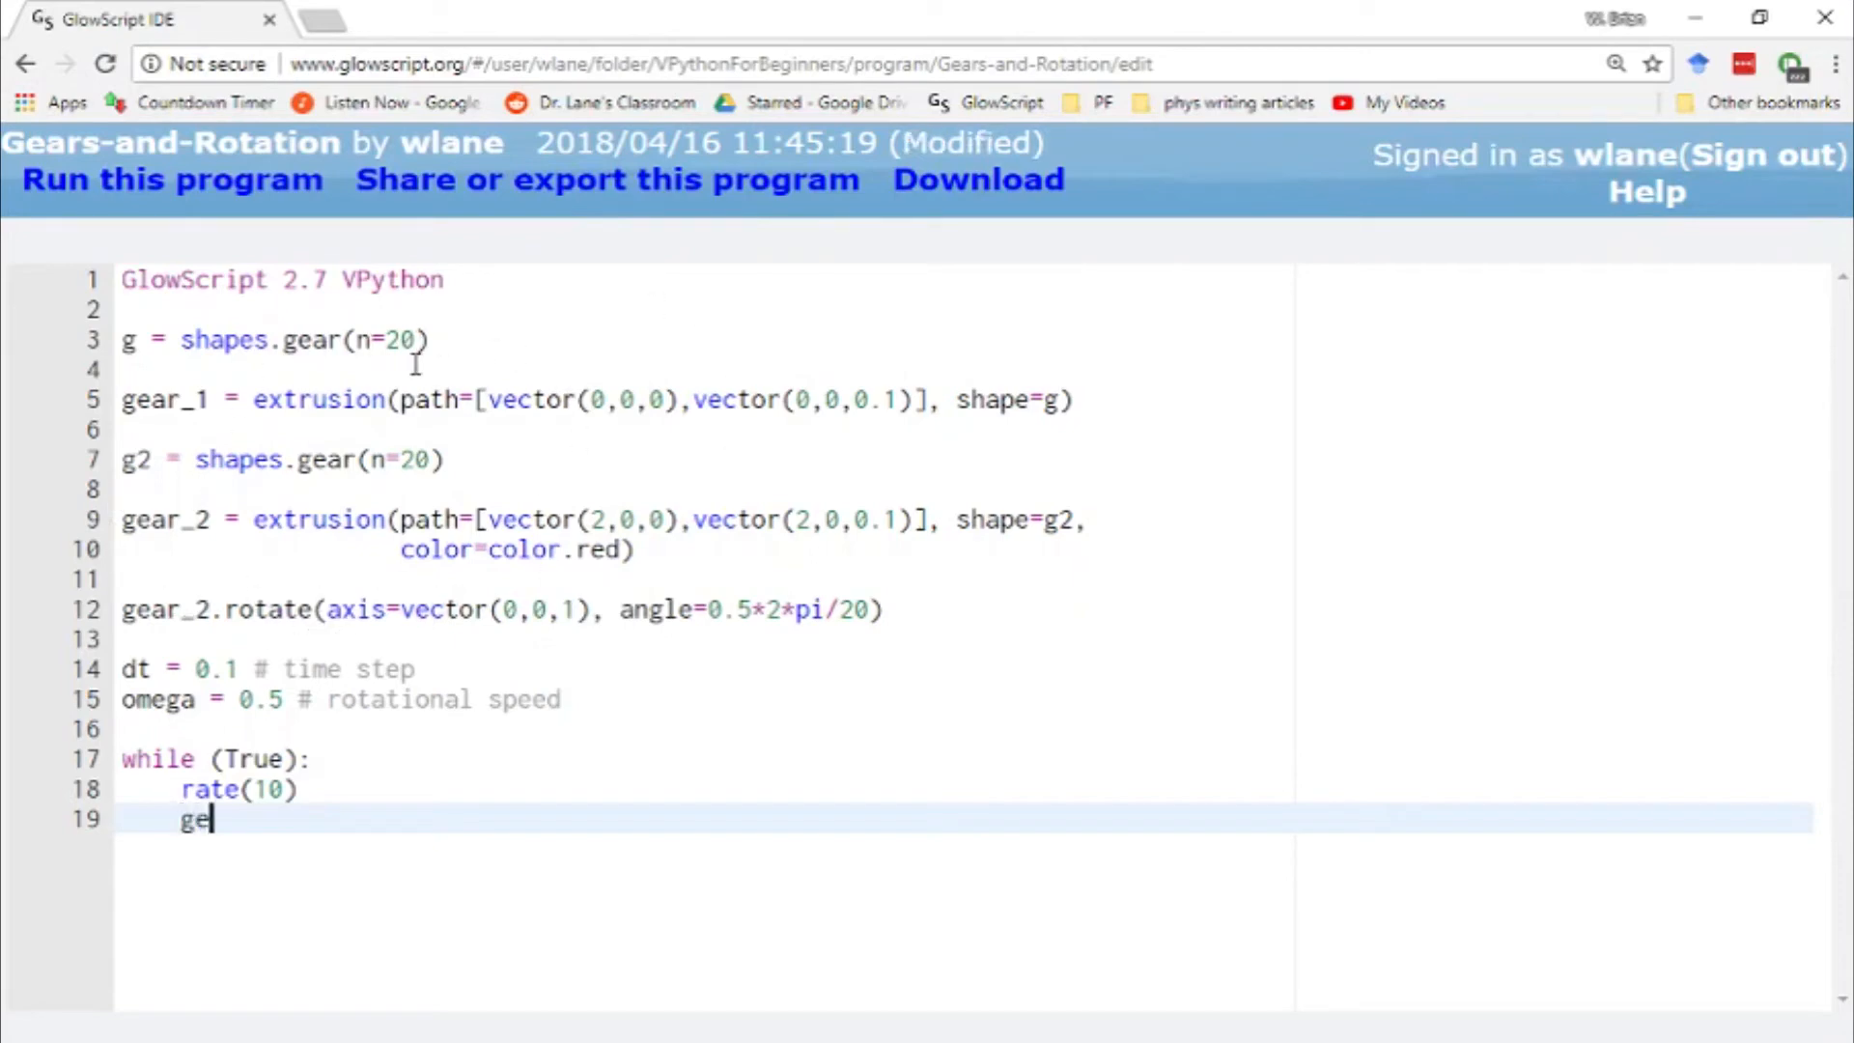
pyautogui.write('ar_1.rotate(')
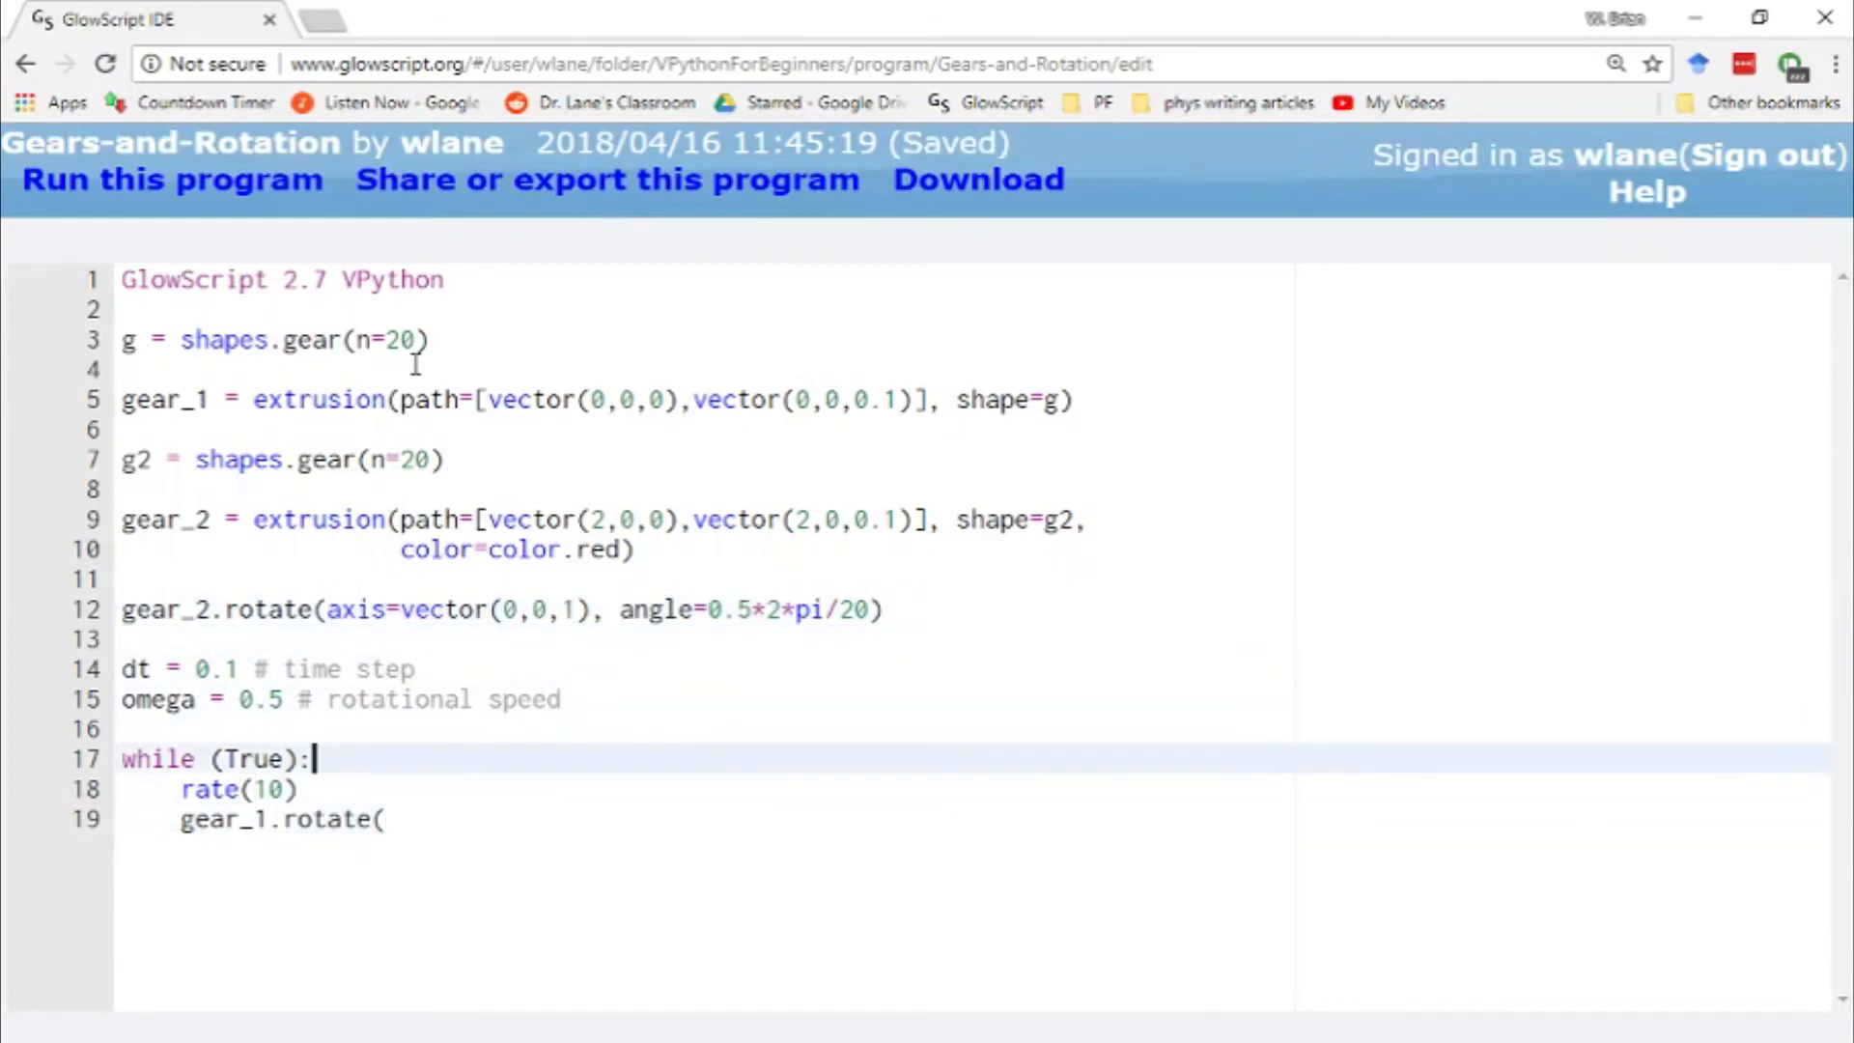
pyautogui.write('axis=vector(0,0,1), angle=0.5*2*pi/20)')
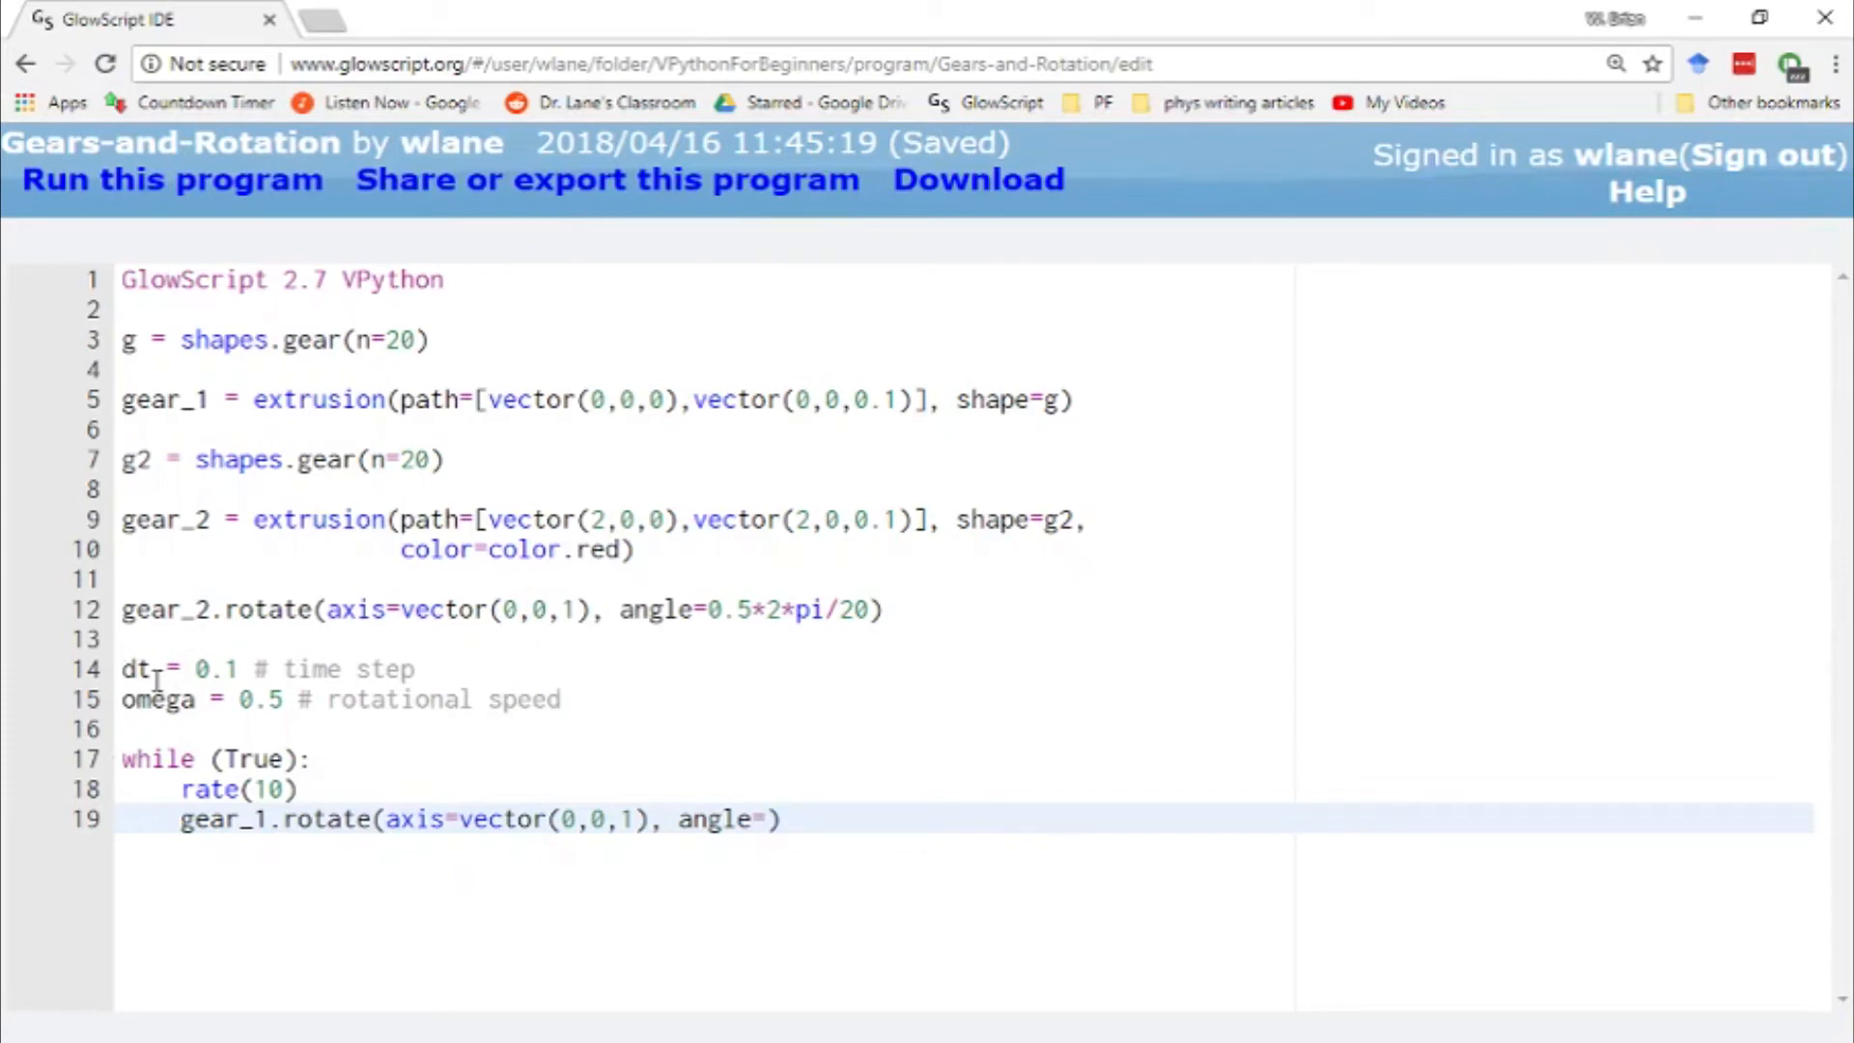
pyautogui.write('omega*dt')
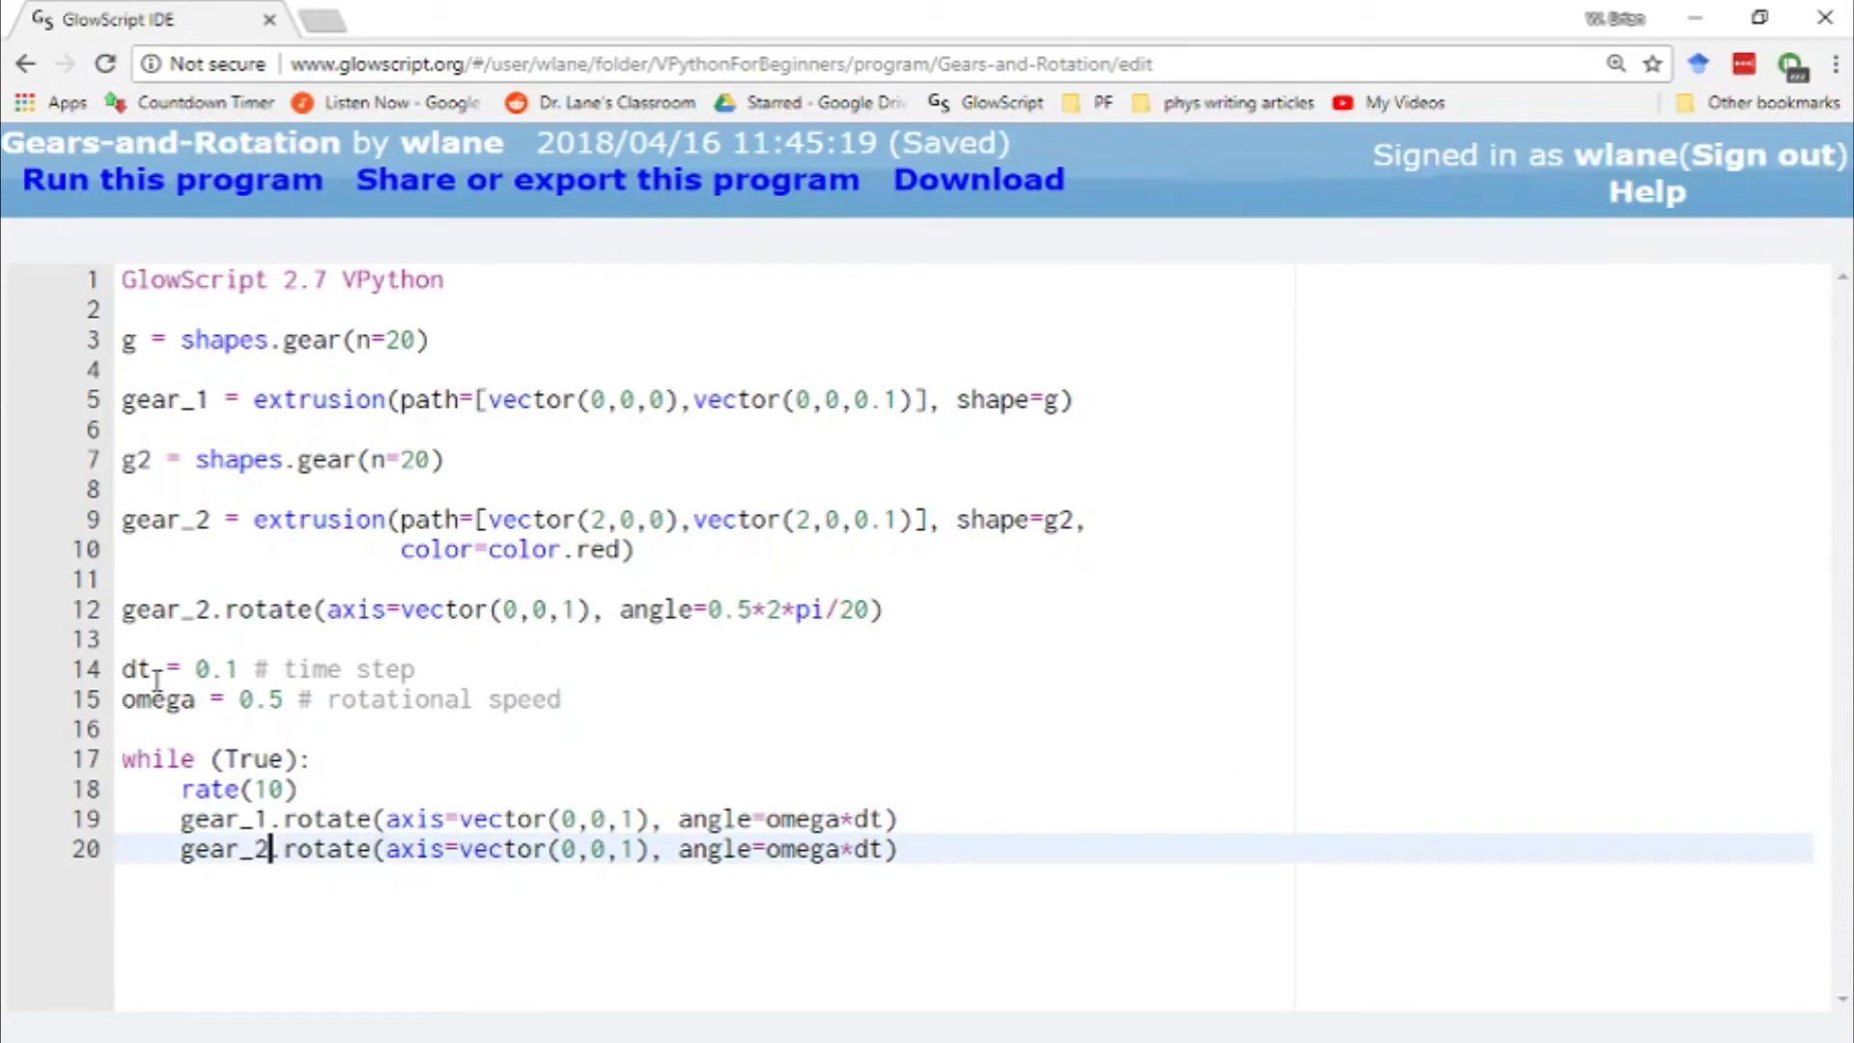
pyautogui.click(172, 177)
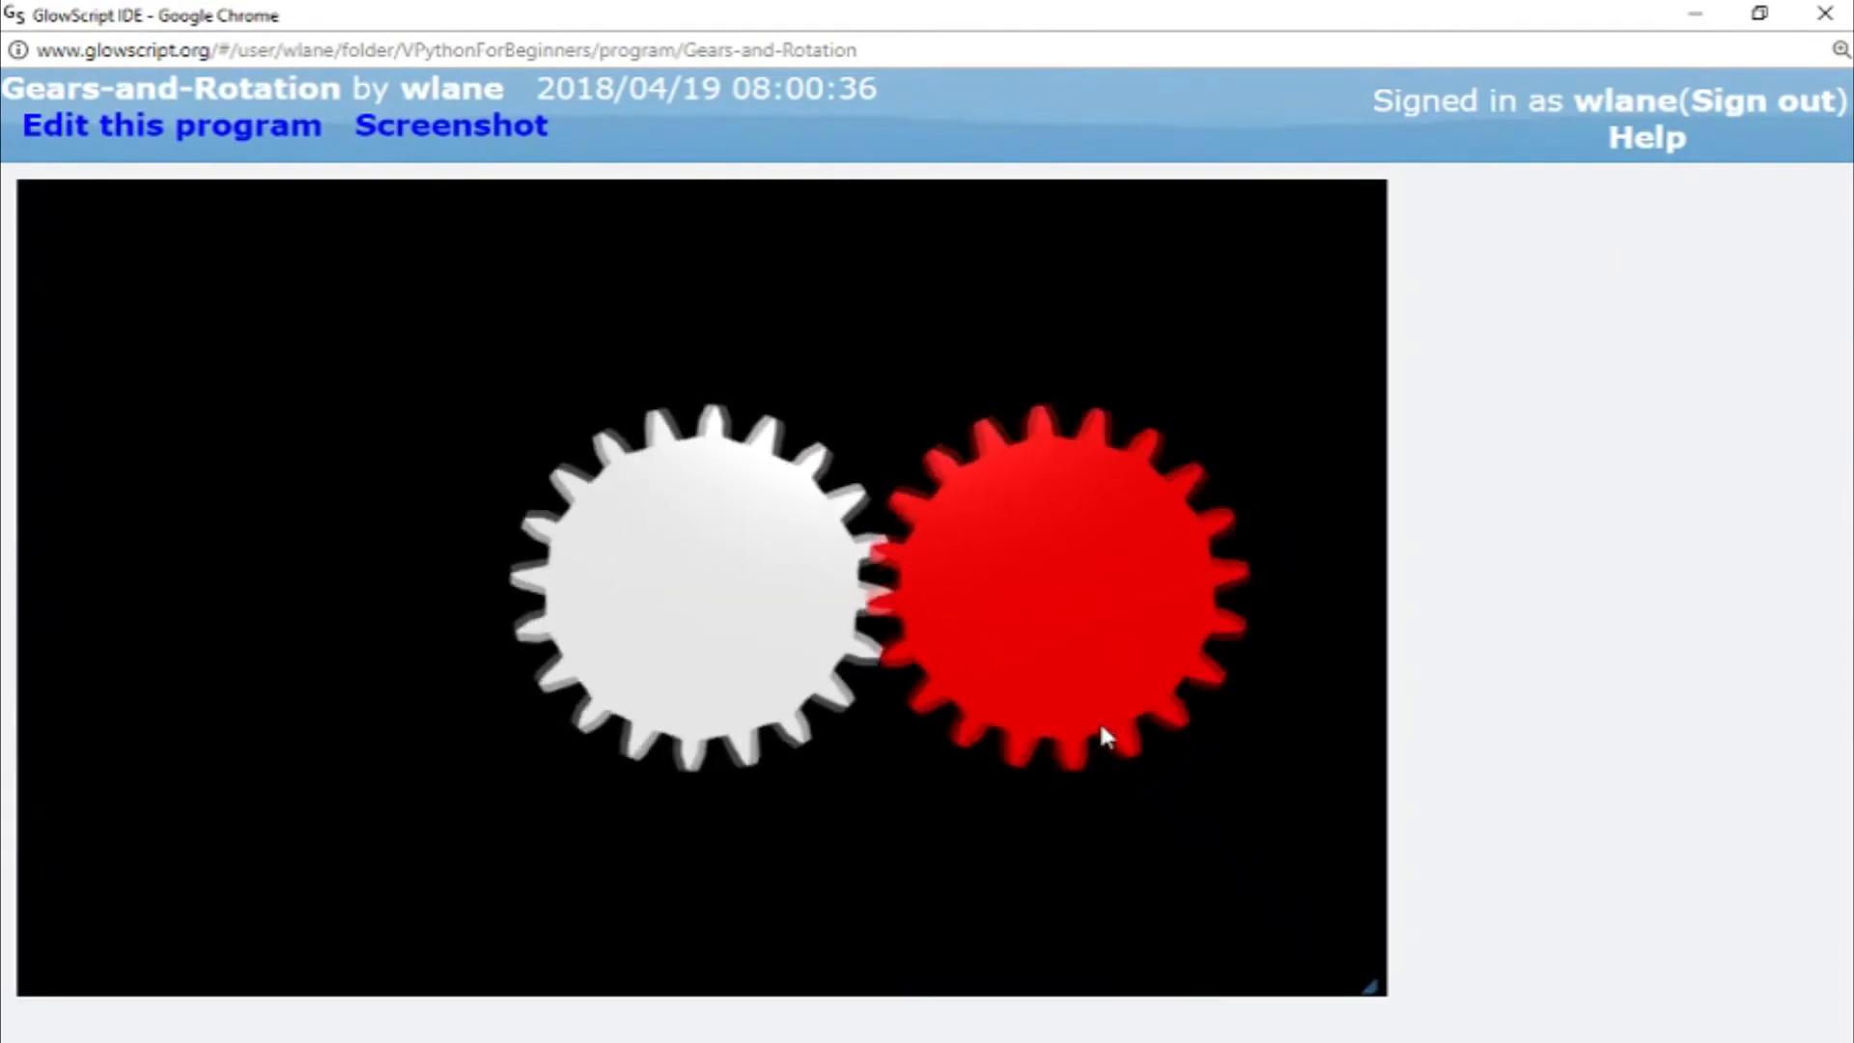
# - Negate gear_2's loop angle to -omega*dt, save, and run to see opposite rotation
pyautogui.click(170, 124)
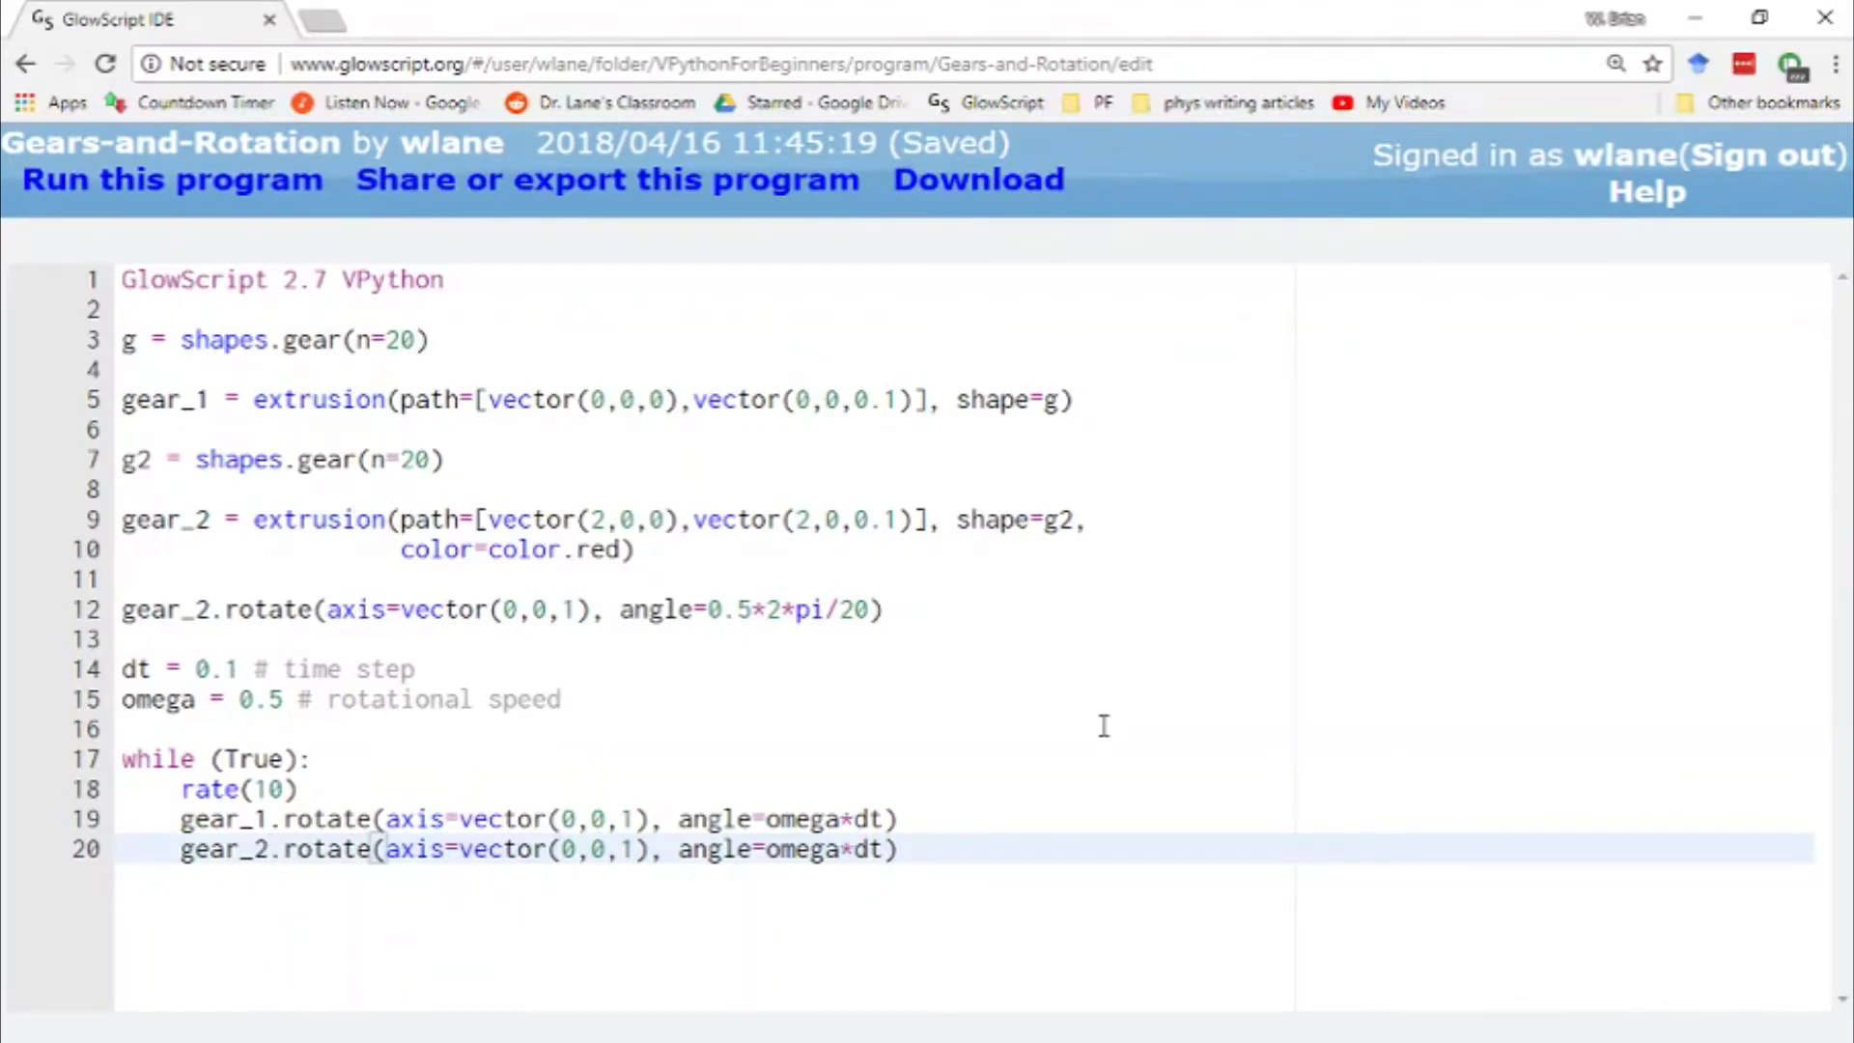
pyautogui.write('-')
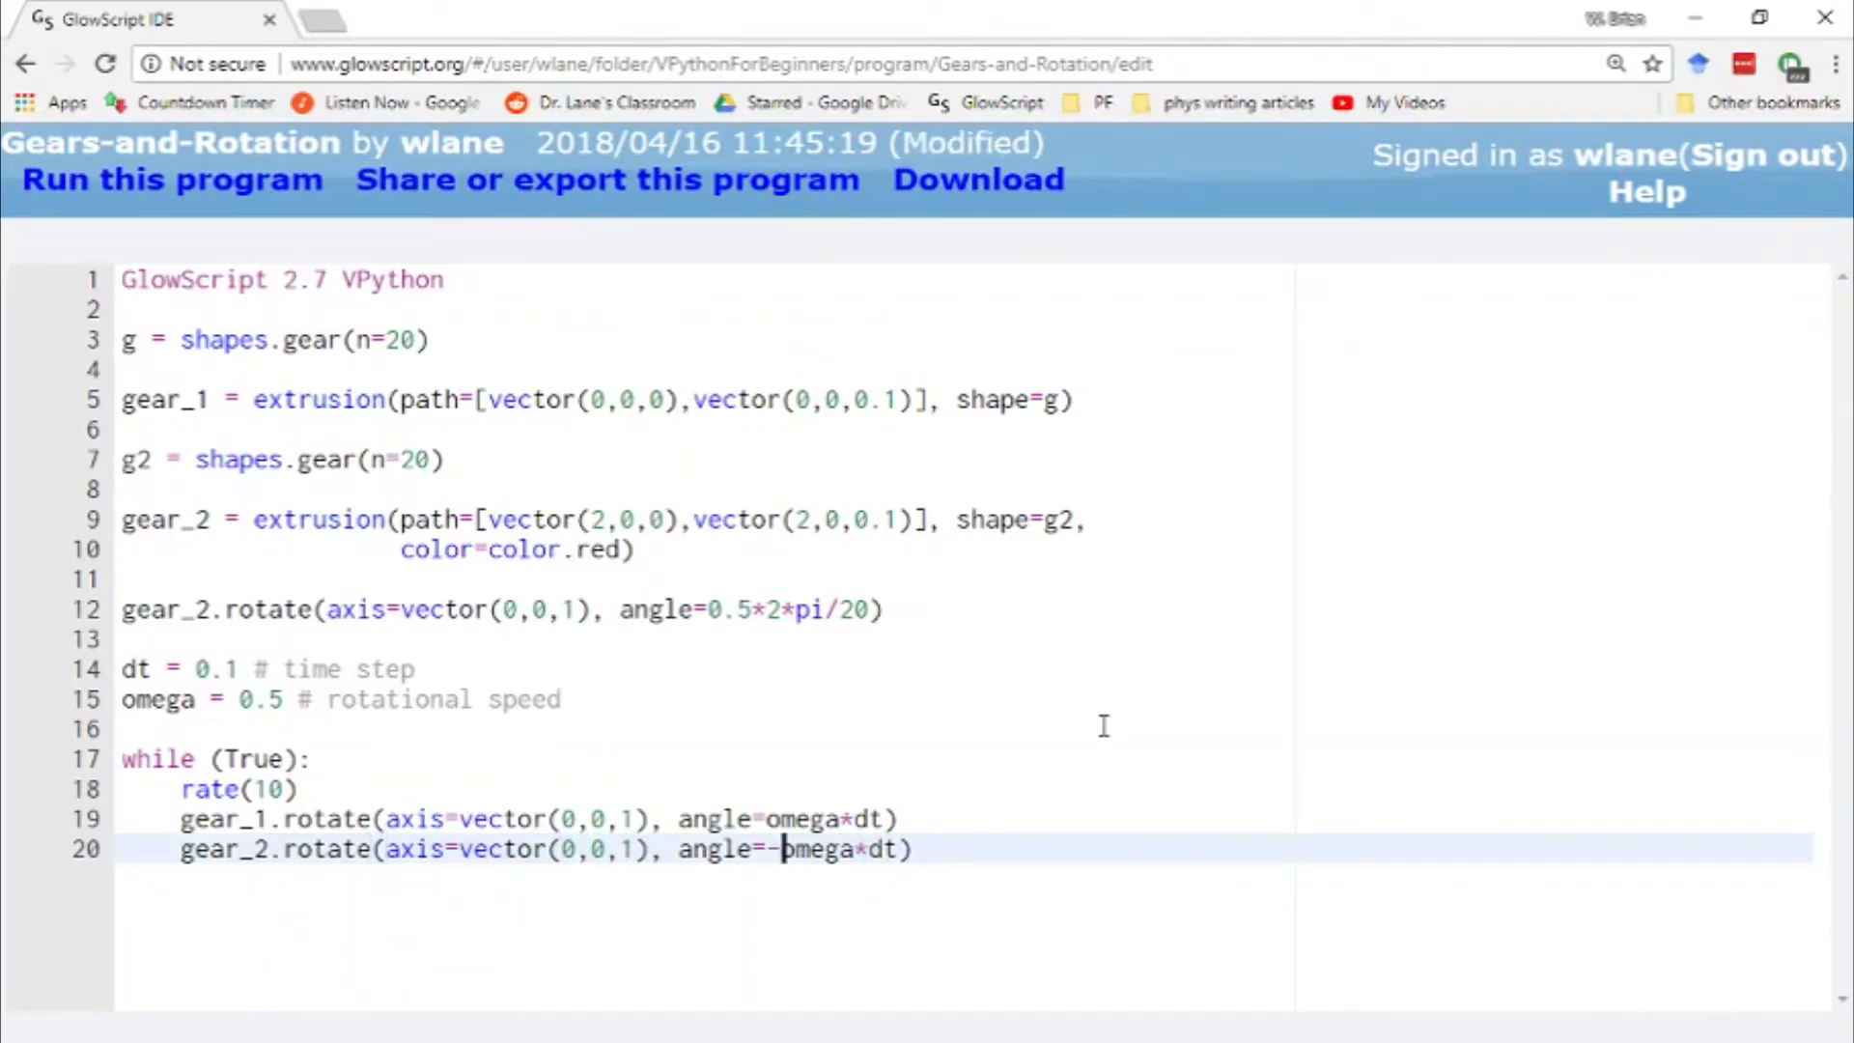
pyautogui.press('ctrl+s')
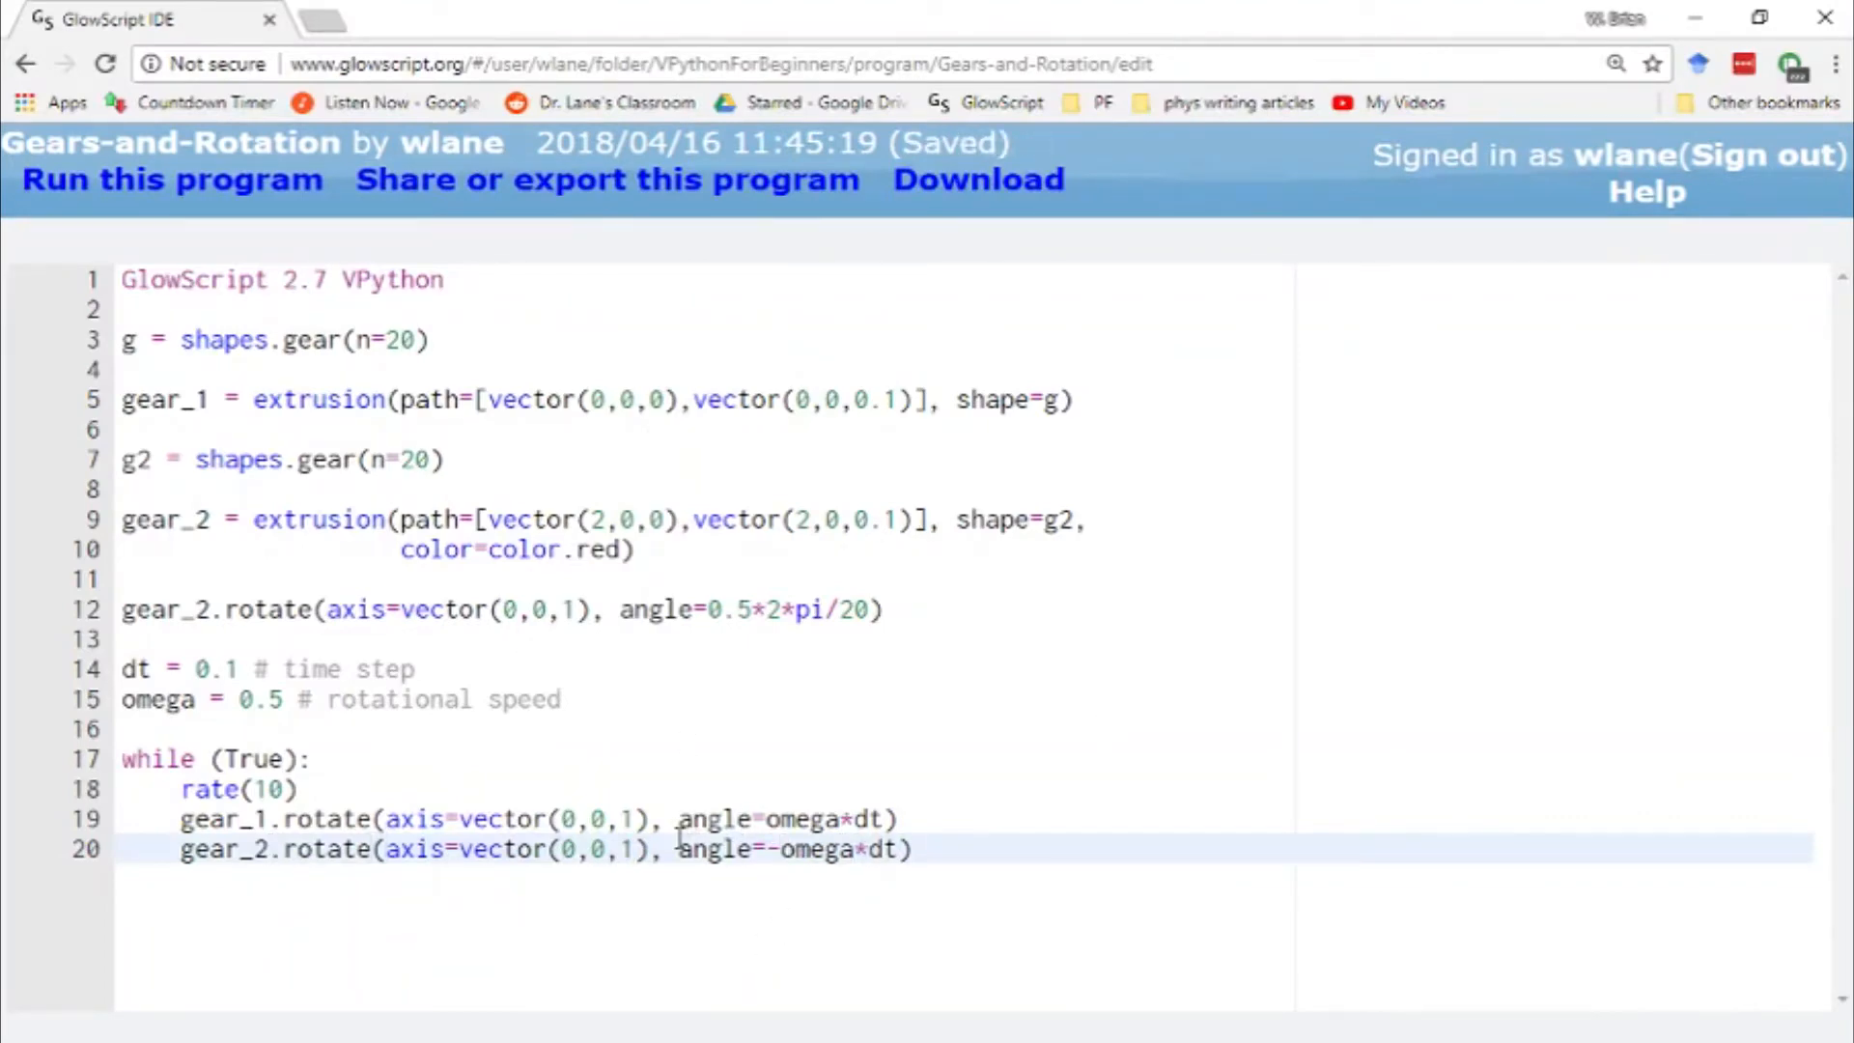
pyautogui.moveTo(815, 850)
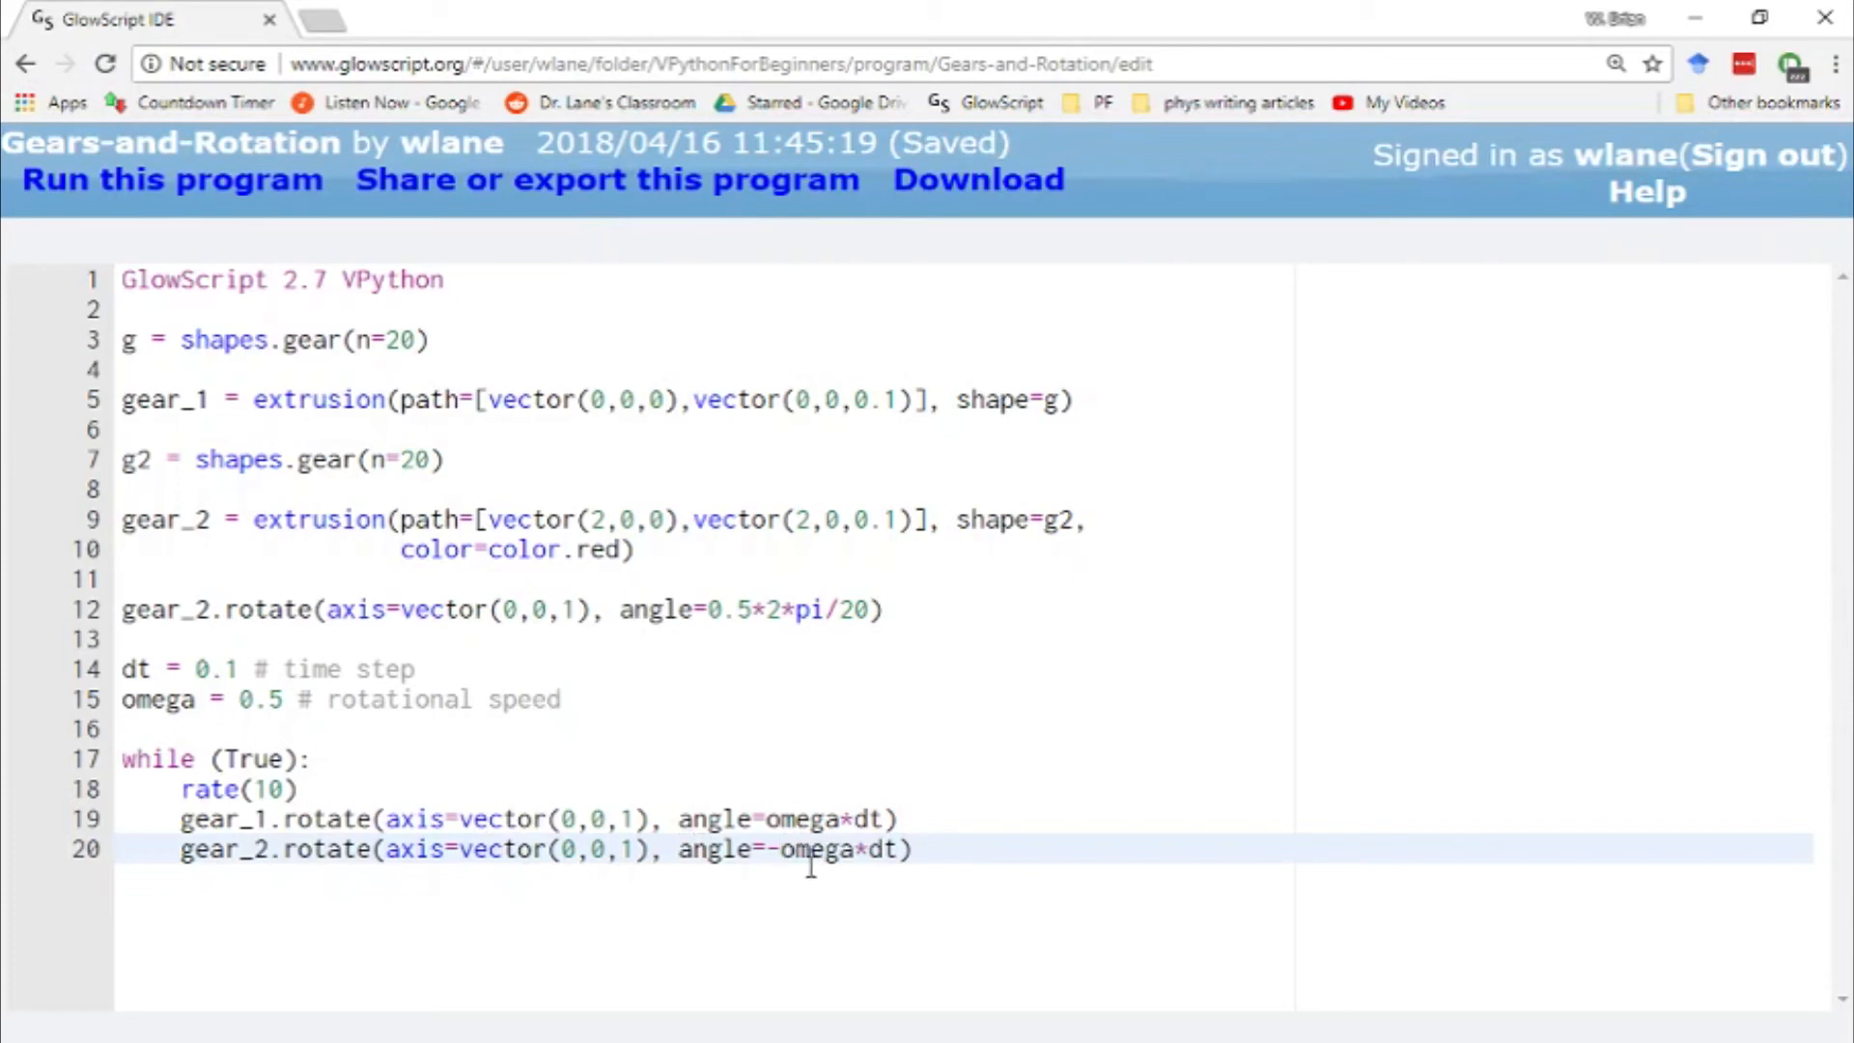
pyautogui.click(172, 179)
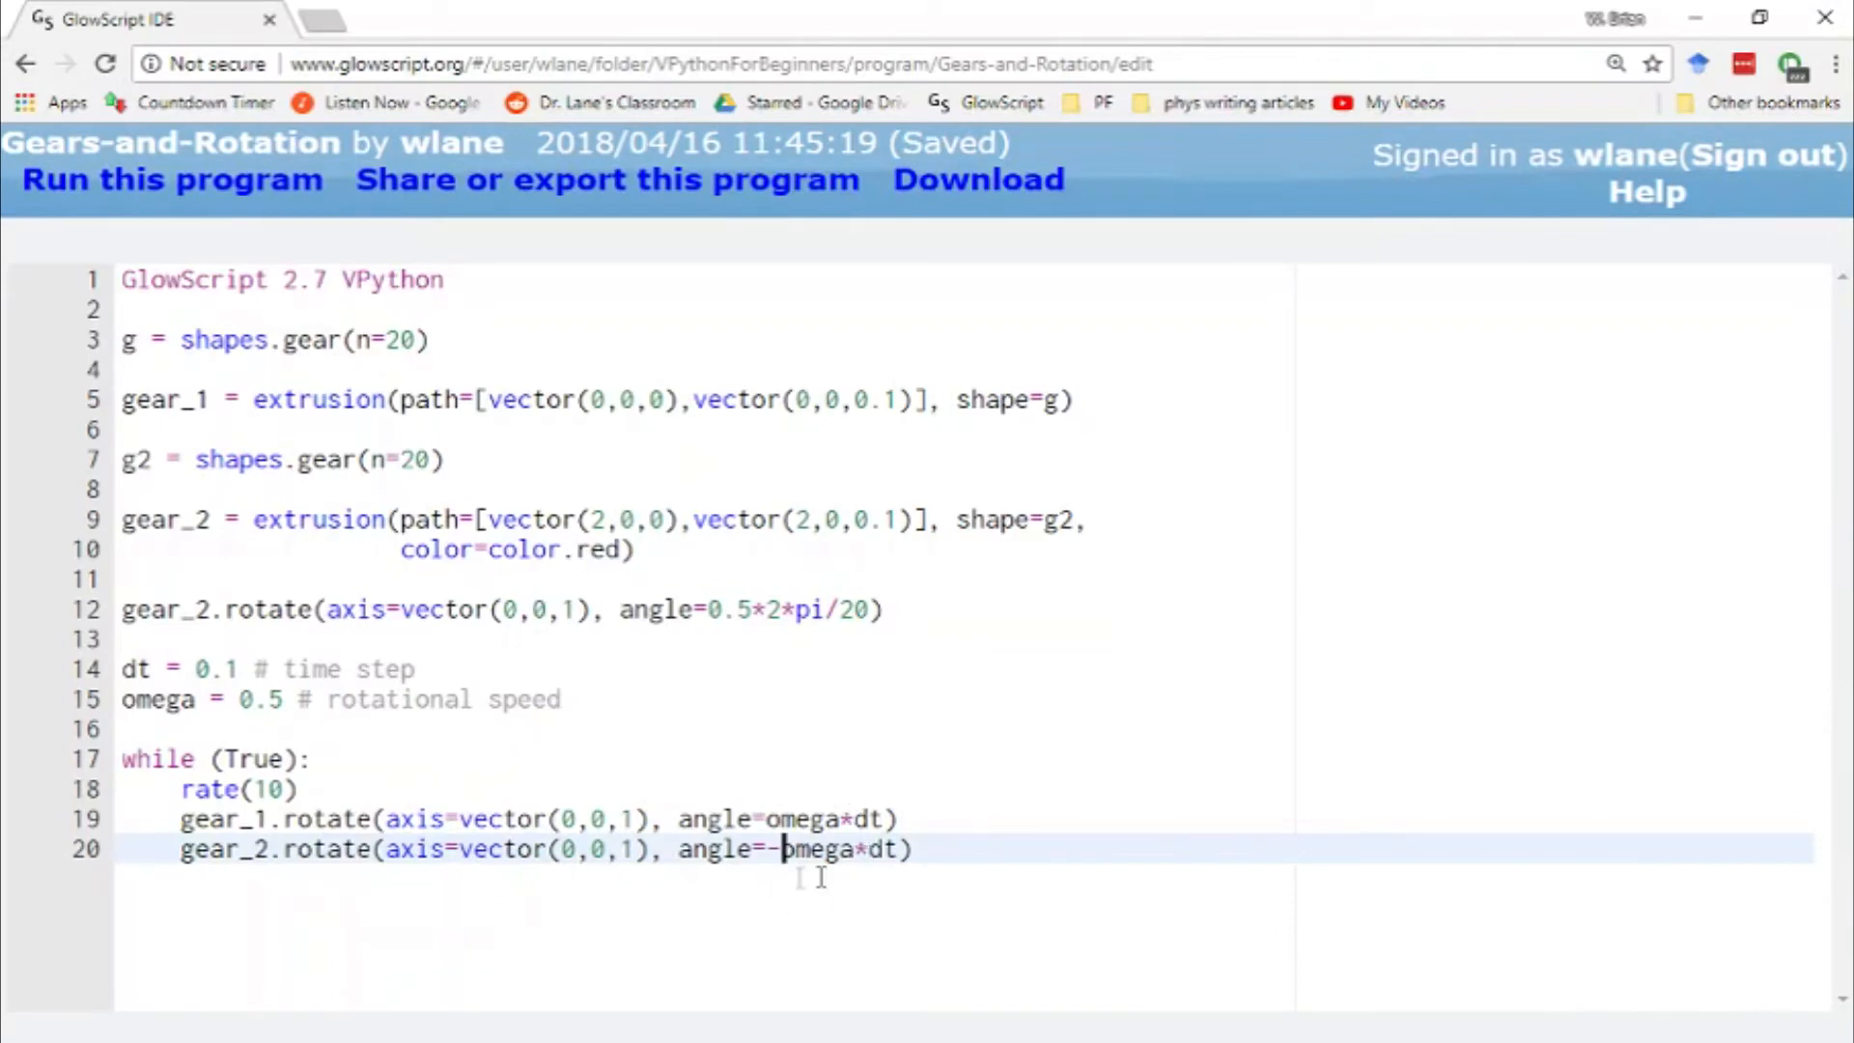
pyautogui.moveTo(828, 784)
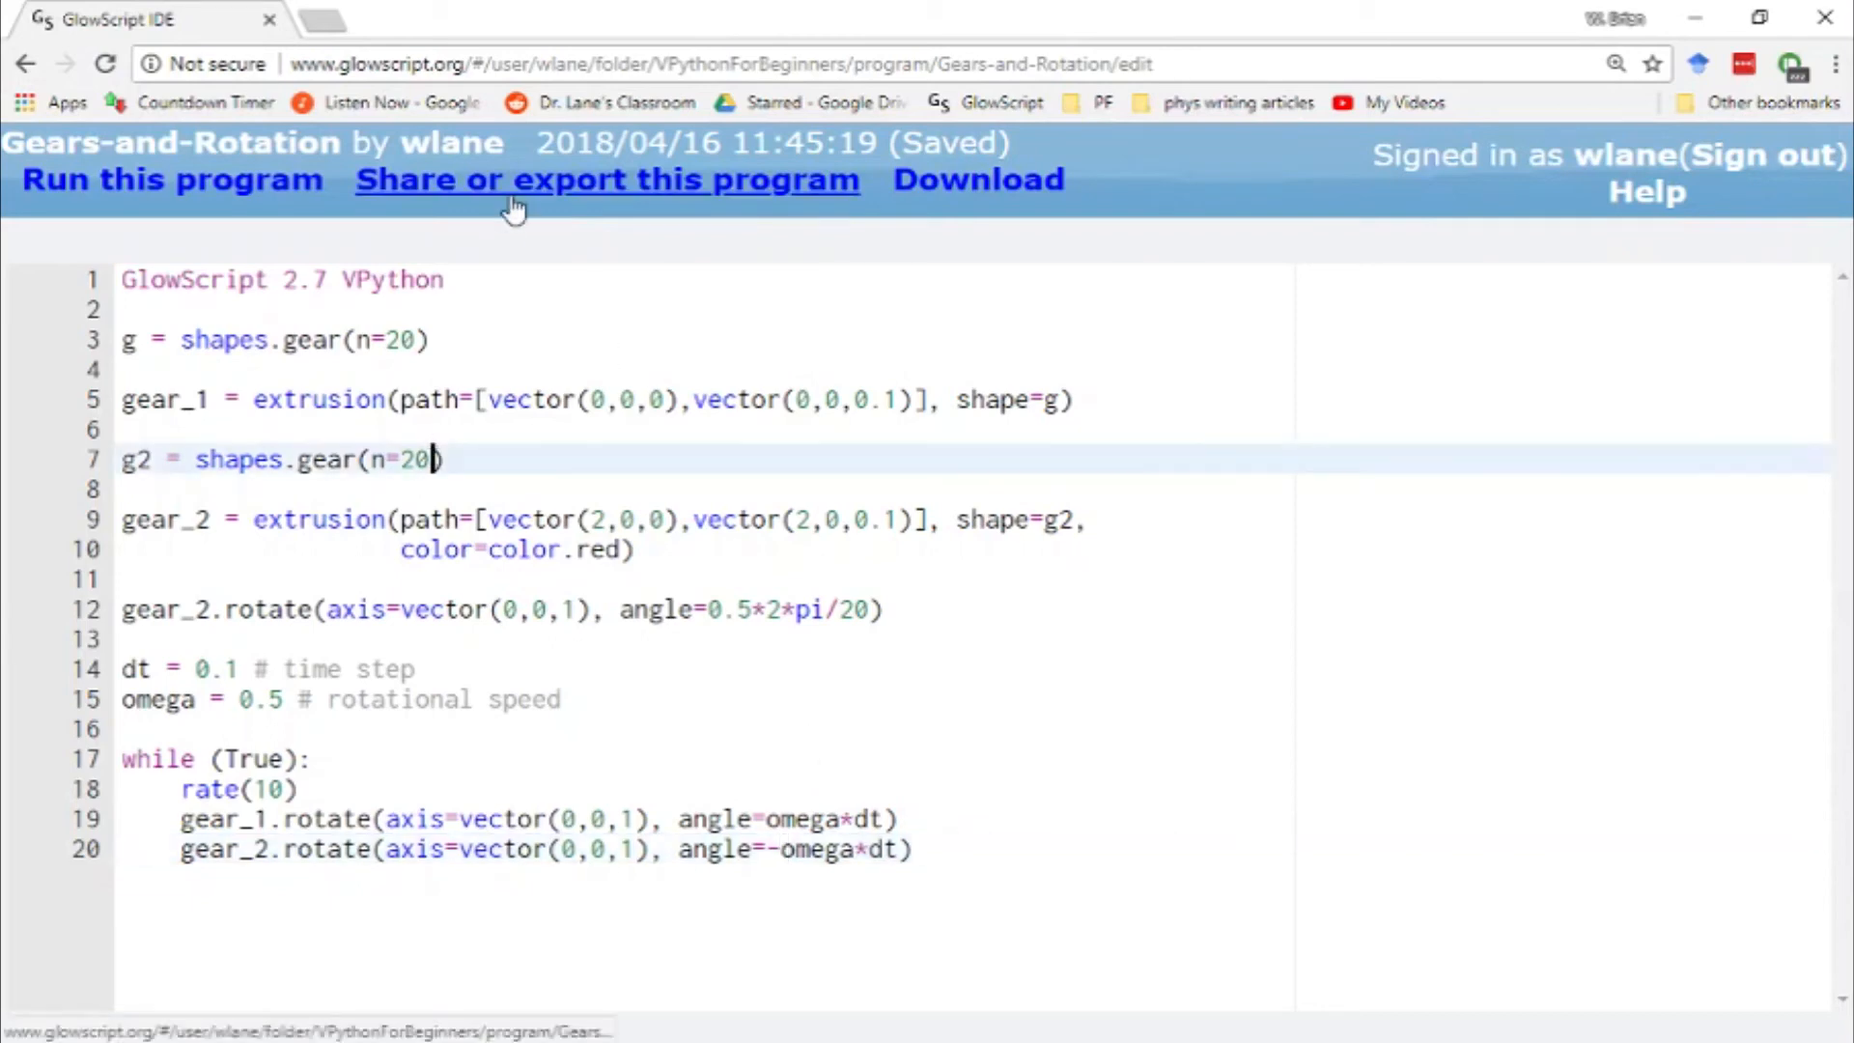
# - Add radius=0.5 to gear_2's shapes.gear call and run to see the smaller red gear
pyautogui.write(', radius')
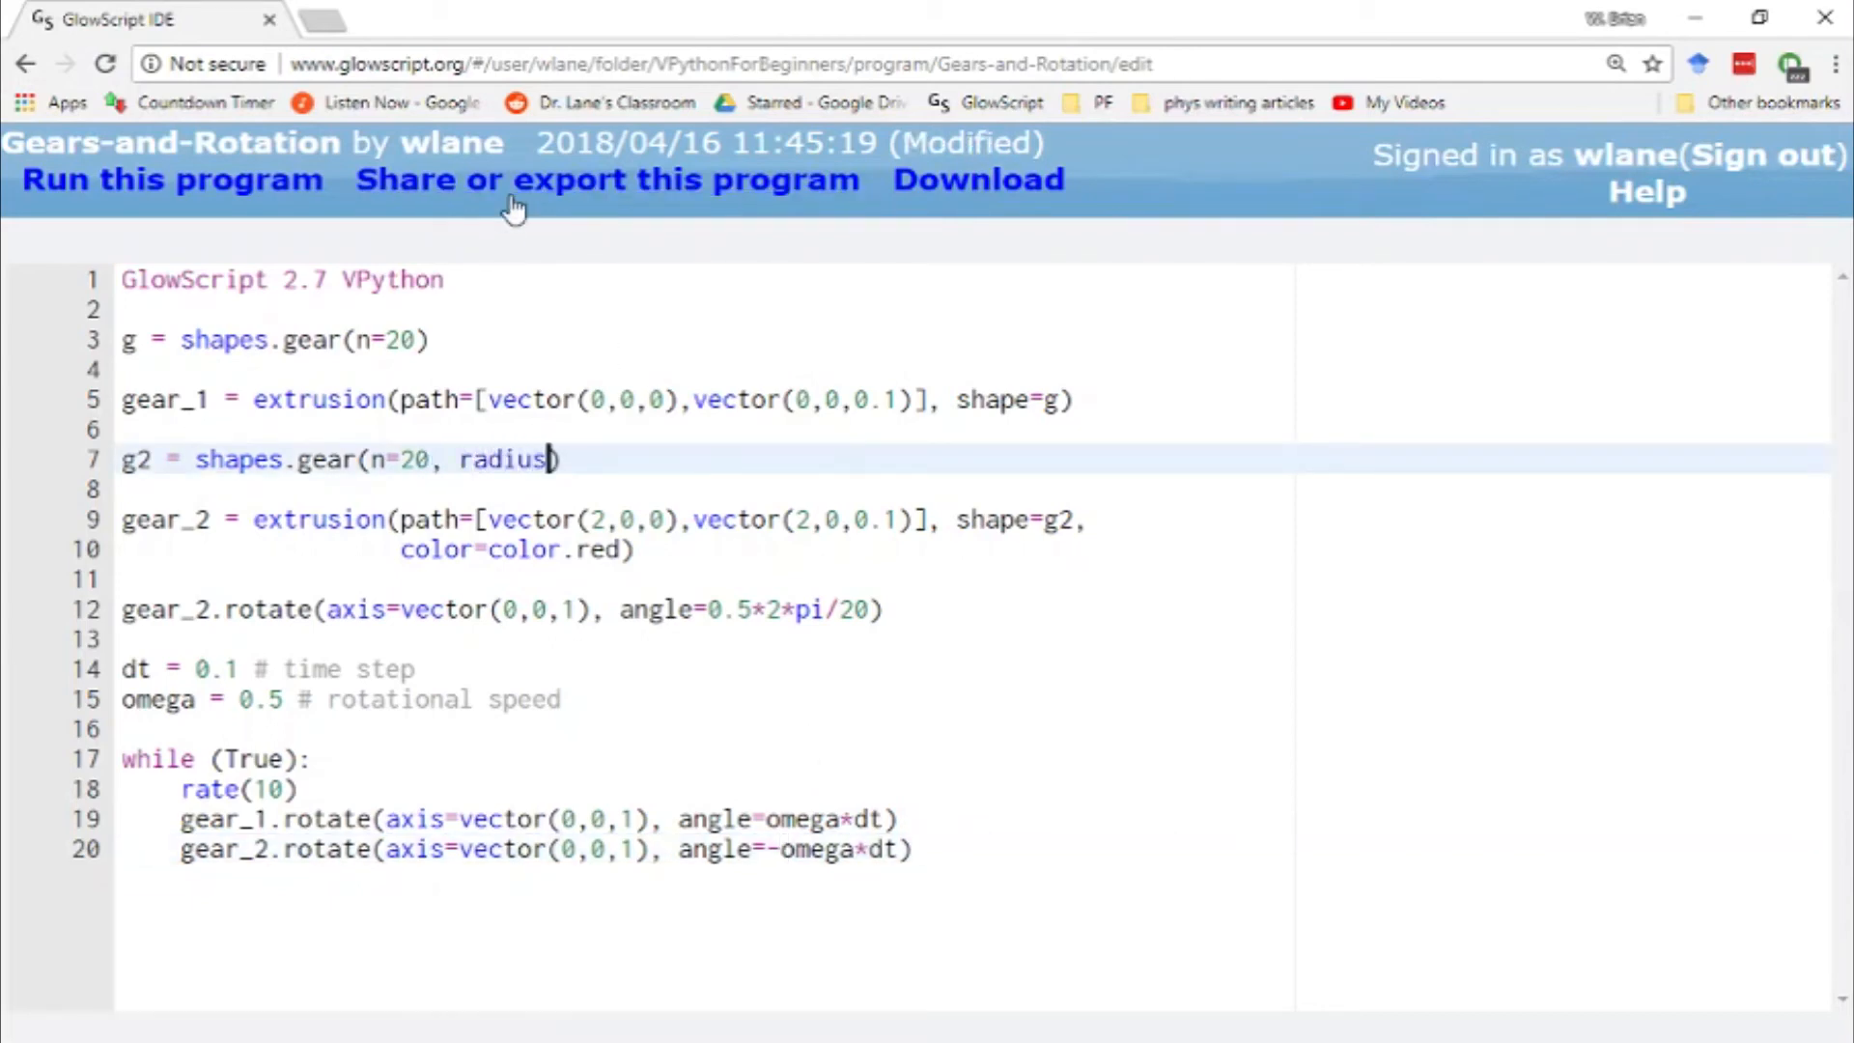
pyautogui.write('=0.5')
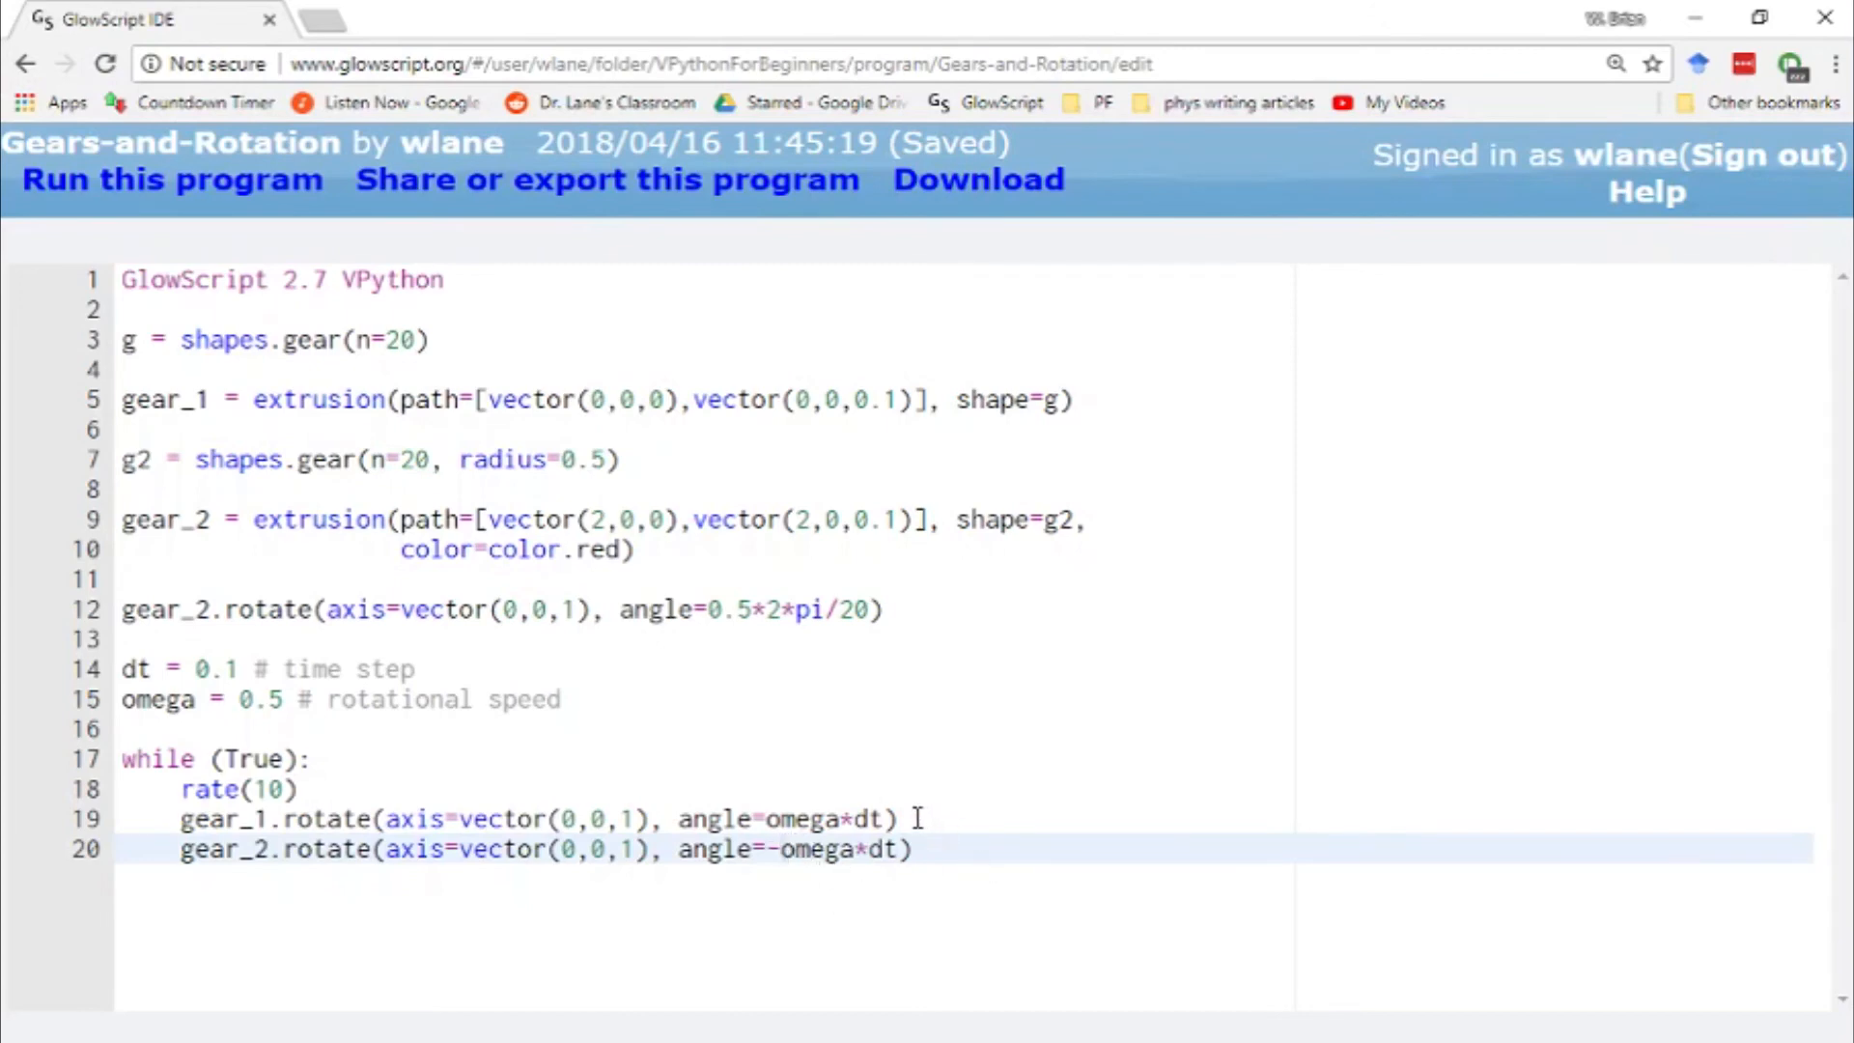
pyautogui.click(378, 339)
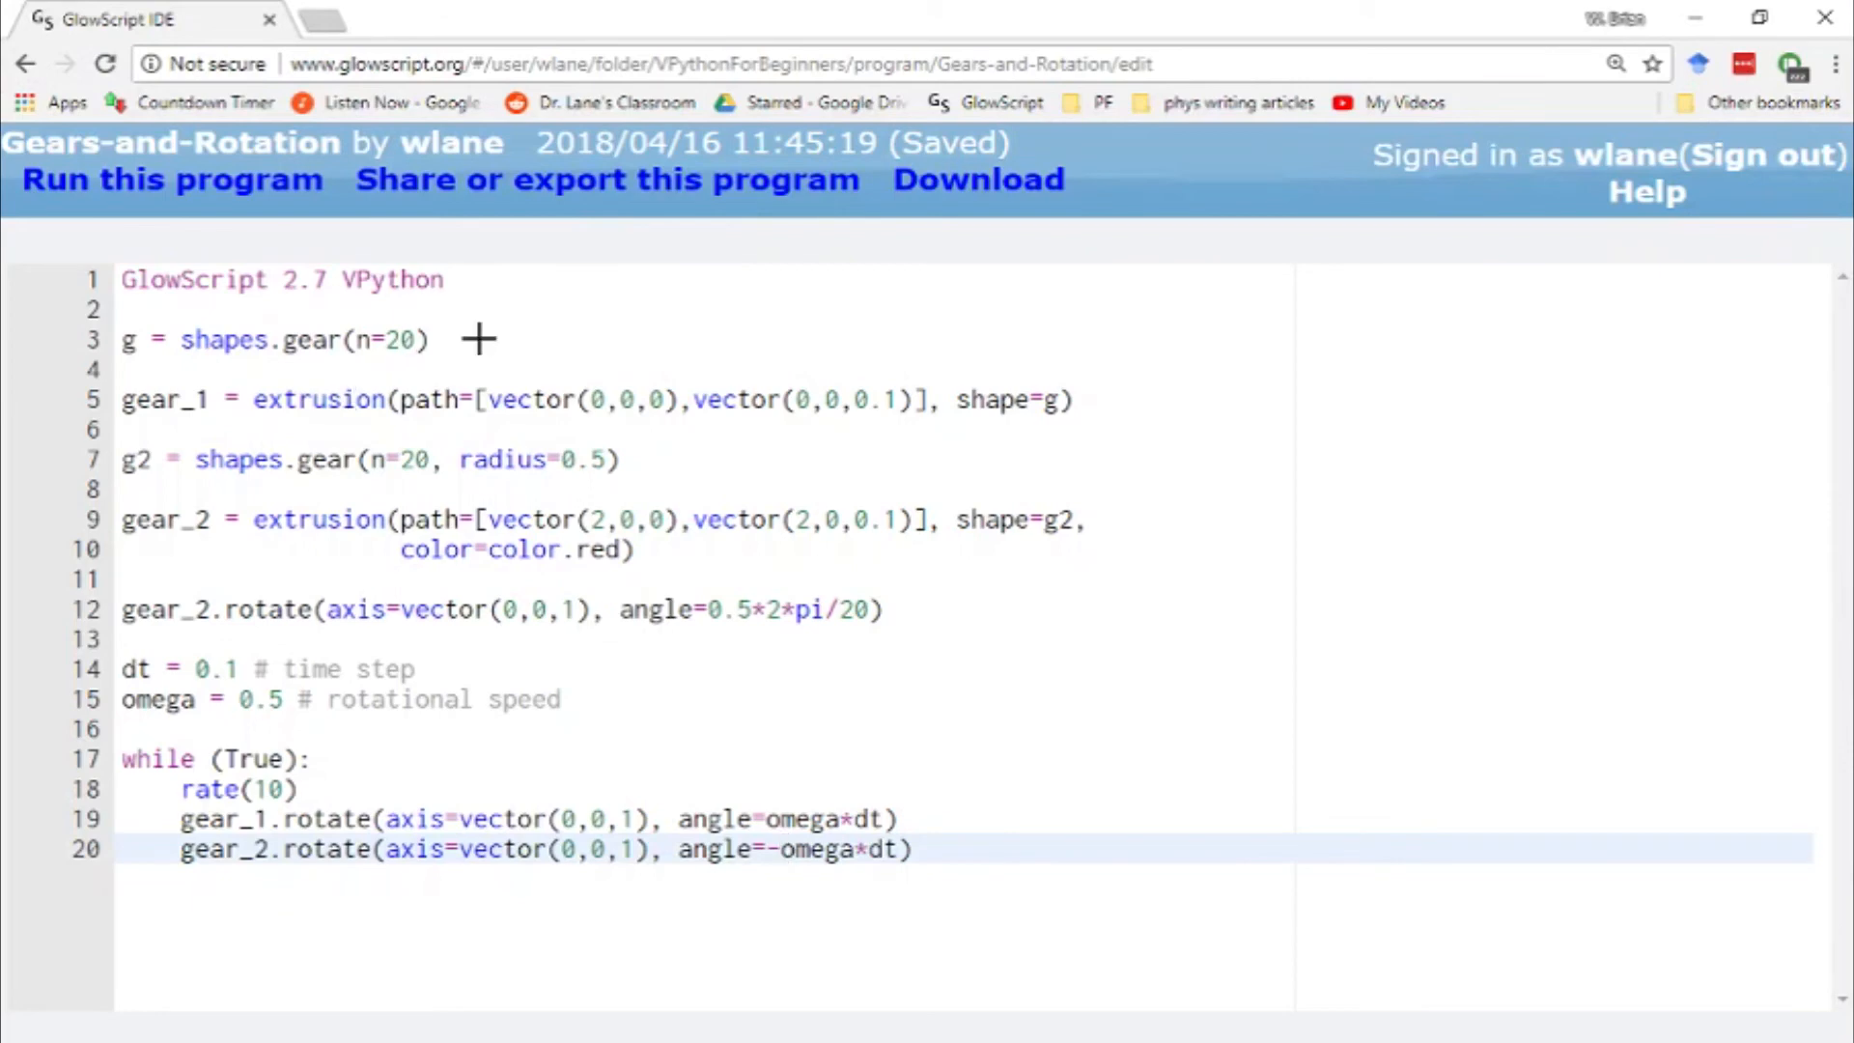
pyautogui.click(172, 180)
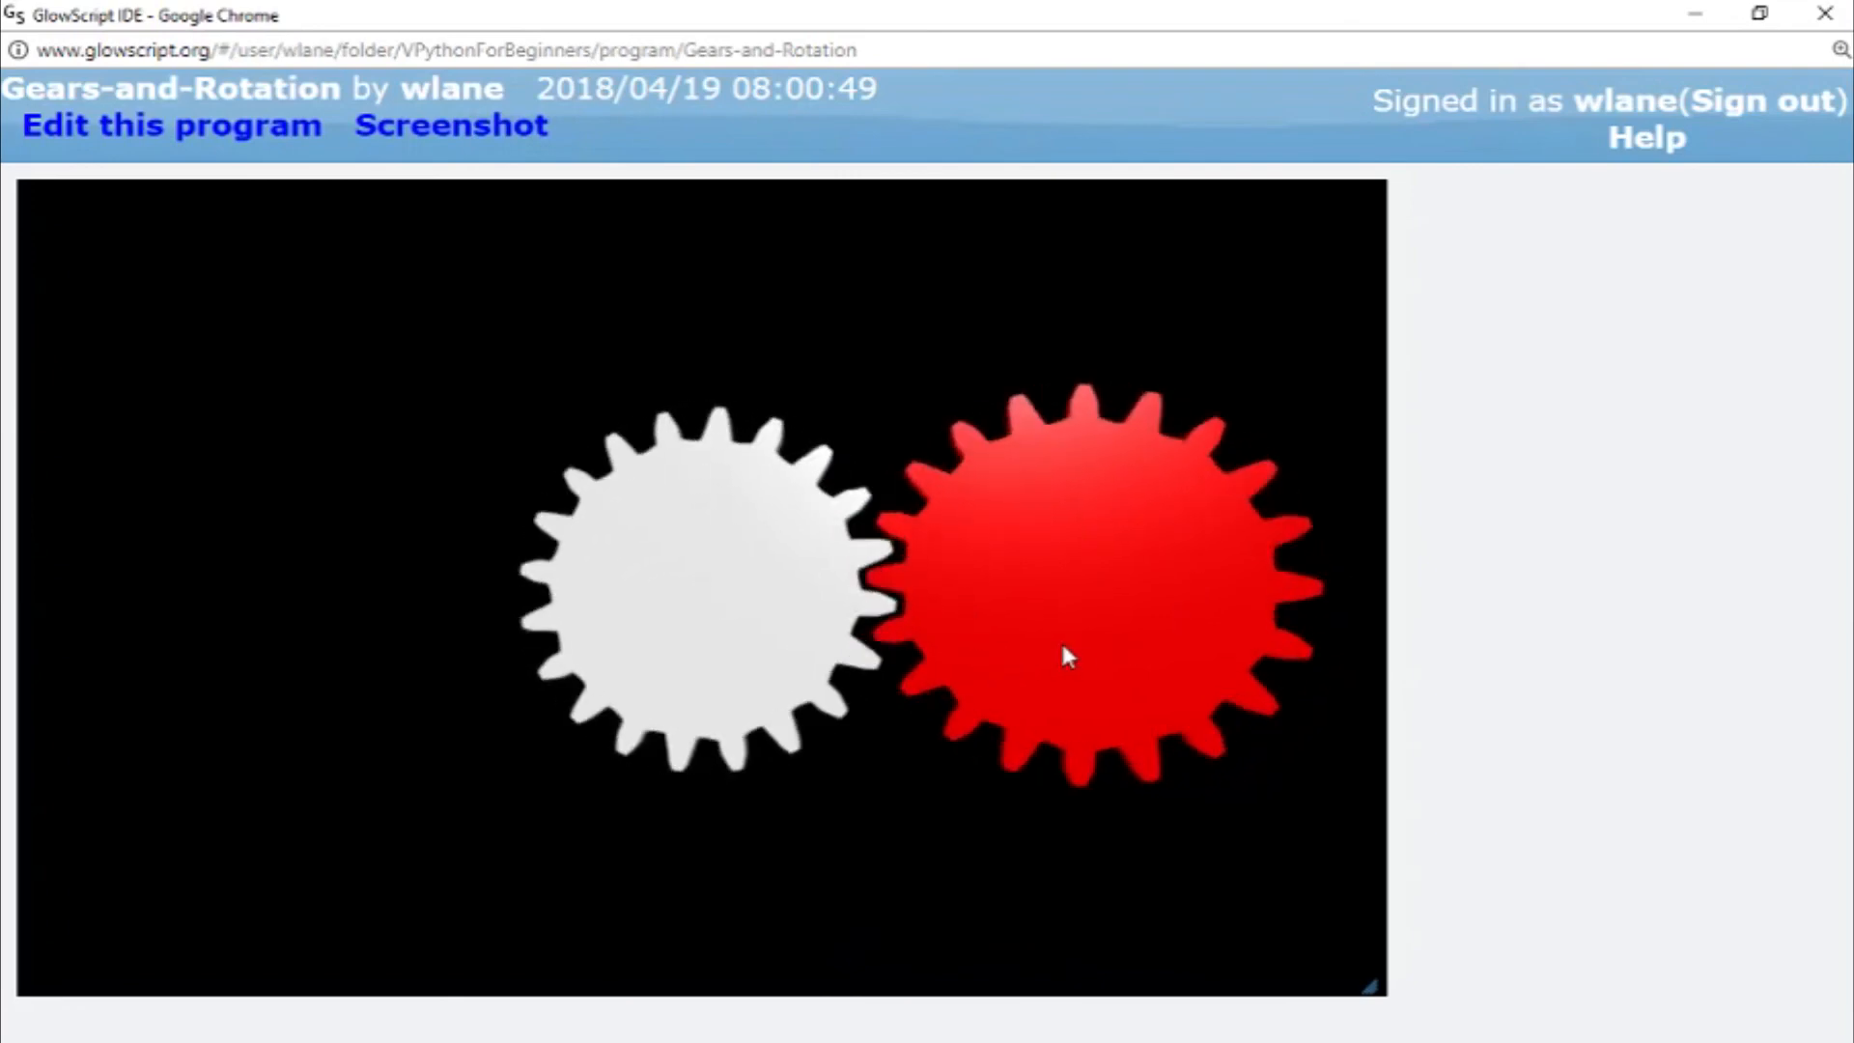
# - Double the red gear's speed by making its loop angle -2*omega*dt
pyautogui.click(172, 126)
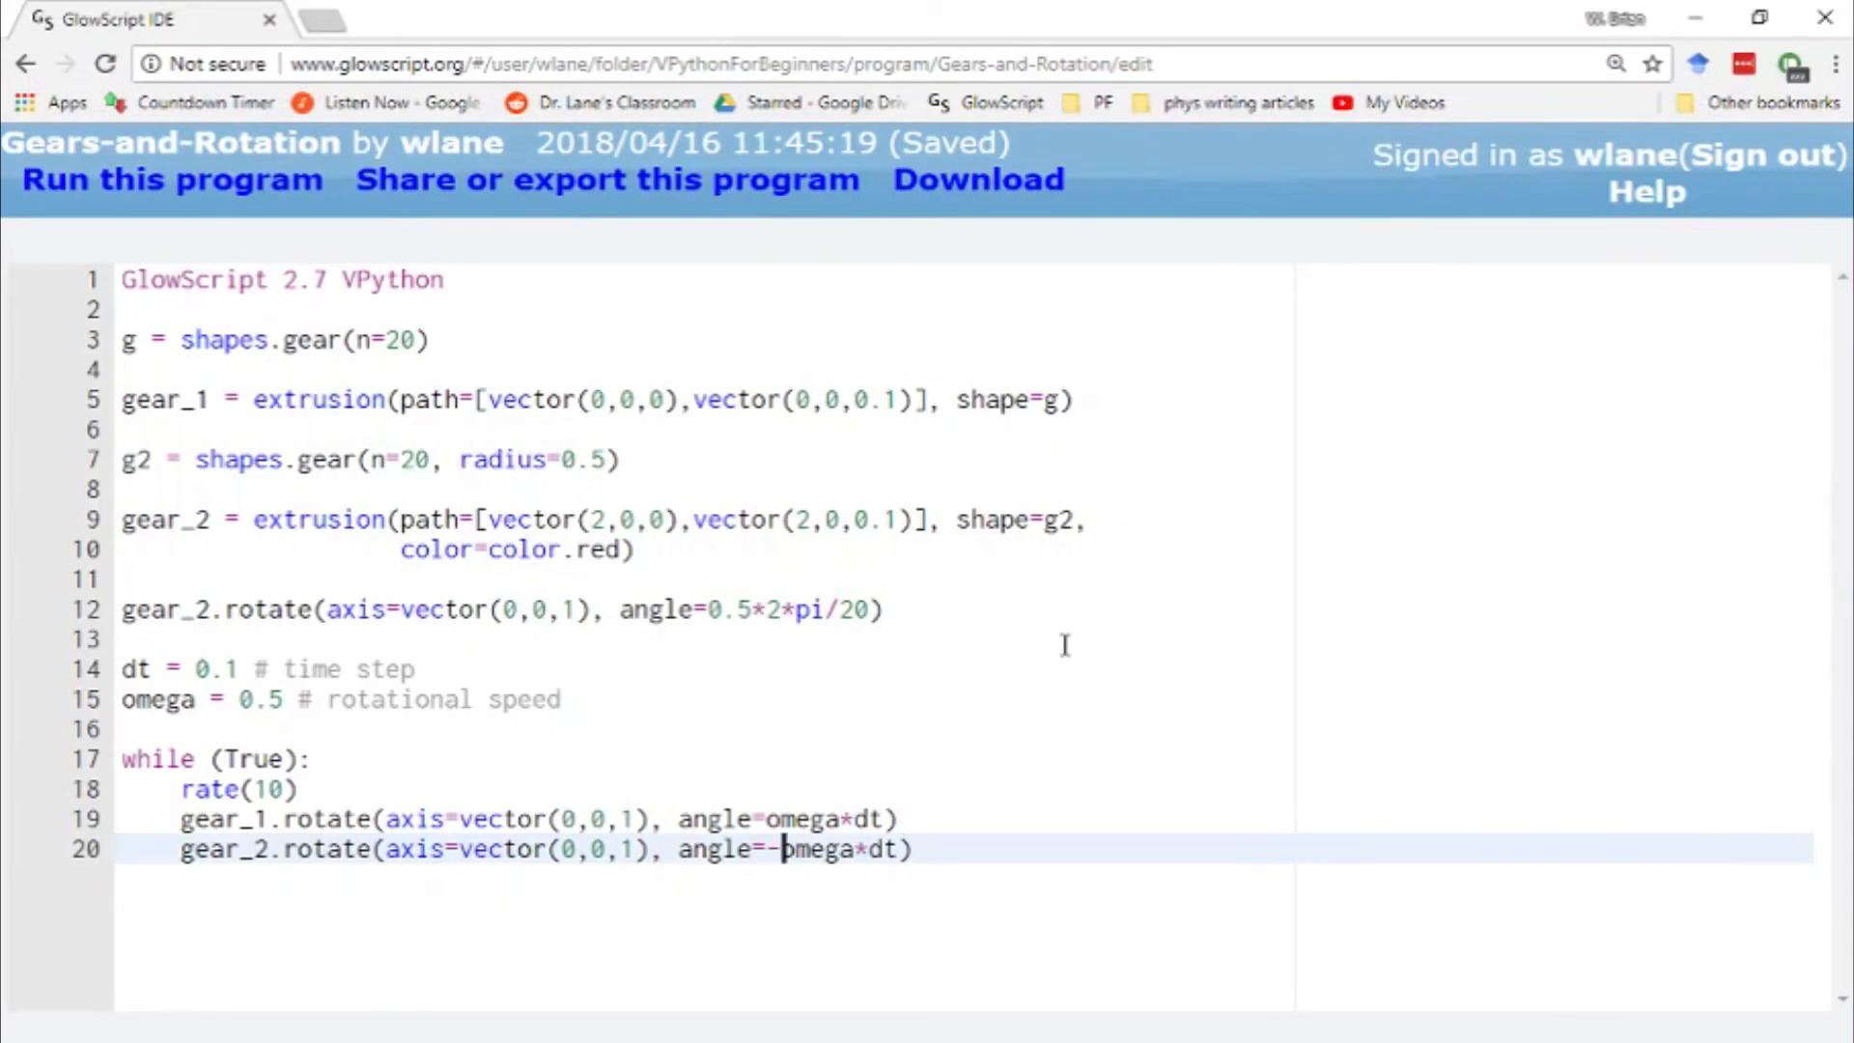
pyautogui.write('2*')
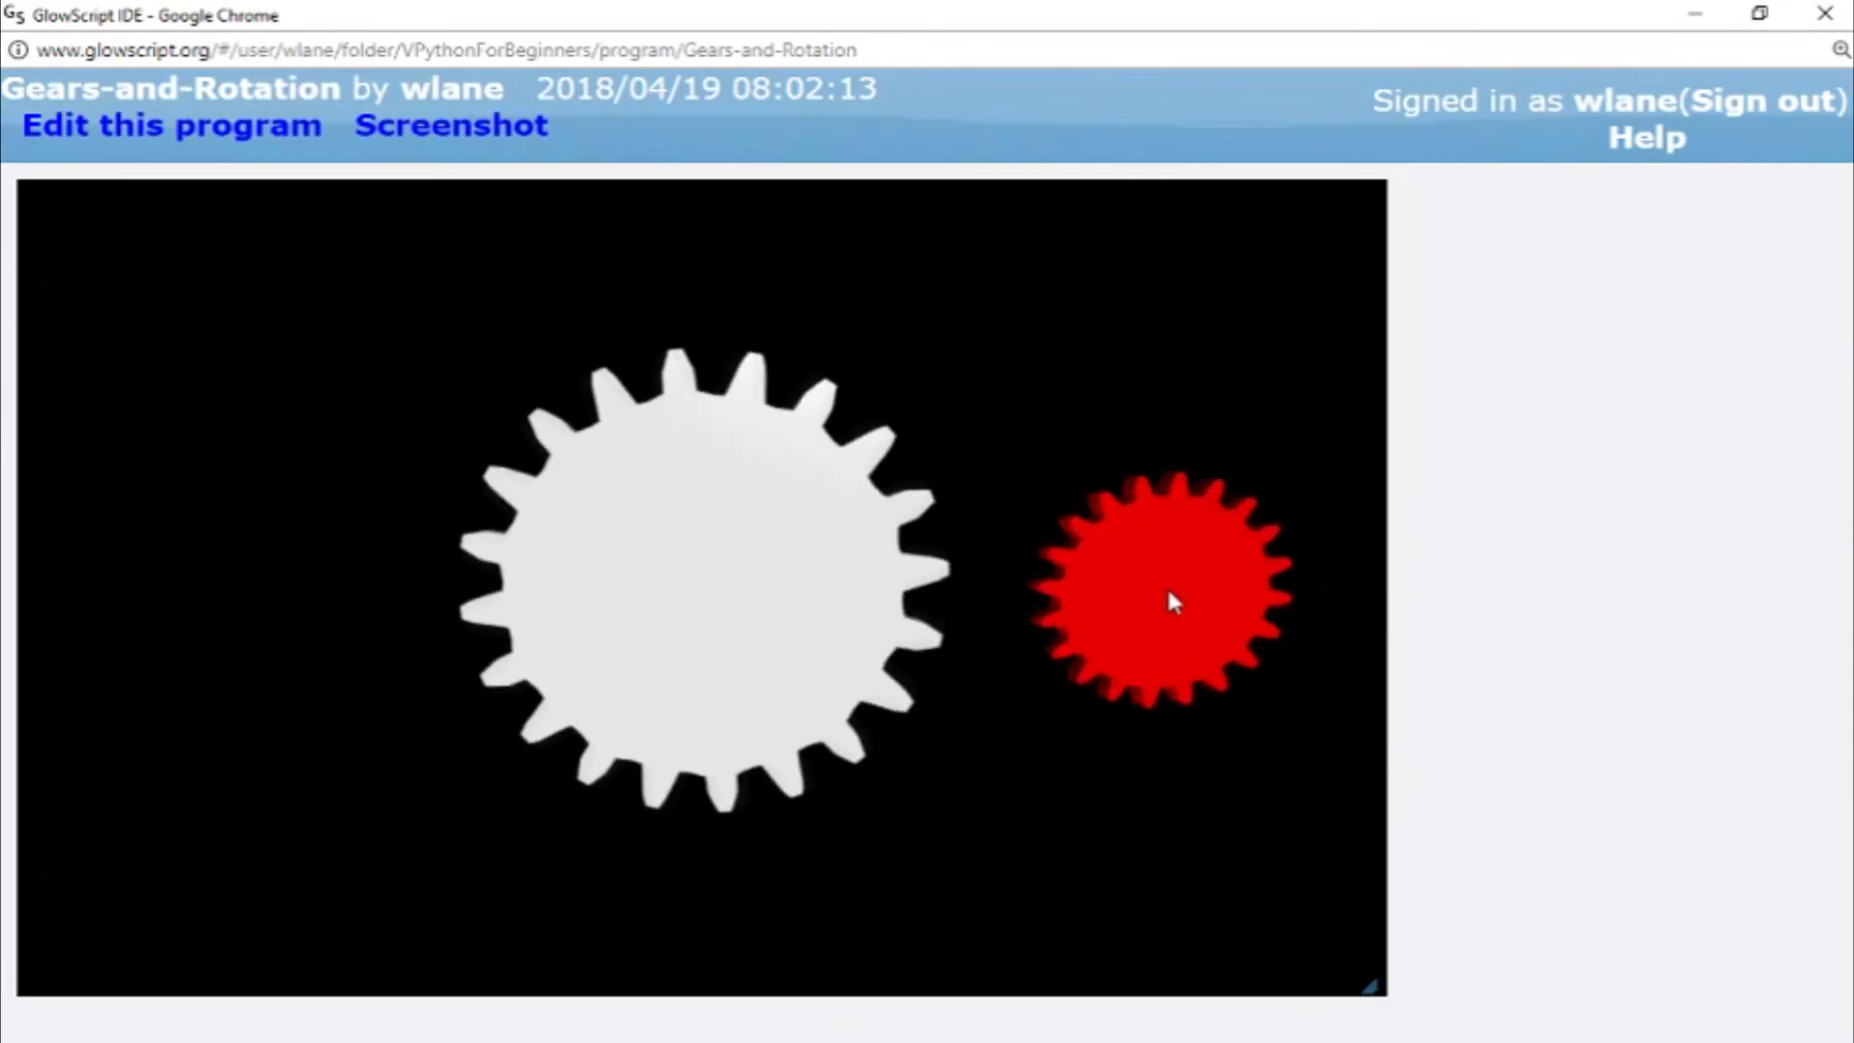
pyautogui.click(172, 125)
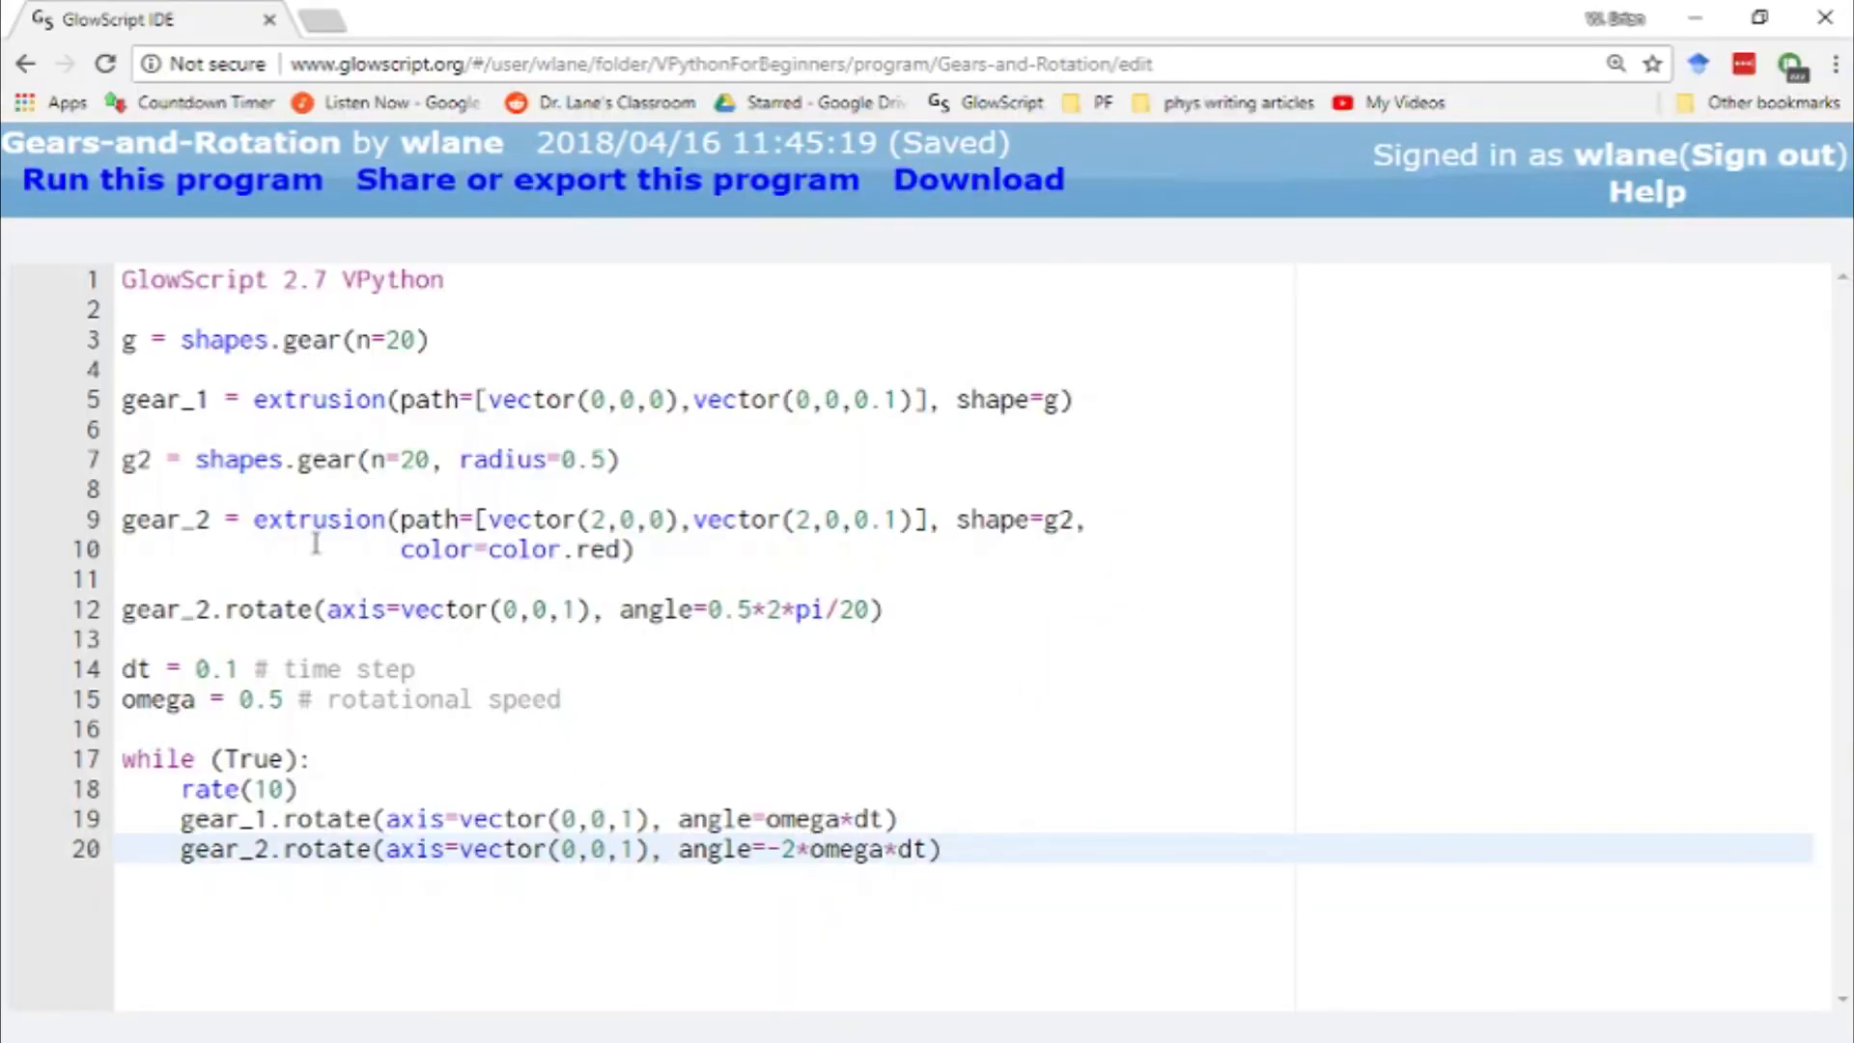
pyautogui.moveTo(791, 488)
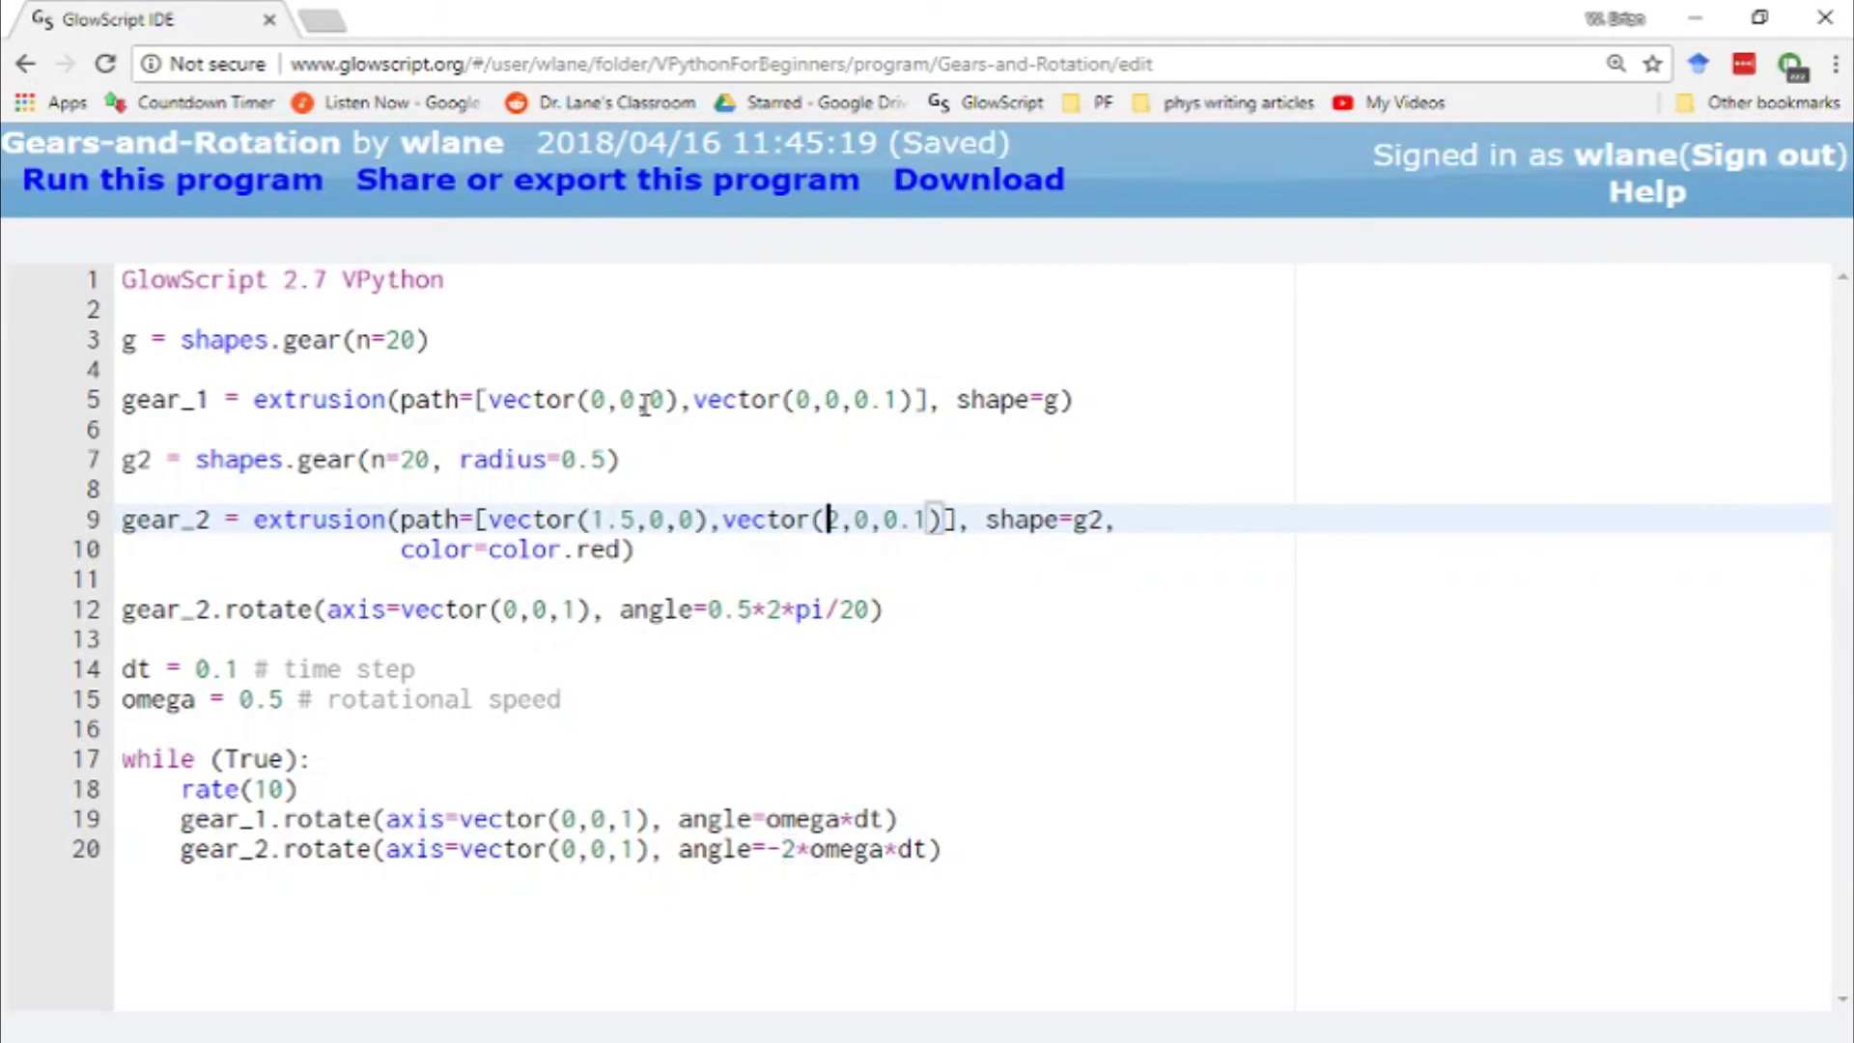
# - Set gear_2's path x to 1.5 and run to confirm the red gear meshes with the white one
pyautogui.write('1.5')
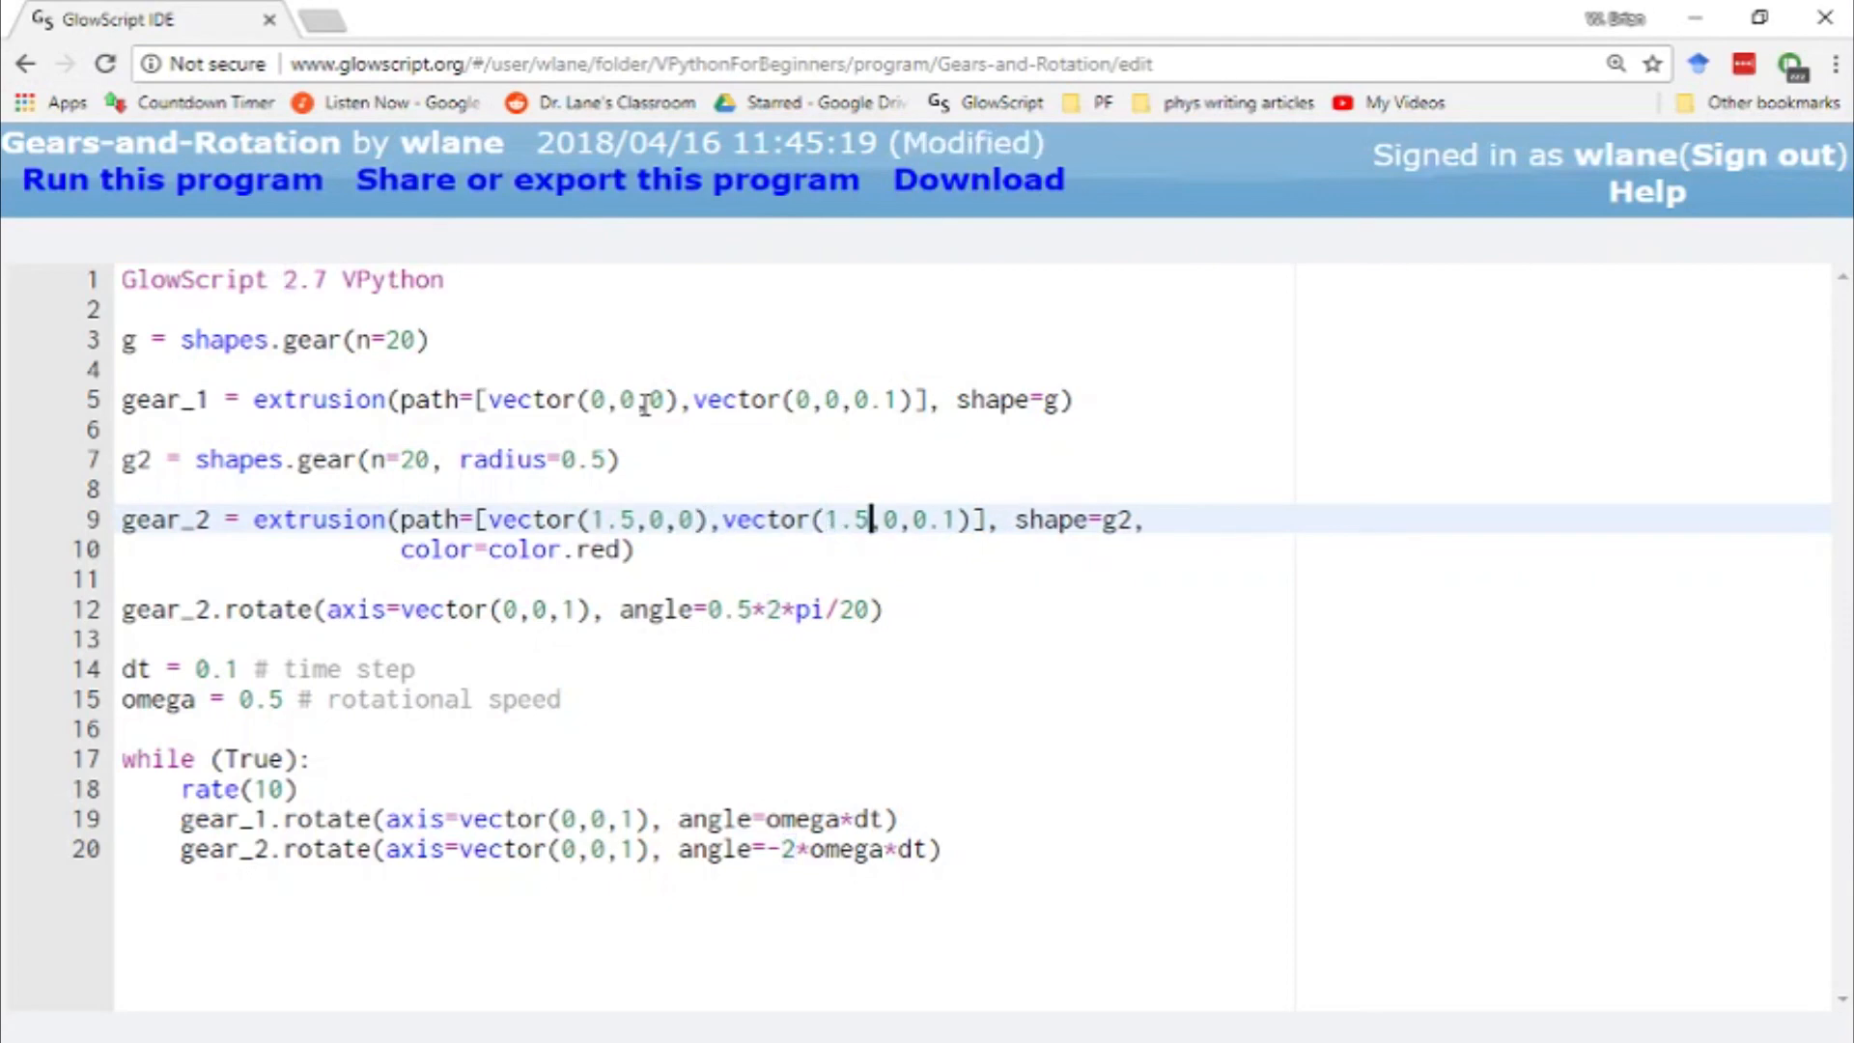
pyautogui.click(171, 178)
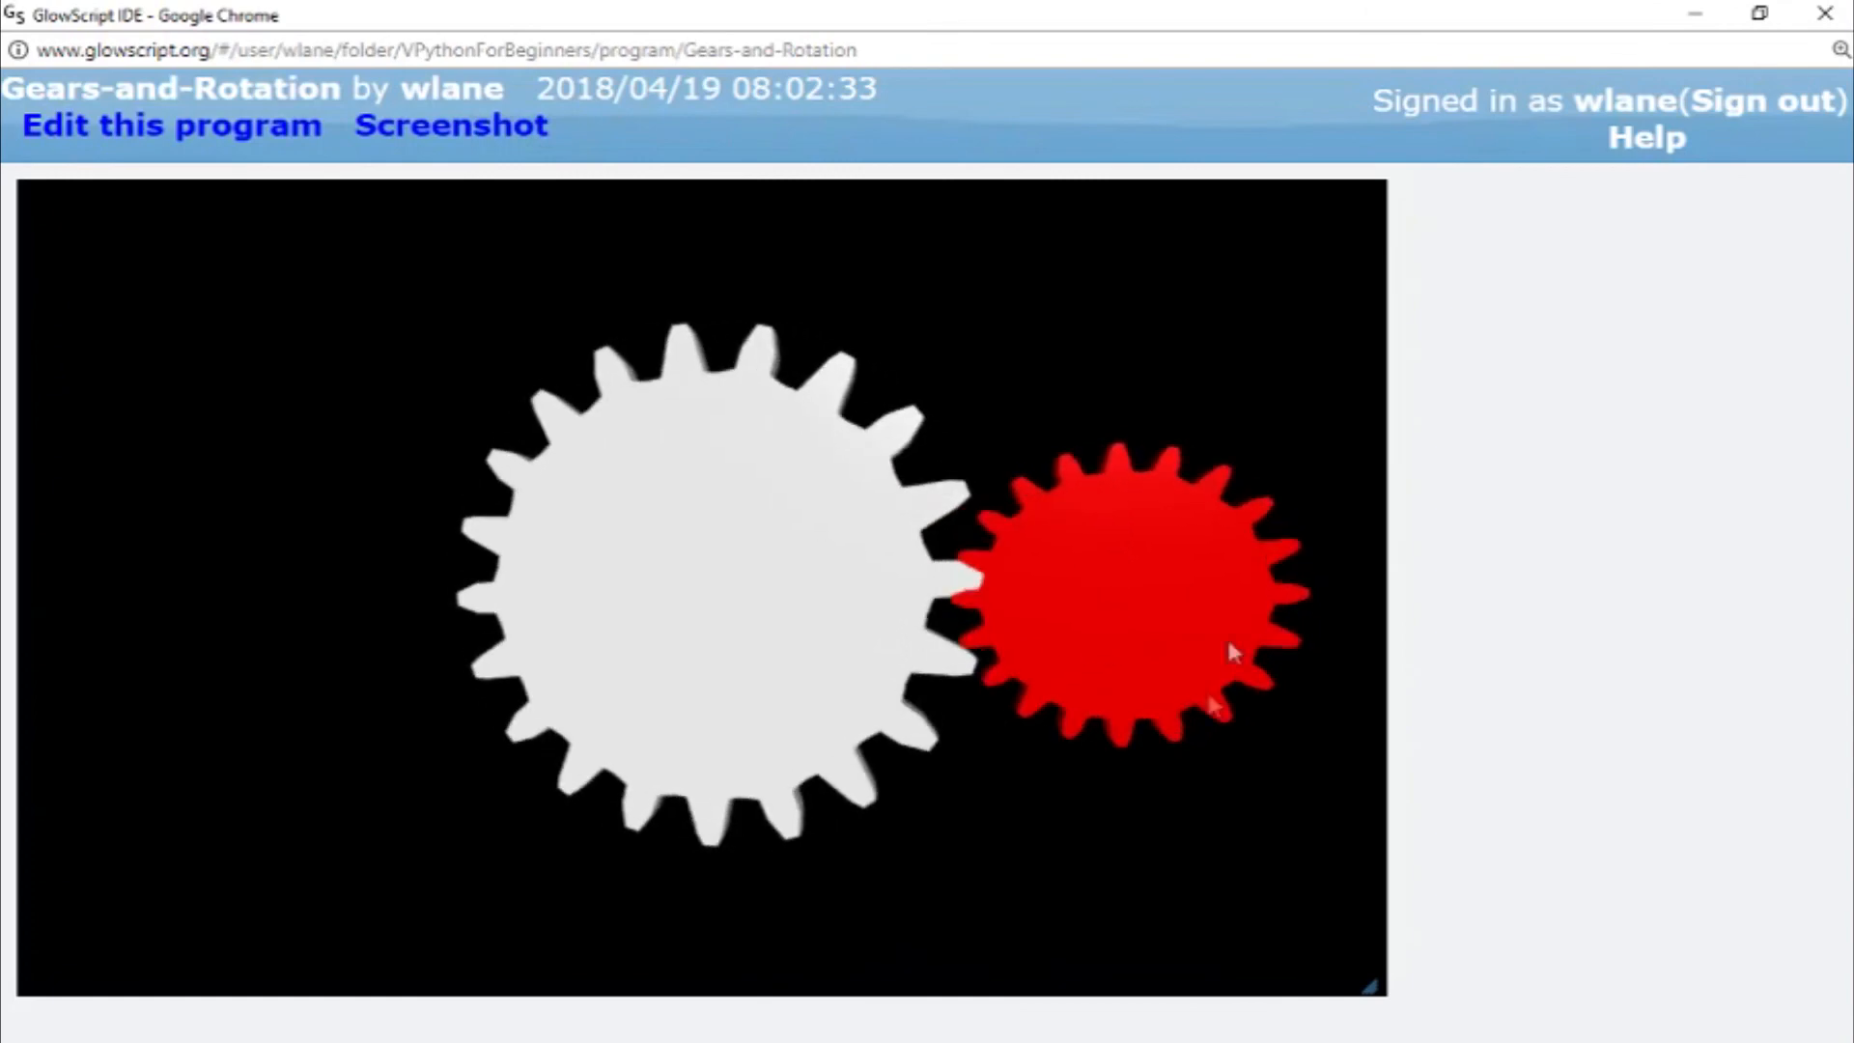
pyautogui.click(170, 125)
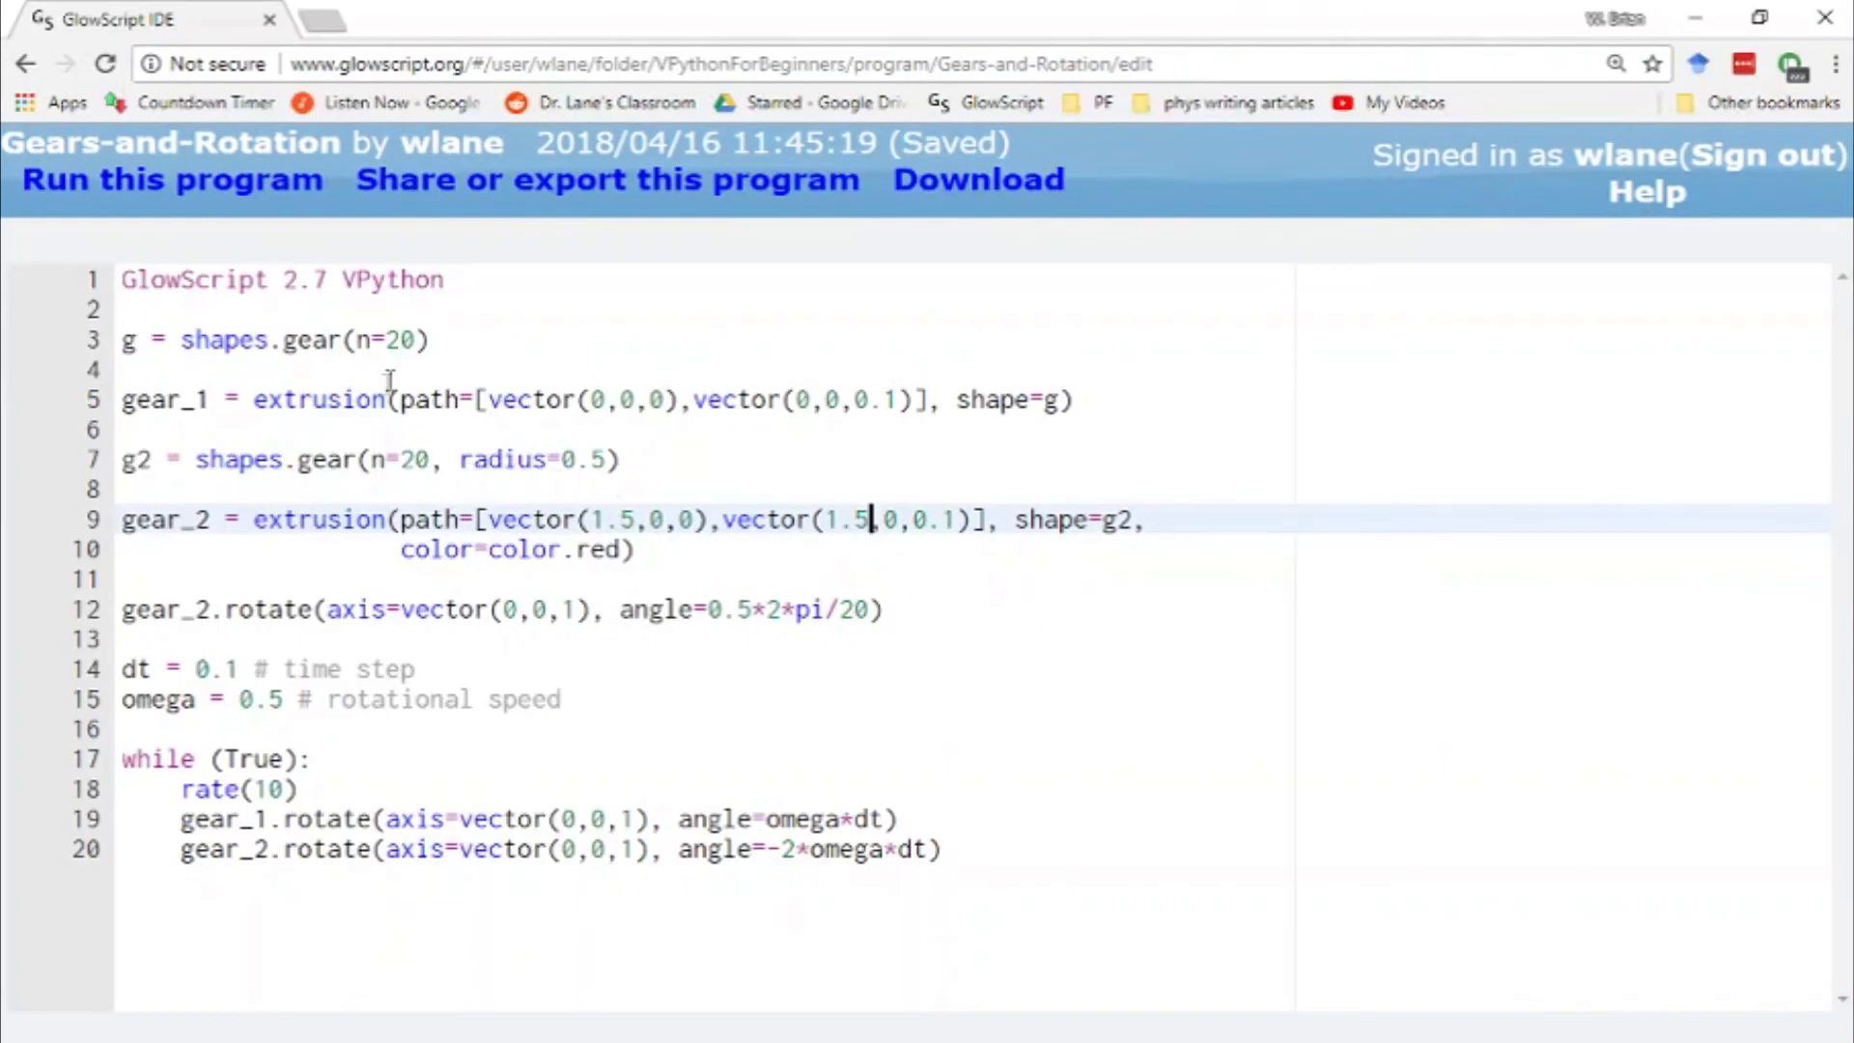
pyautogui.click(413, 460)
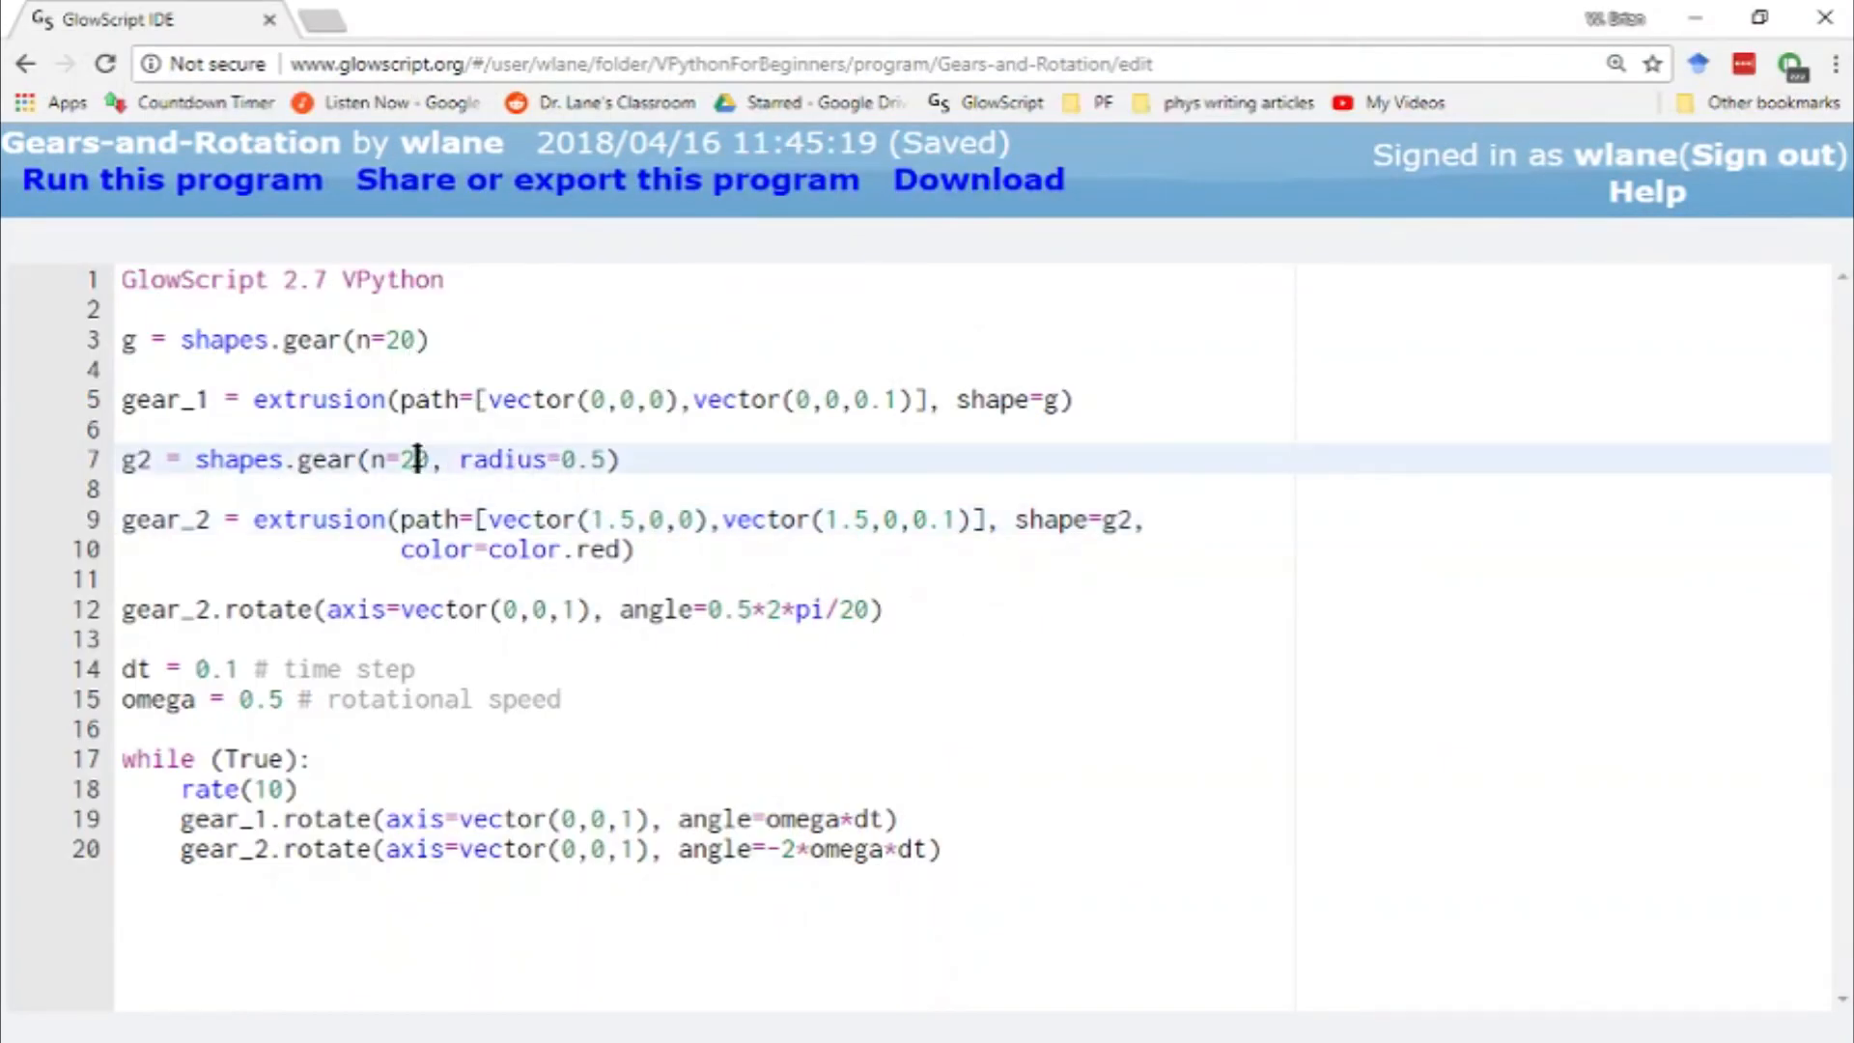
# - Run with the red gear at n=10 and initial rotation 0.5*2*pi/10, checking tooth alignment after each edit
pyautogui.click(172, 178)
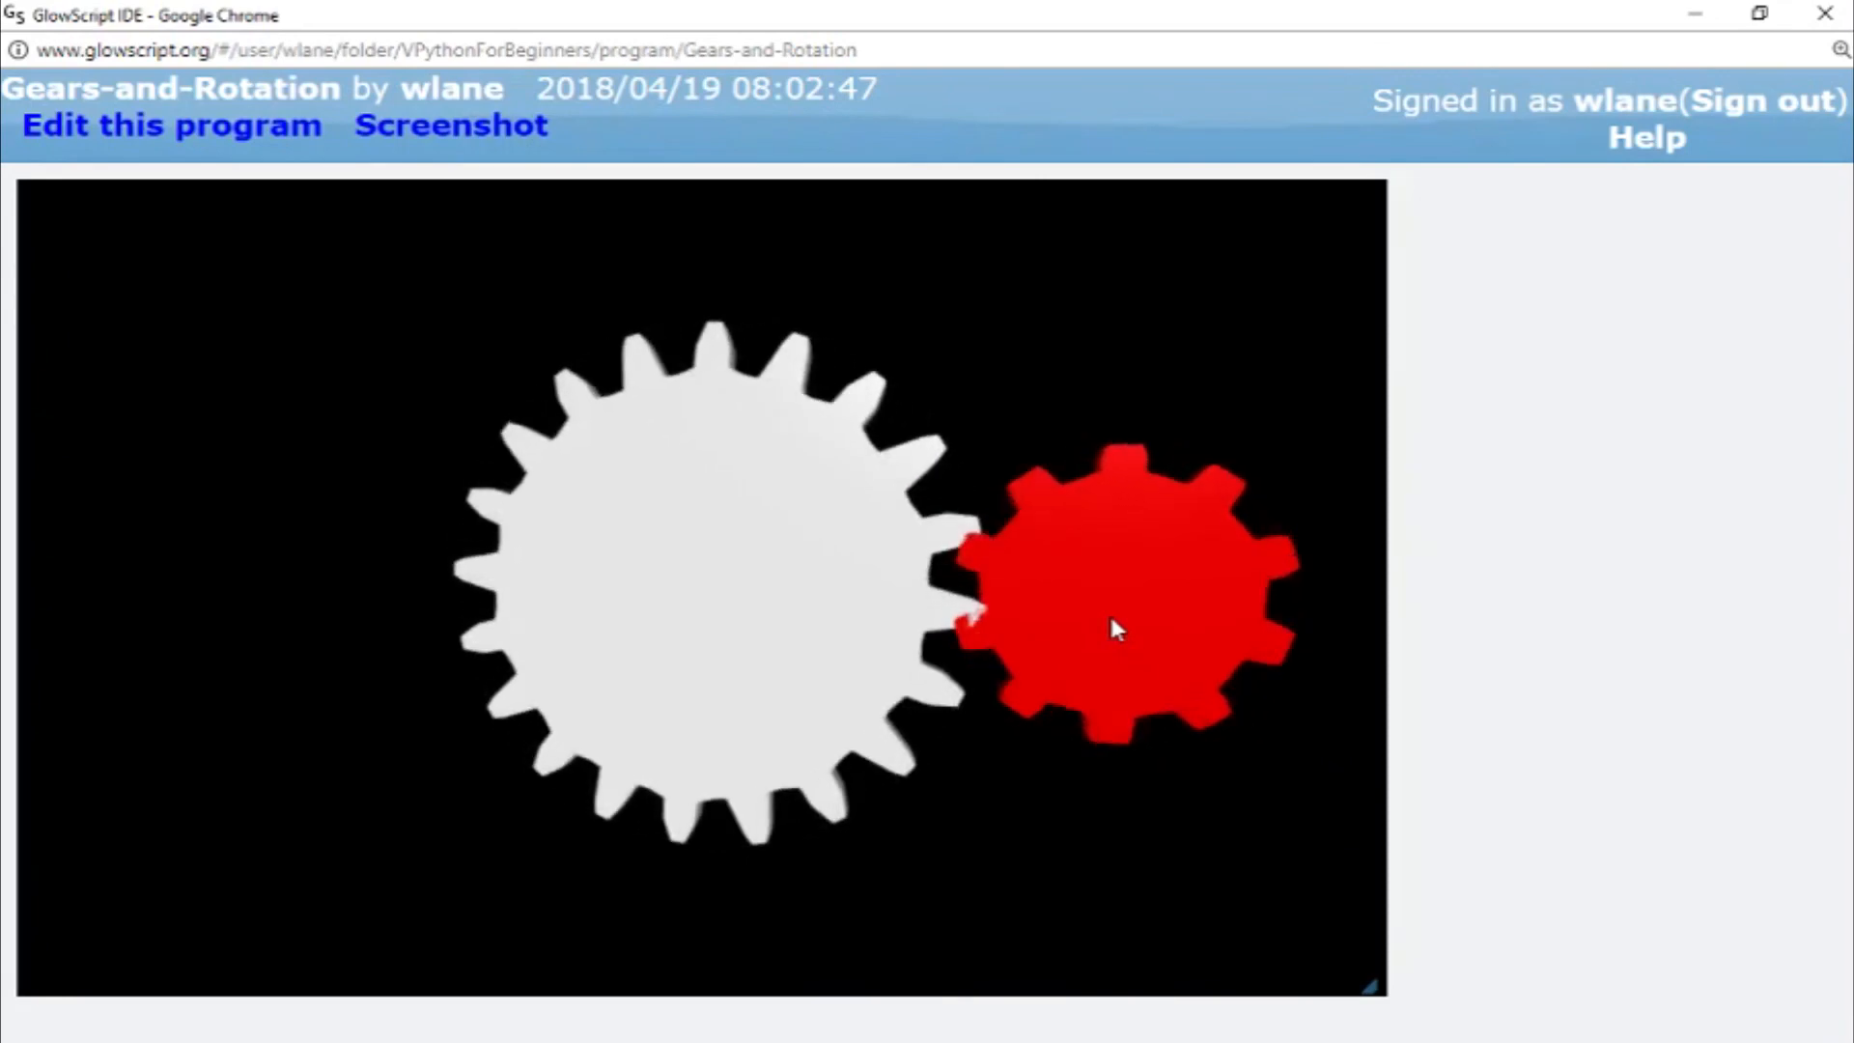
pyautogui.click(170, 125)
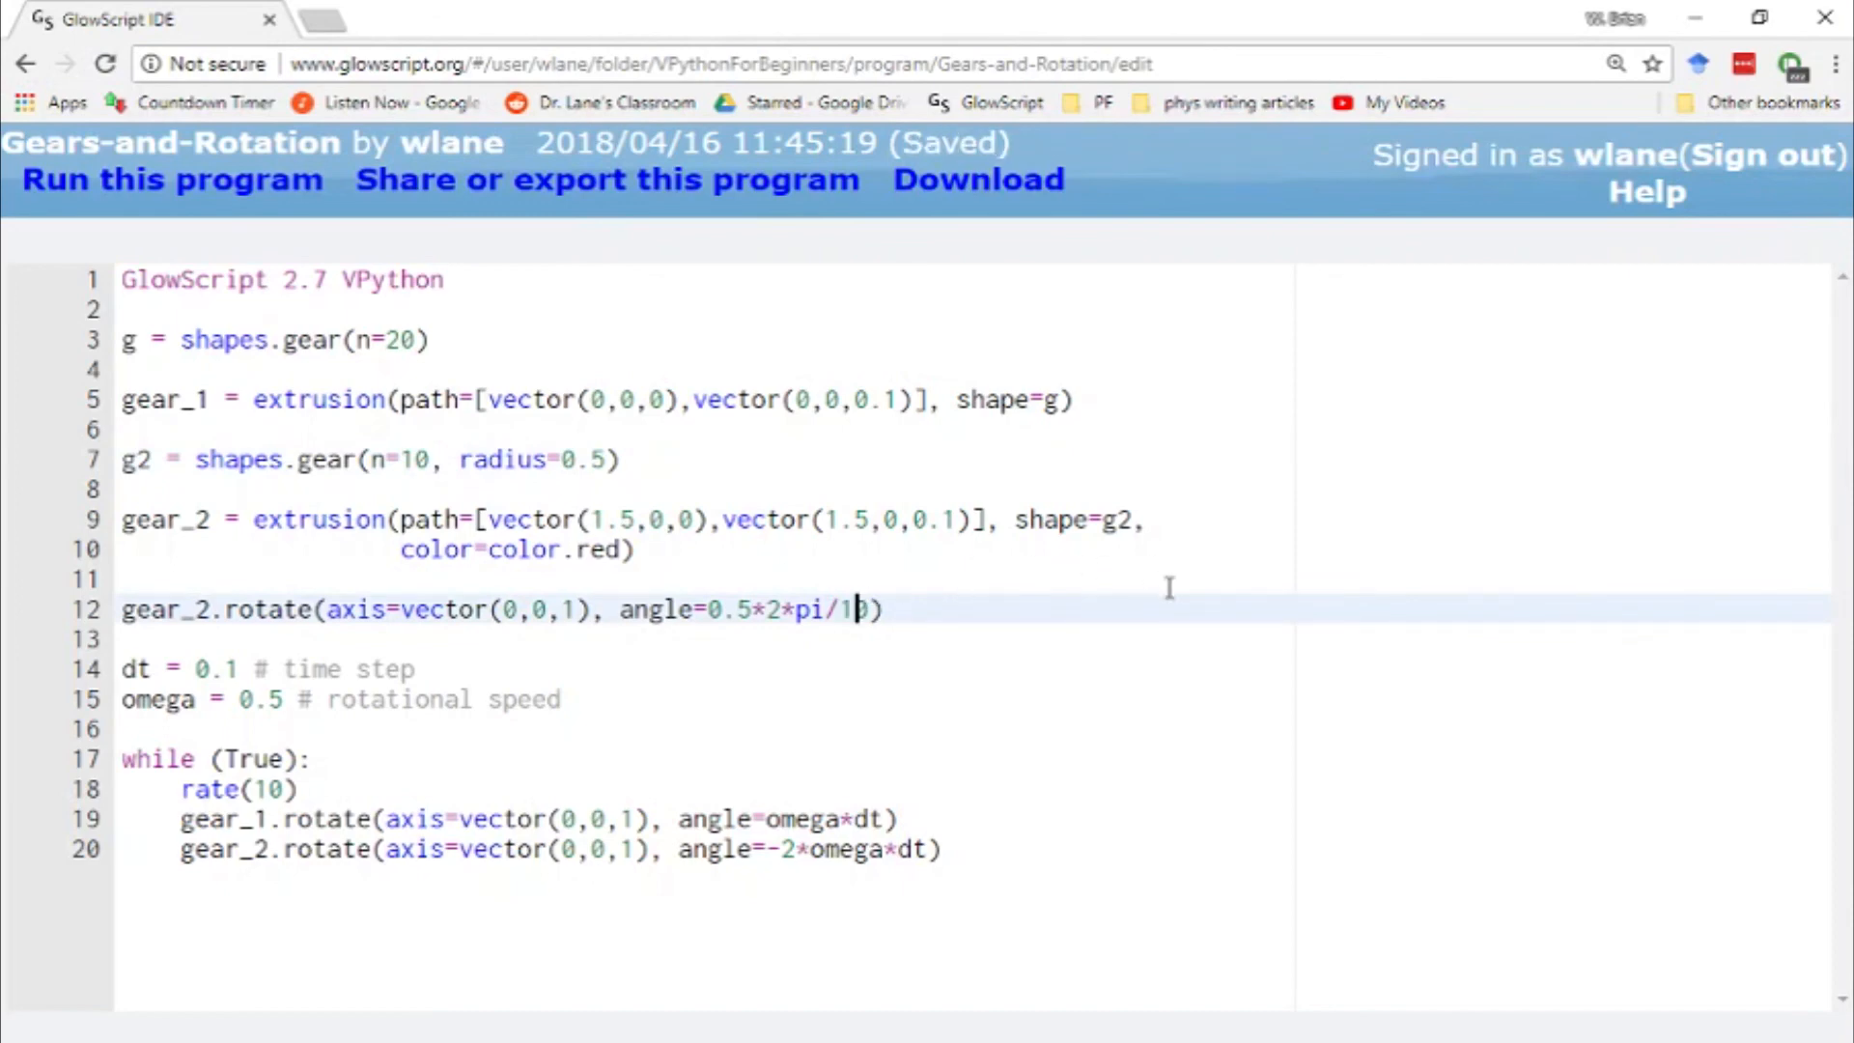
pyautogui.click(172, 180)
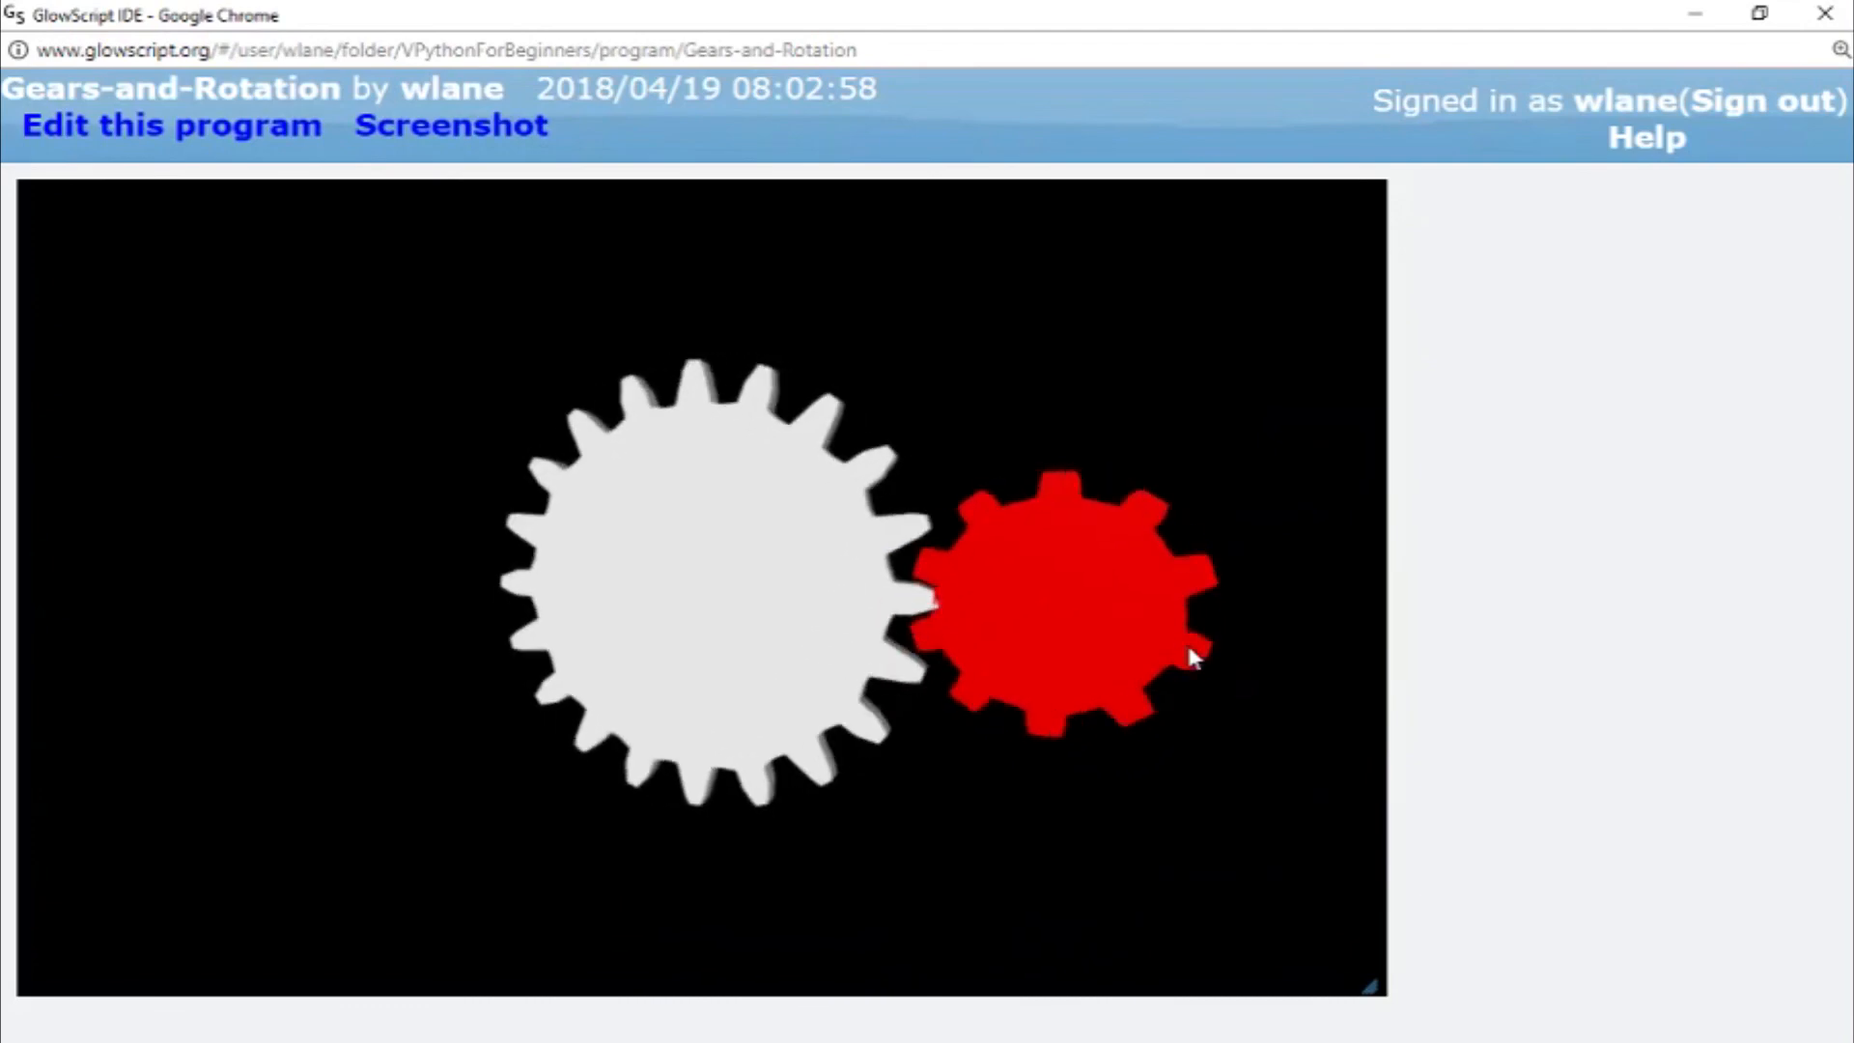
pyautogui.click(172, 126)
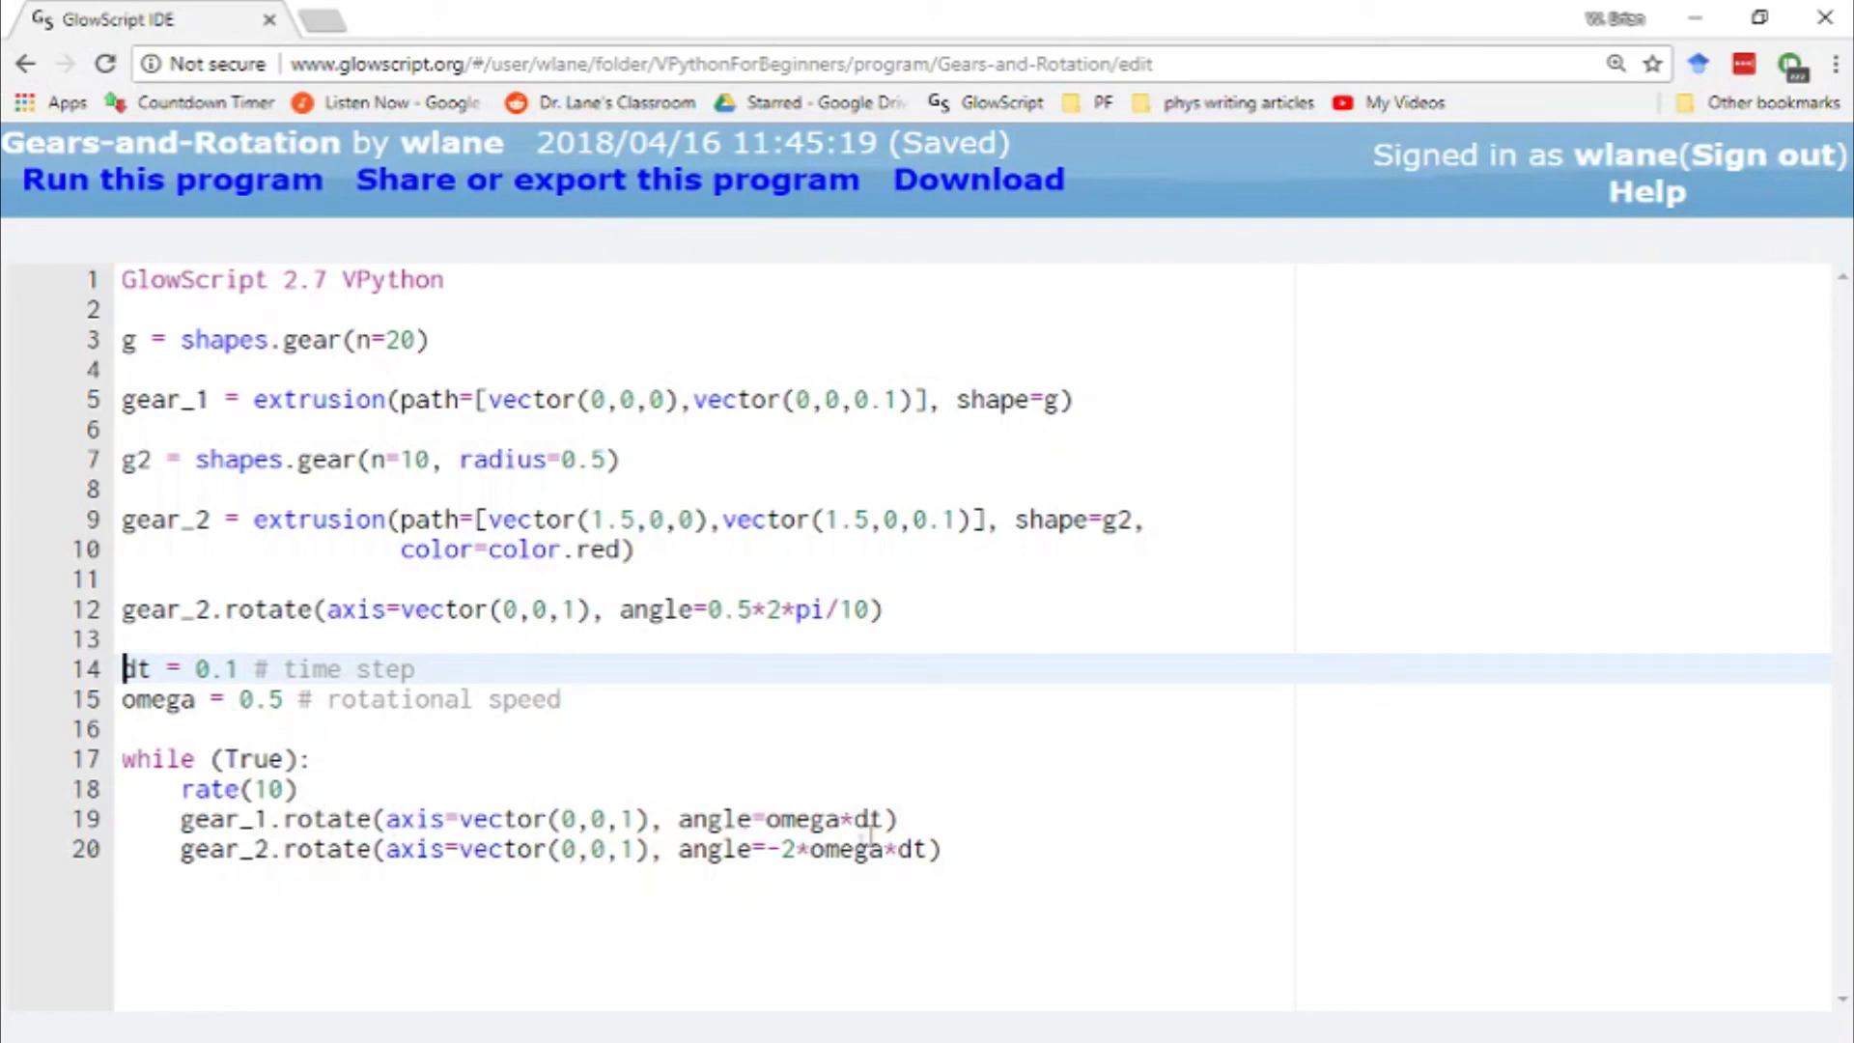
pyautogui.moveTo(1006, 740)
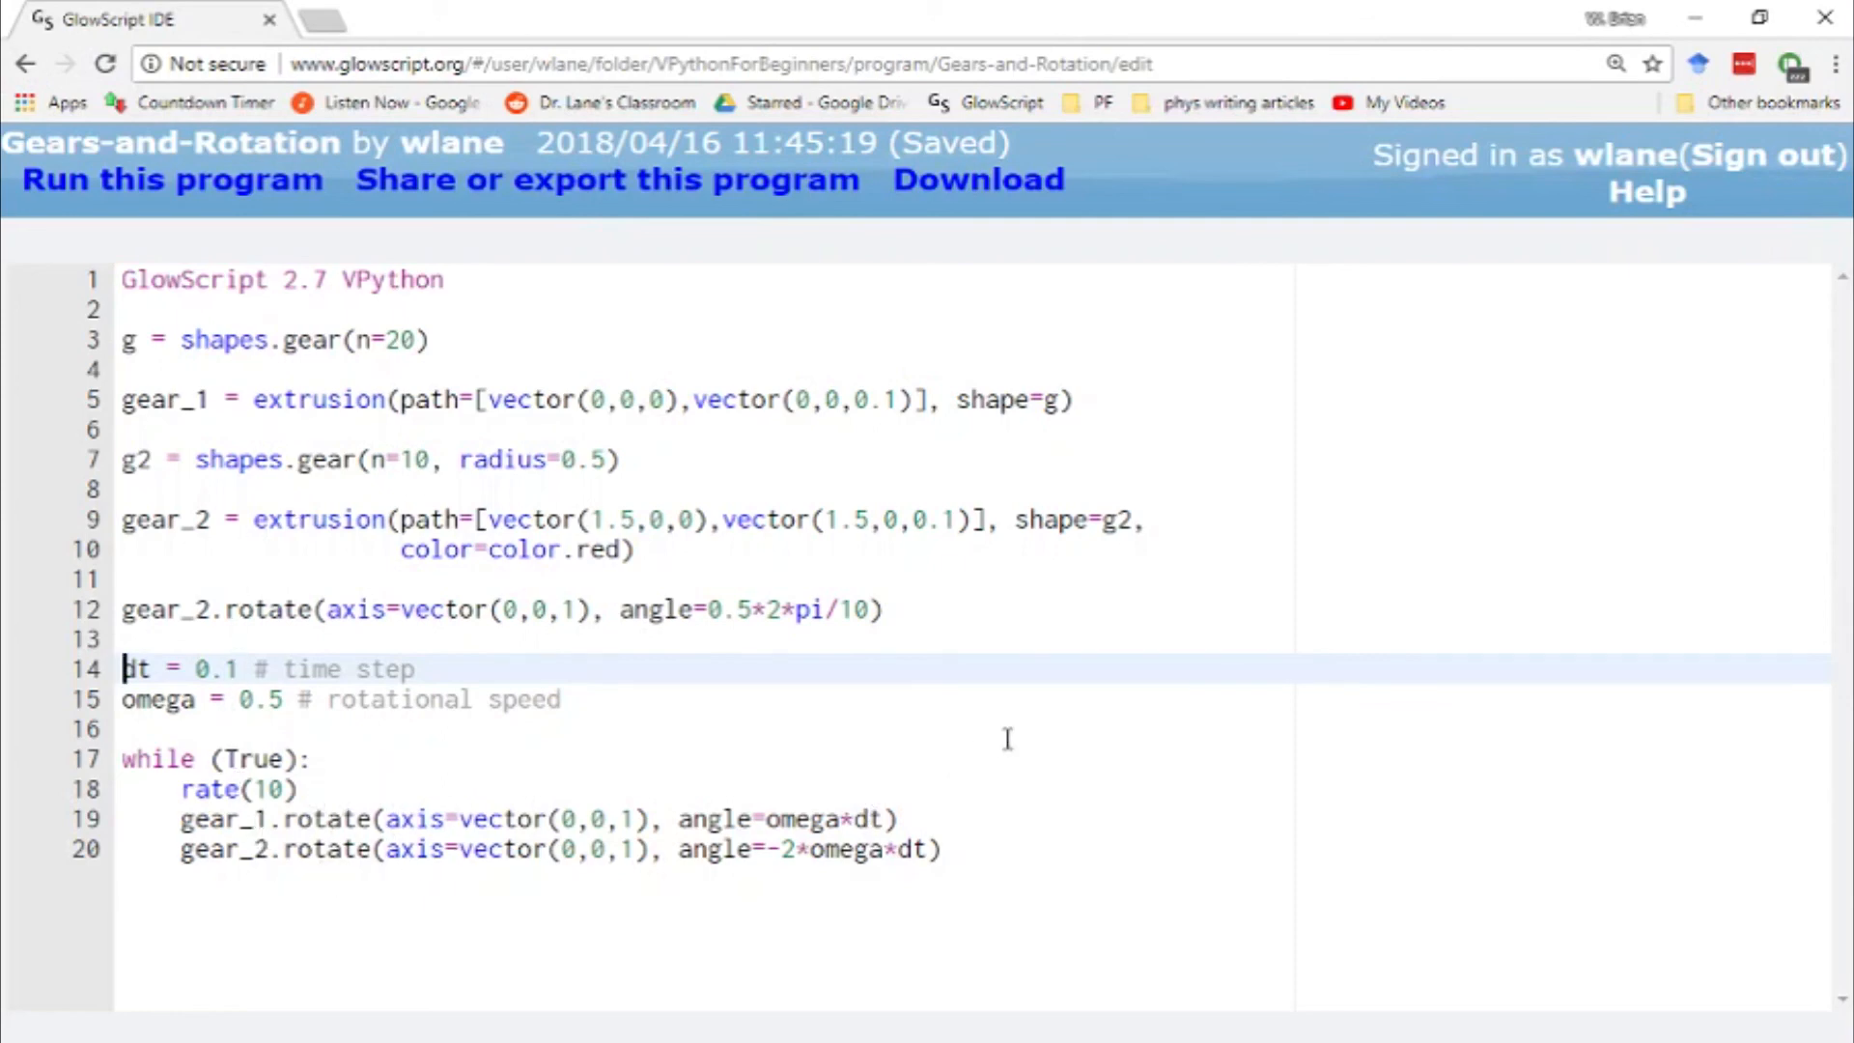